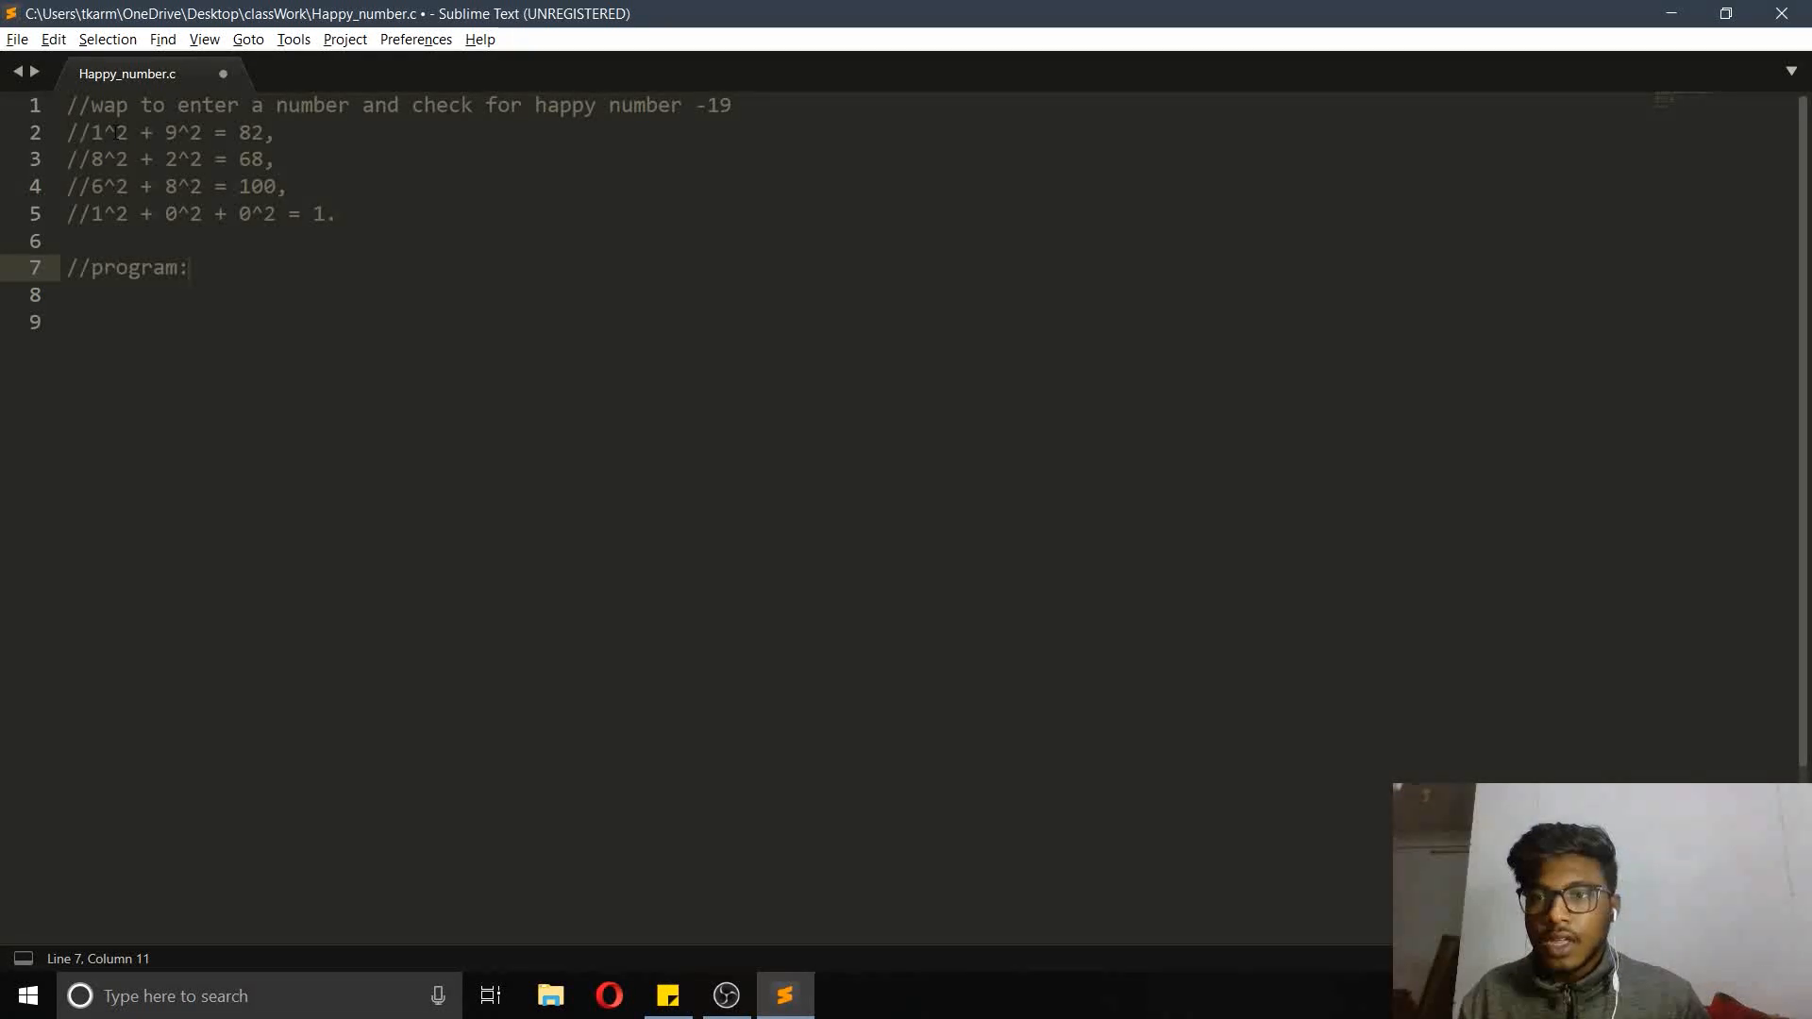
Add #include <stdio.h> on a new line below the program comment
left_click(263, 214)
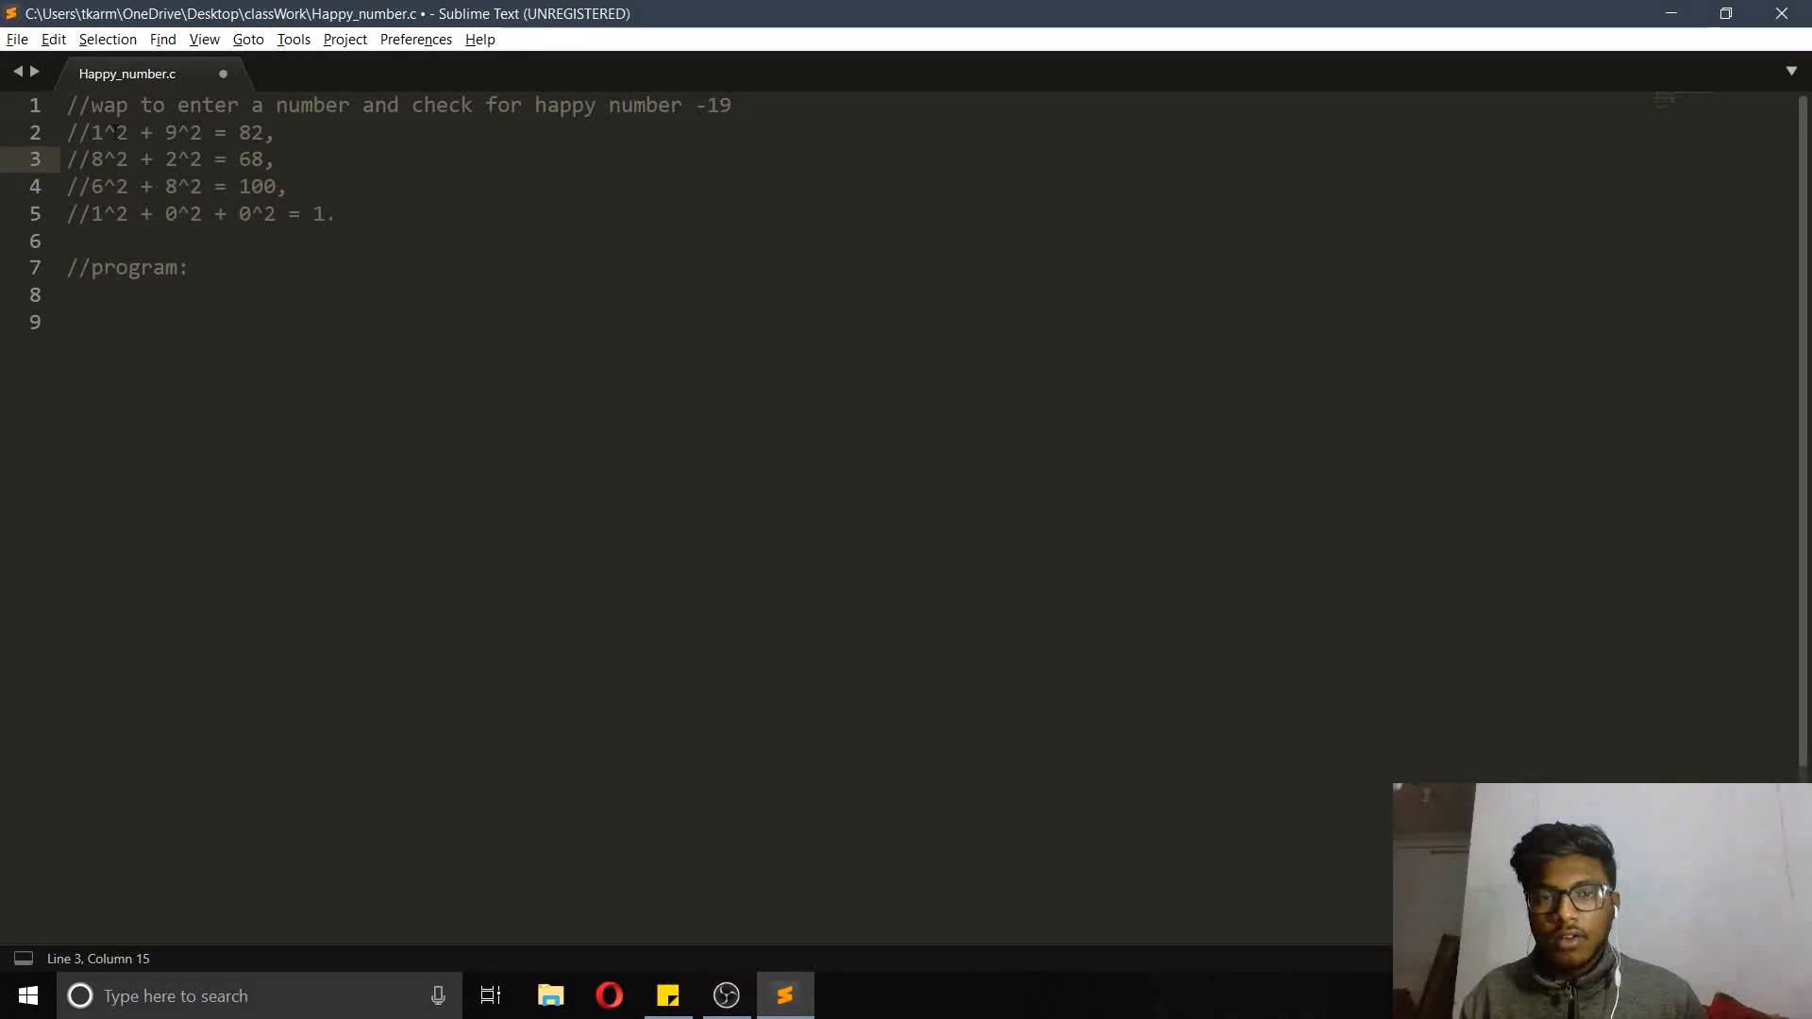
left_click(238, 186)
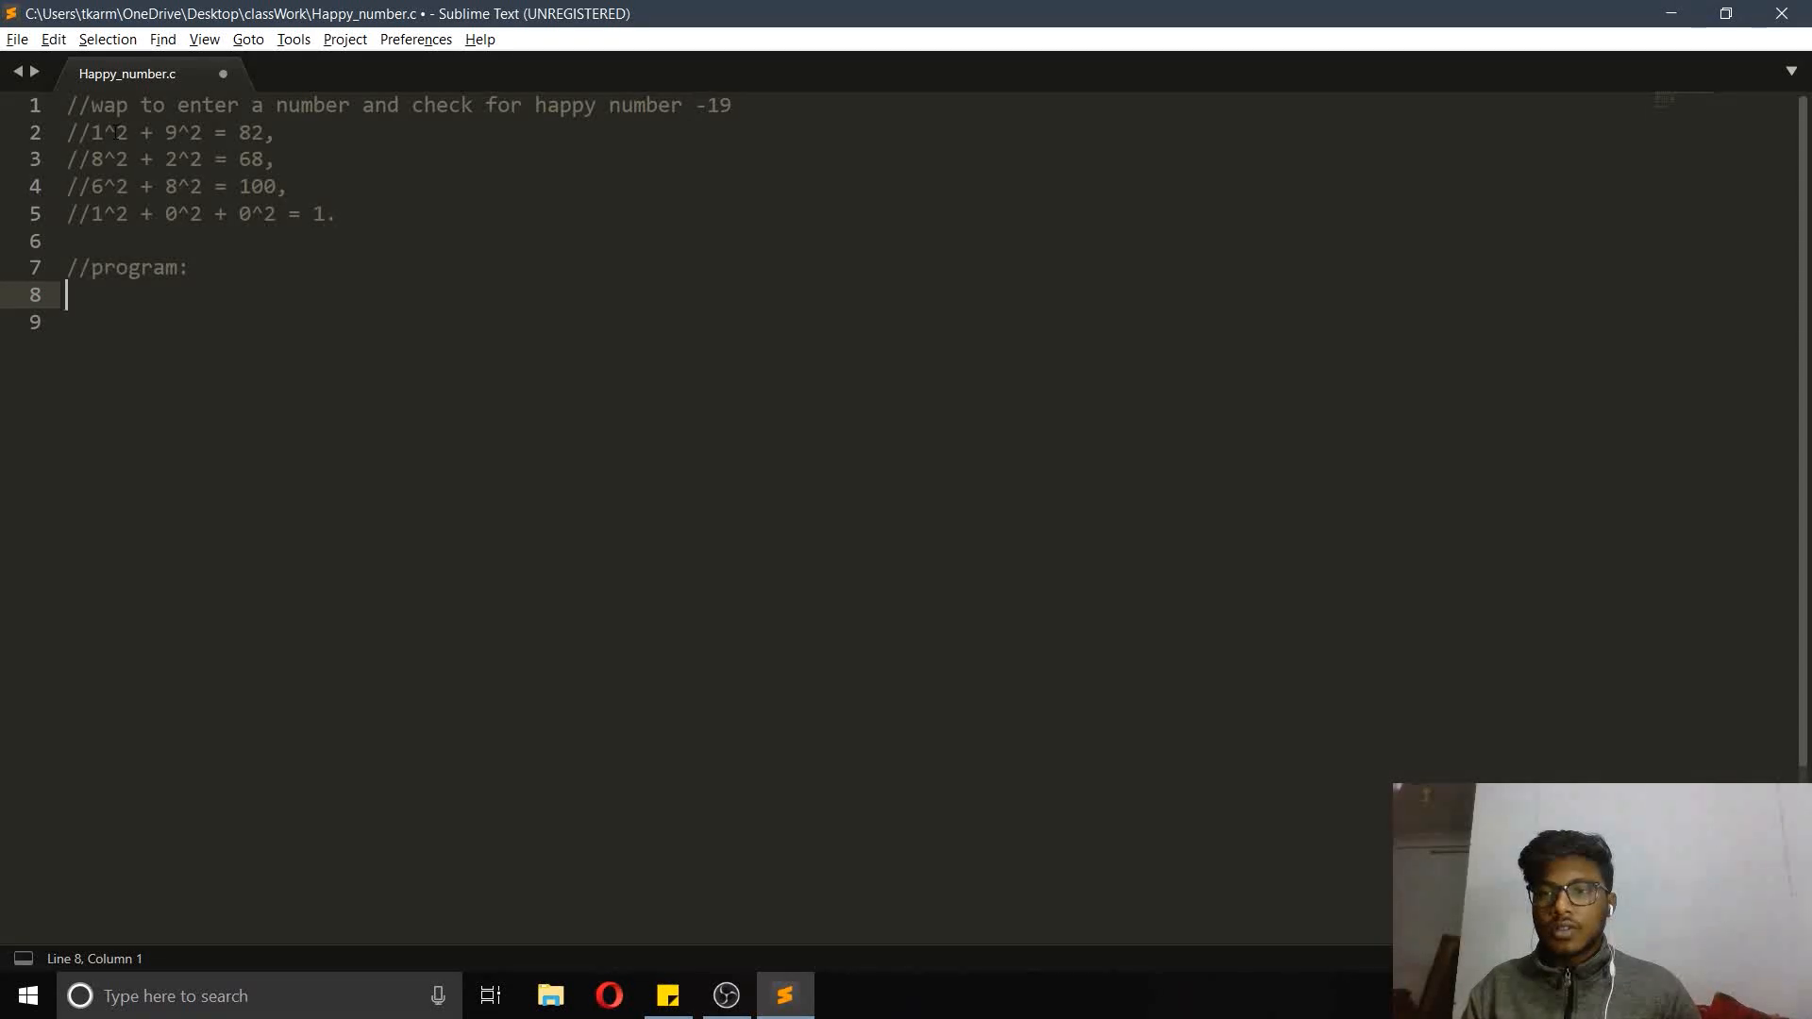
key("enter")
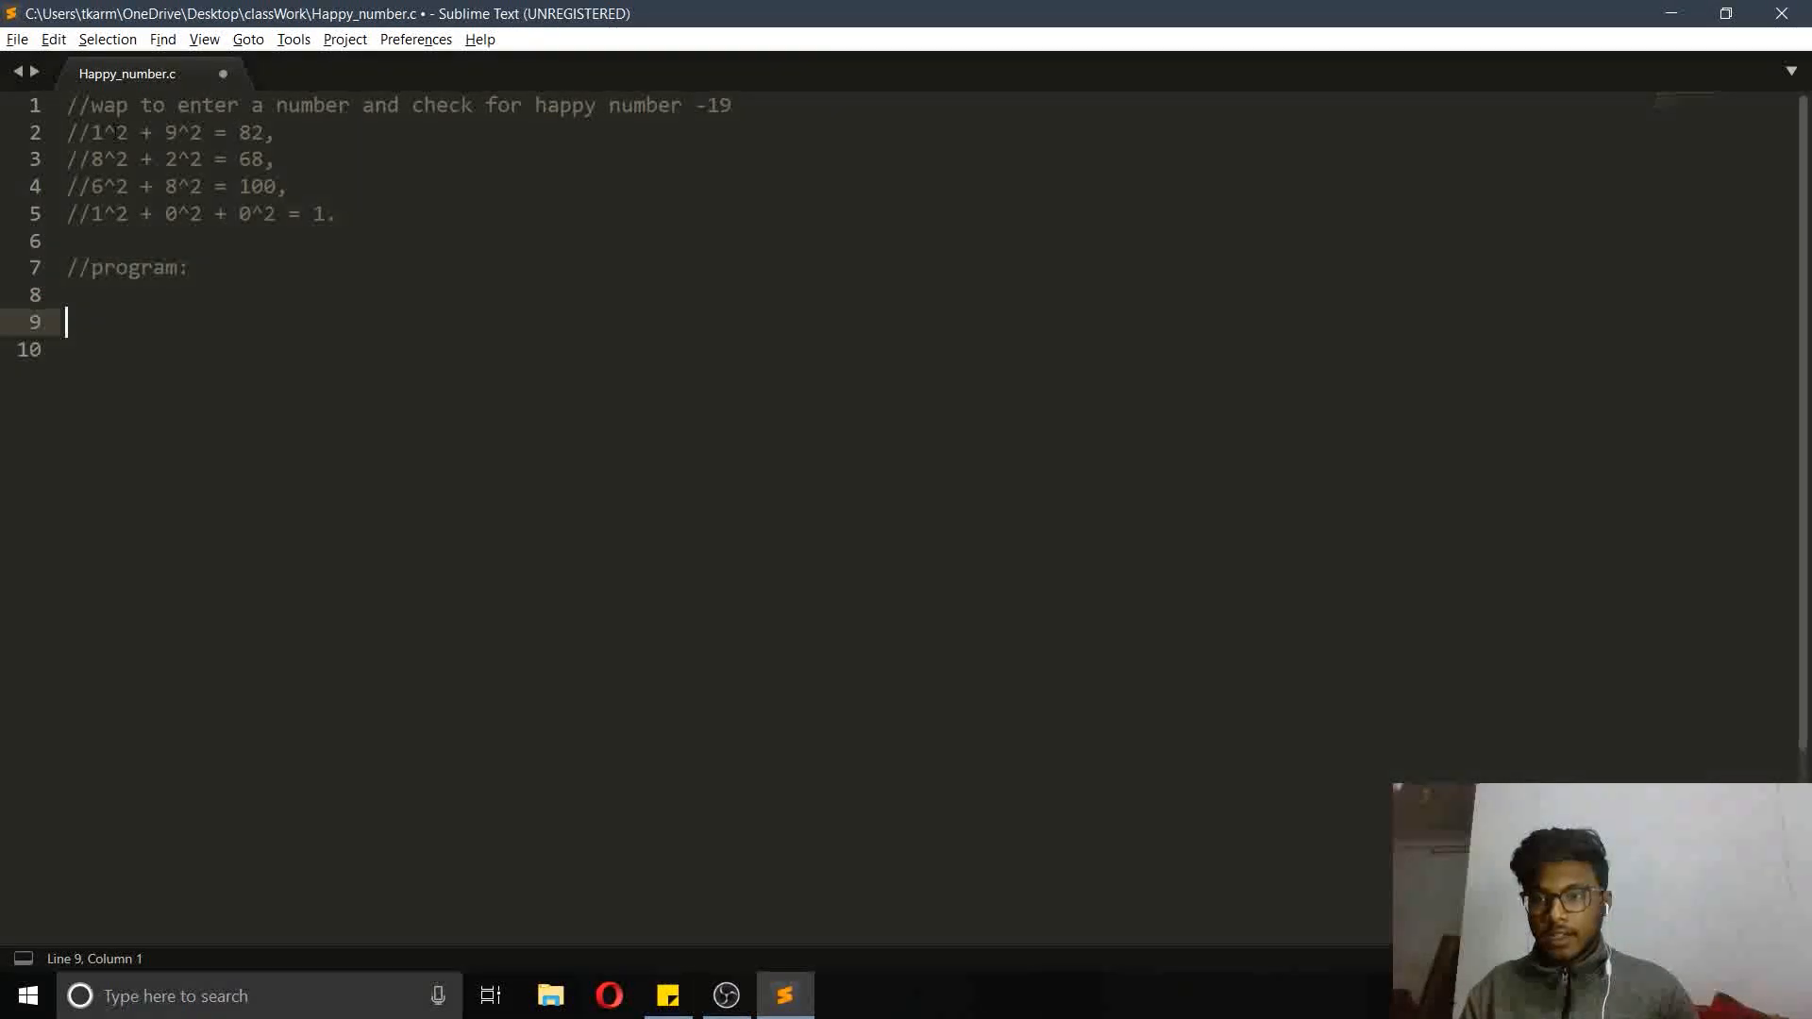
type("#include <s>")
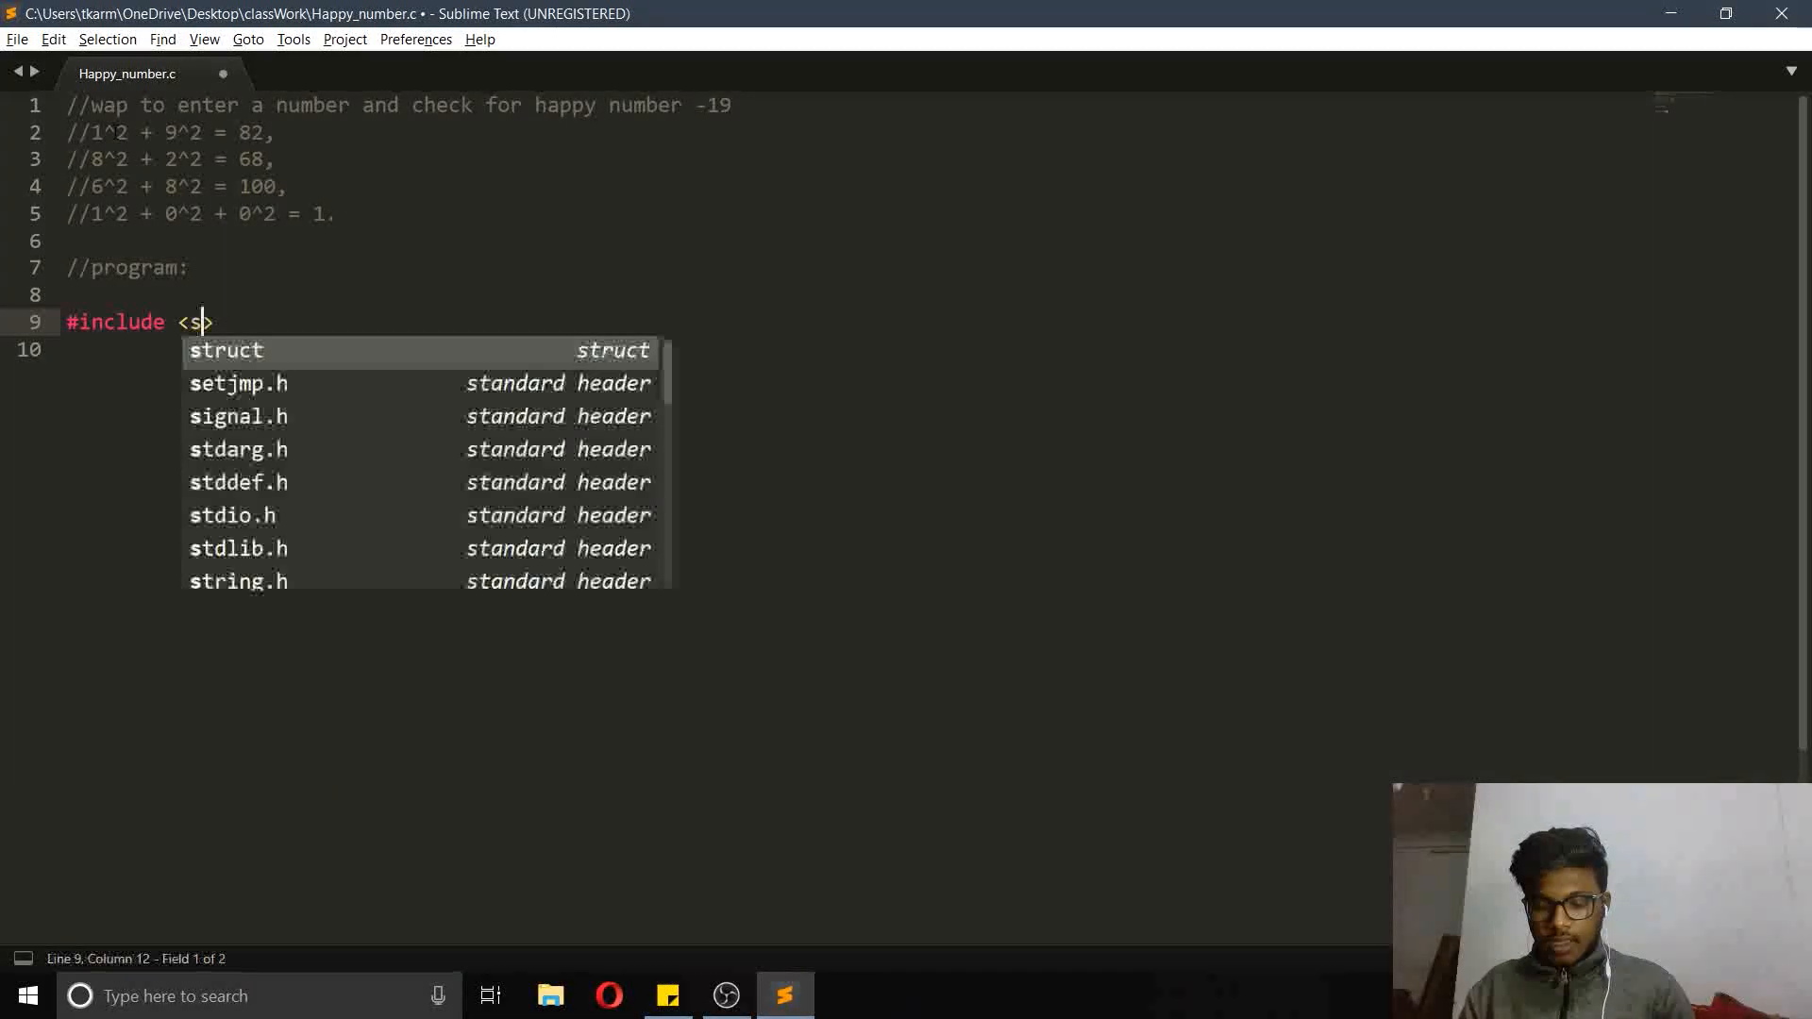
type("tdio.h")
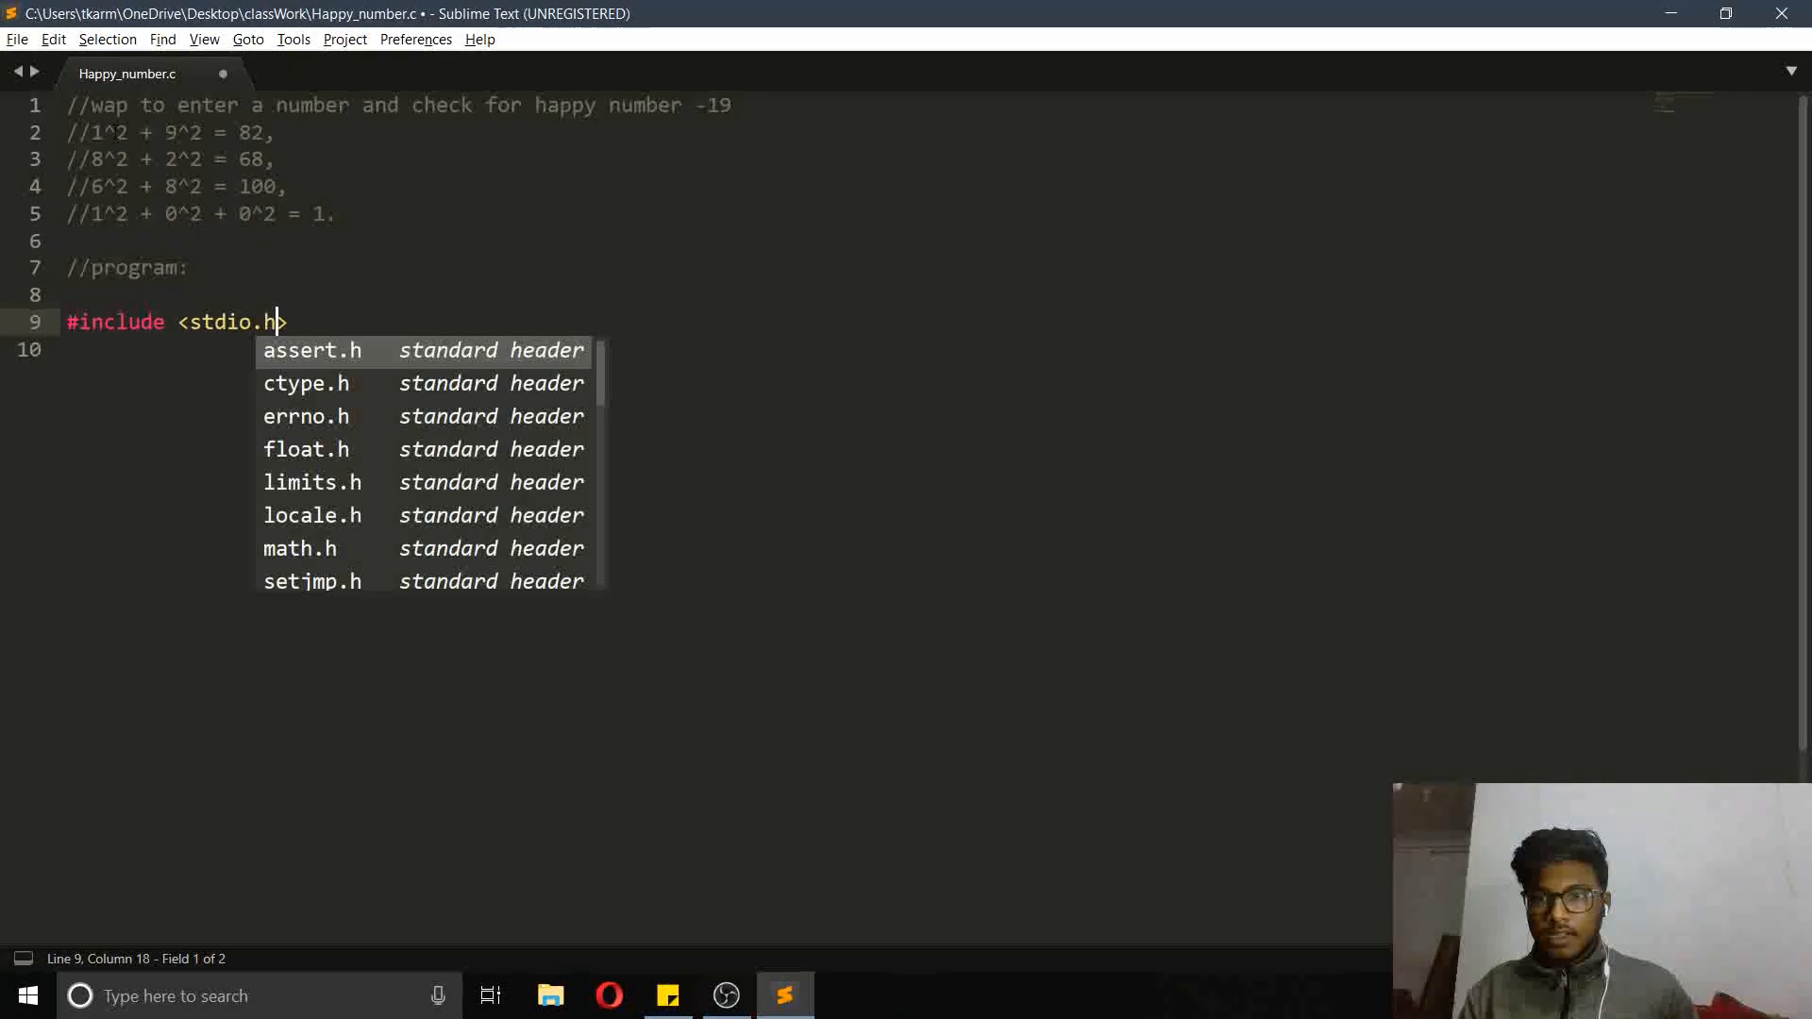
key("Enter")
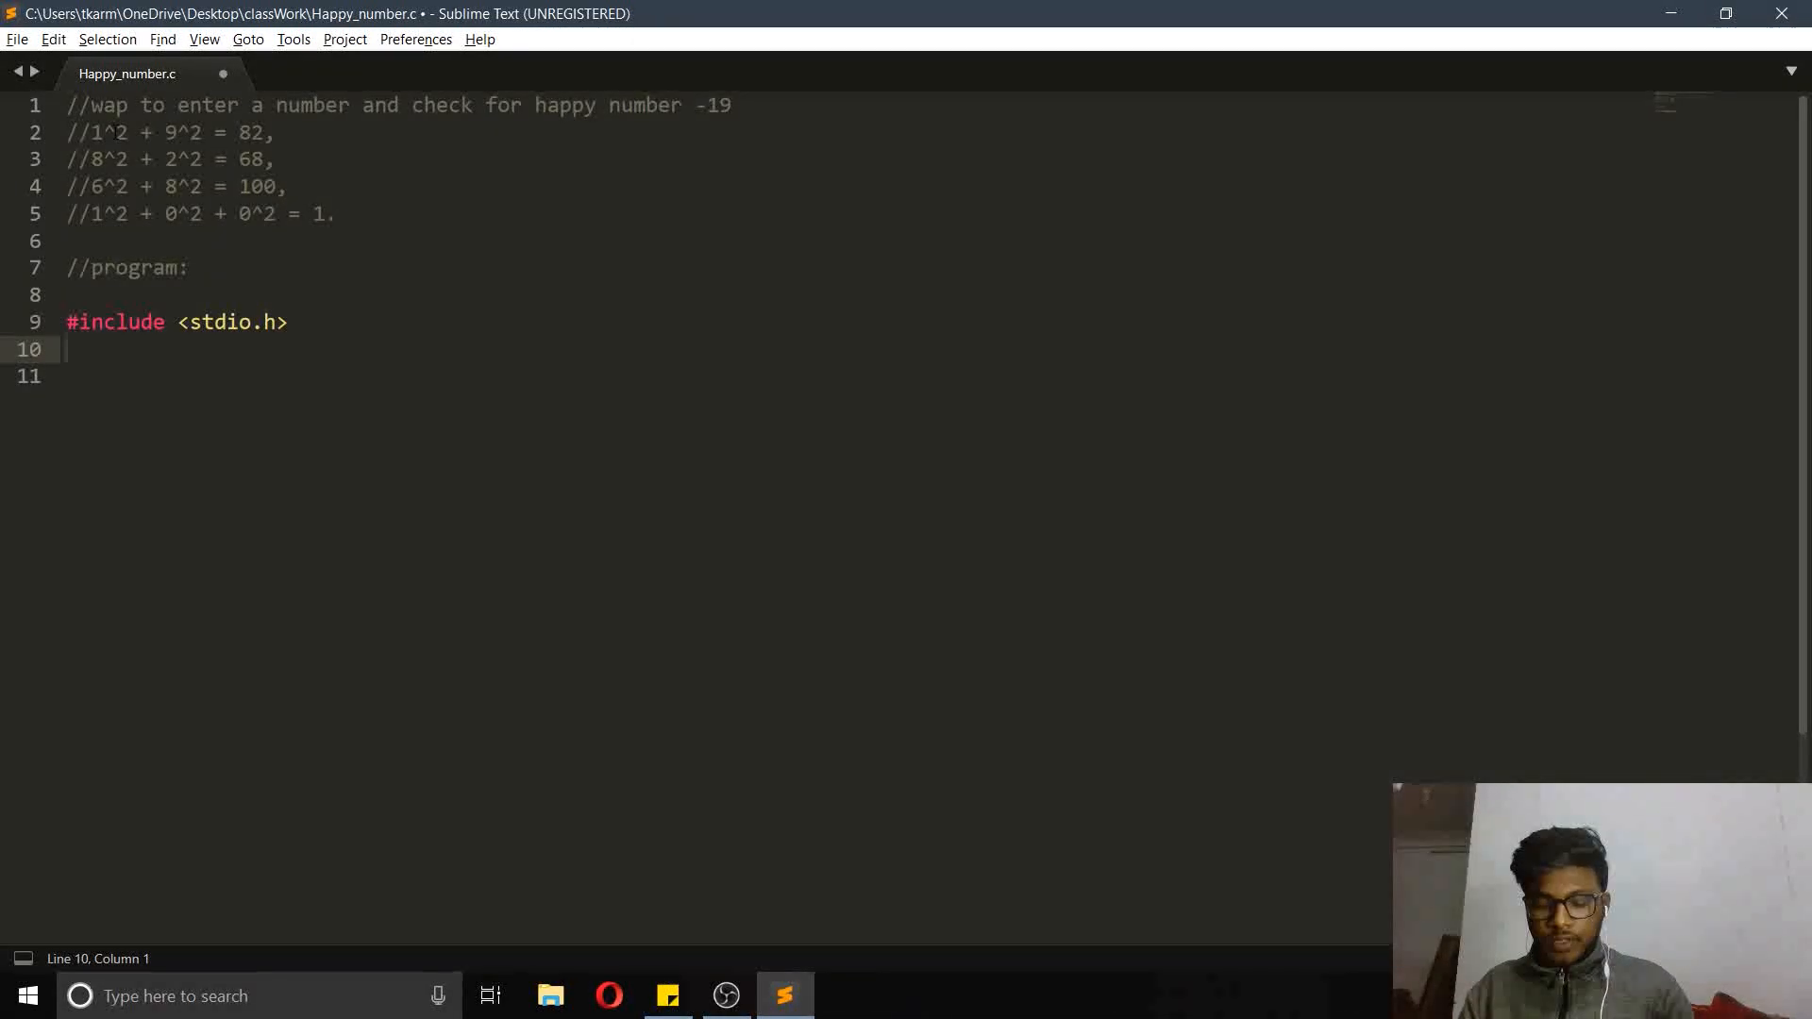
Add an int main() skeleton whose body returns 0
type("int main(")
left_click(855, 376)
type("{}")
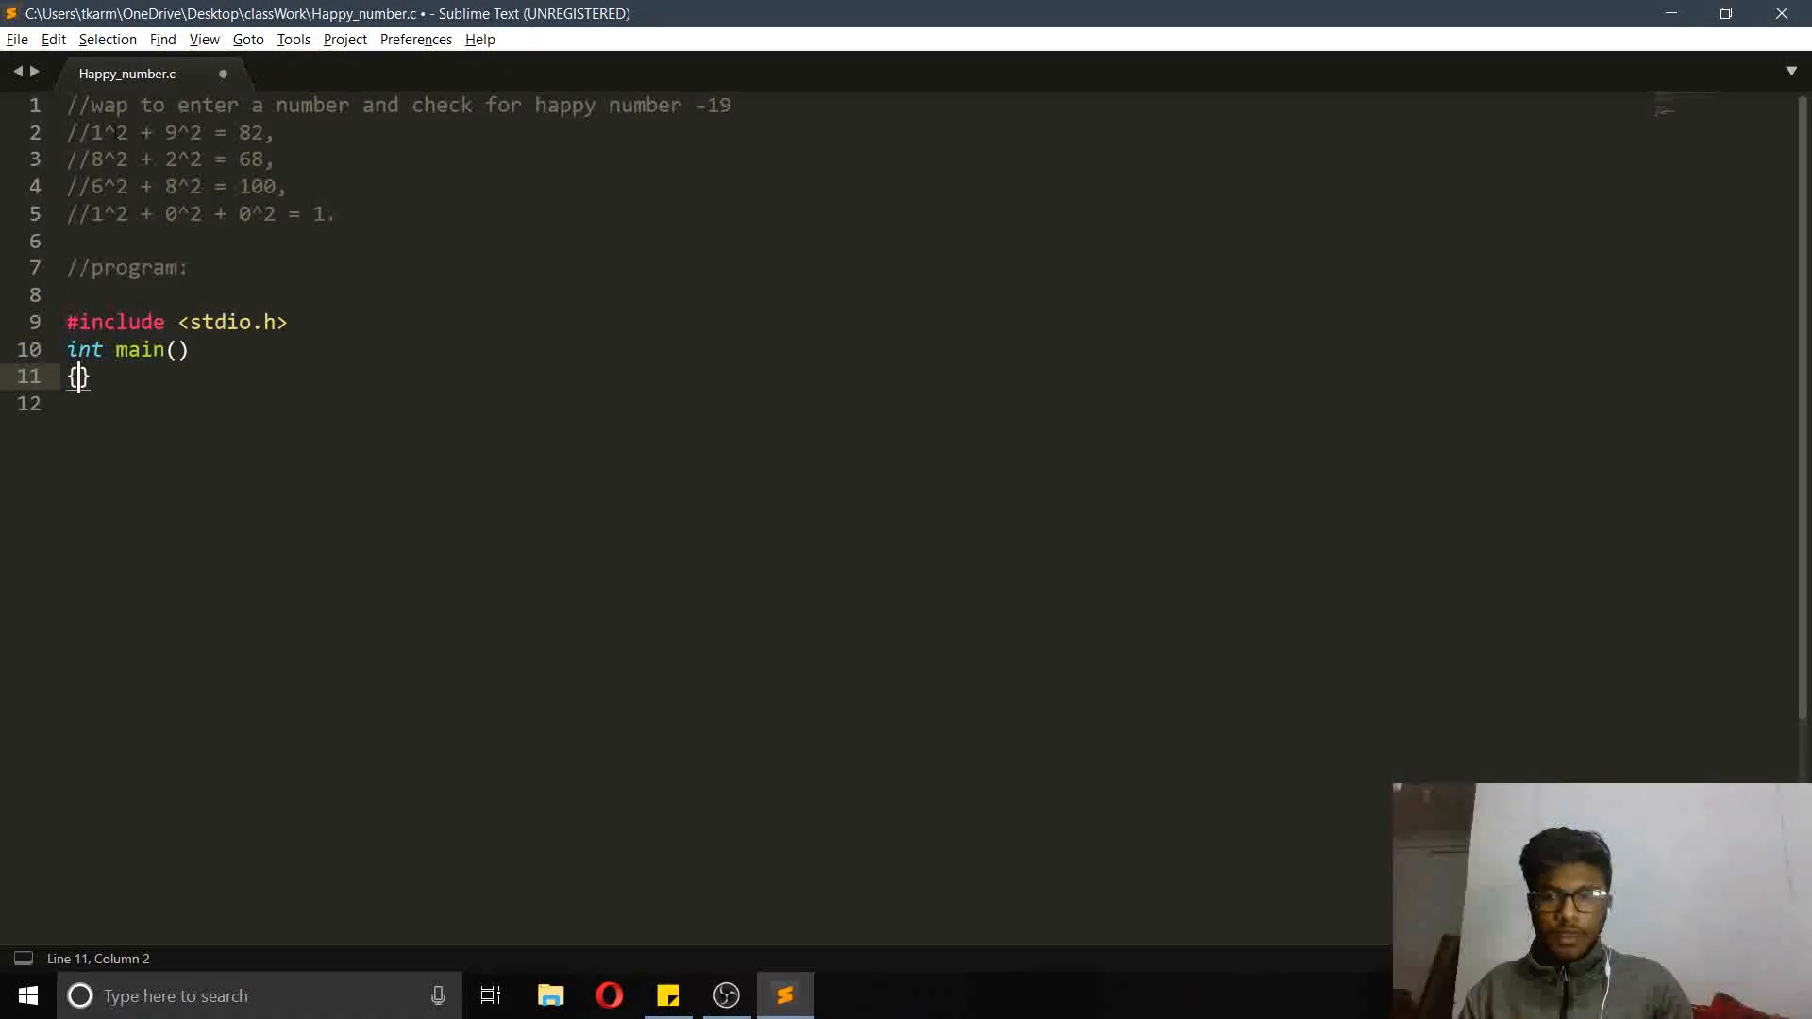
key("enter")
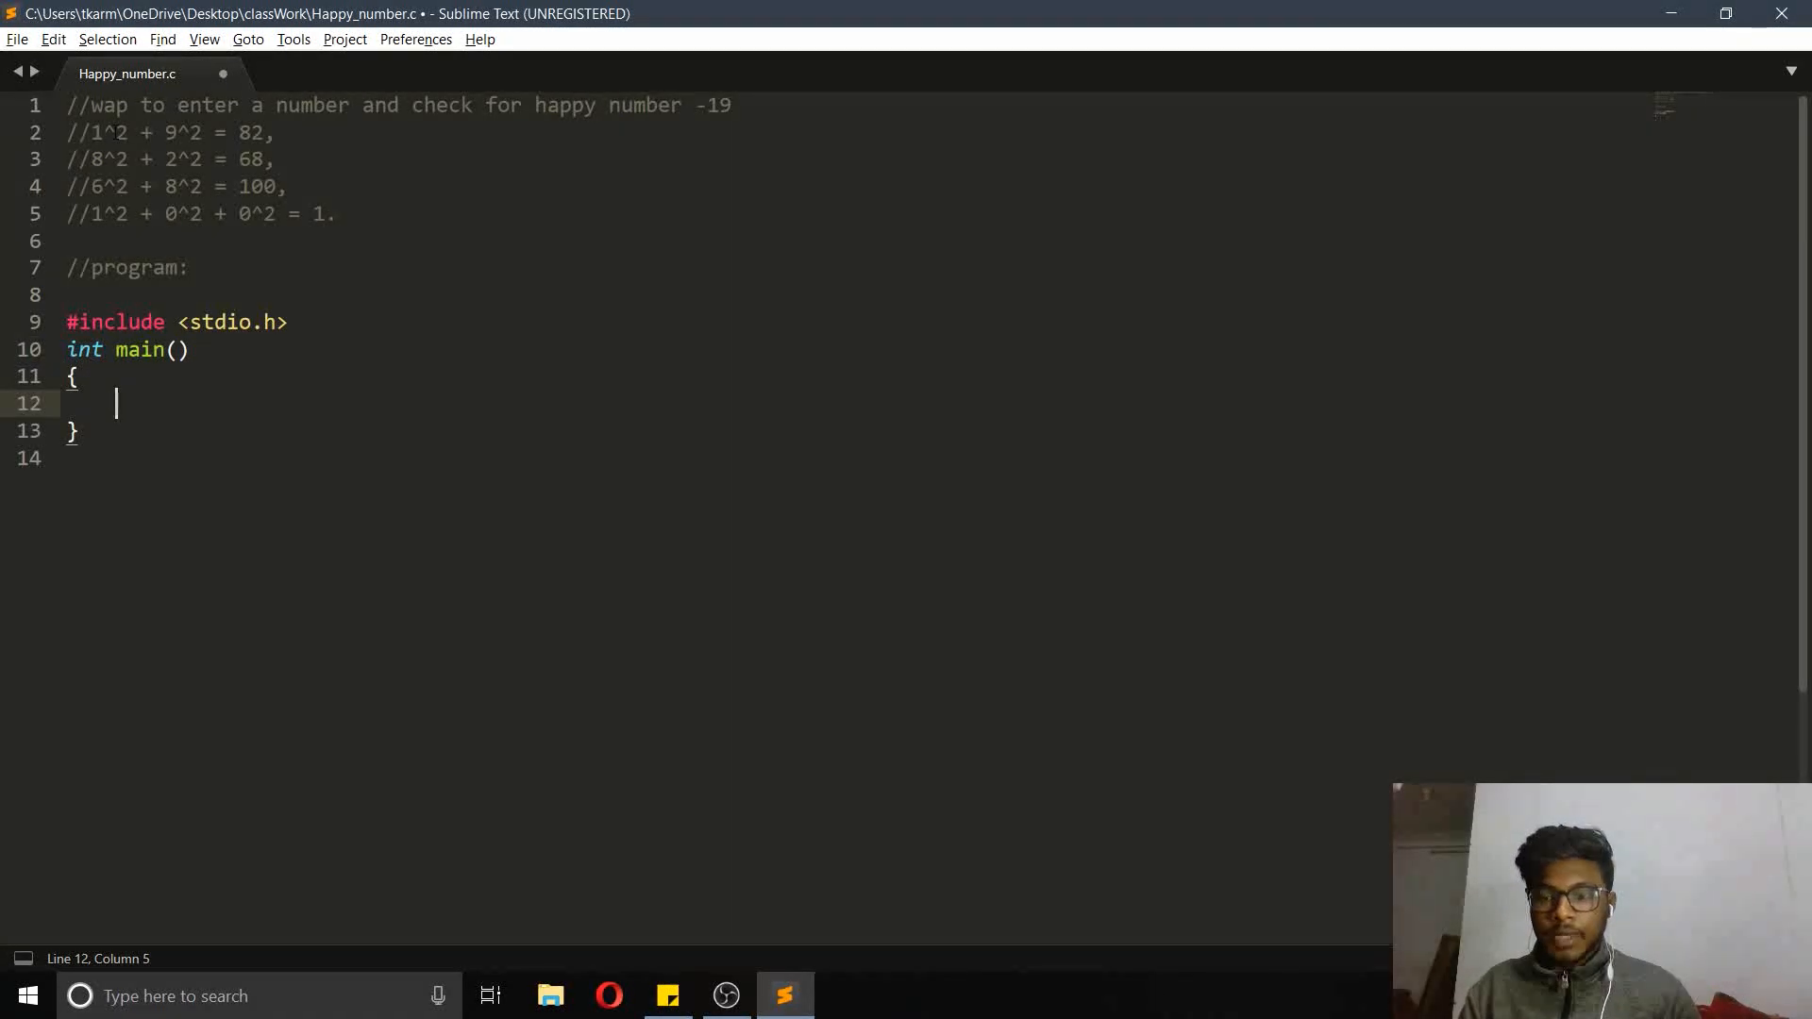
type("return 0;")
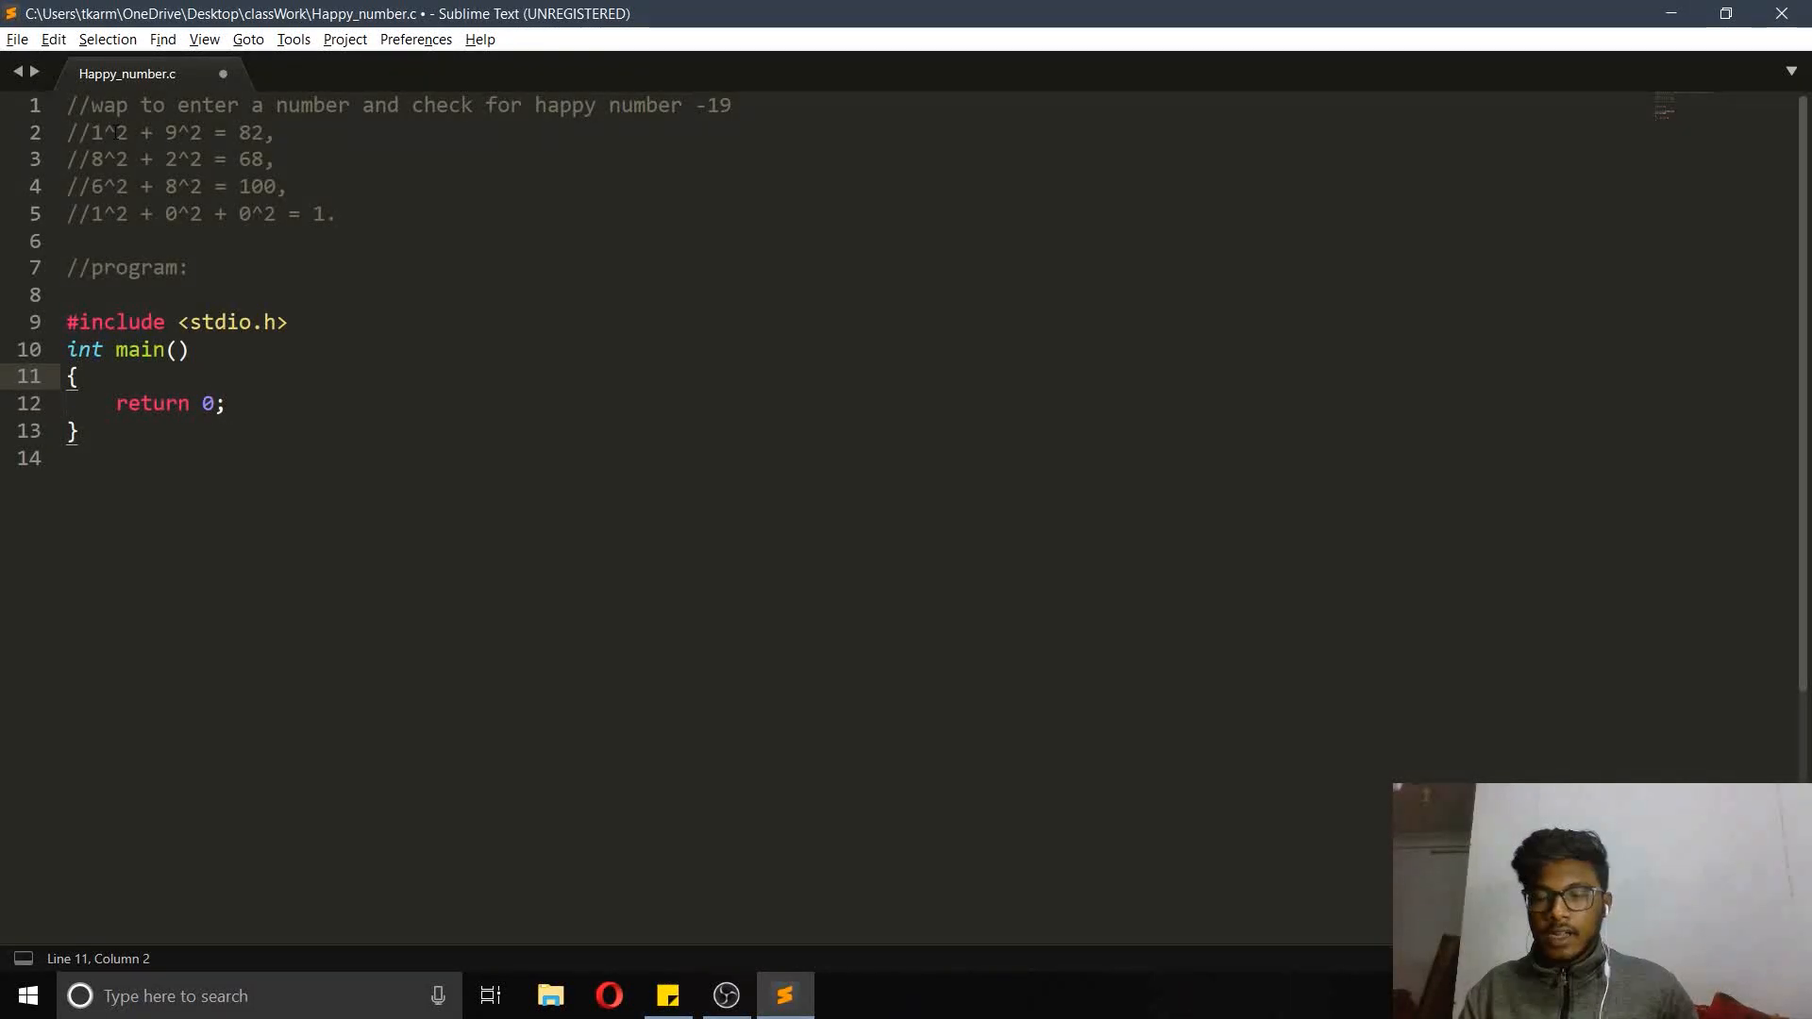
key("enter")
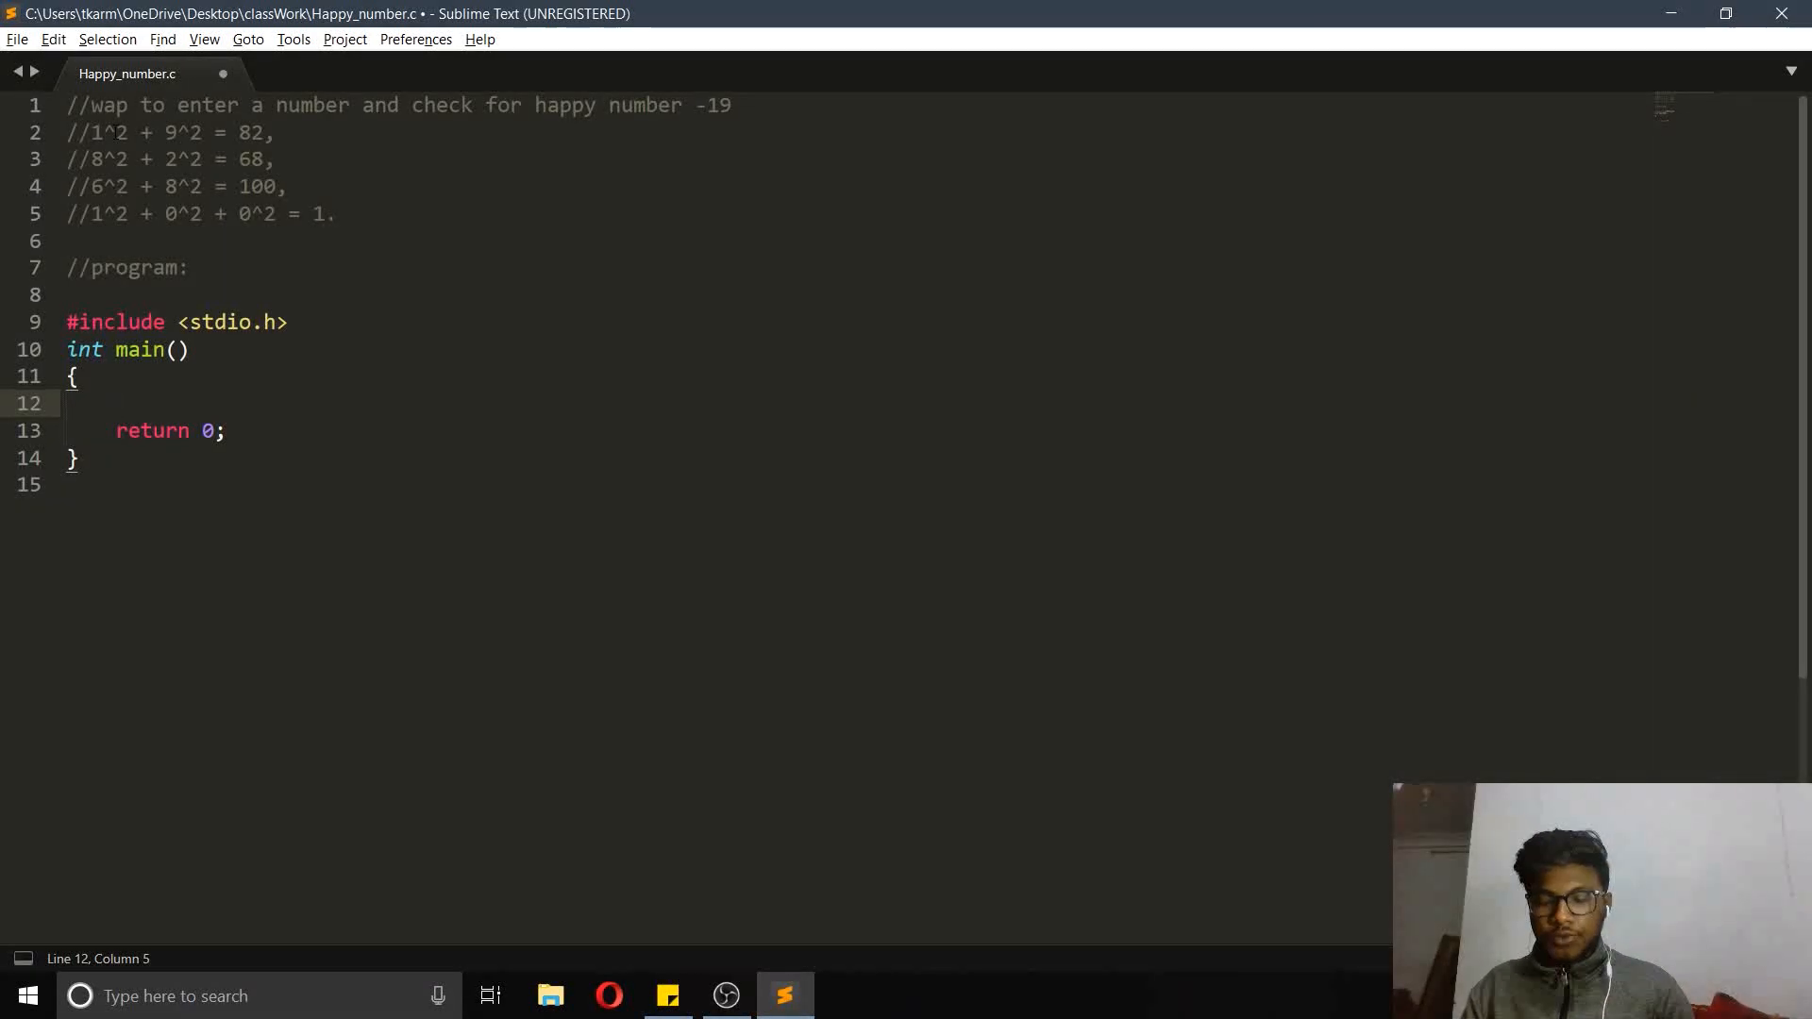
Declare int n and print the prompt "Enter a number:"
type("int n;")
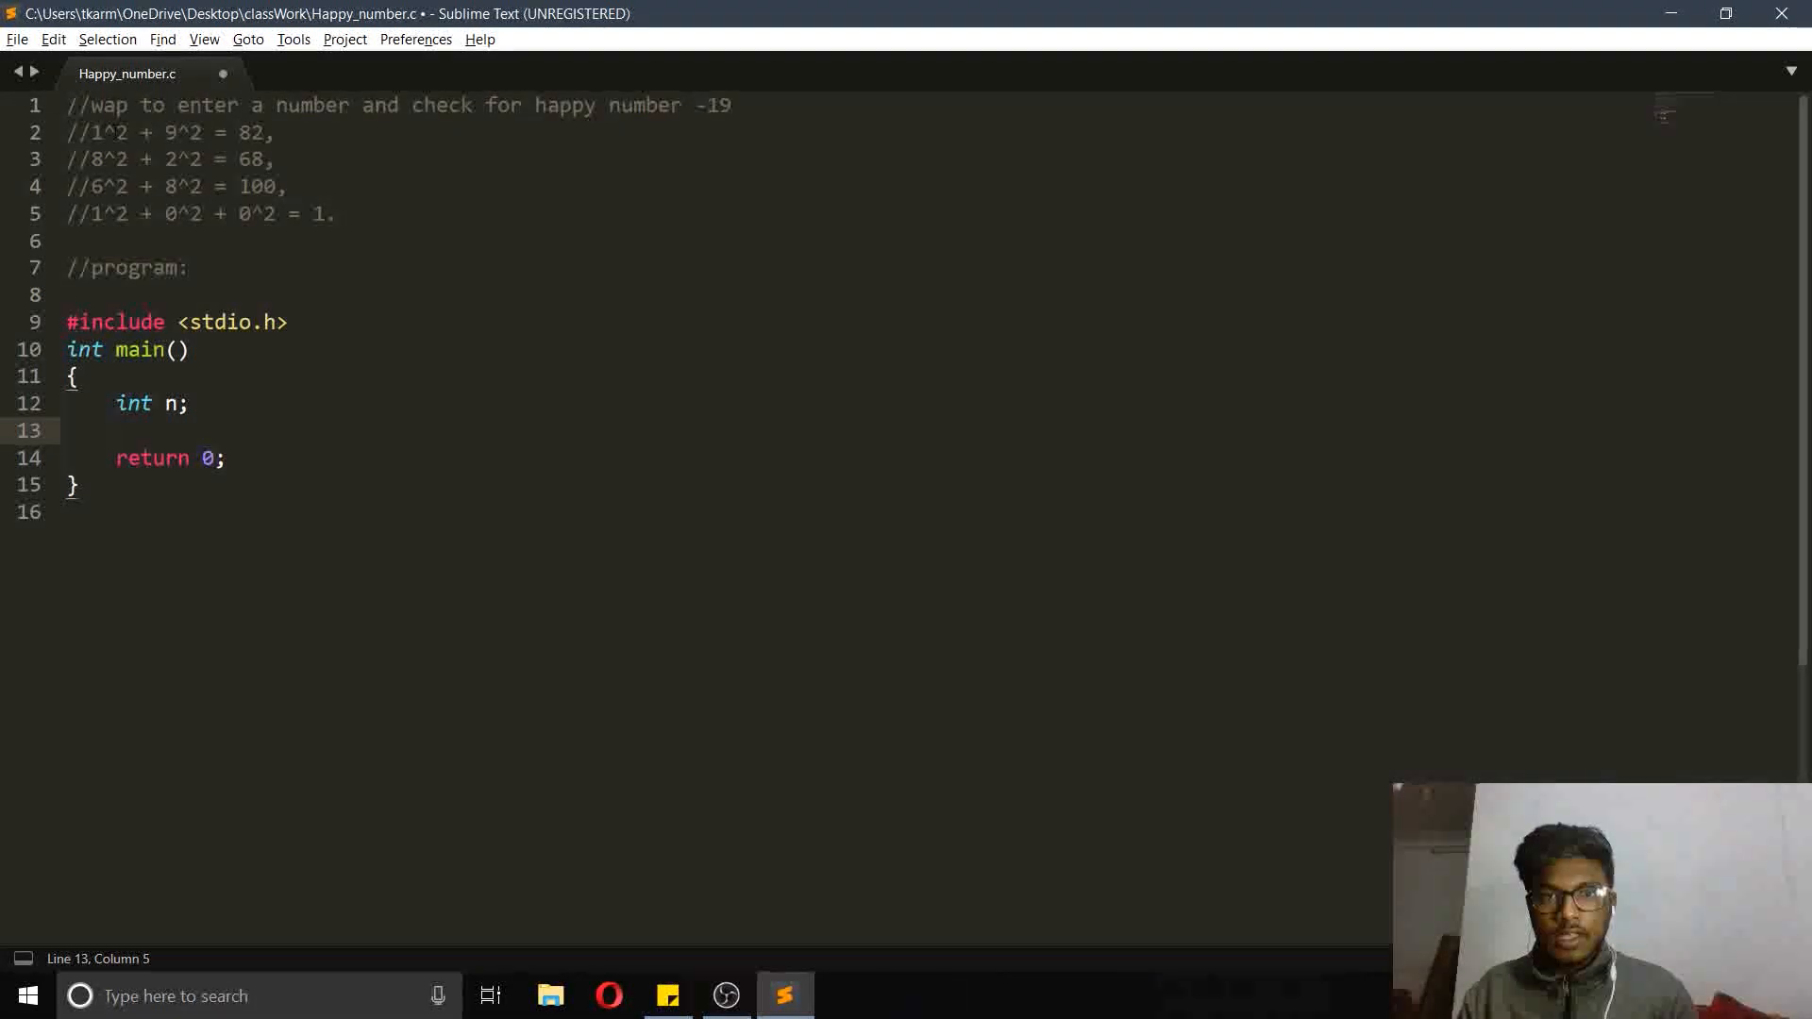
type("printf(\"%s\\n\", );")
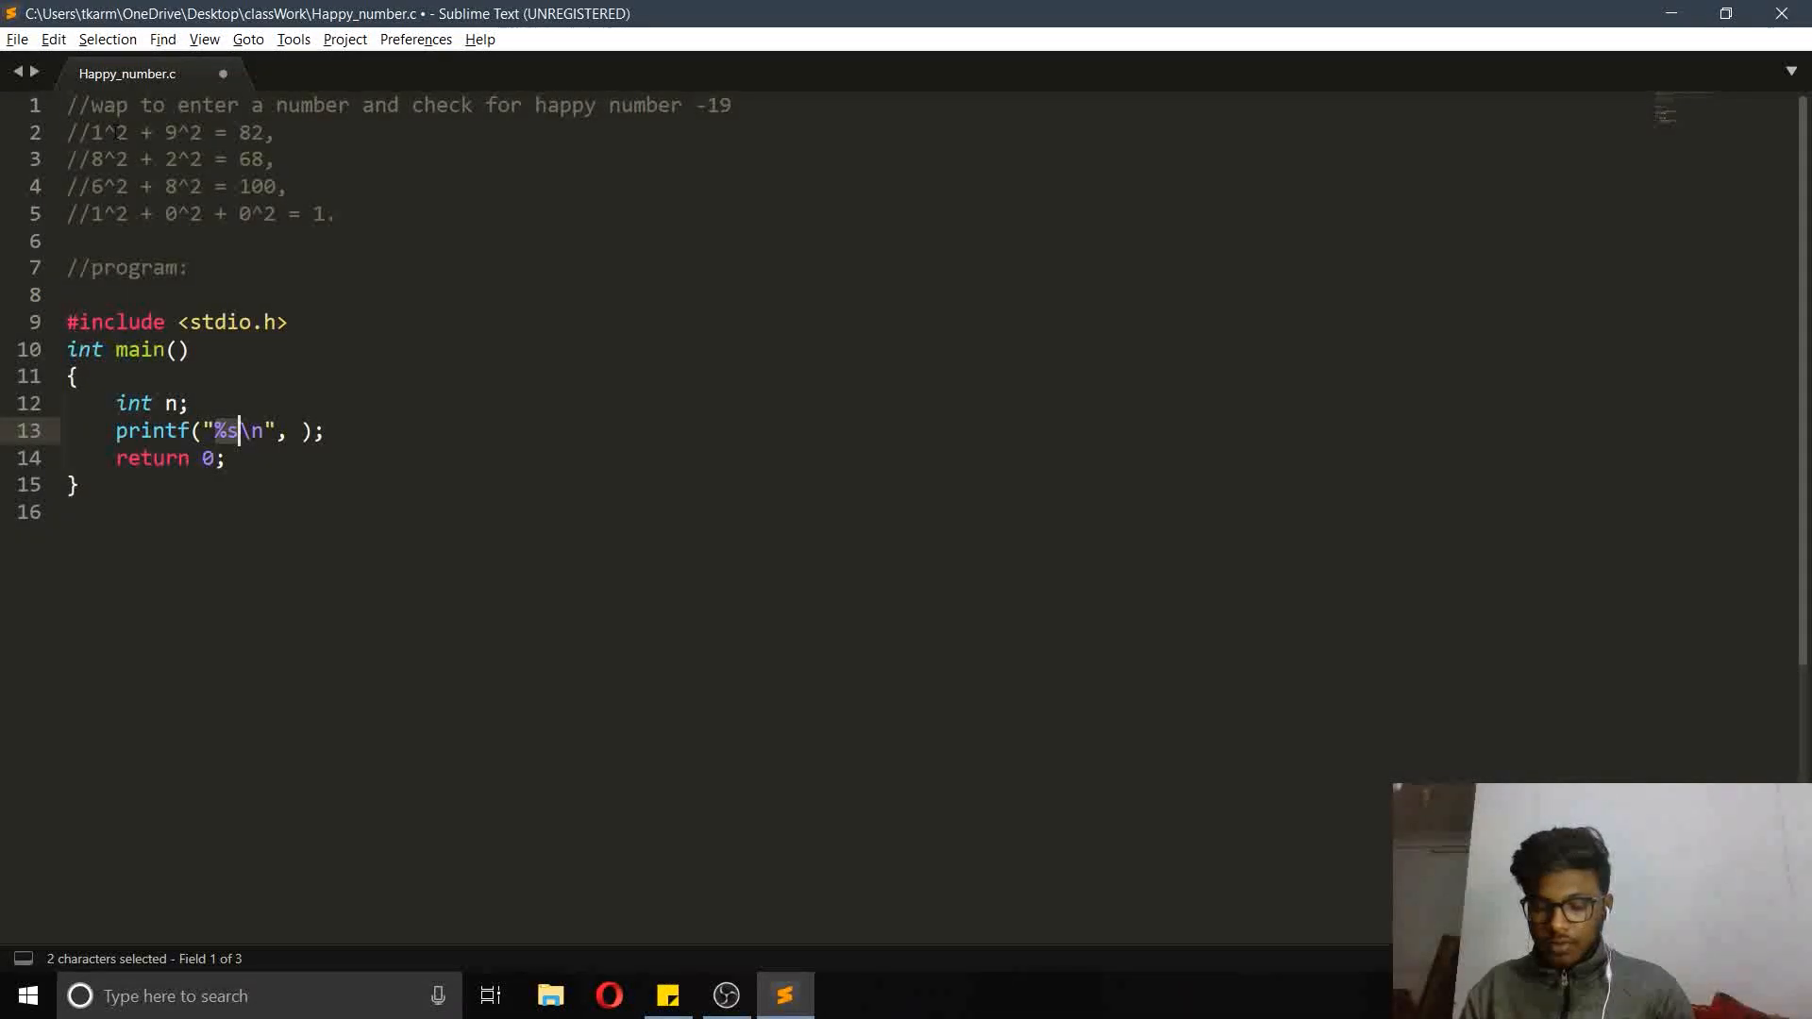
type("En")
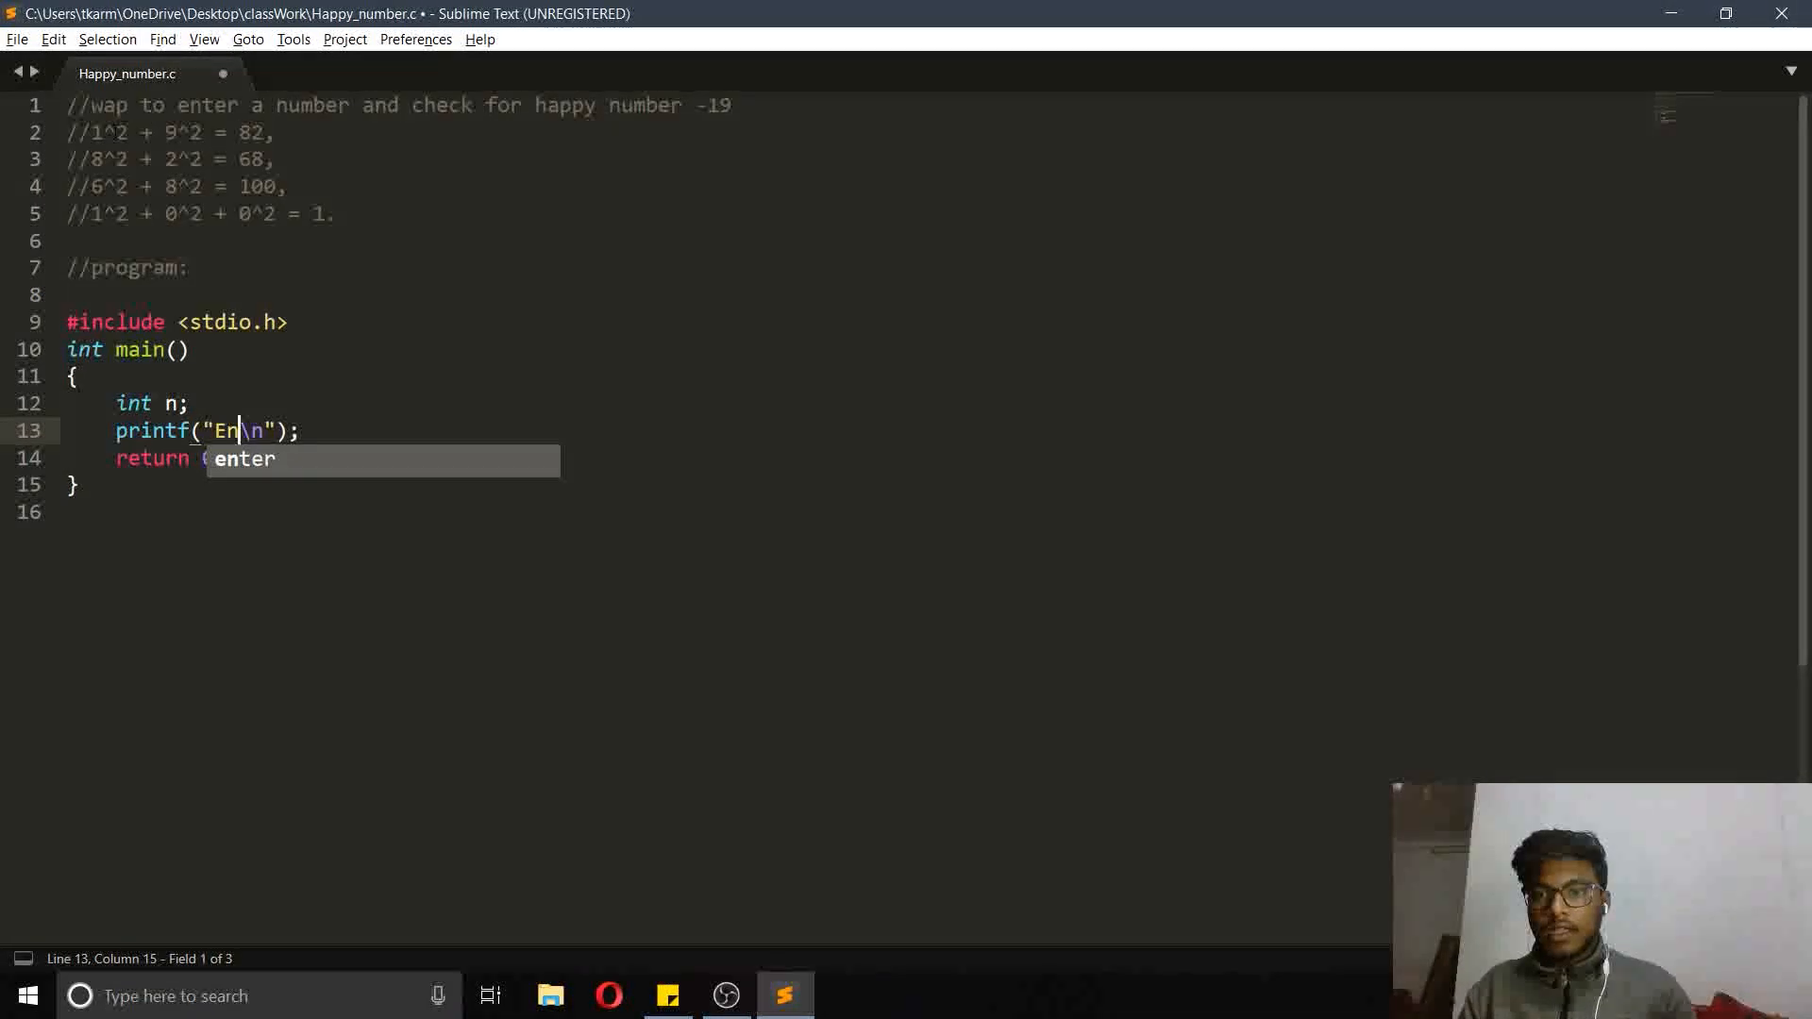
type("ter a")
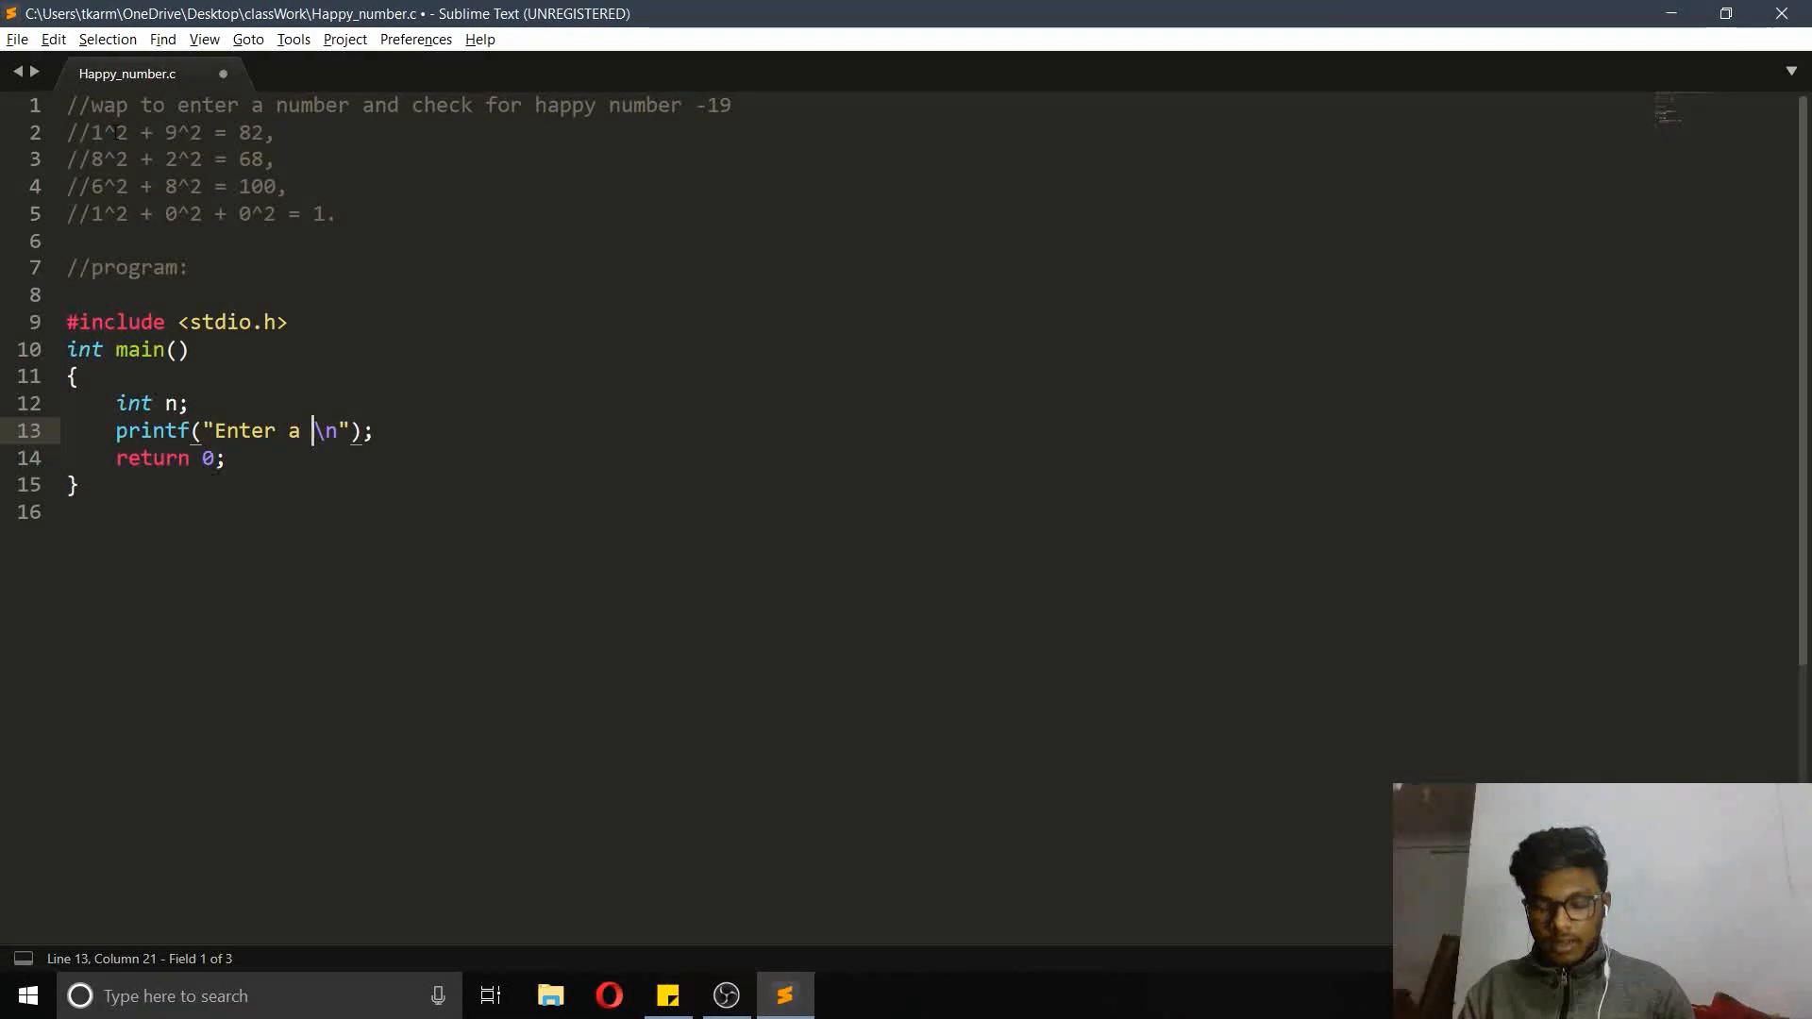
type("number")
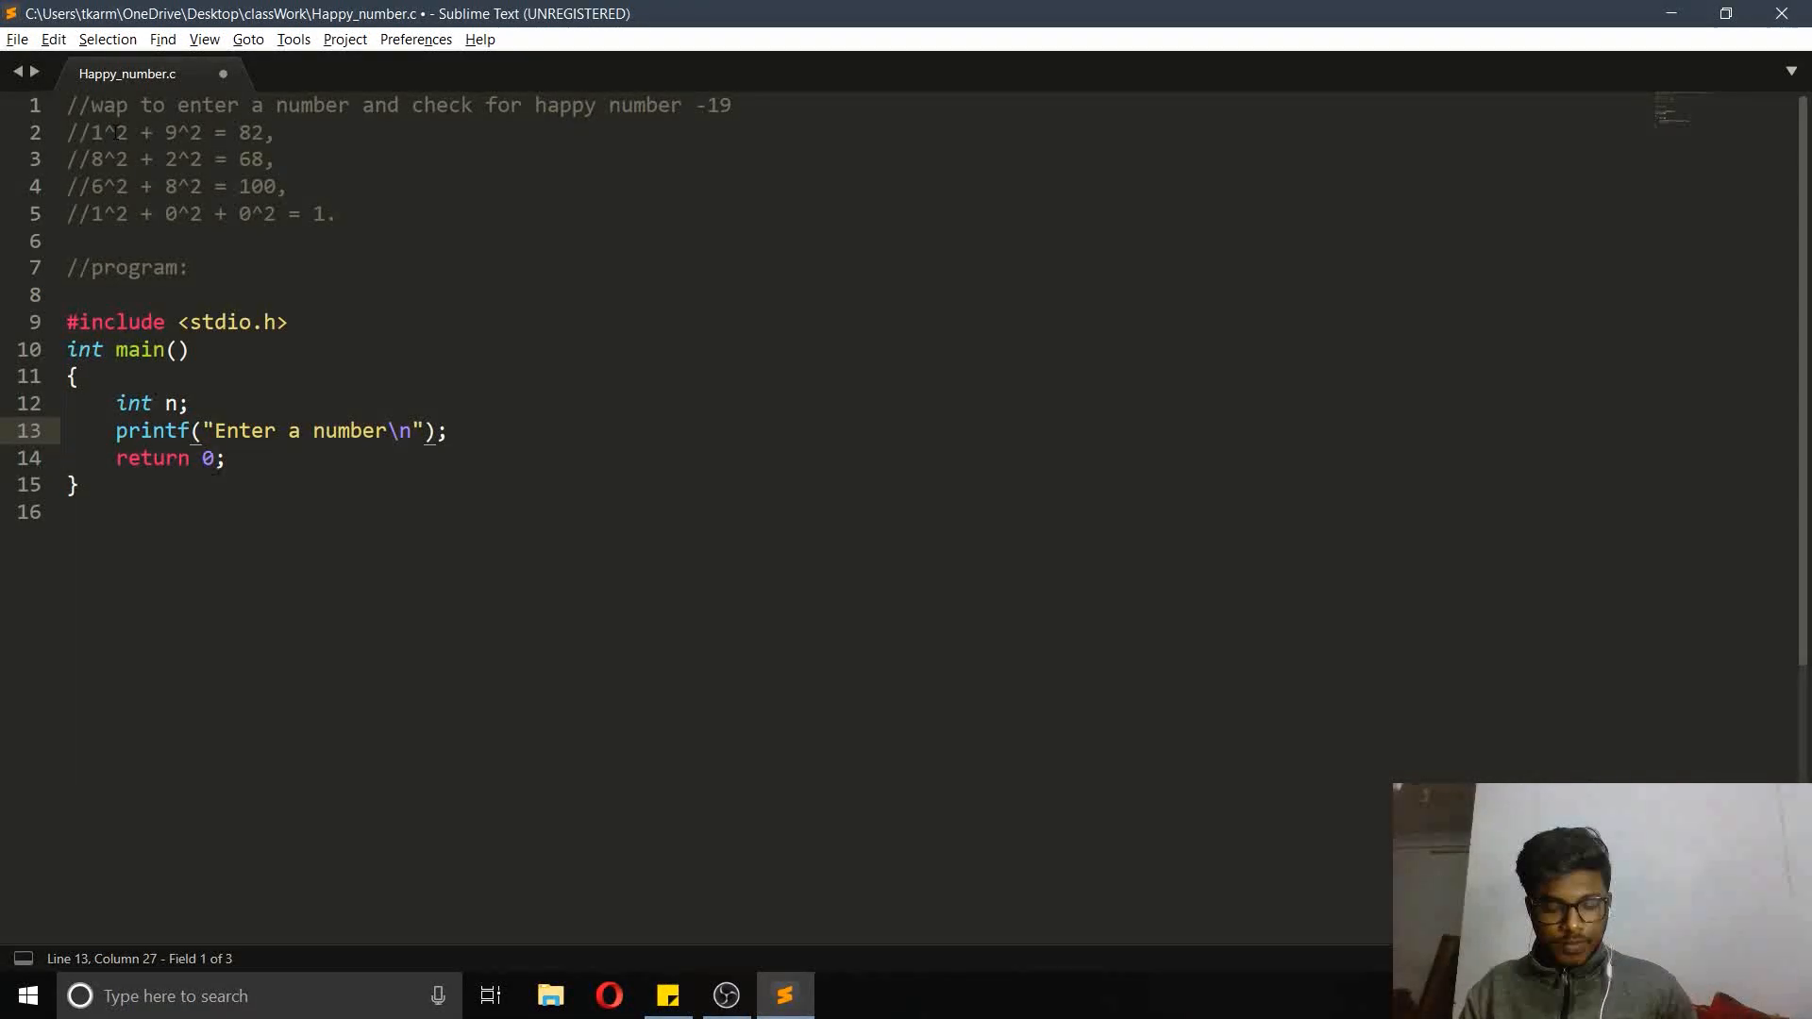
type(":")
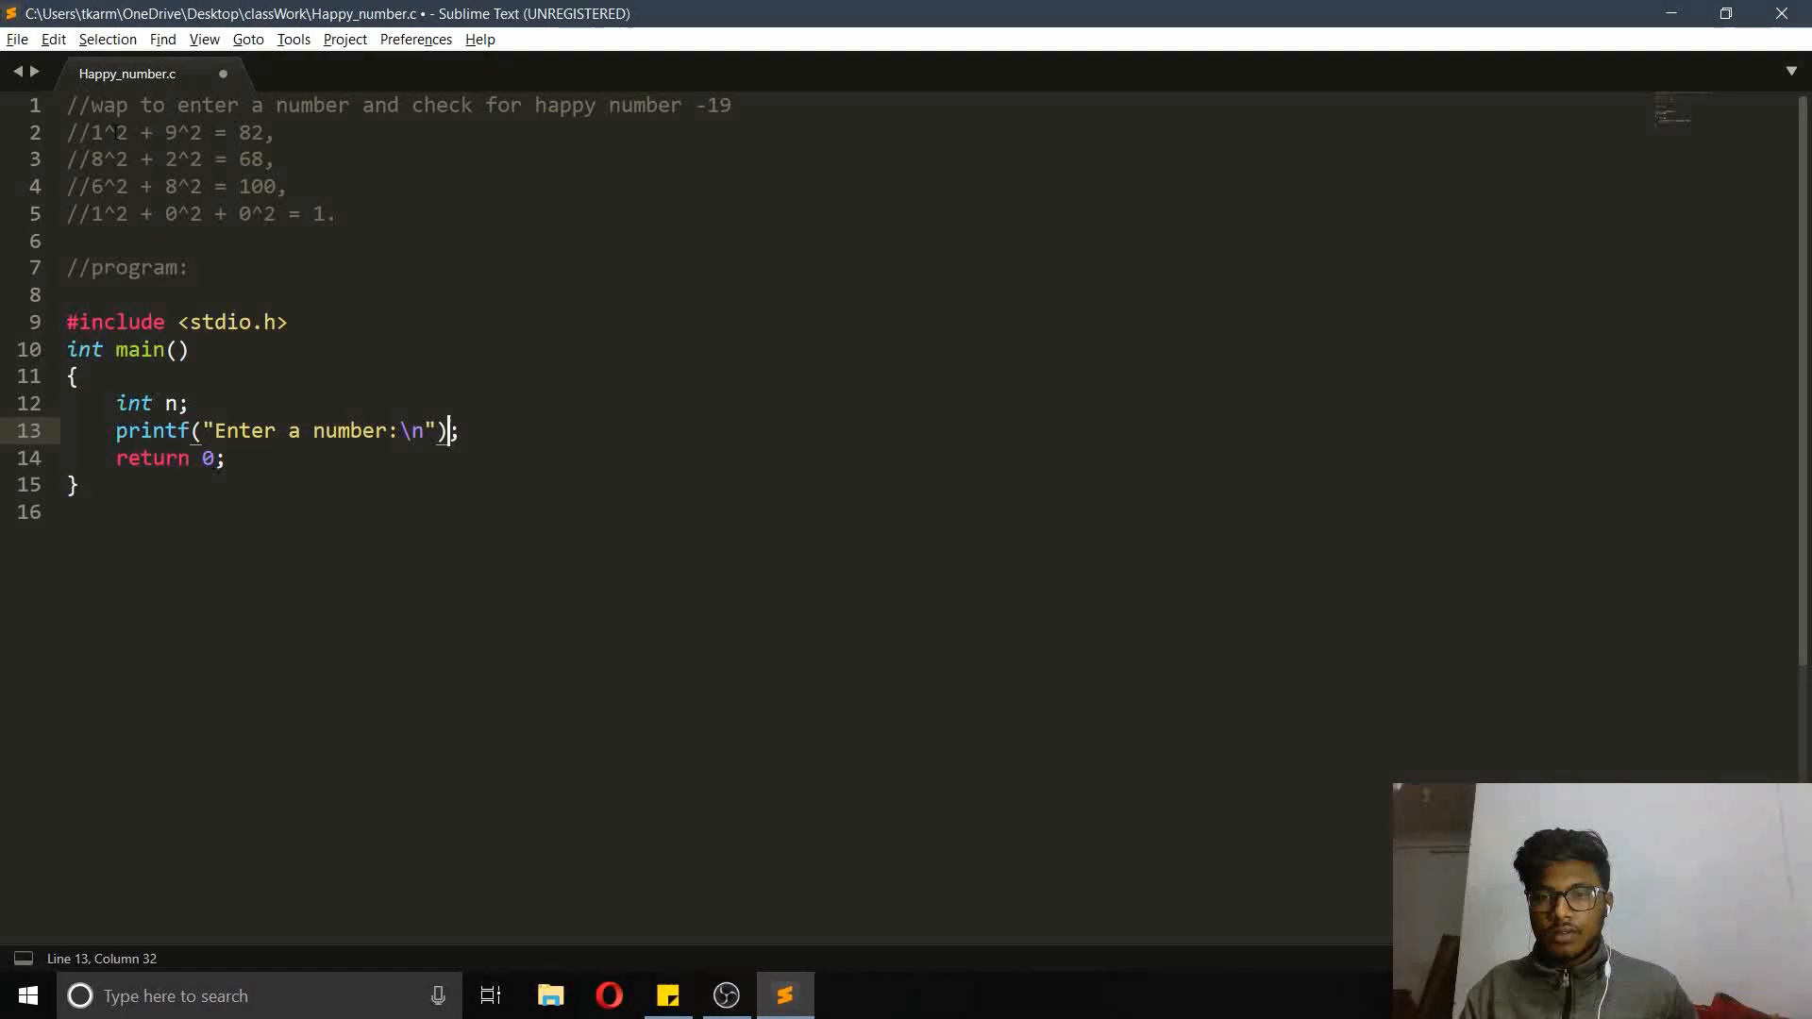
key("enter")
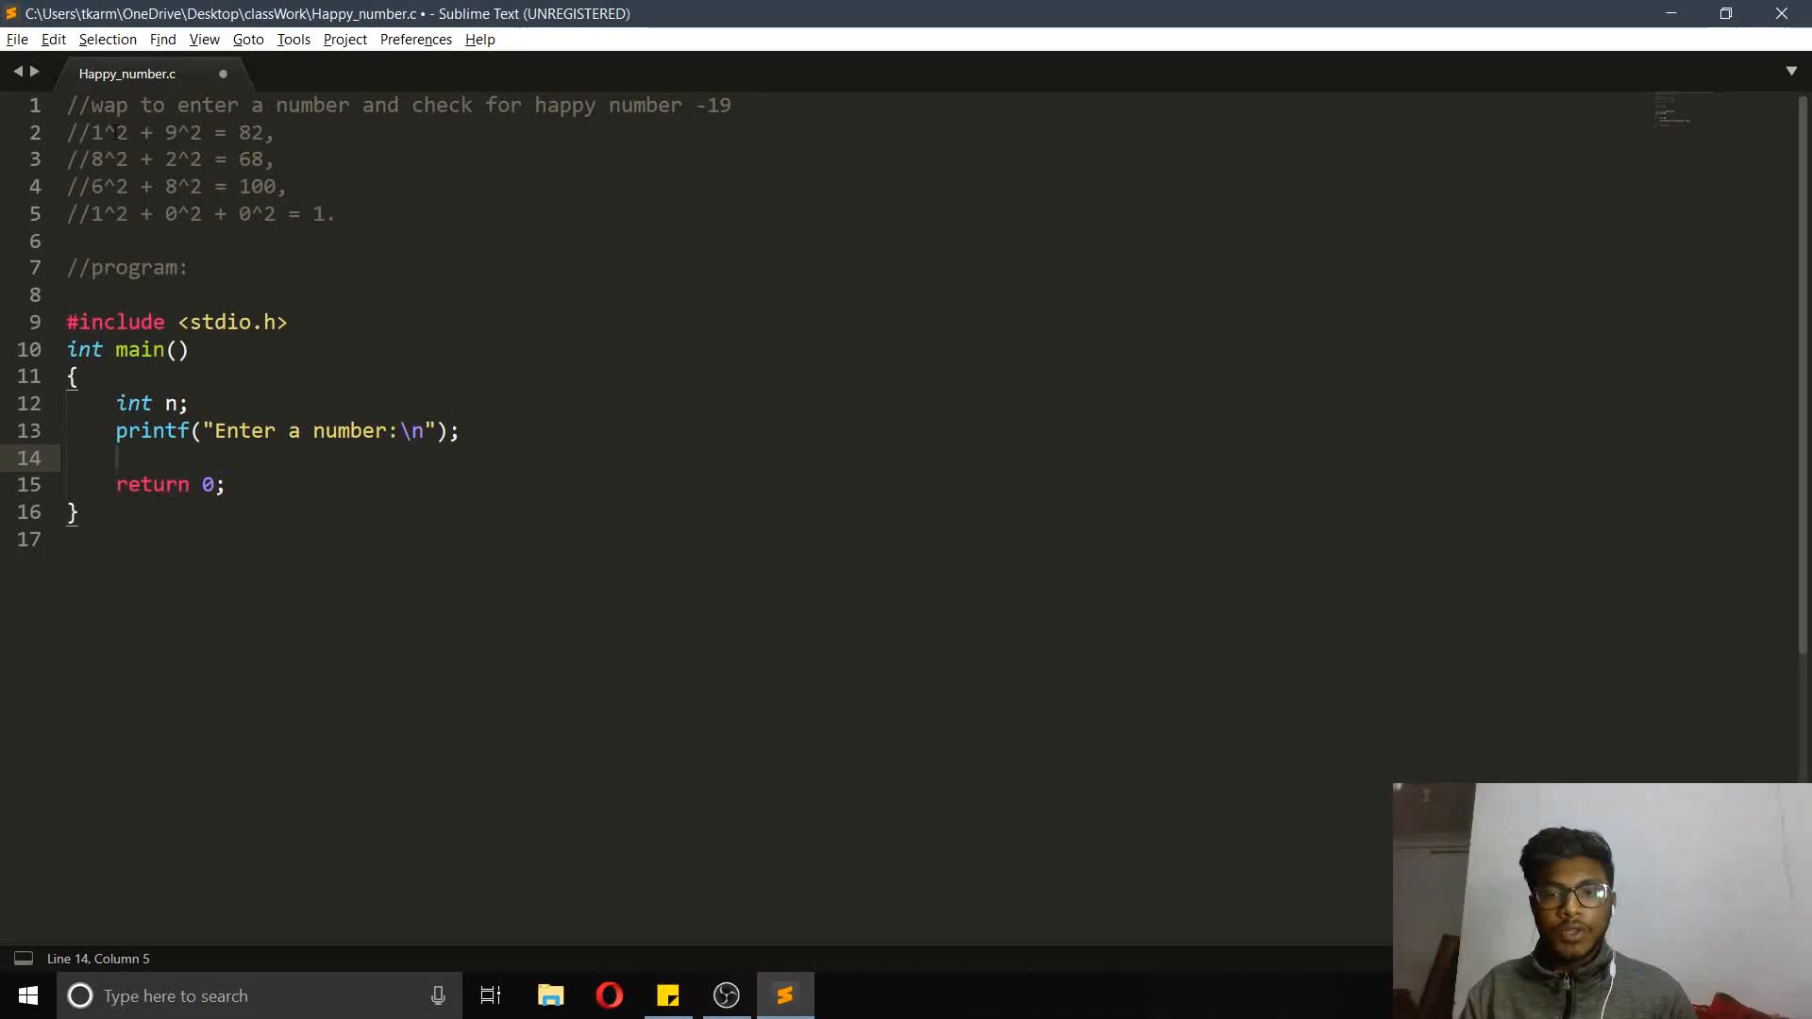
Read n from input with scanf("%d", &n)
type("sca")
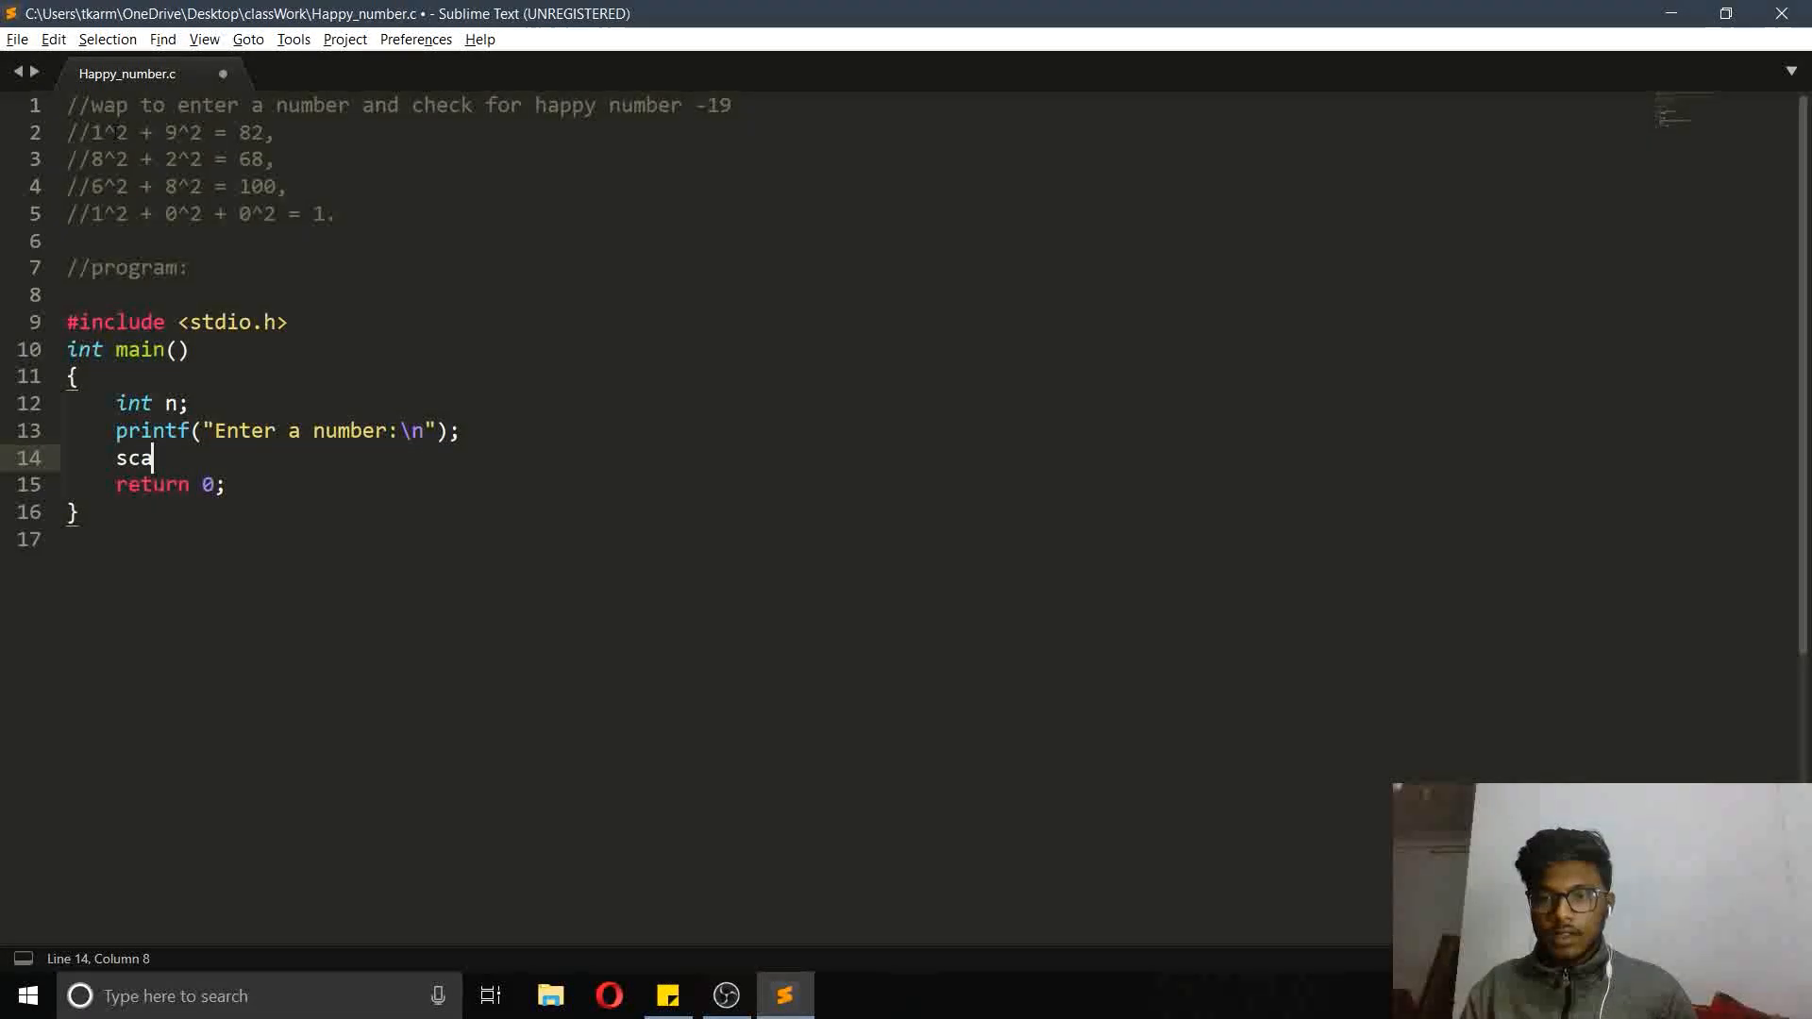
type("nf")
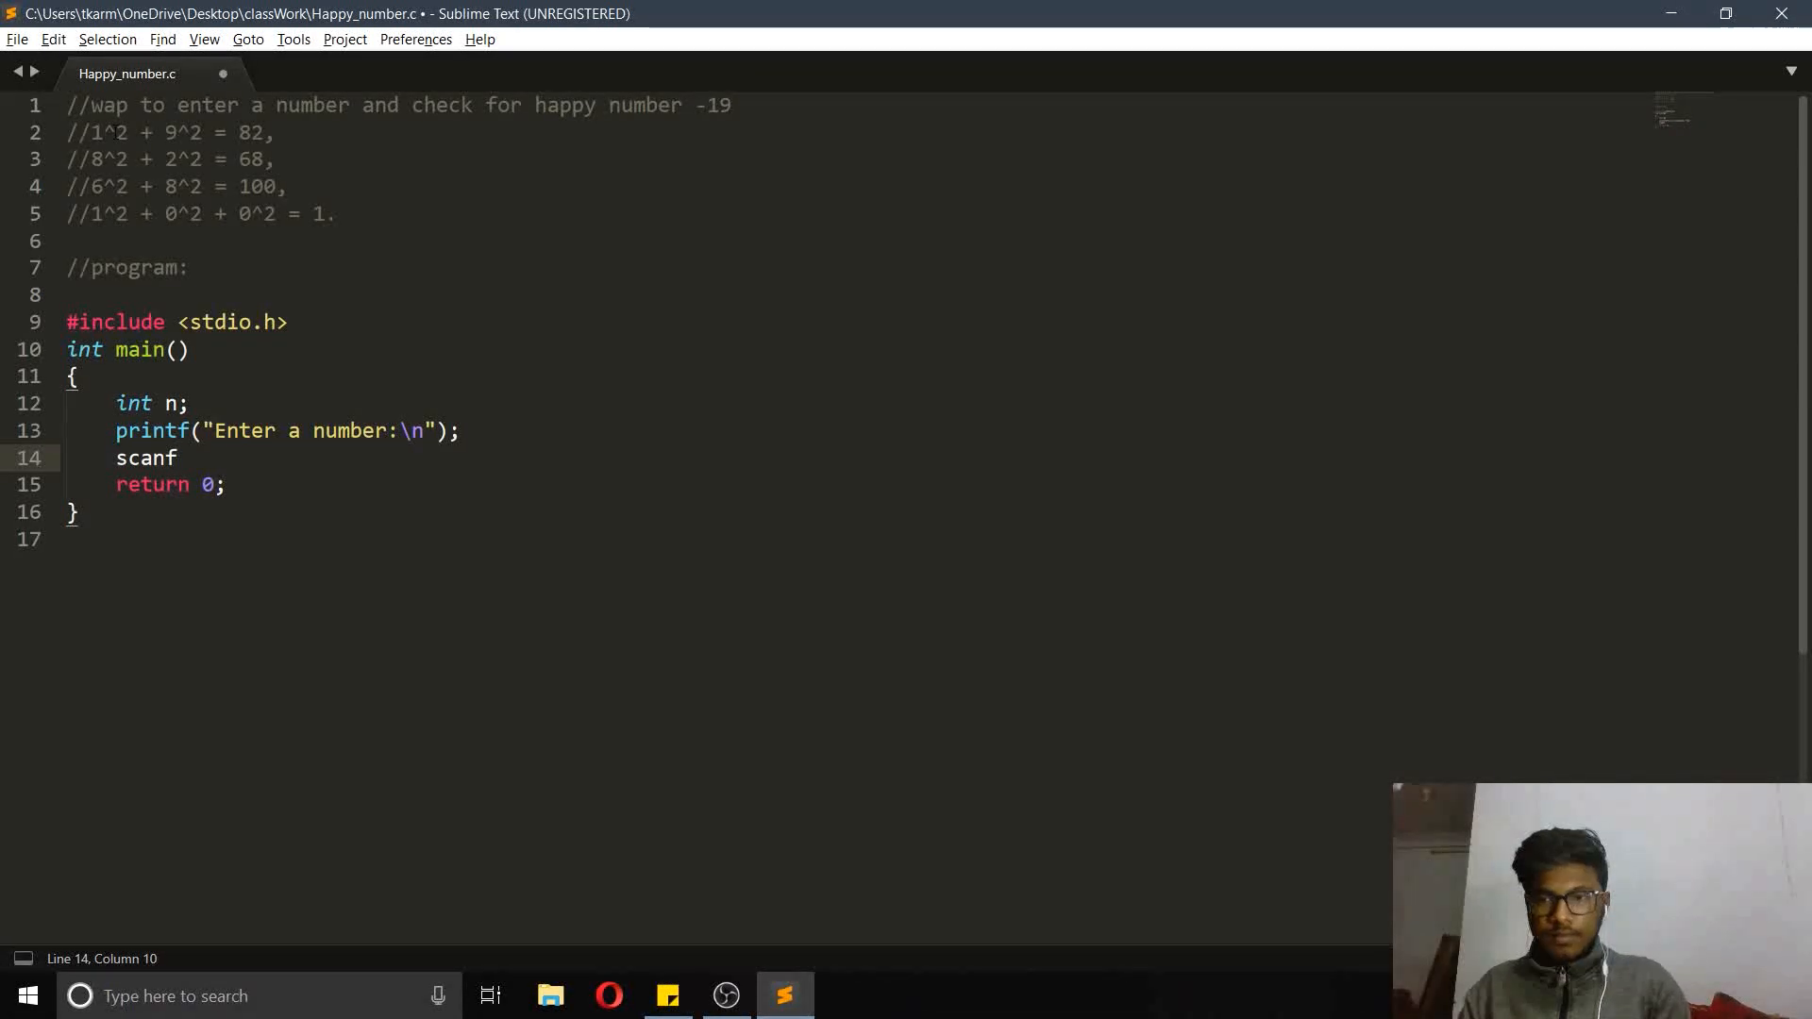
type("(\"\")")
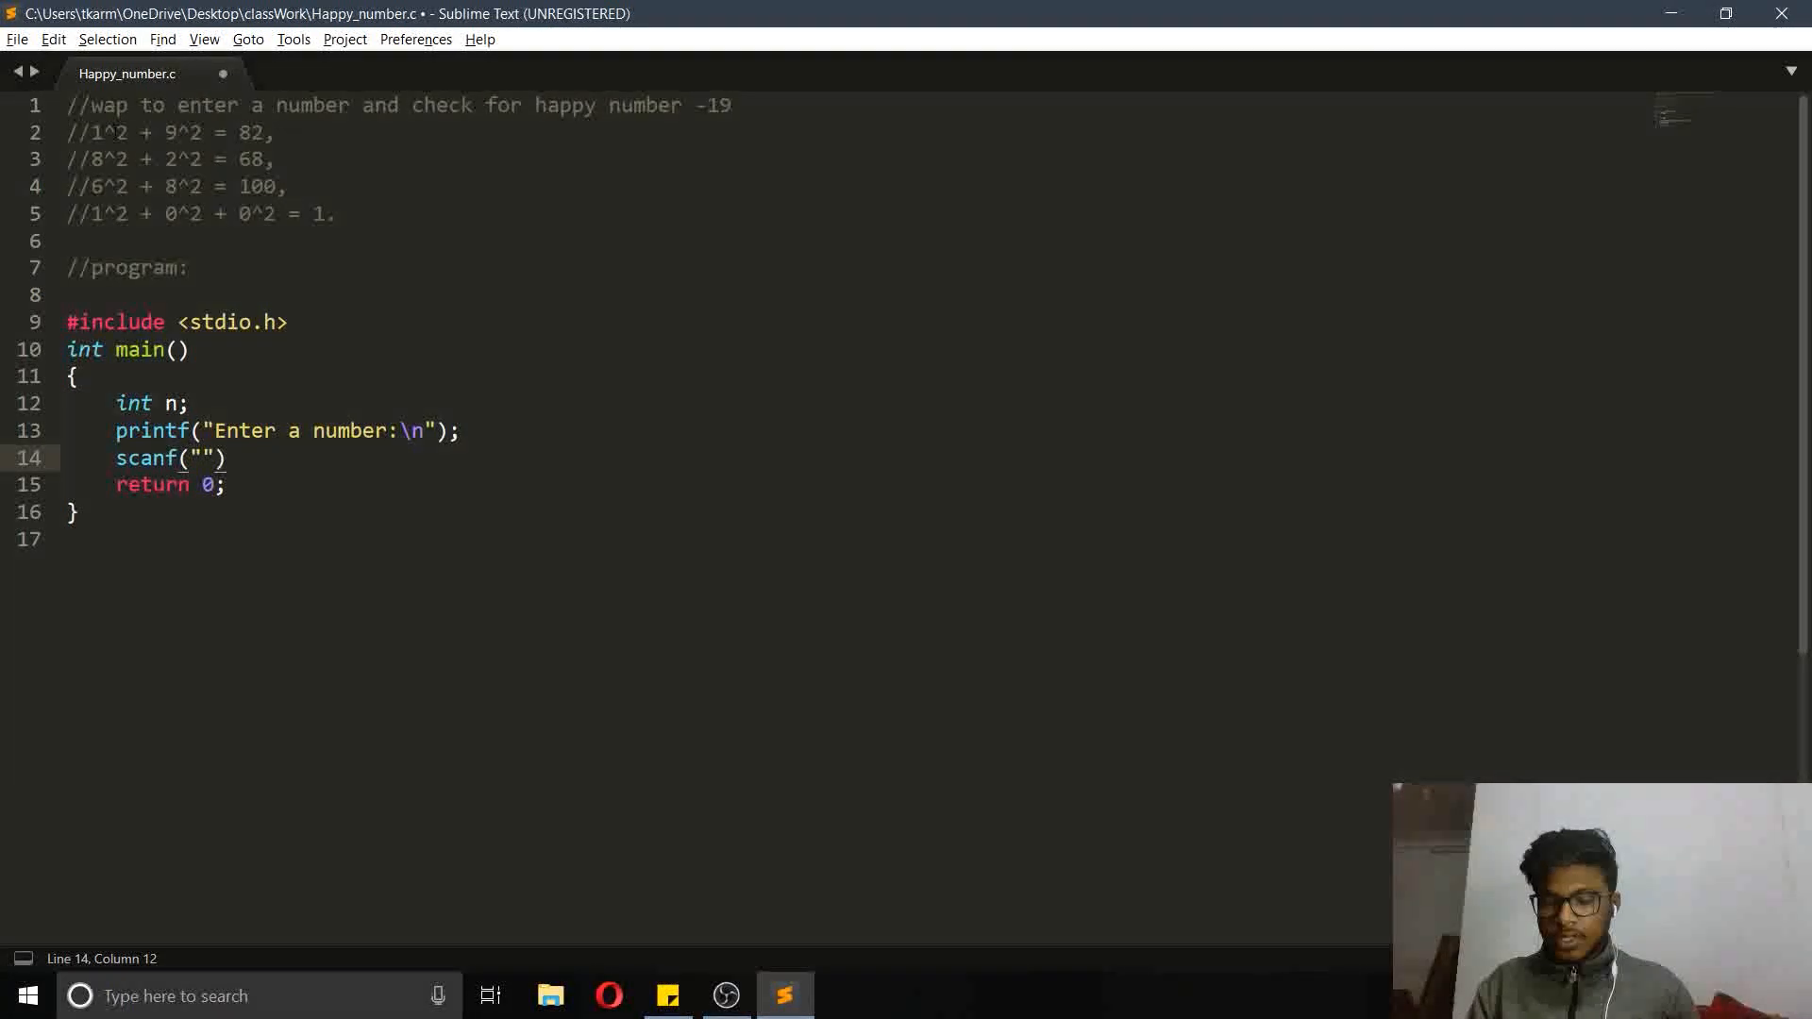
type("%")
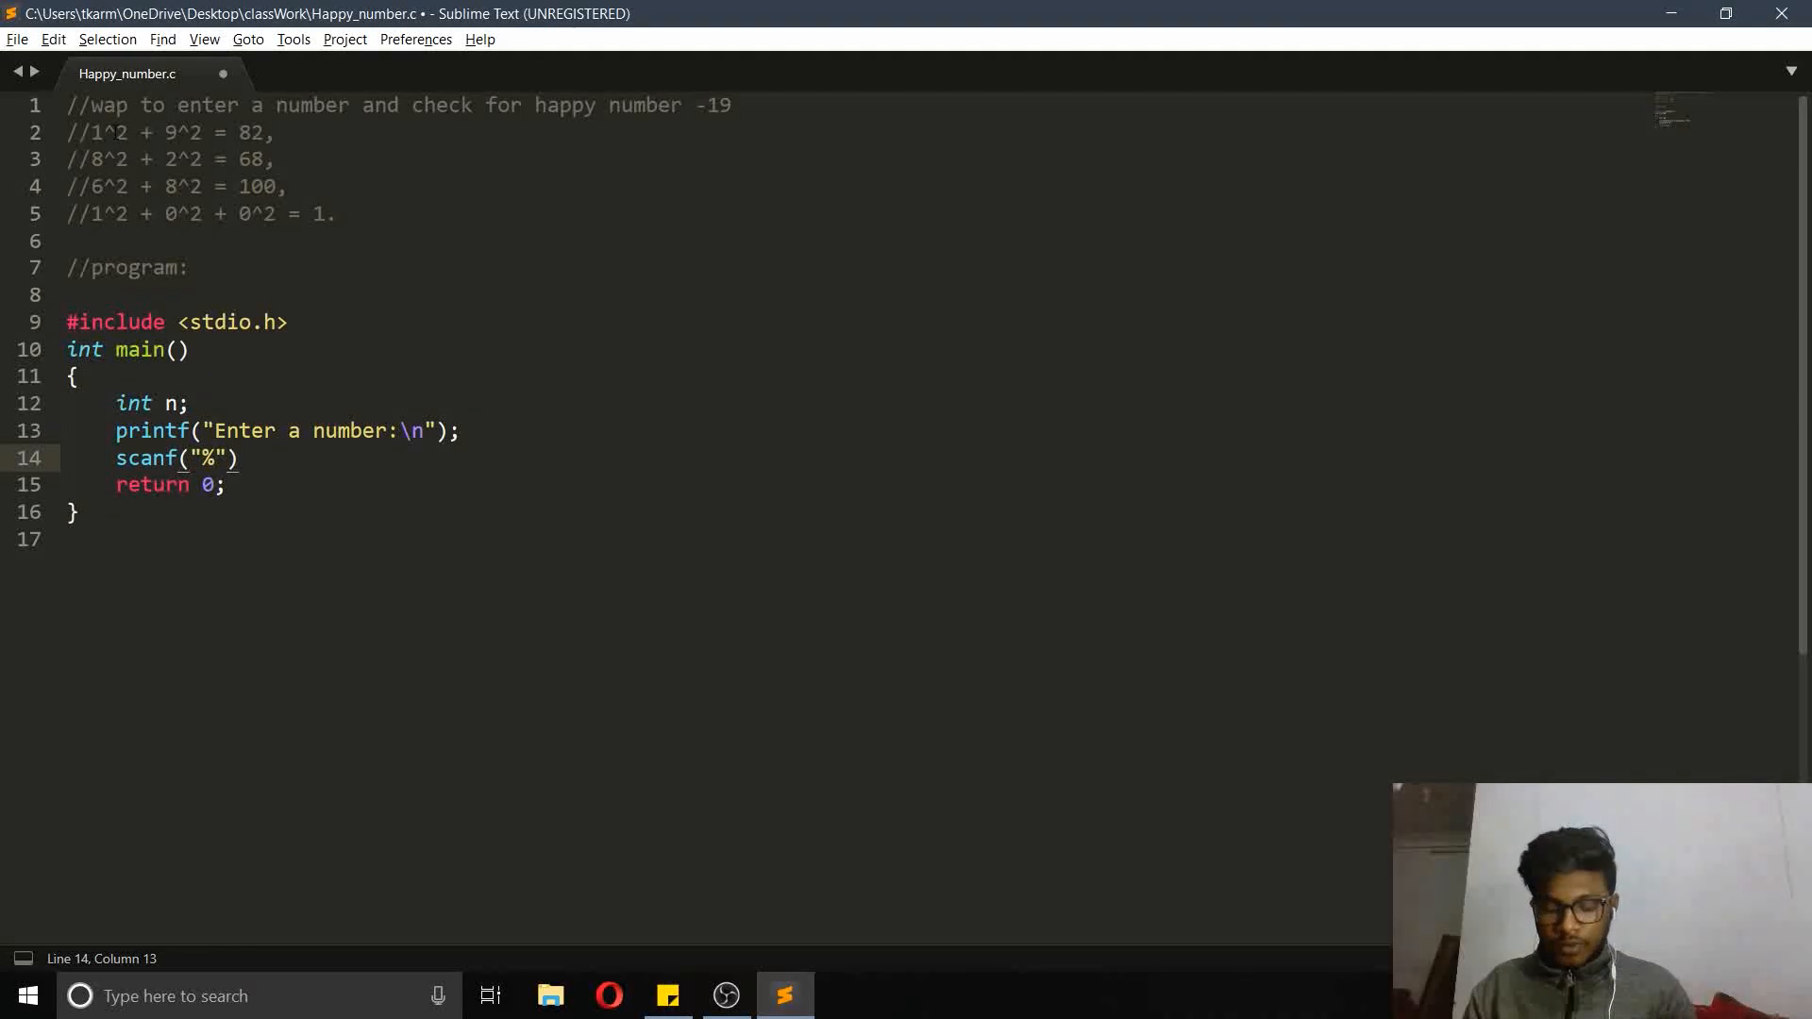
type("d")
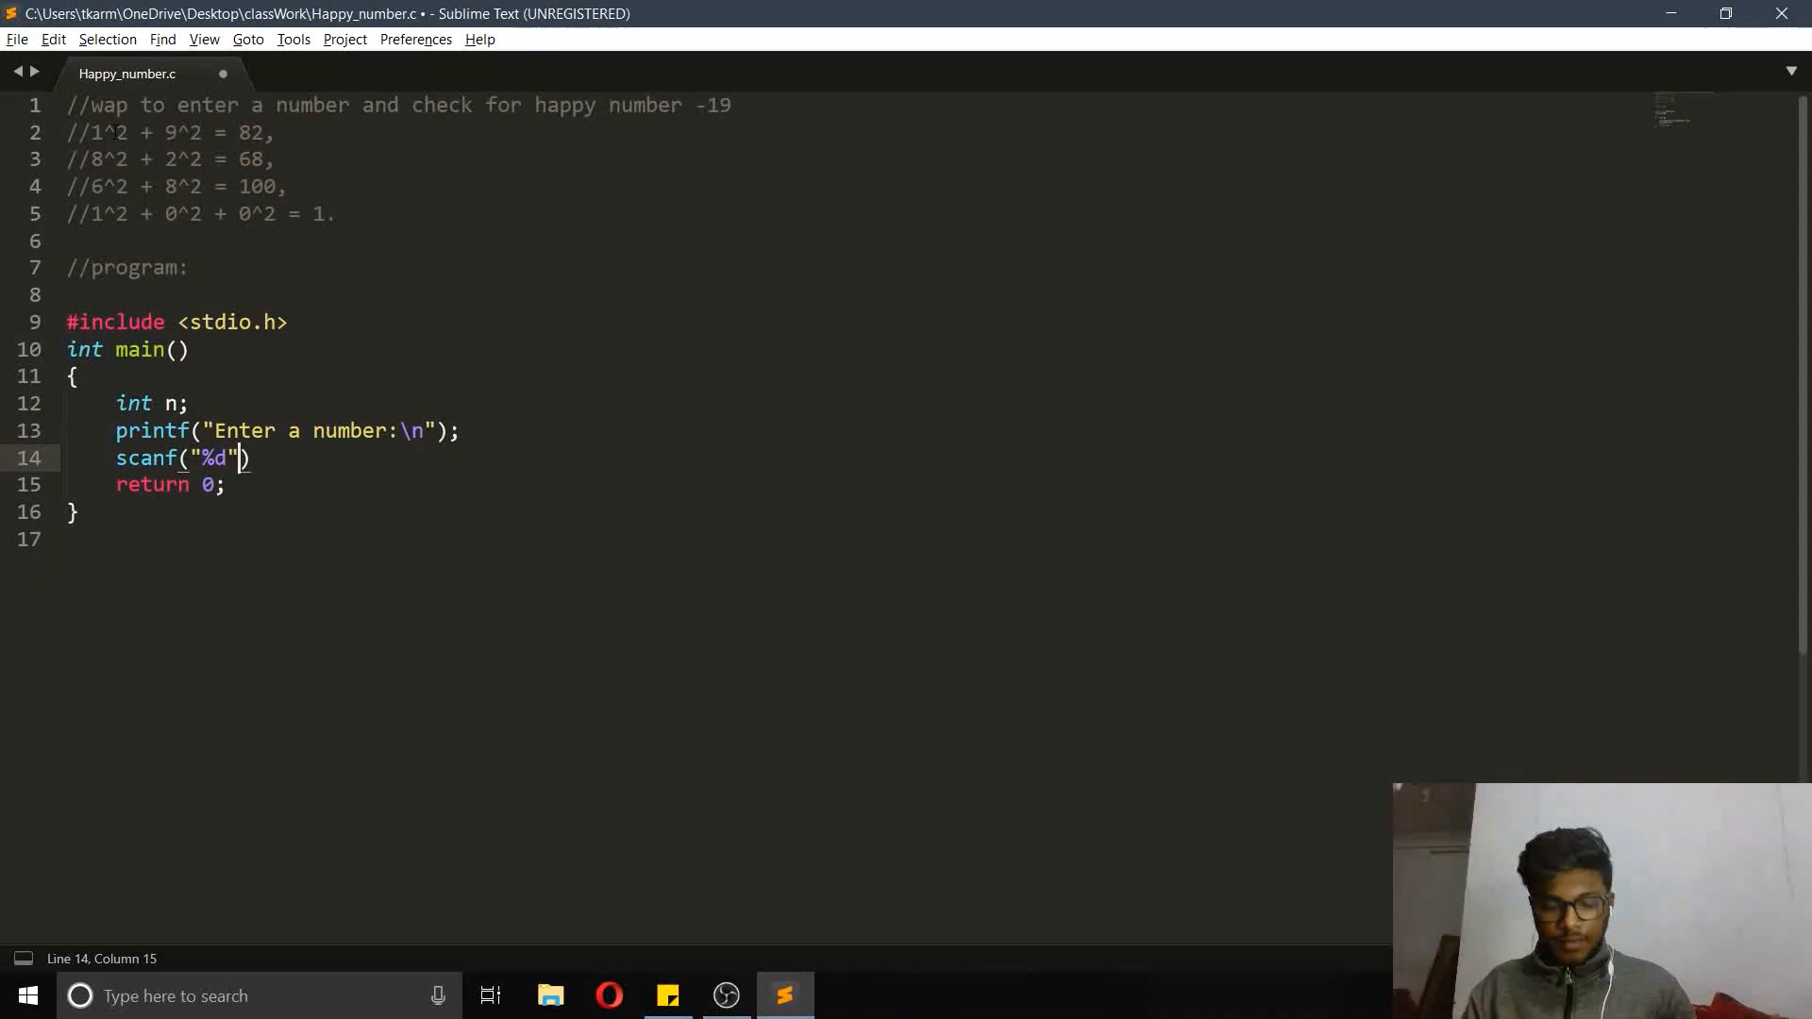
type(",")
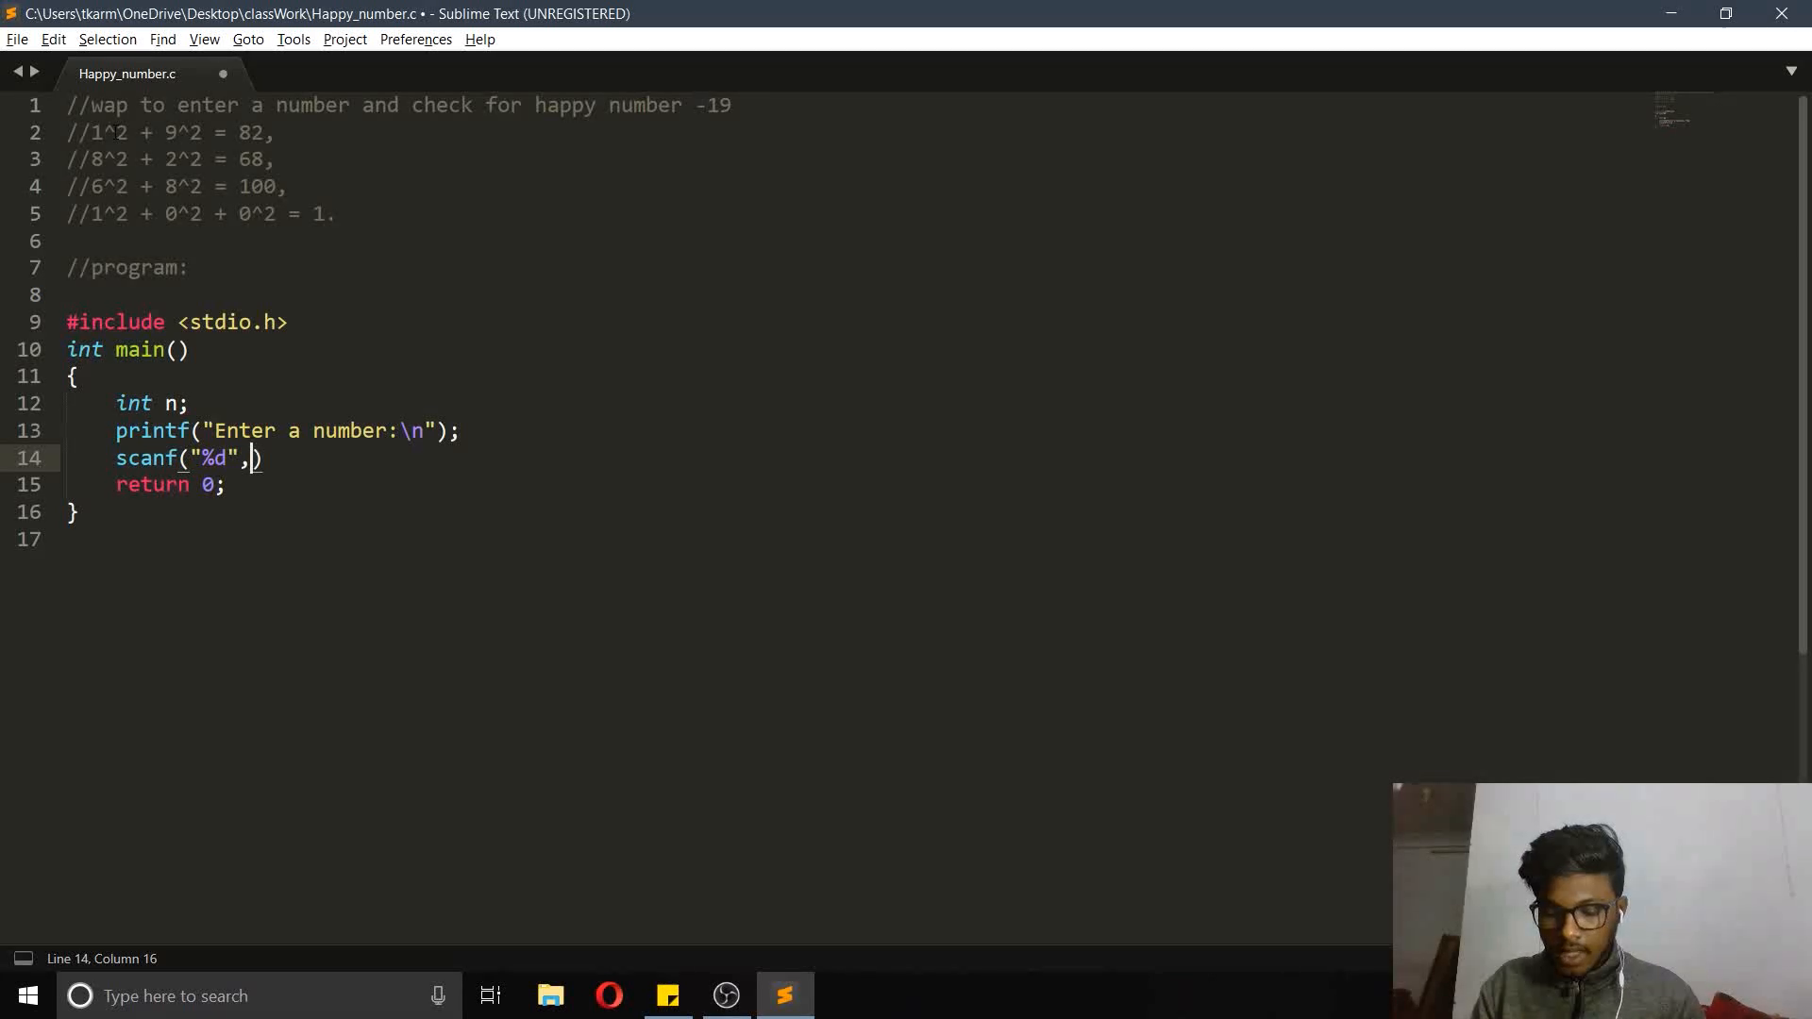
type("&")
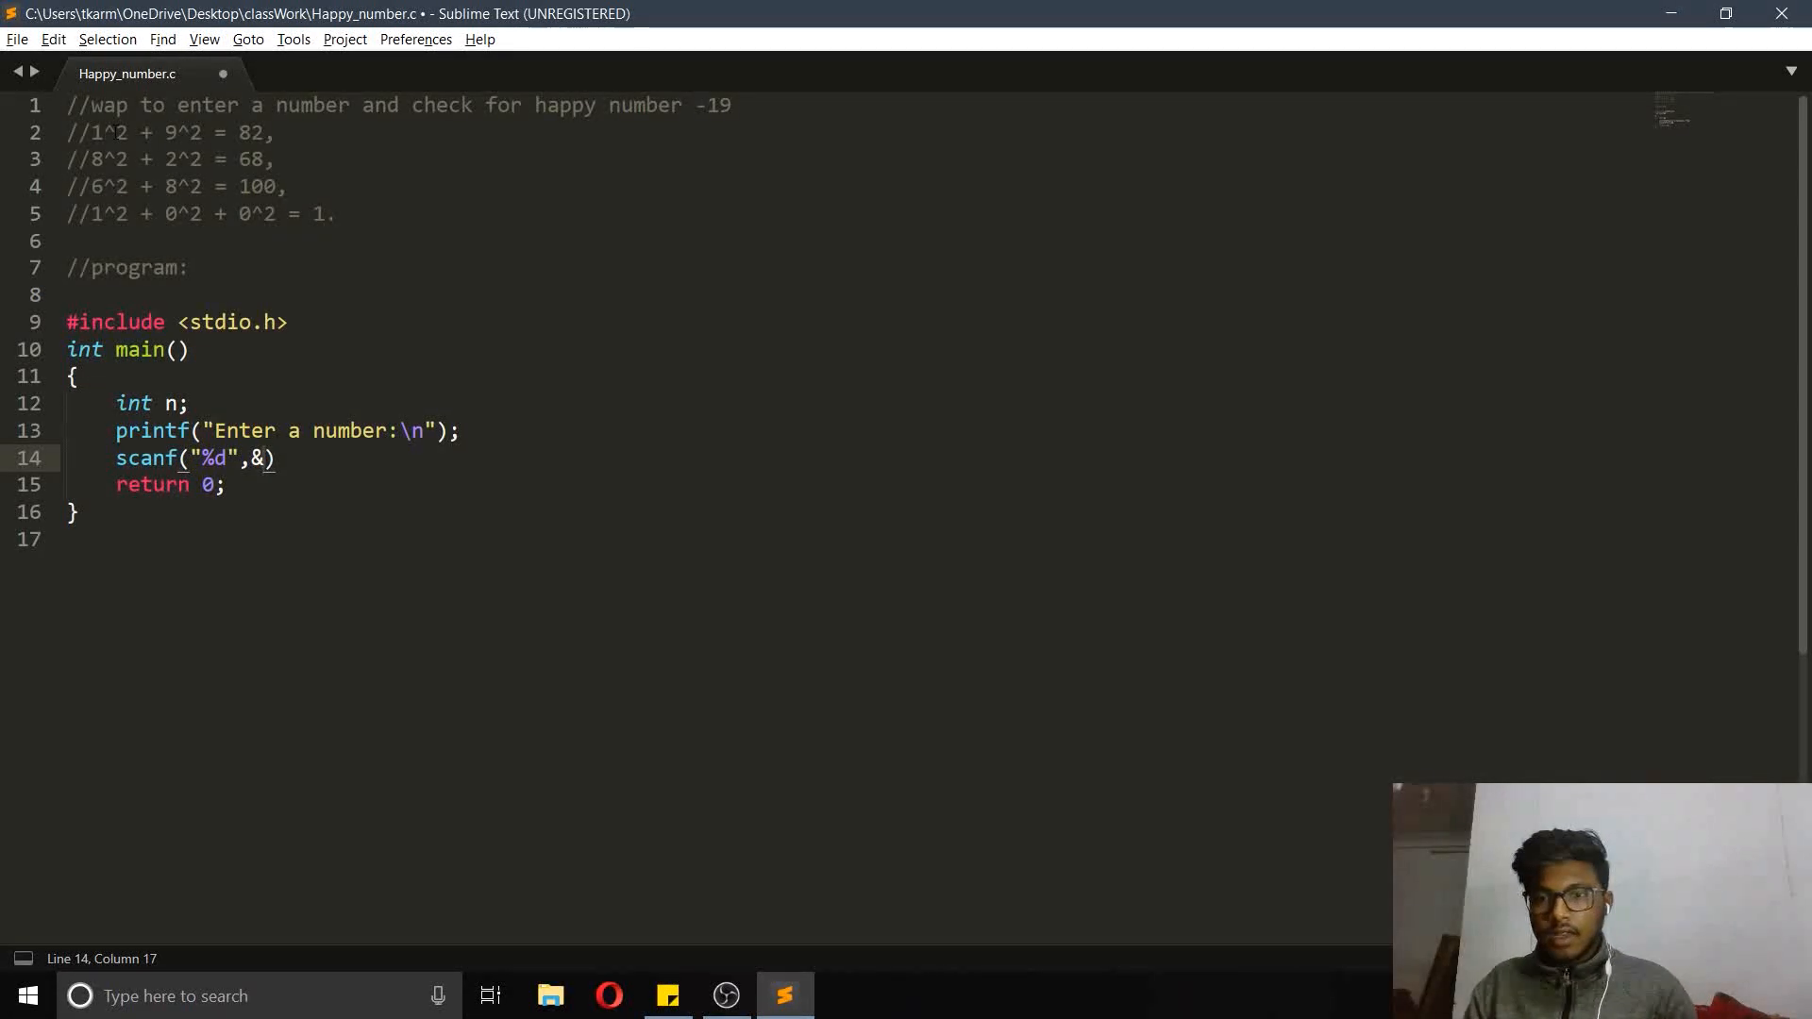
type("n")
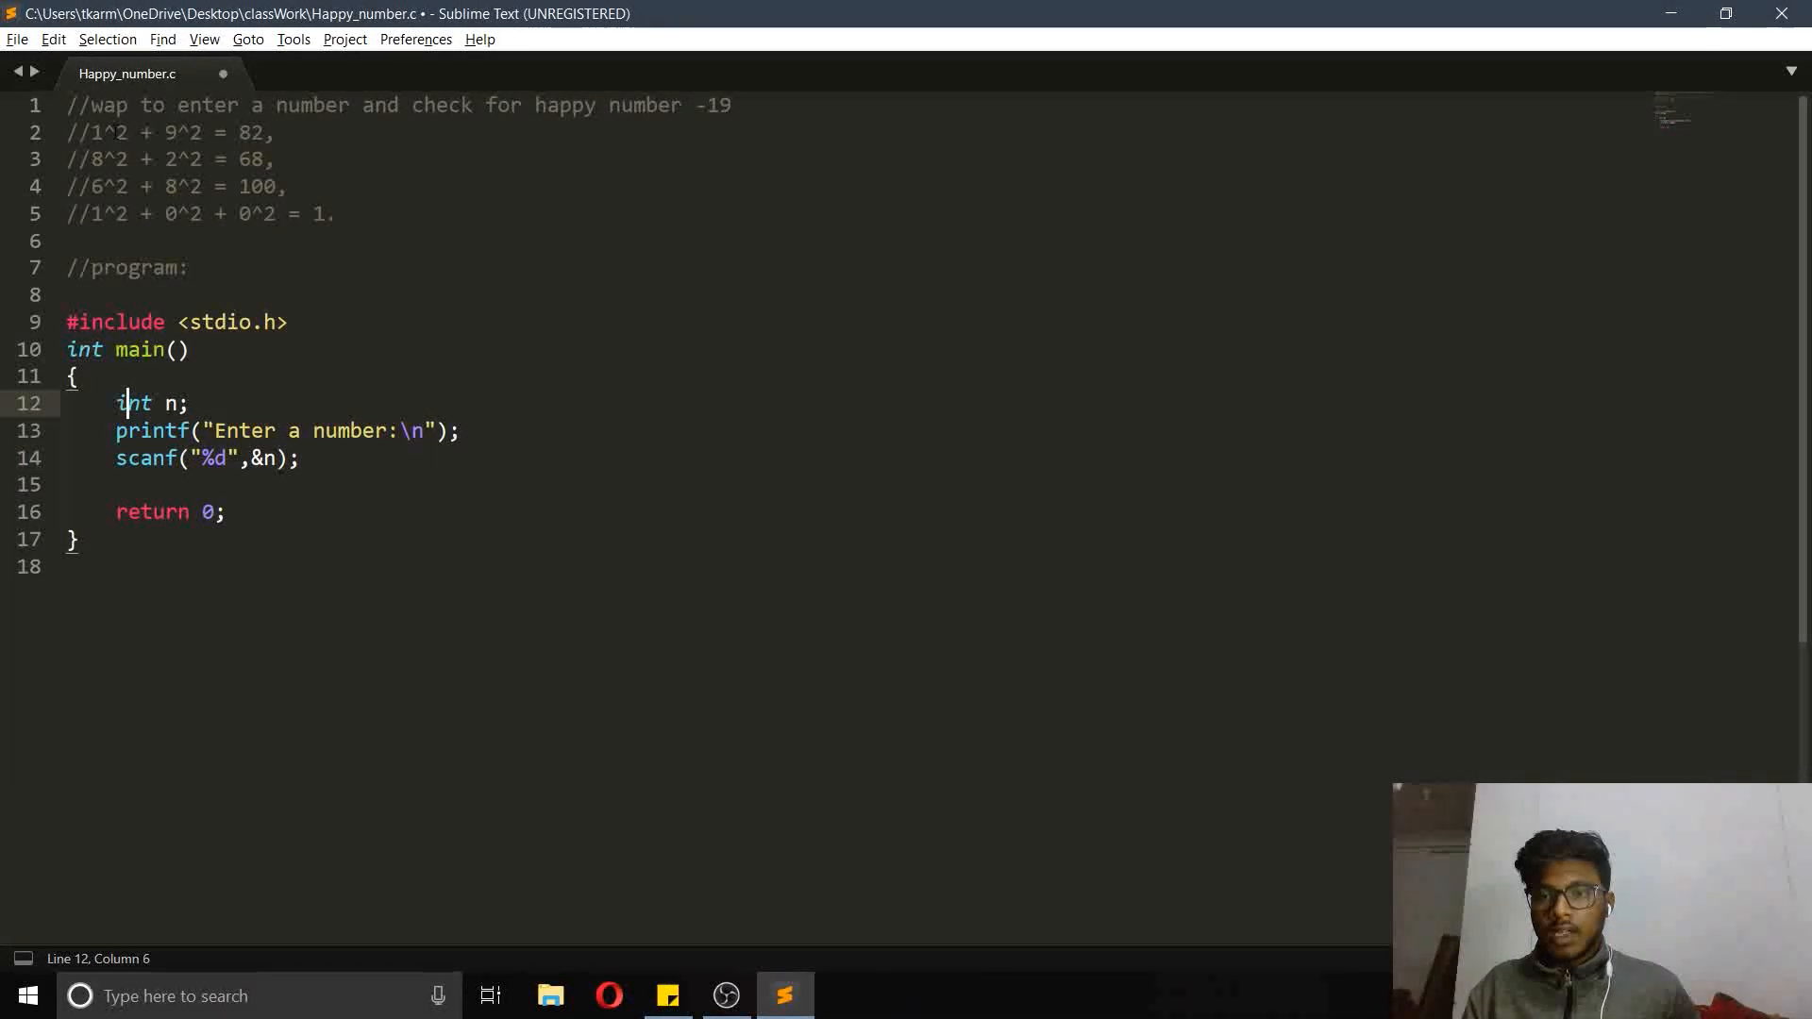
Declare m, assign m=n, and open an outer while(m>=10) loop
type(",")
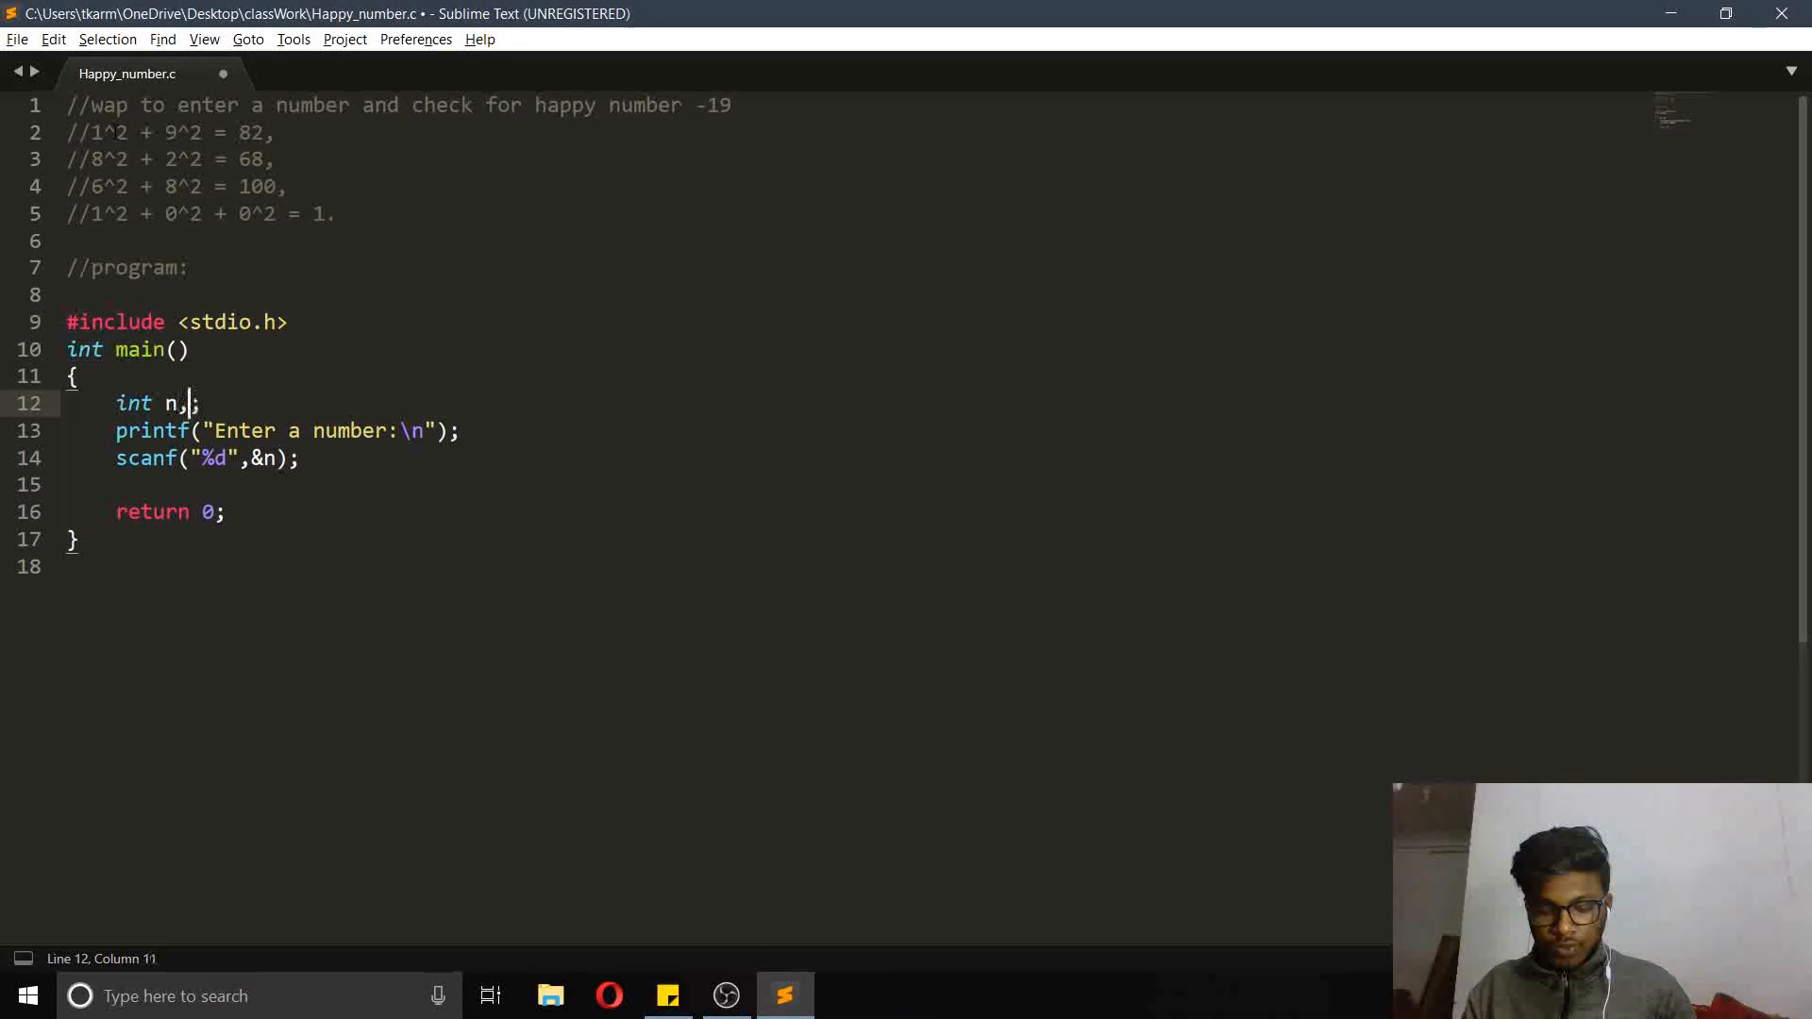
type("m")
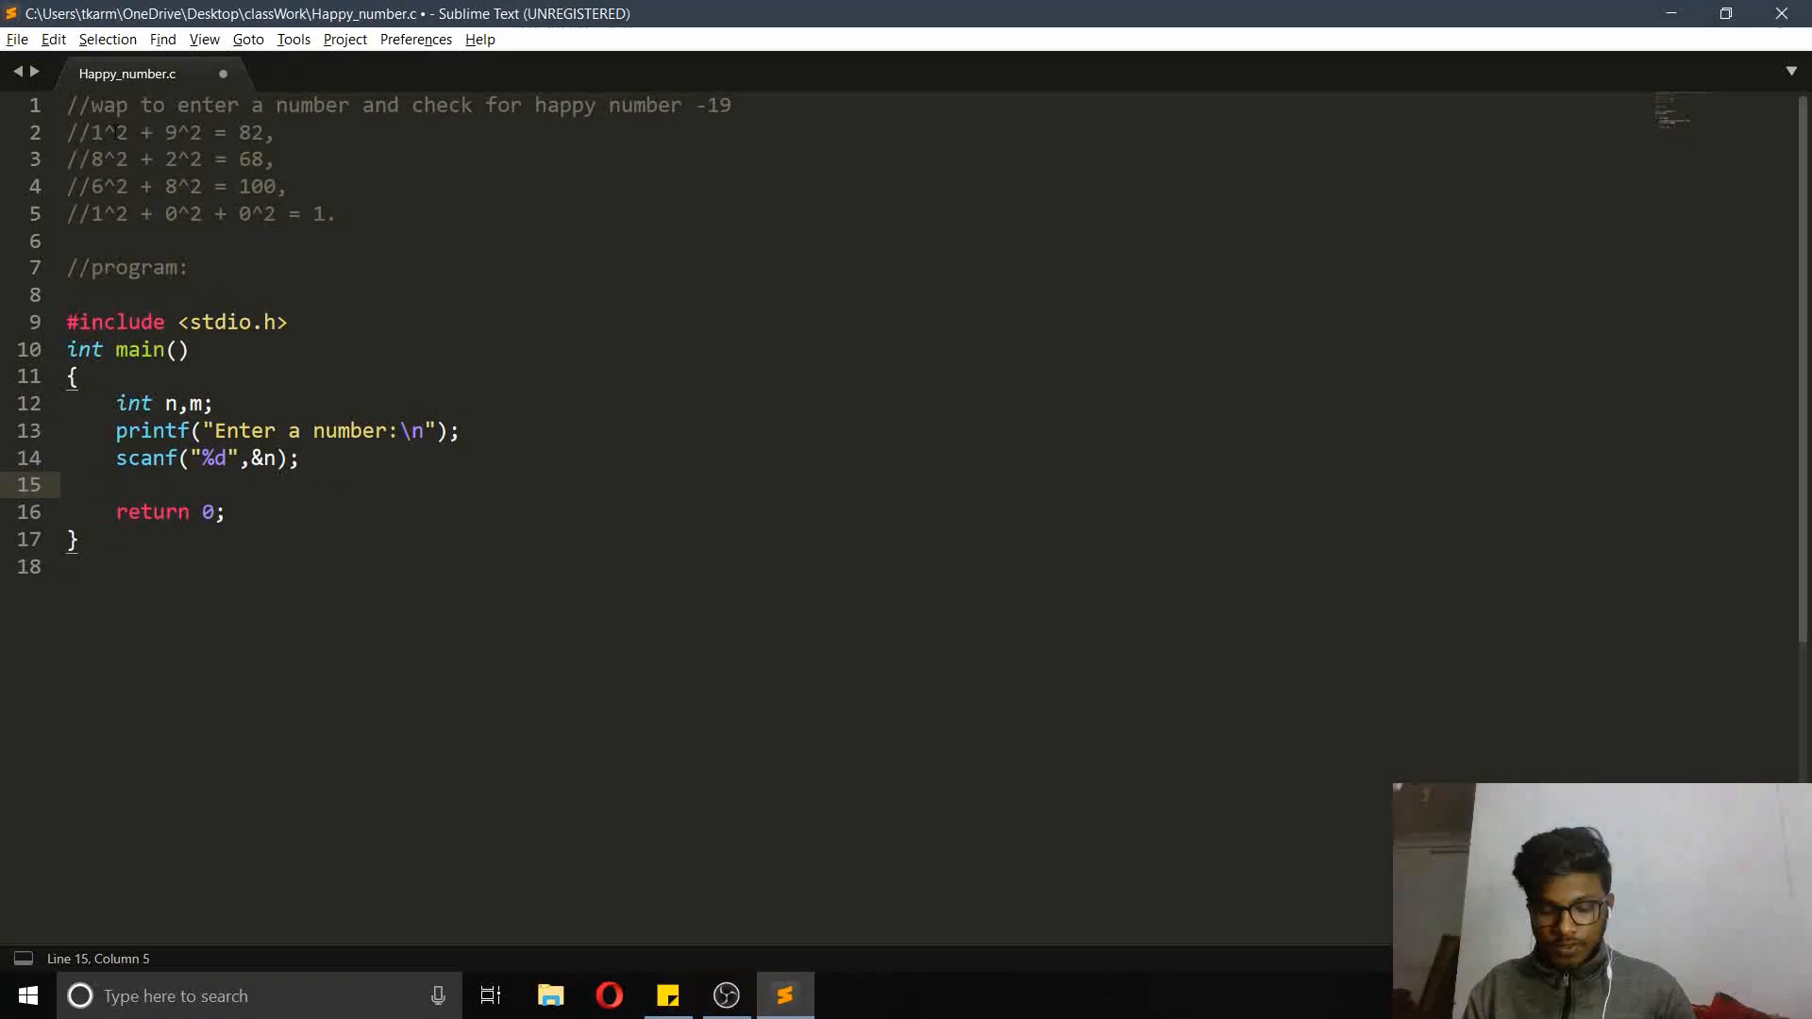
type("m=n;")
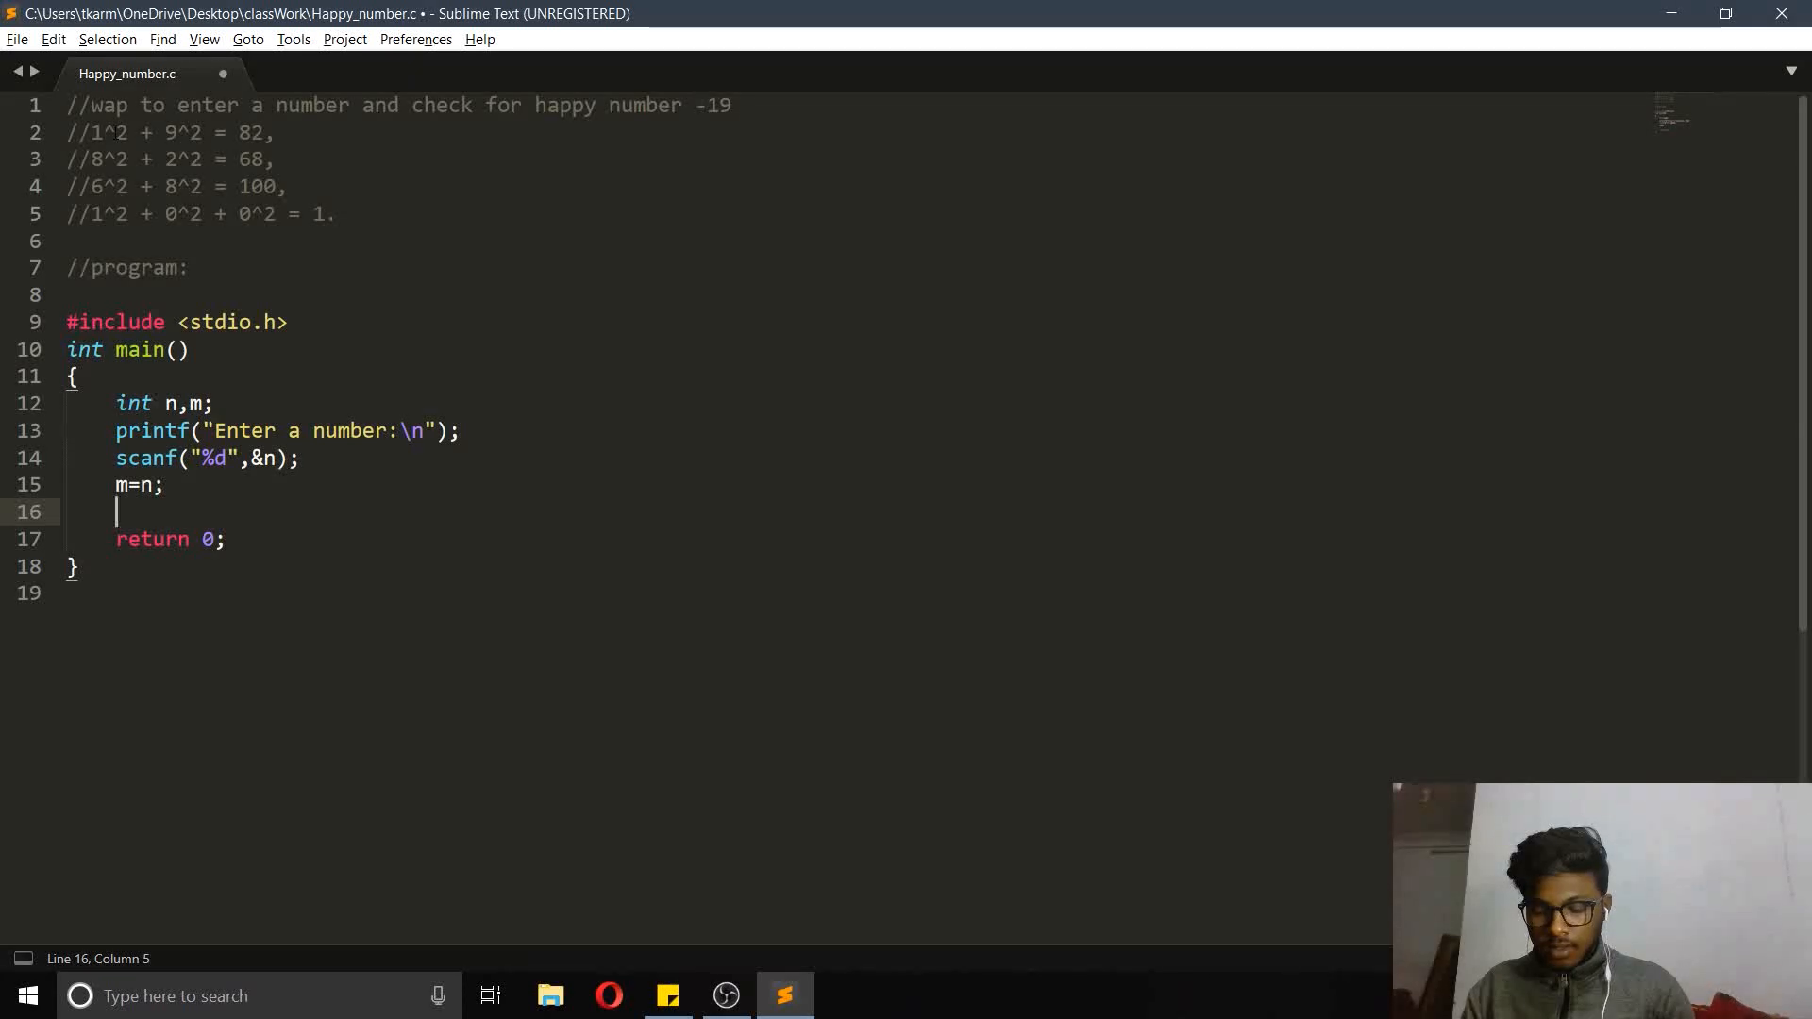
type("while")
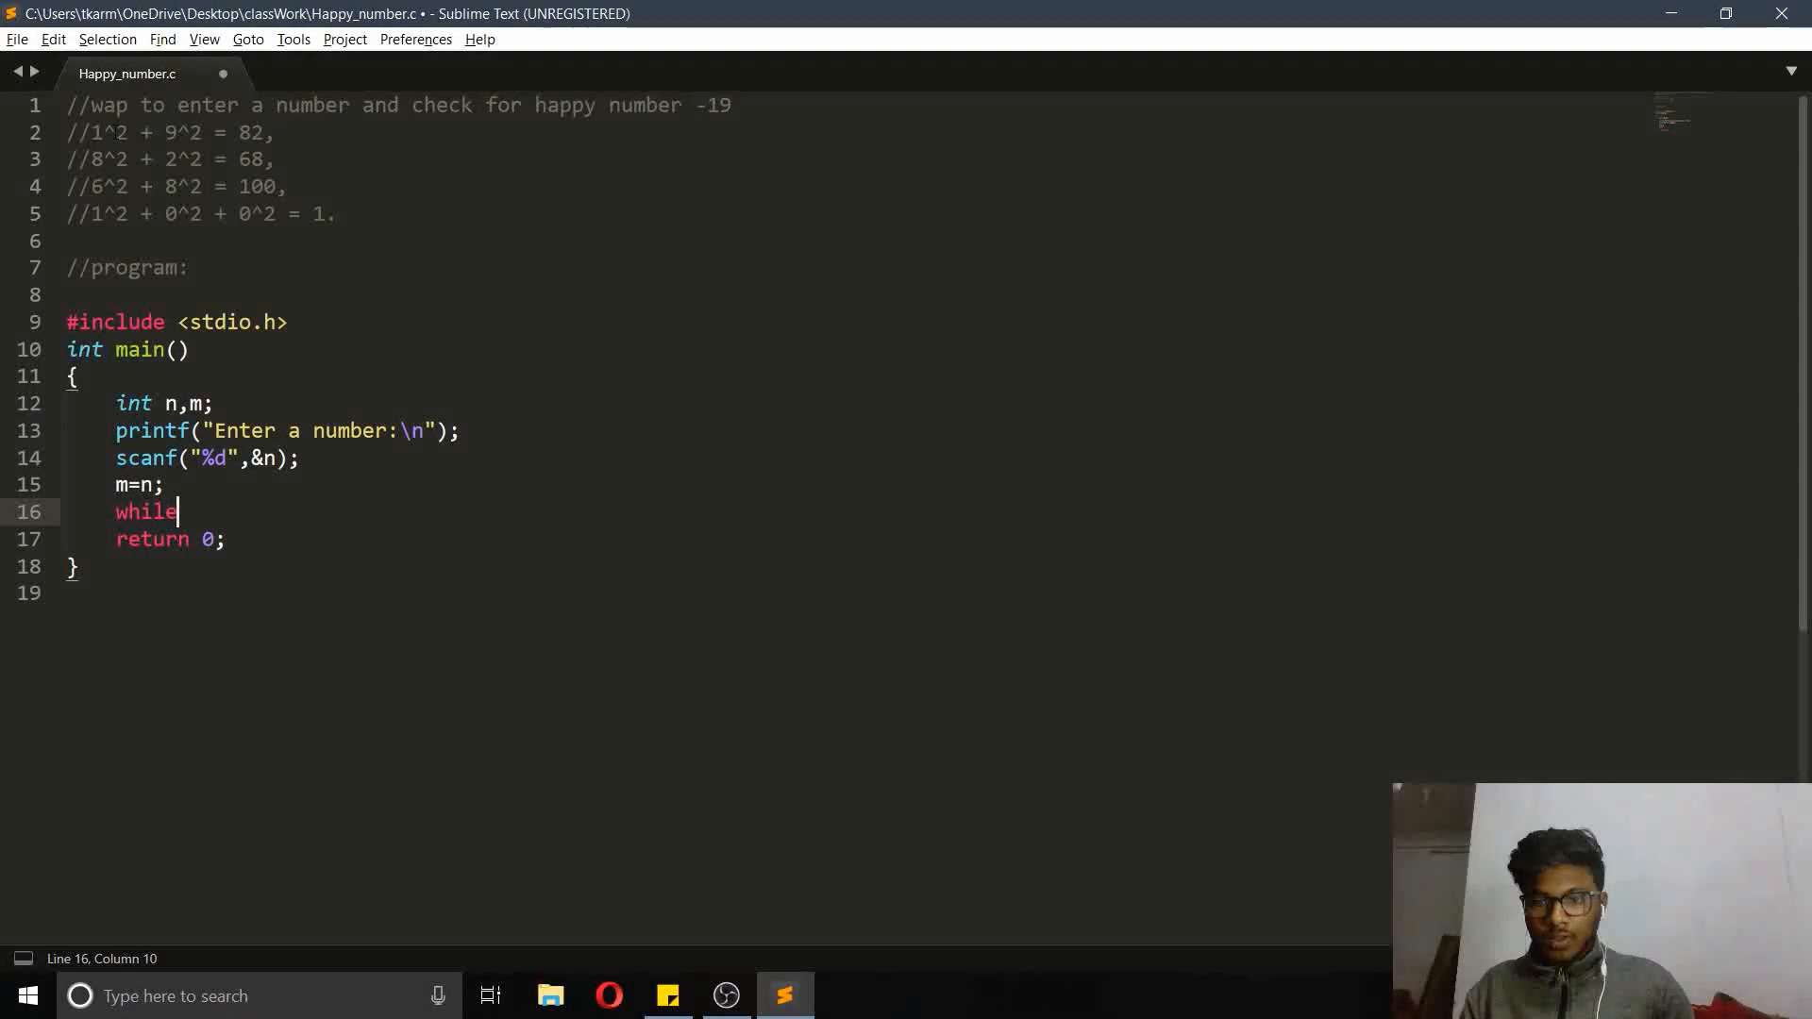
type("(m")
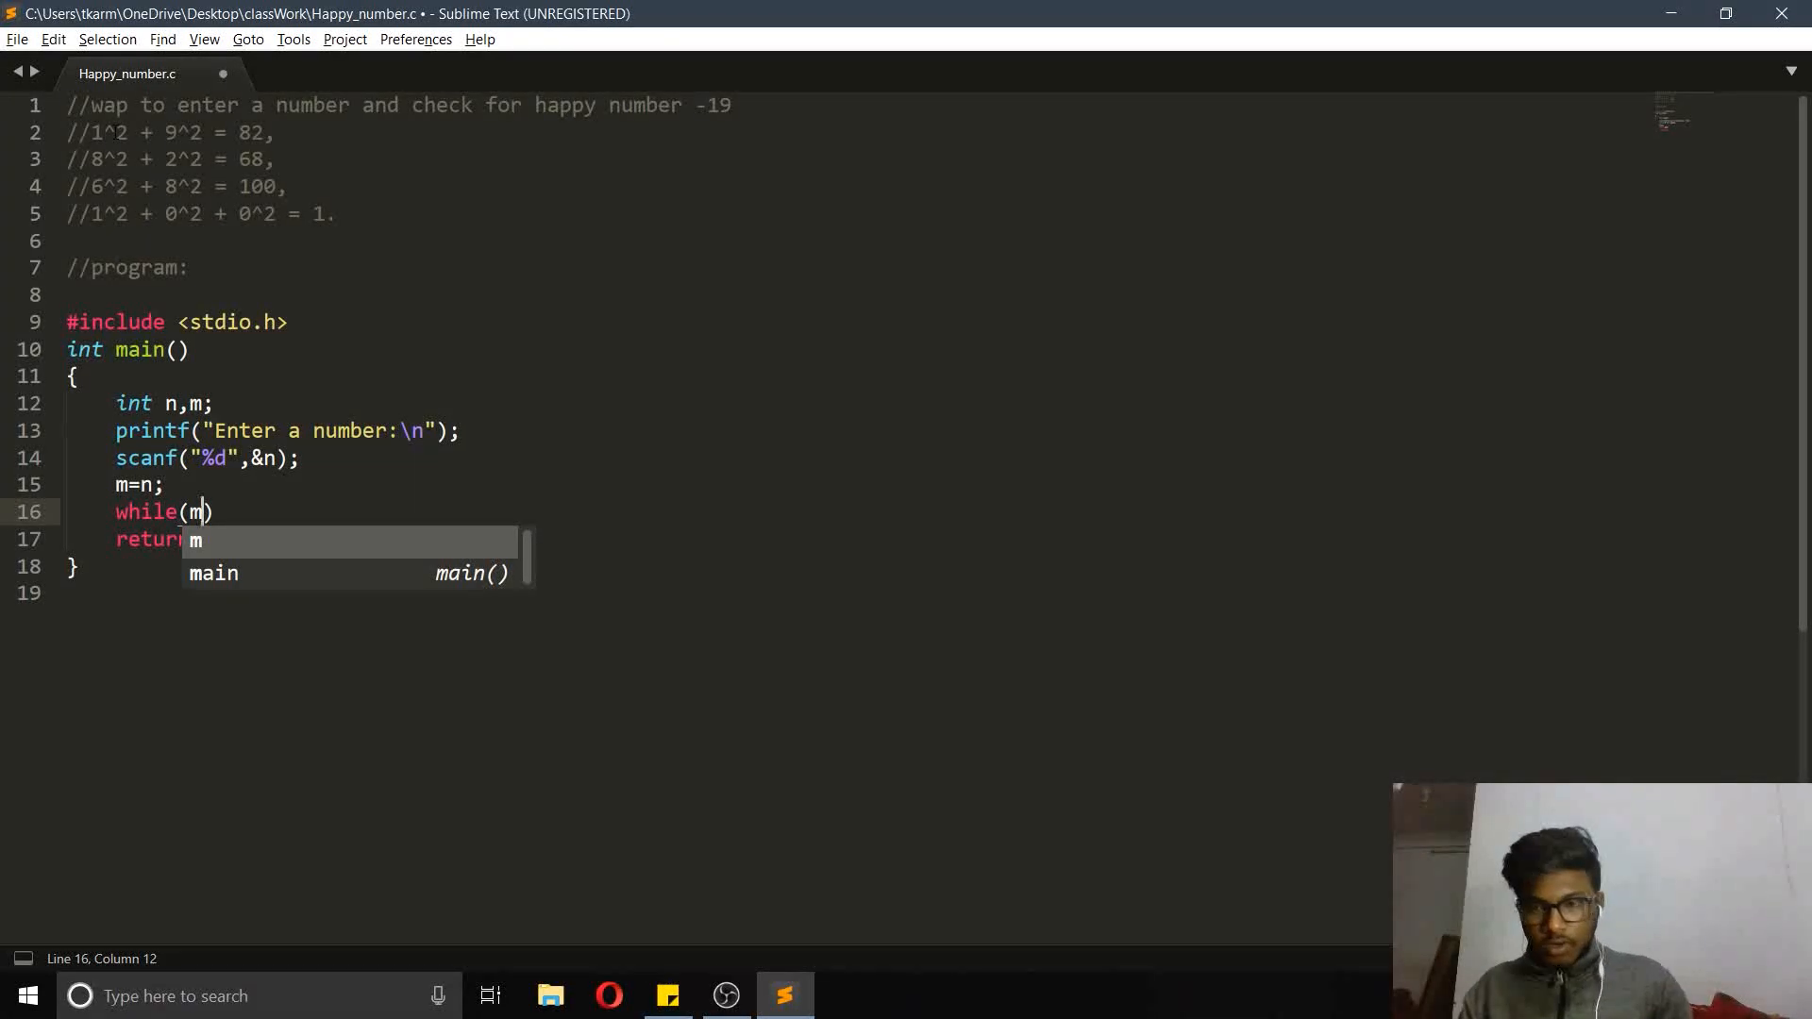
type("<10")
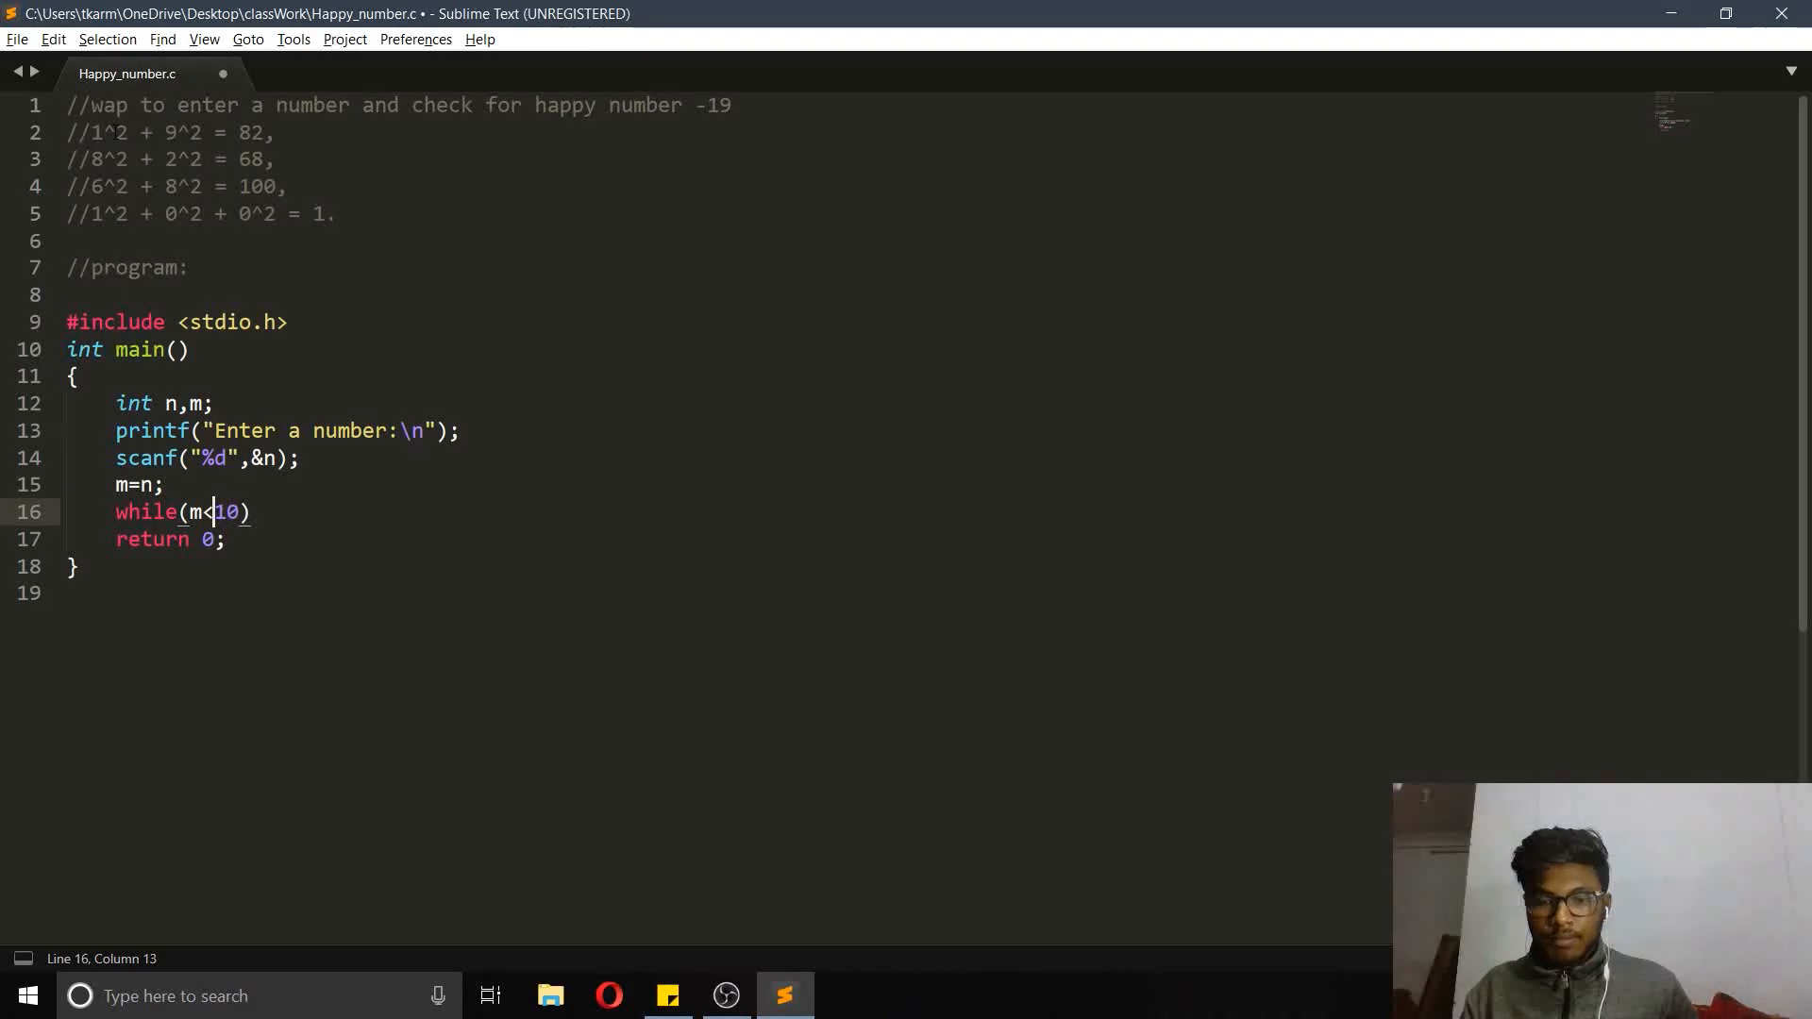
key("Backspace")
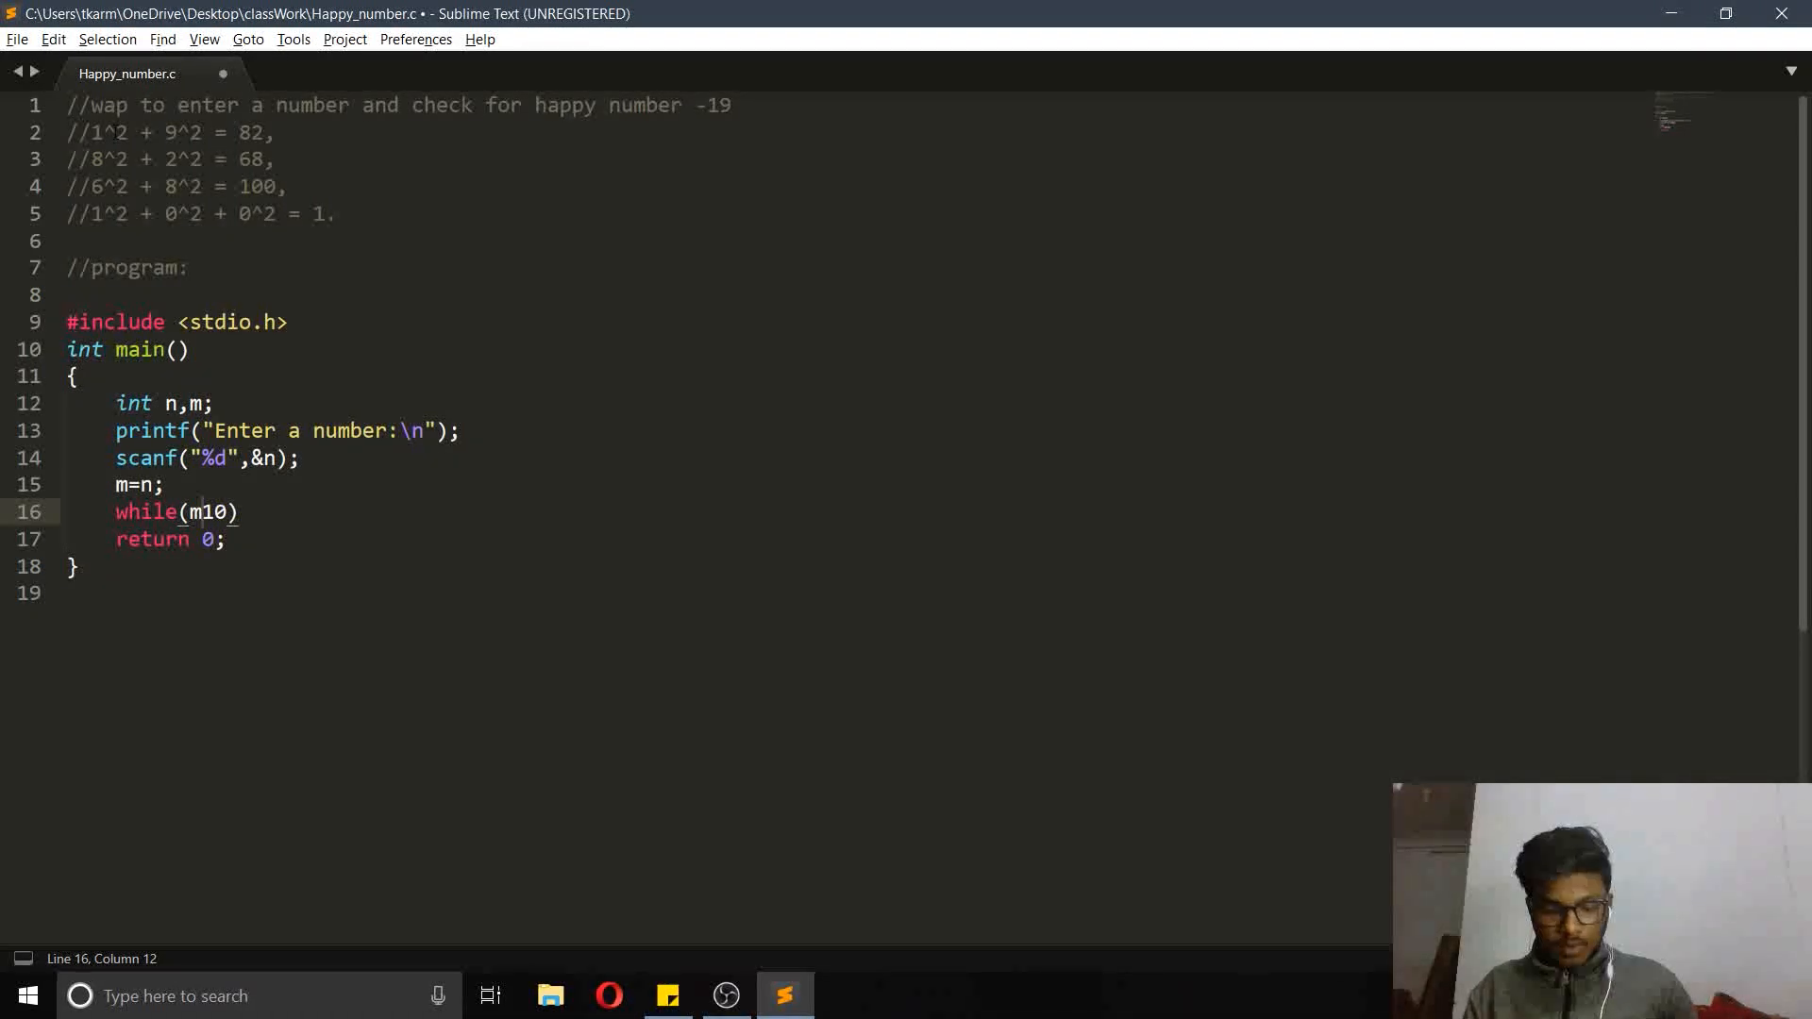
type(">")
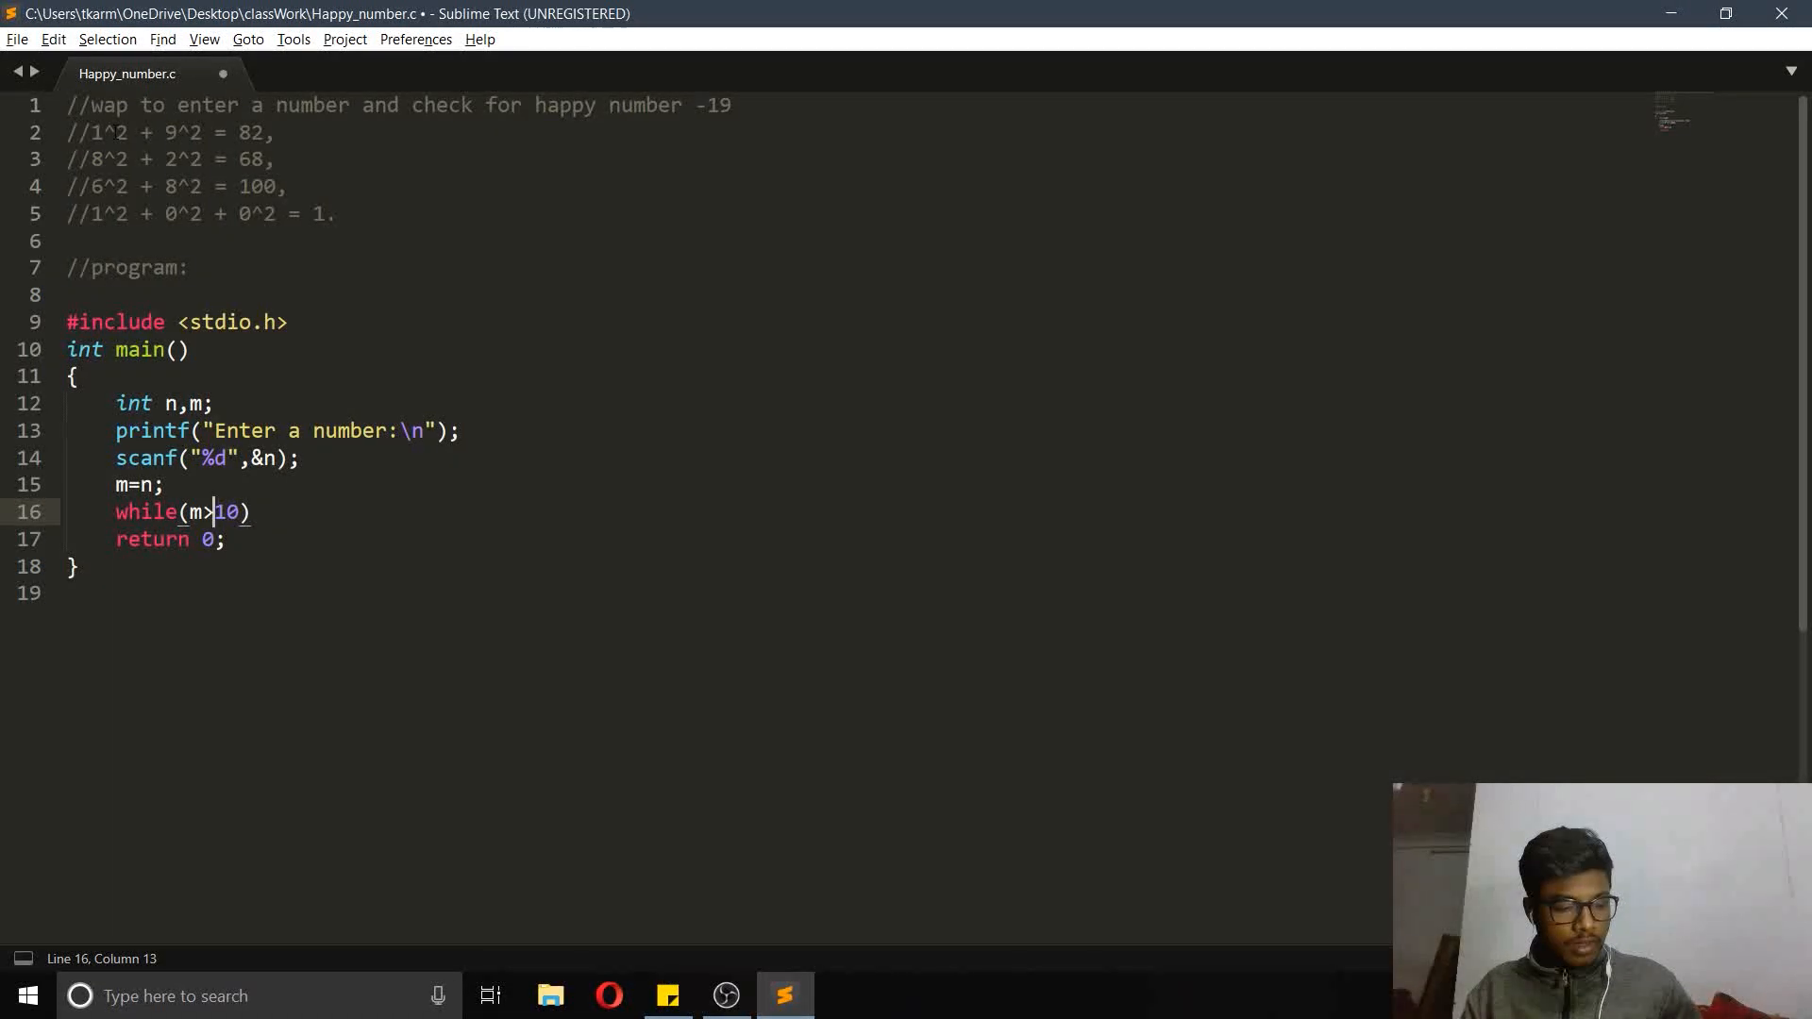
type("=")
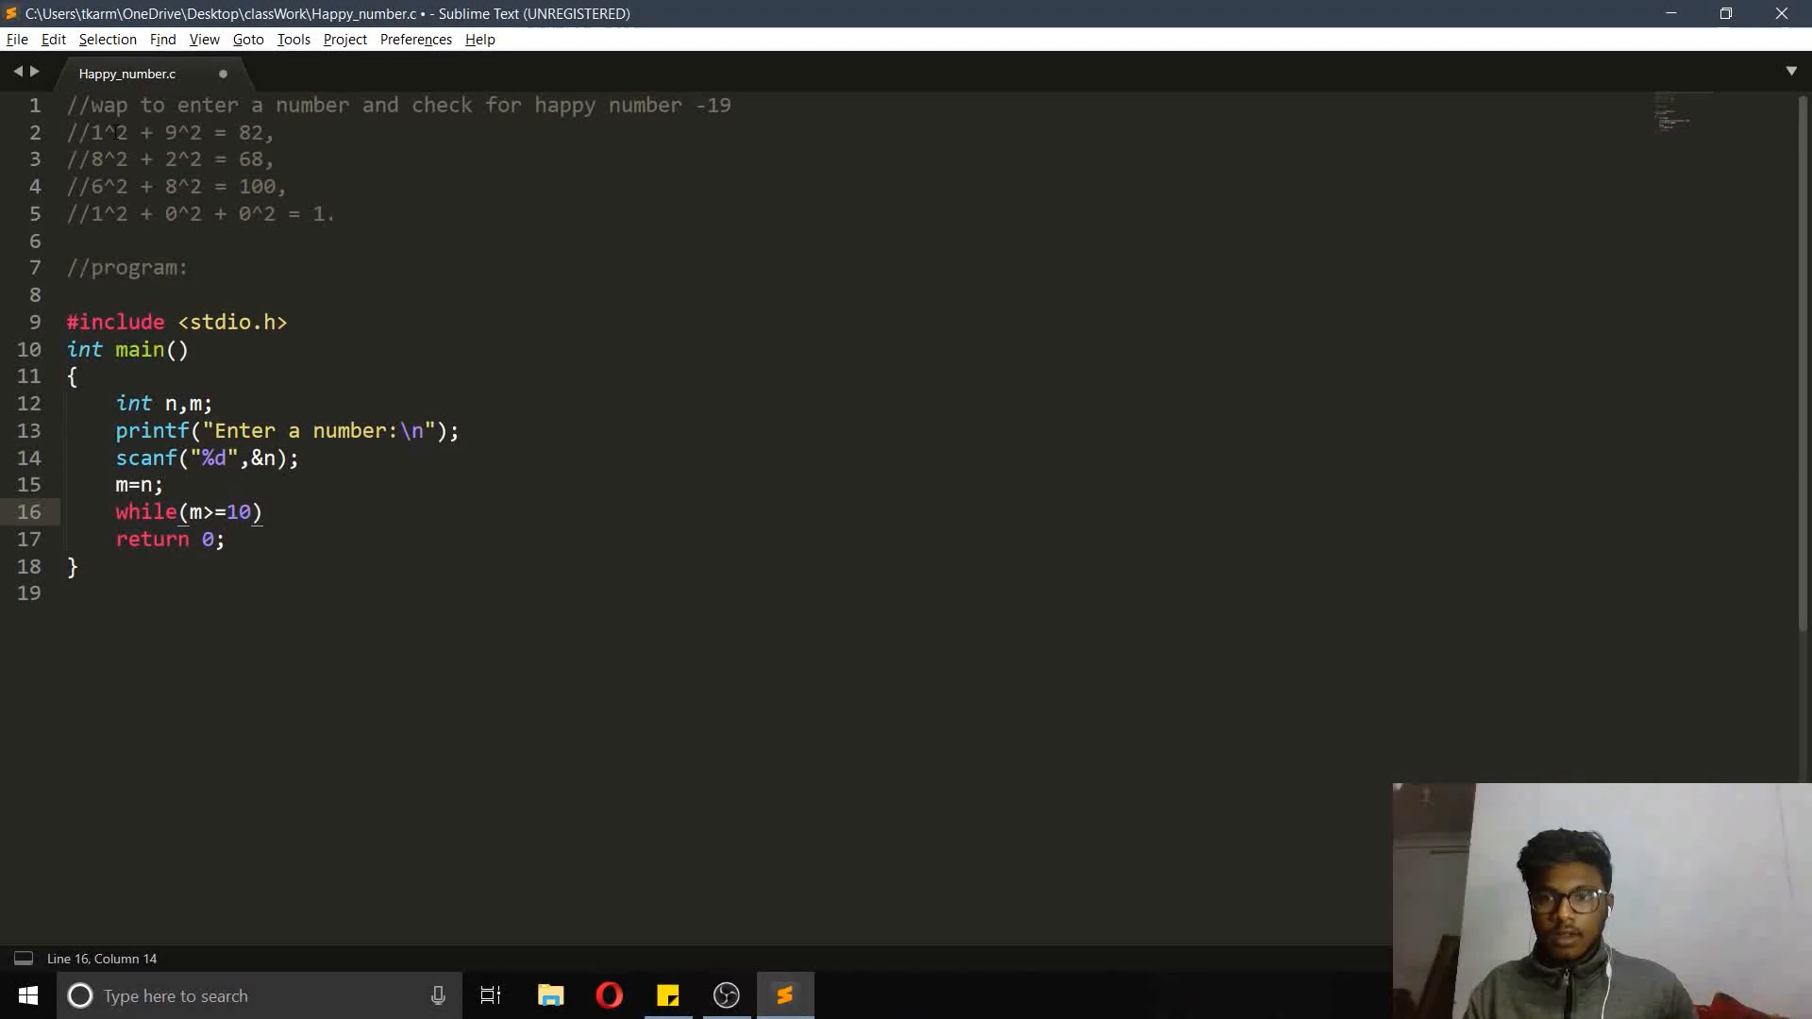
key("enter")
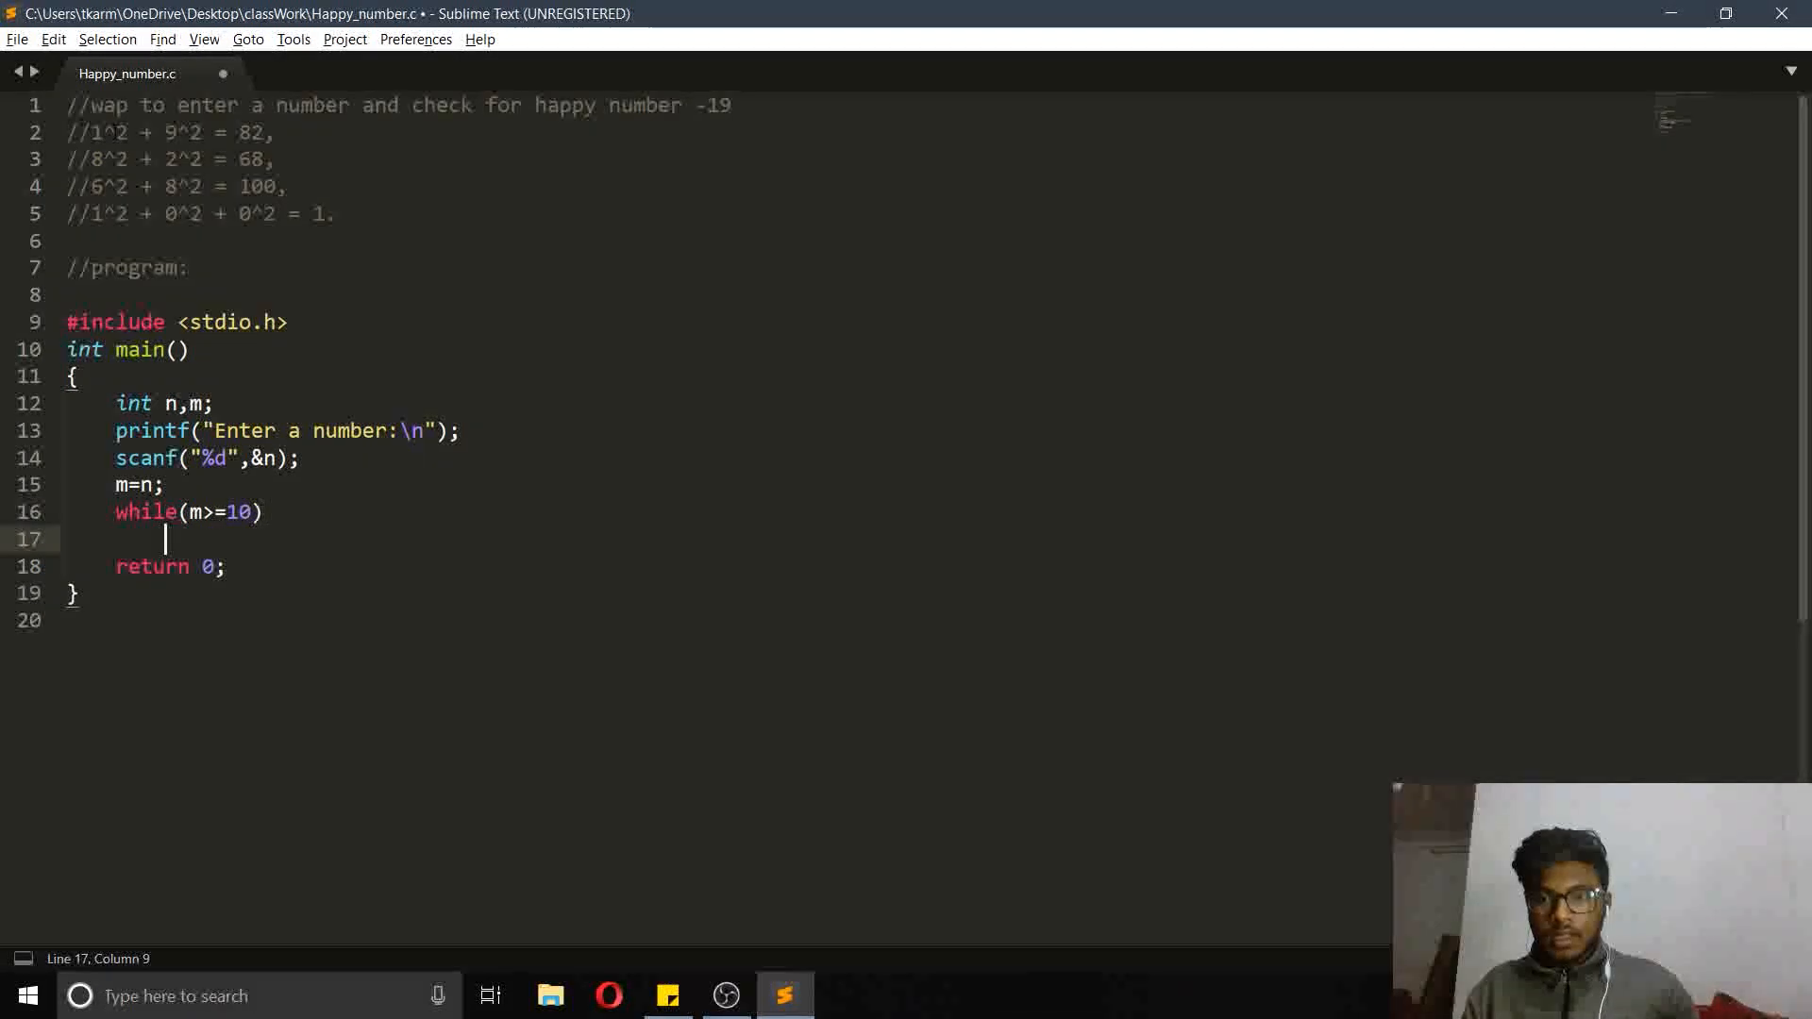
type("{")
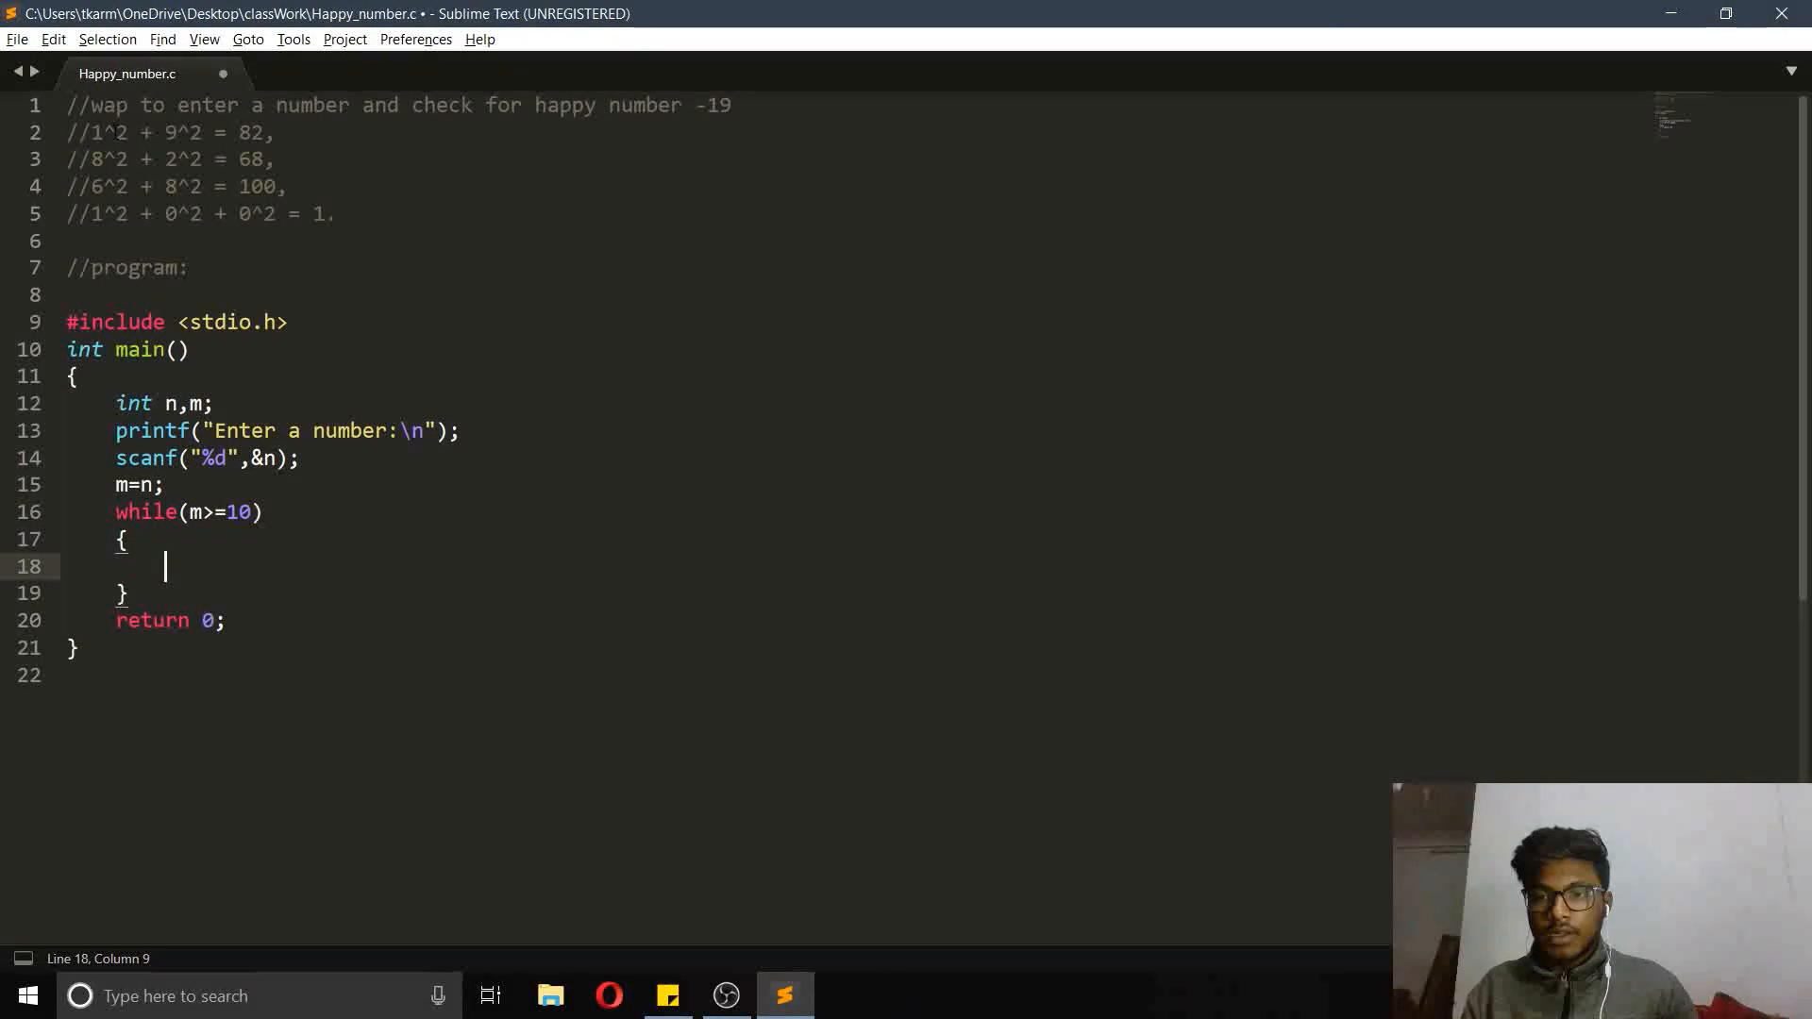
Nest a while(m!=0) loop that extracts the digit int d=m%10
type("while")
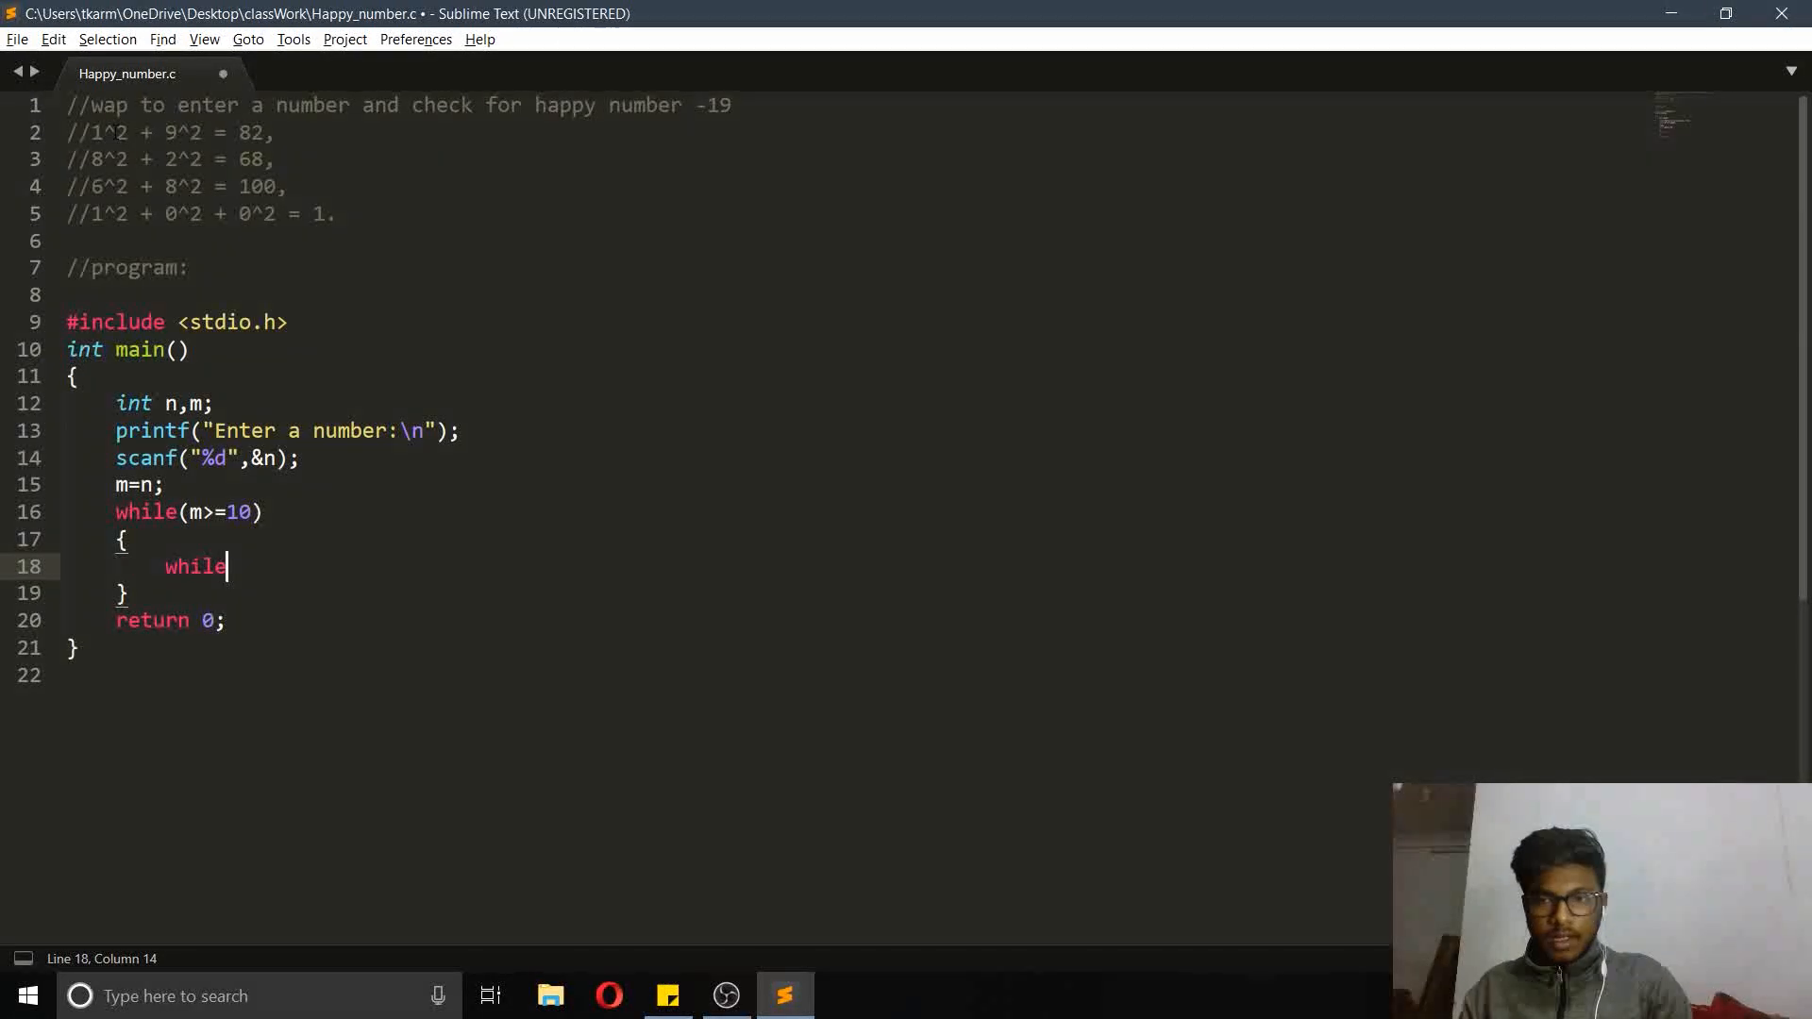
type("(m")
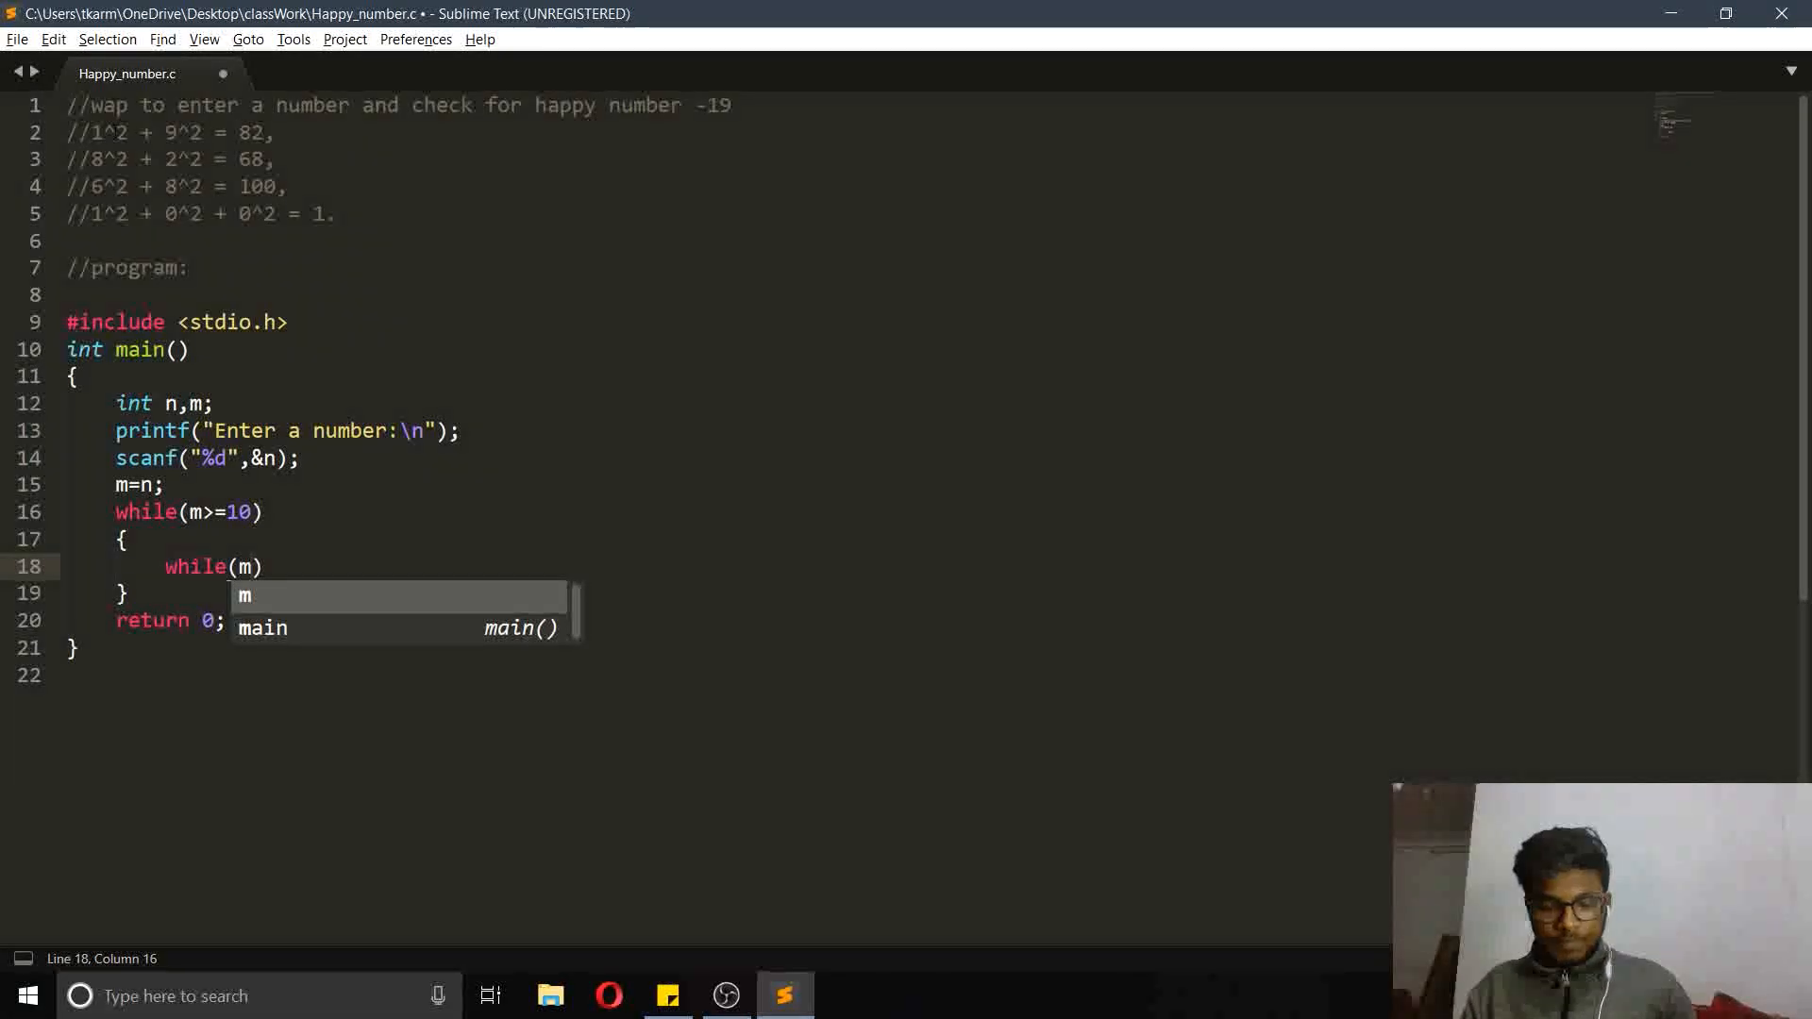
type("!=")
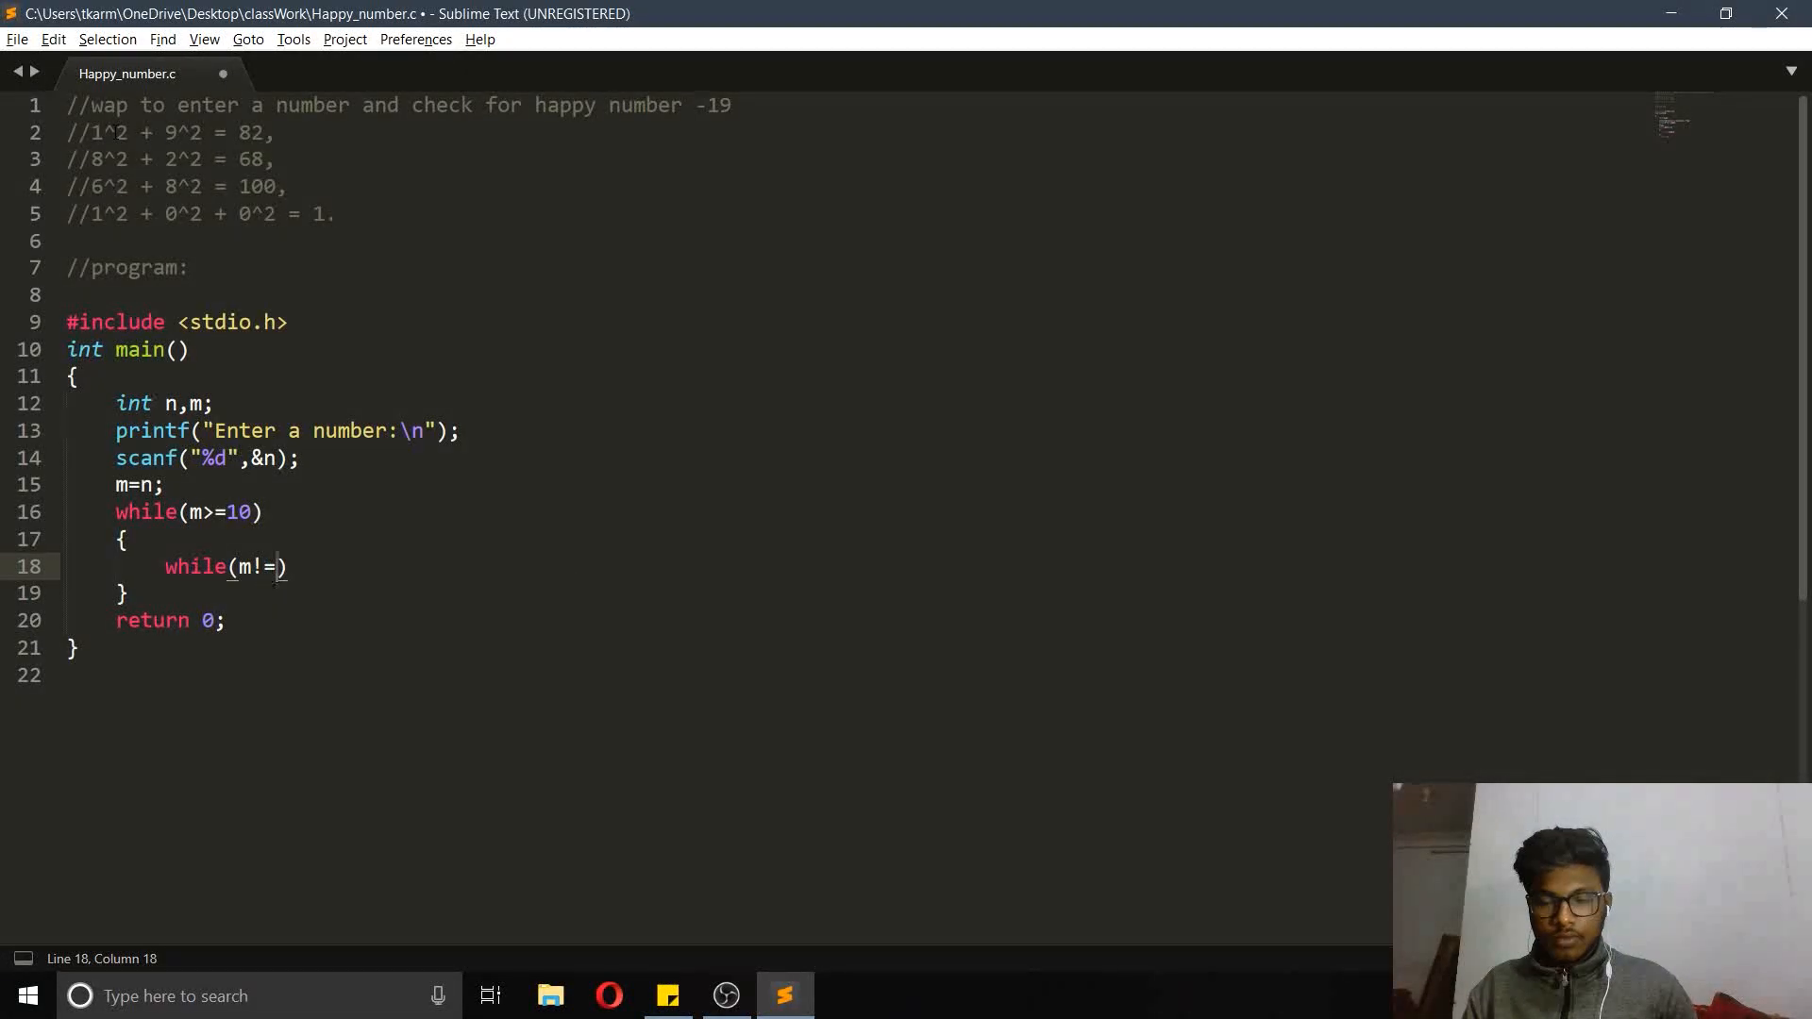
type("0")
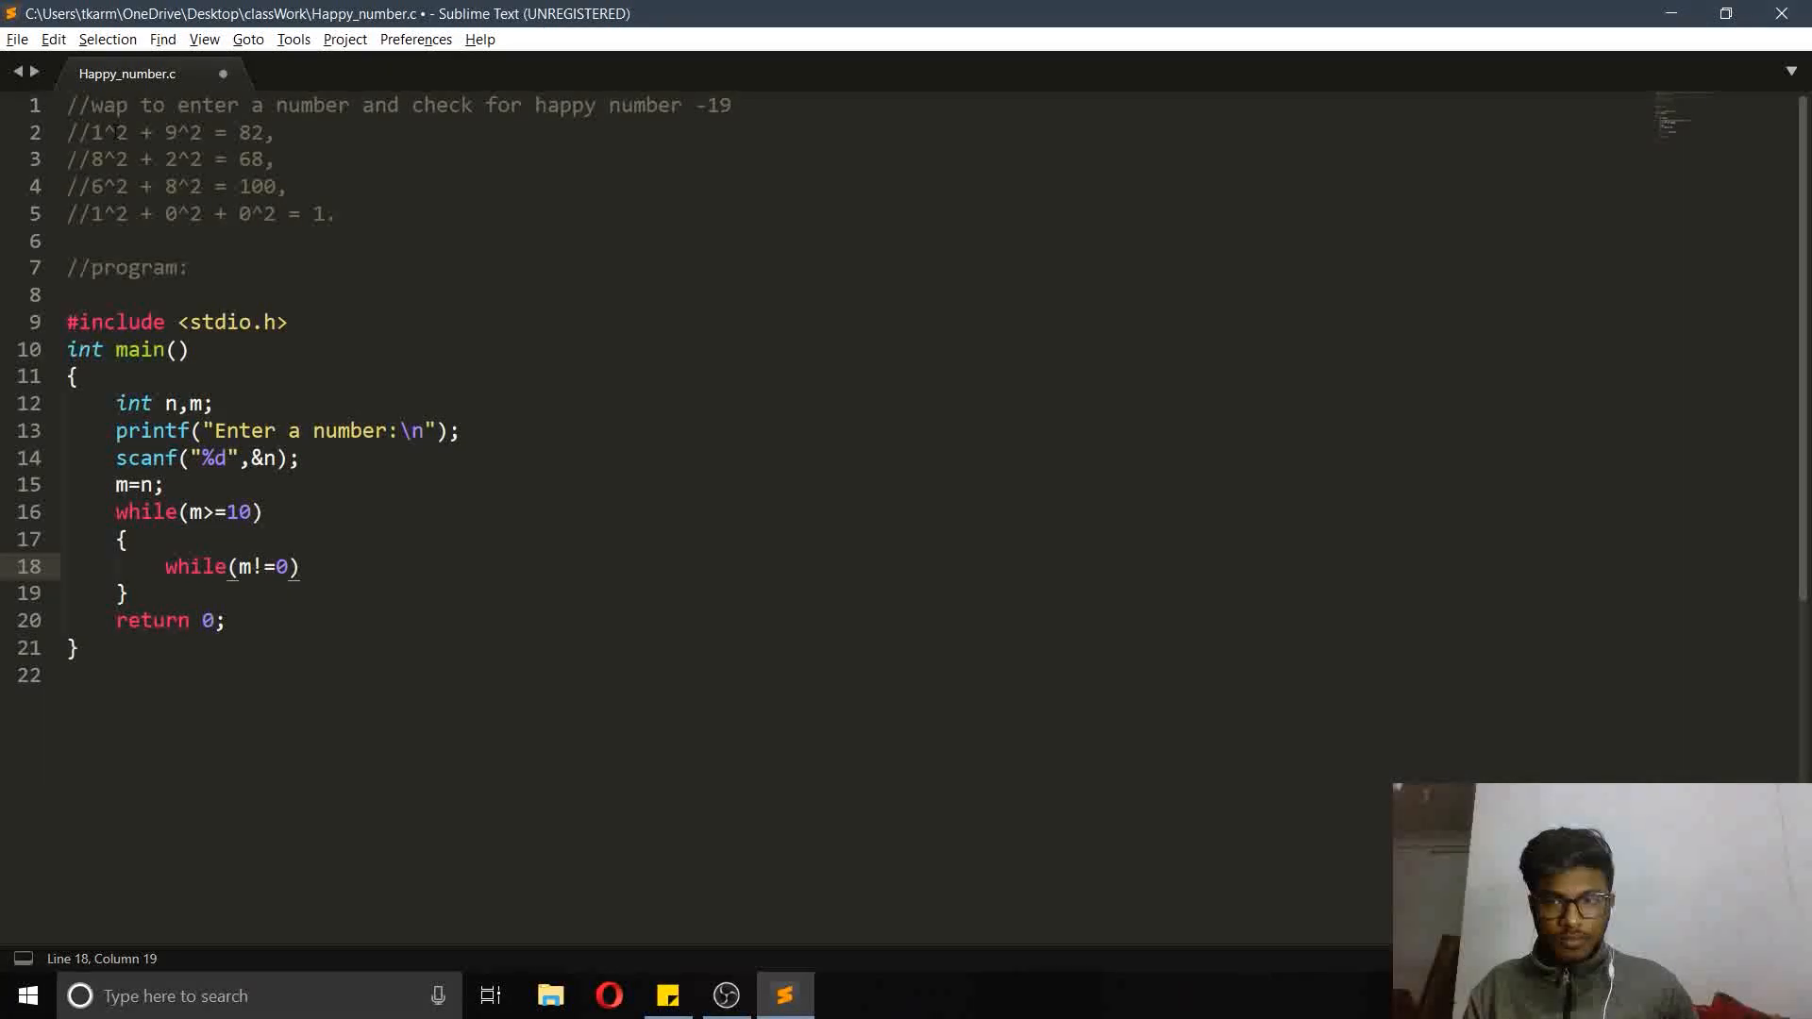
type("{}")
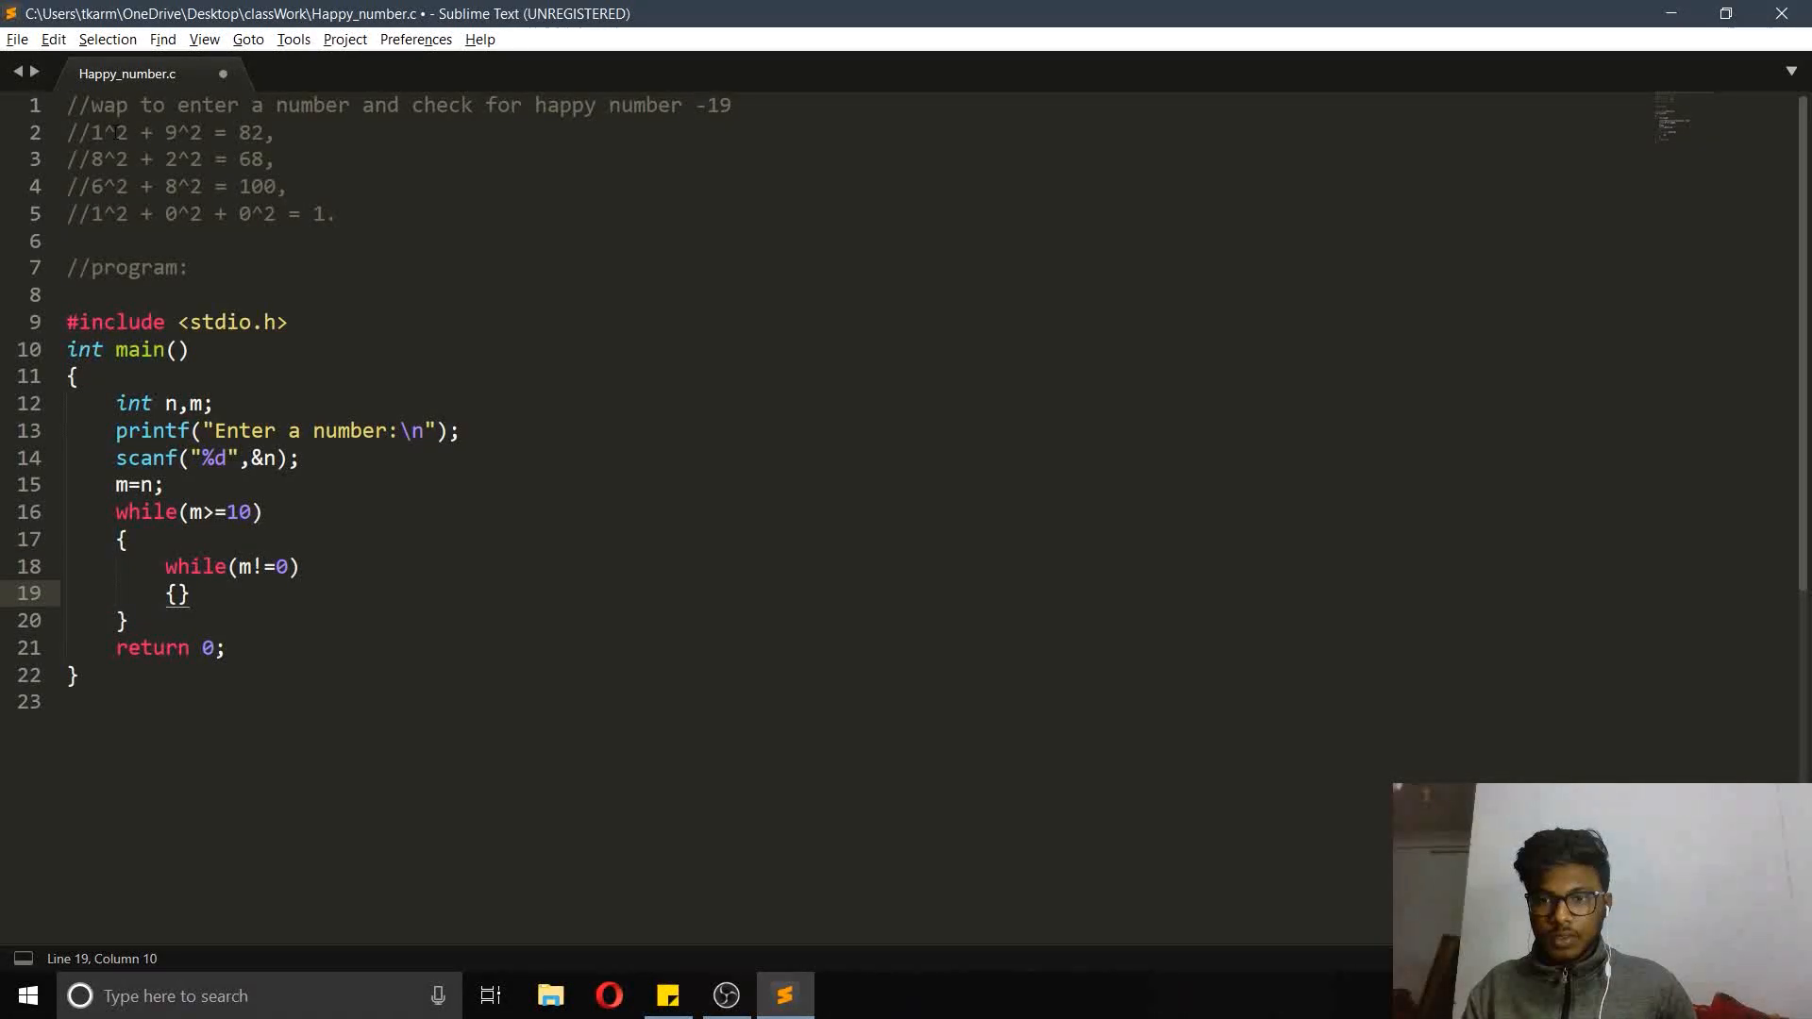
type("i")
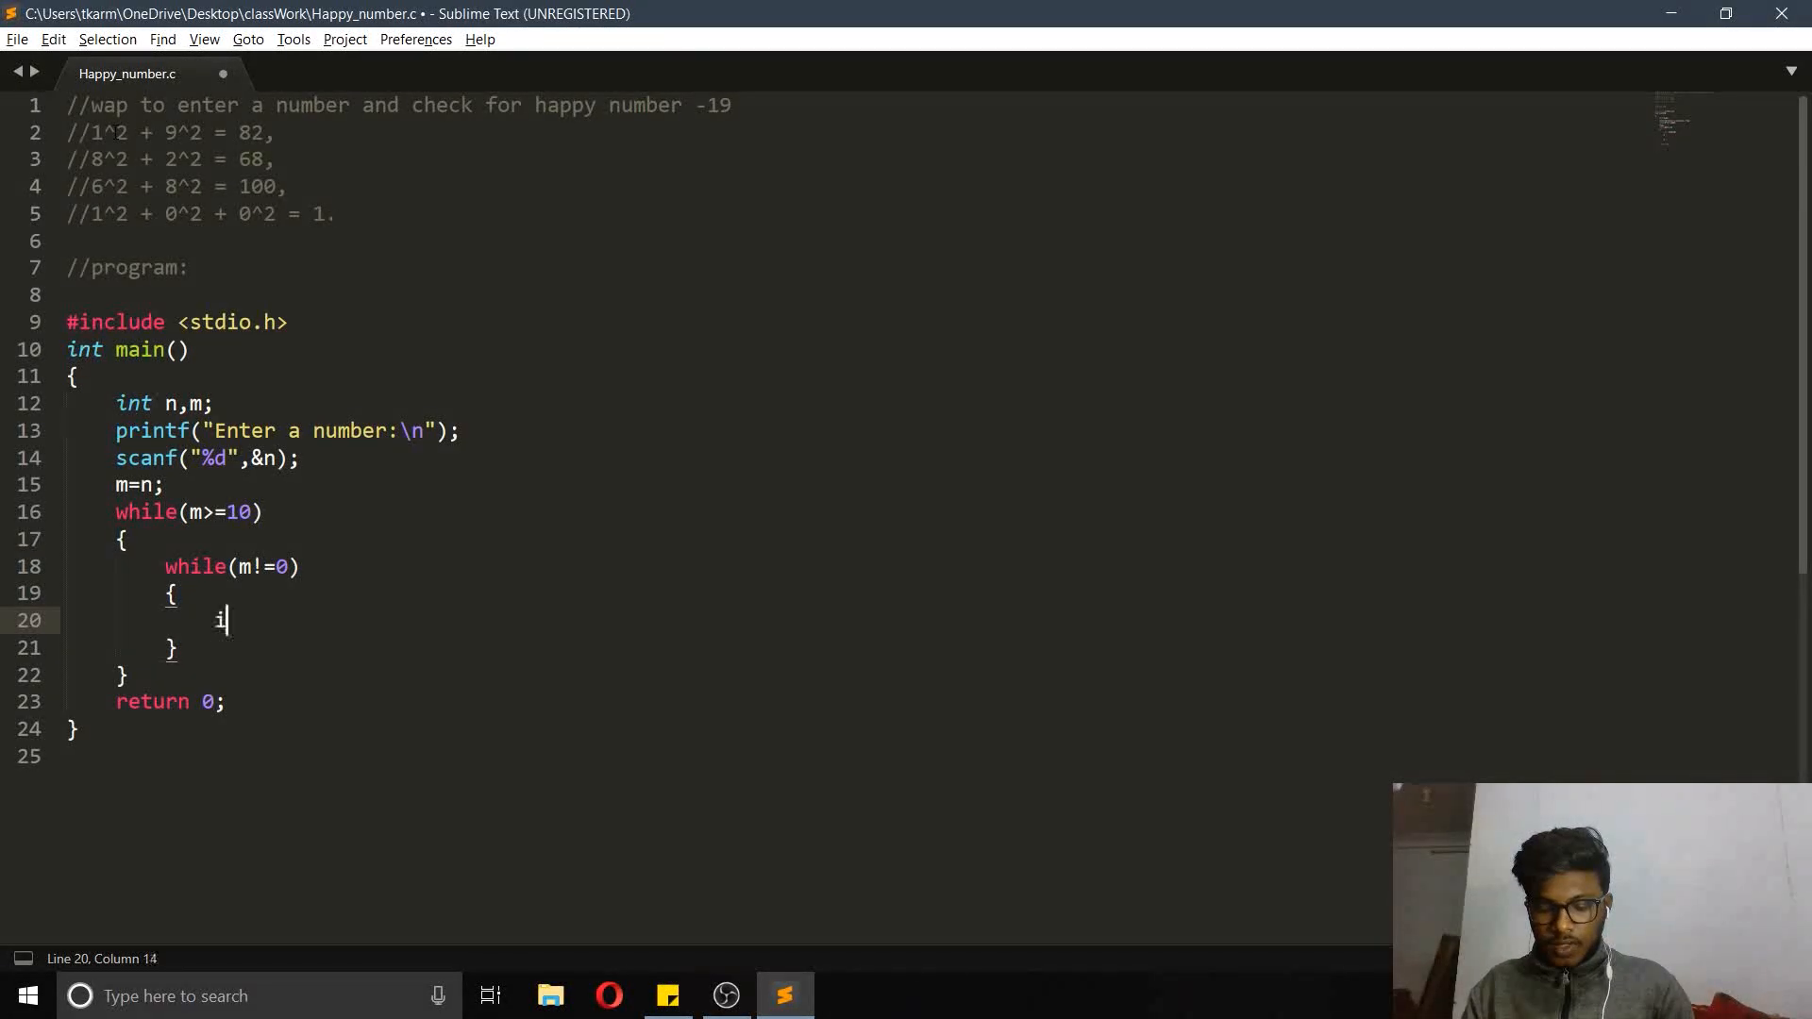
type("nt d=")
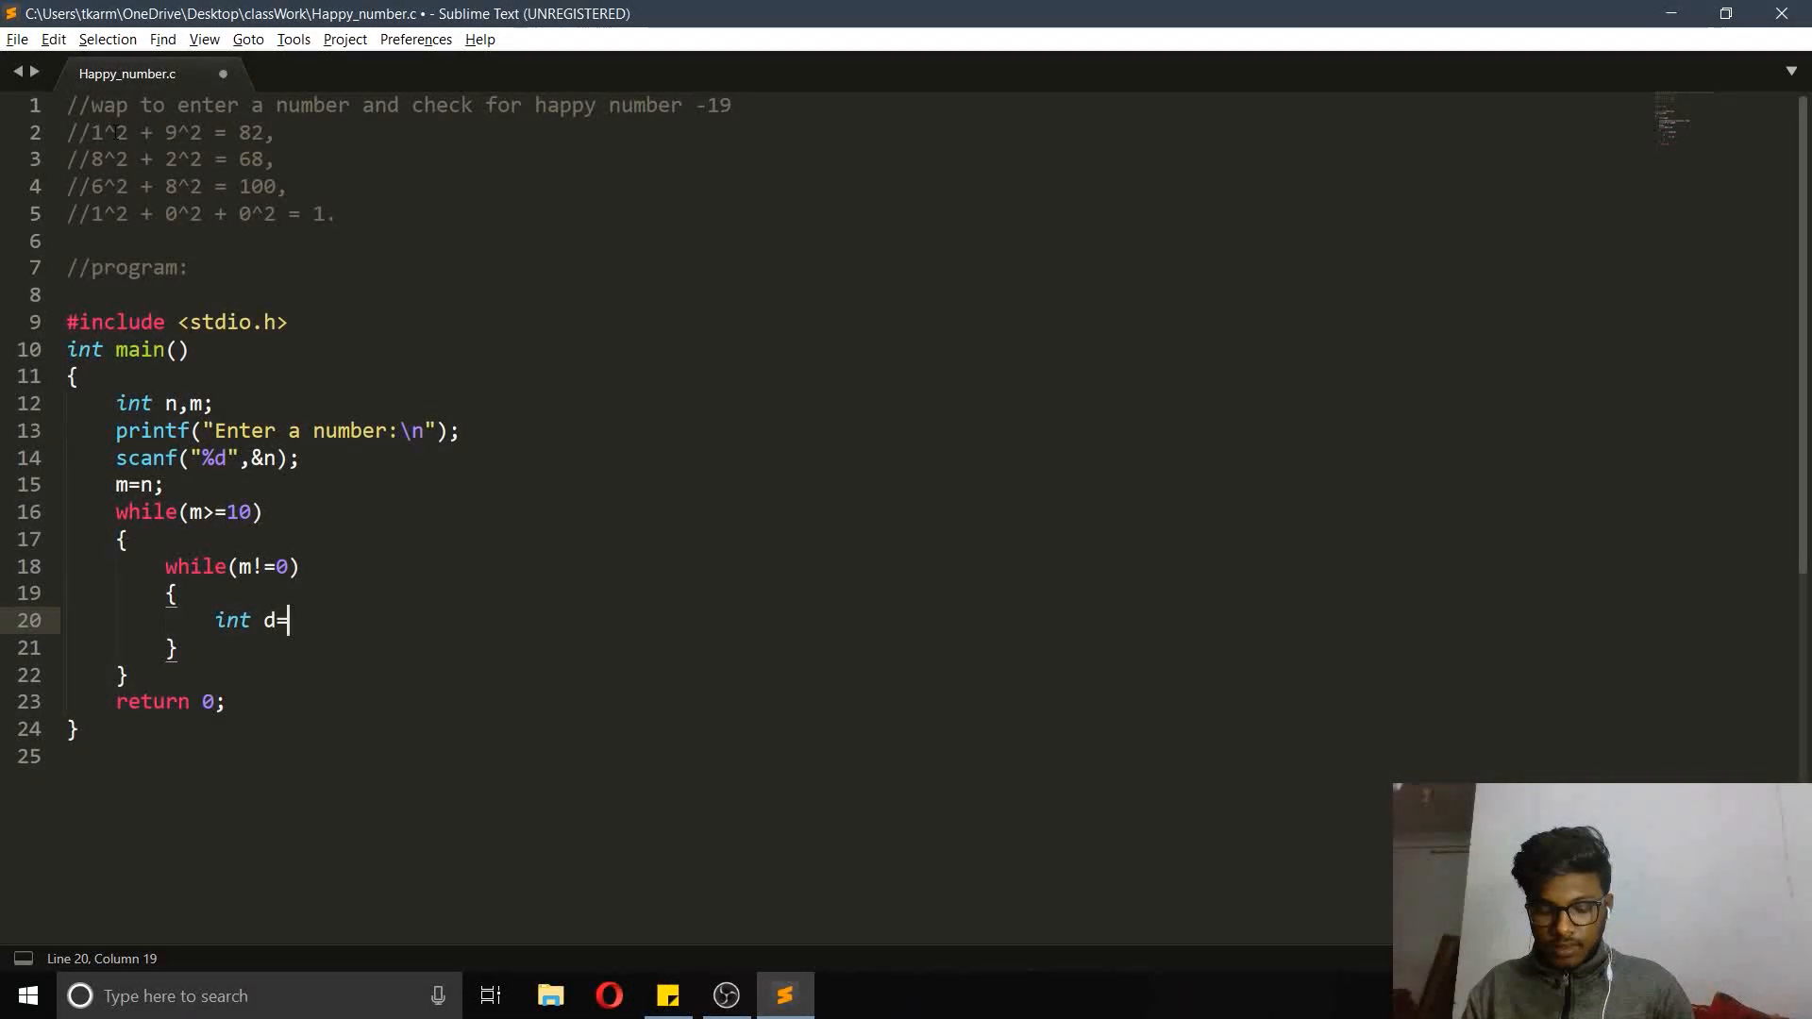
type("m%")
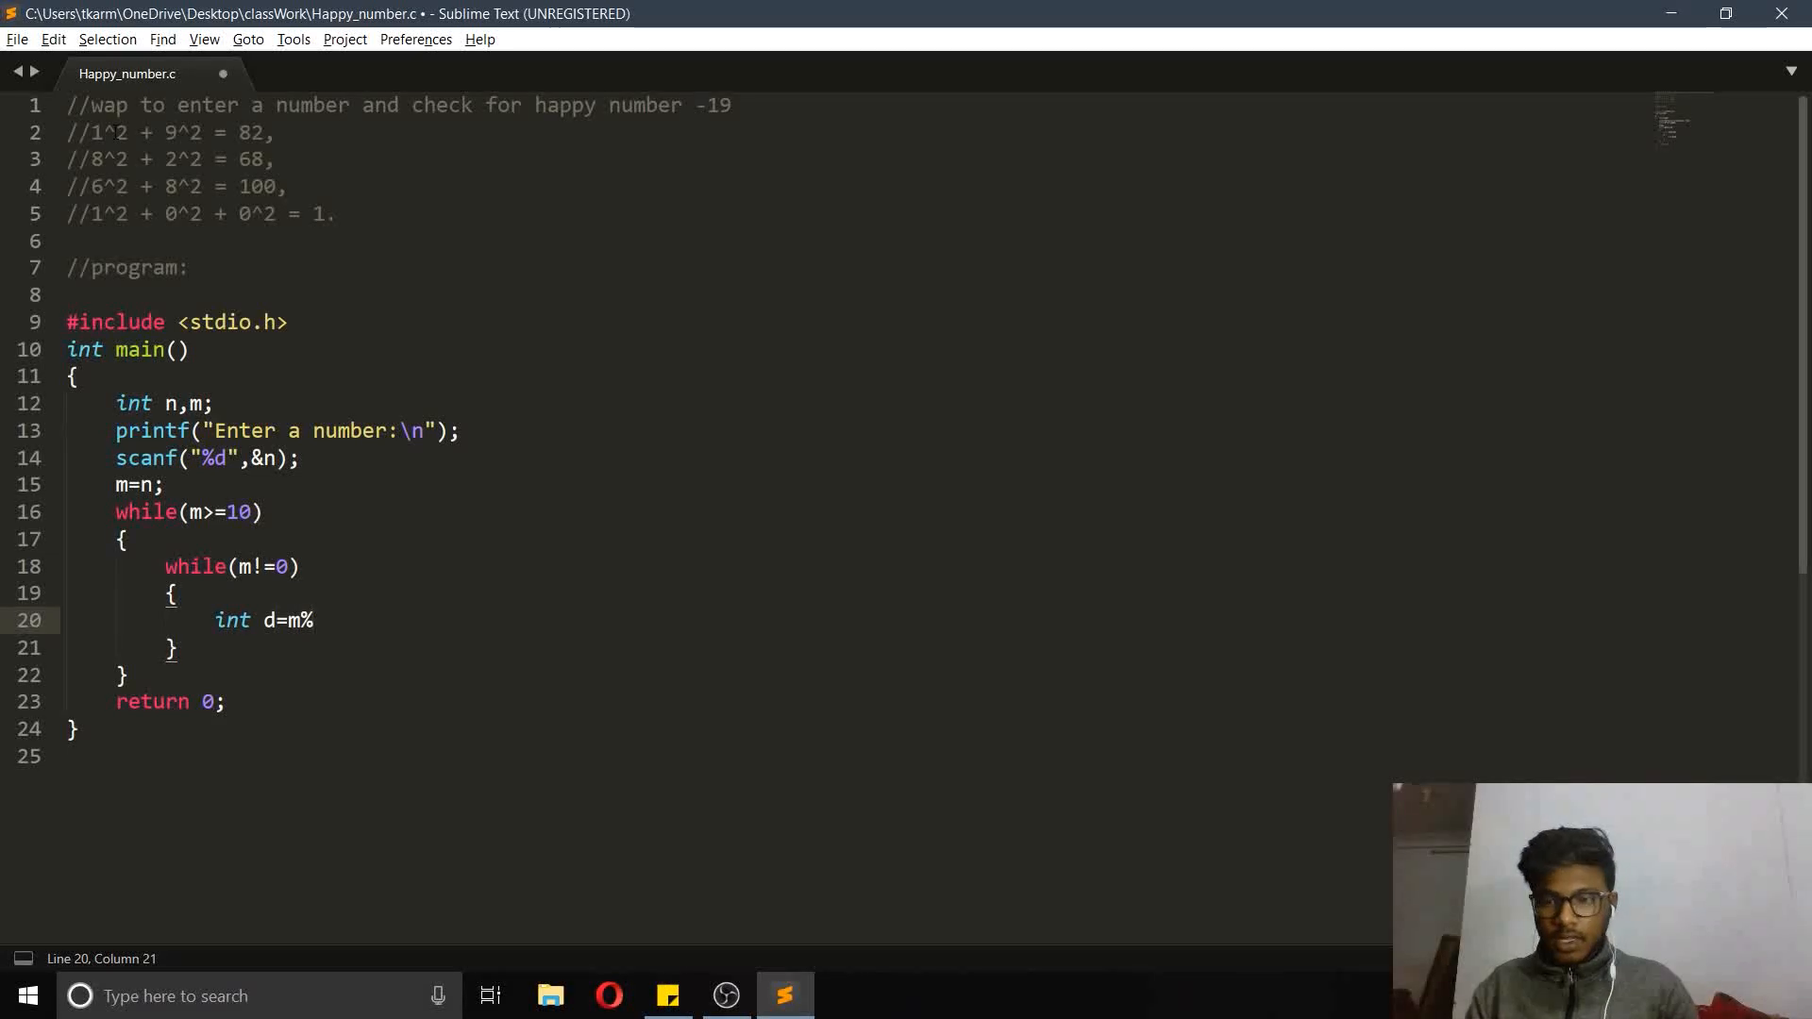
type("10;")
left_click(855, 403)
type(",")
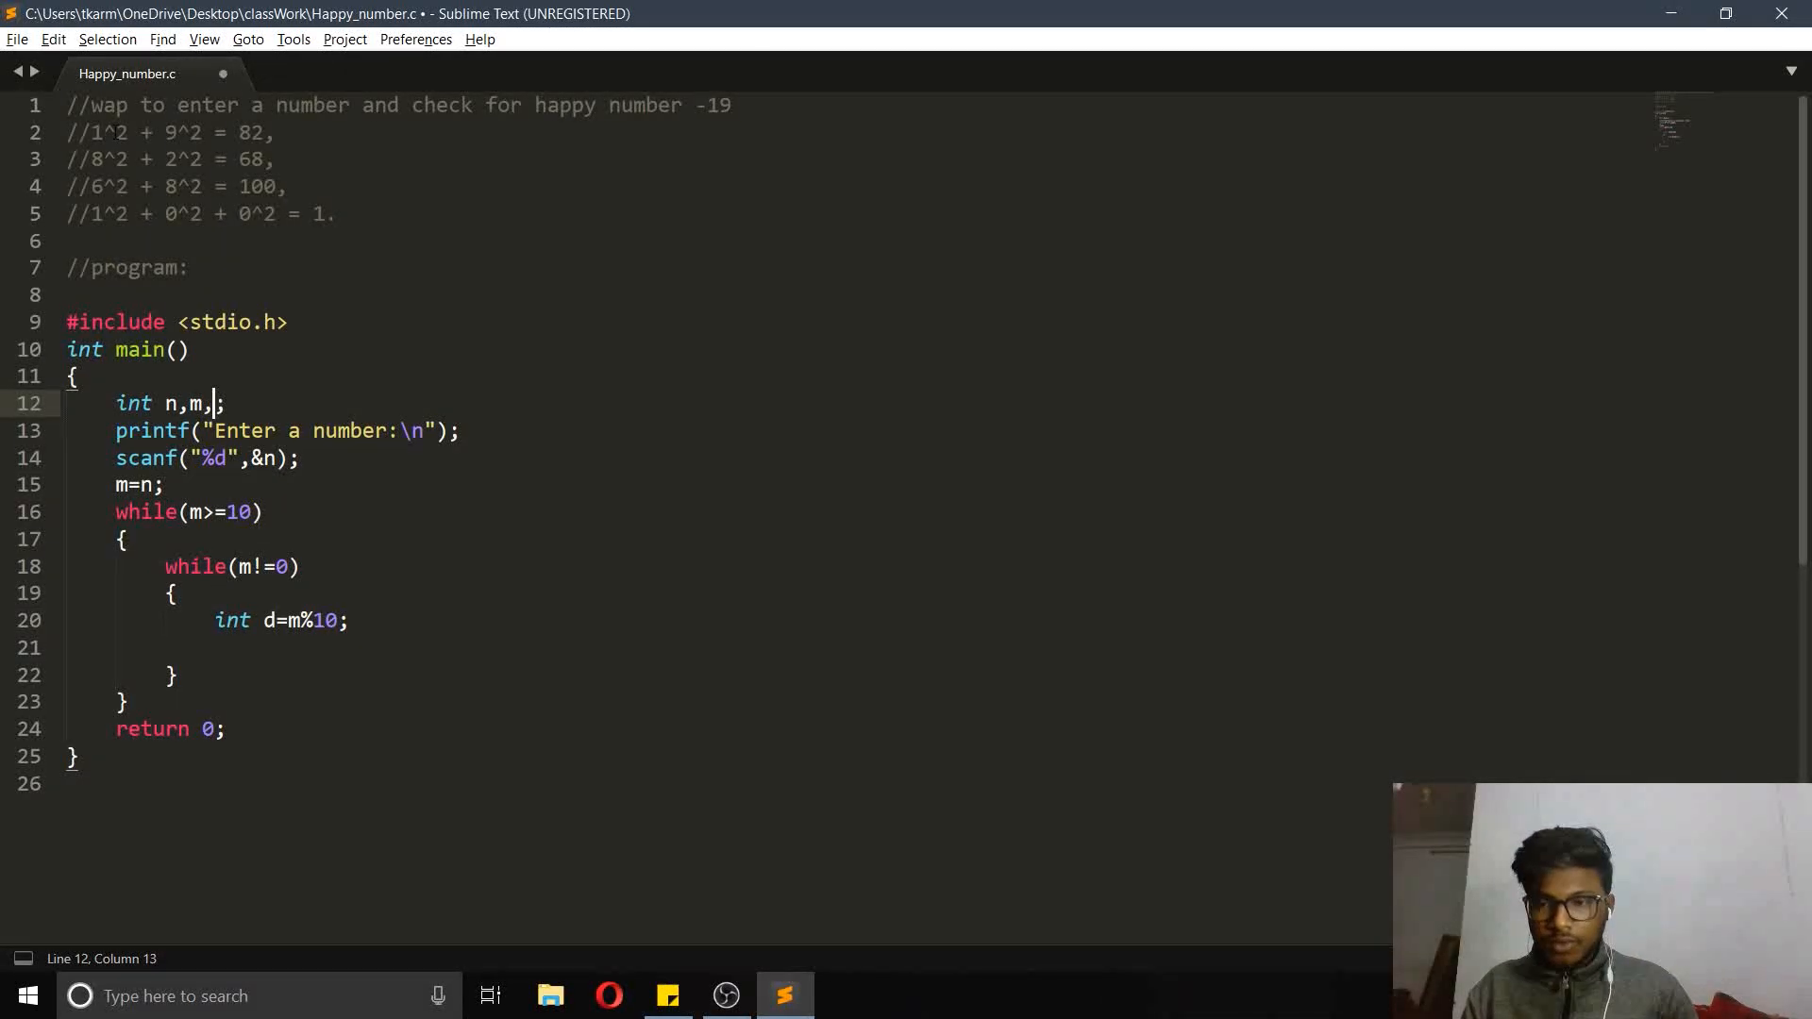
Add sum=sum+(d*d) and m=m/10 inside the inner loop
type("sum=0")
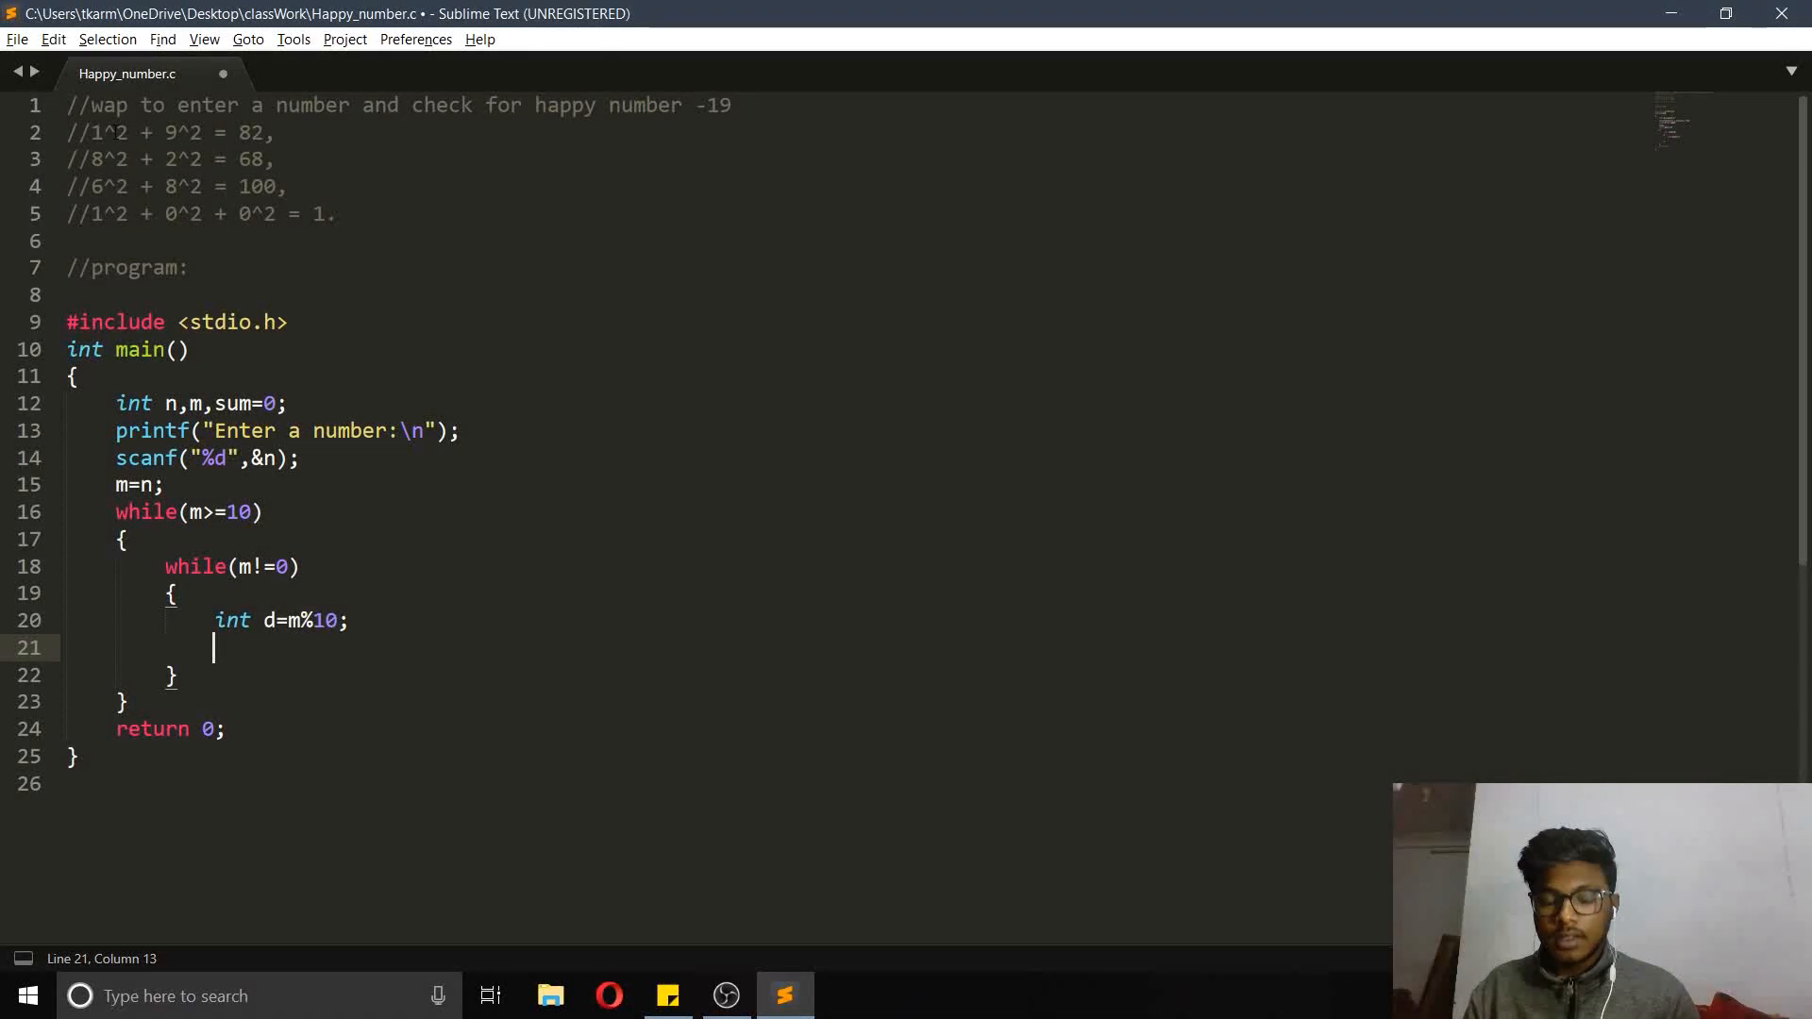
type("s=s")
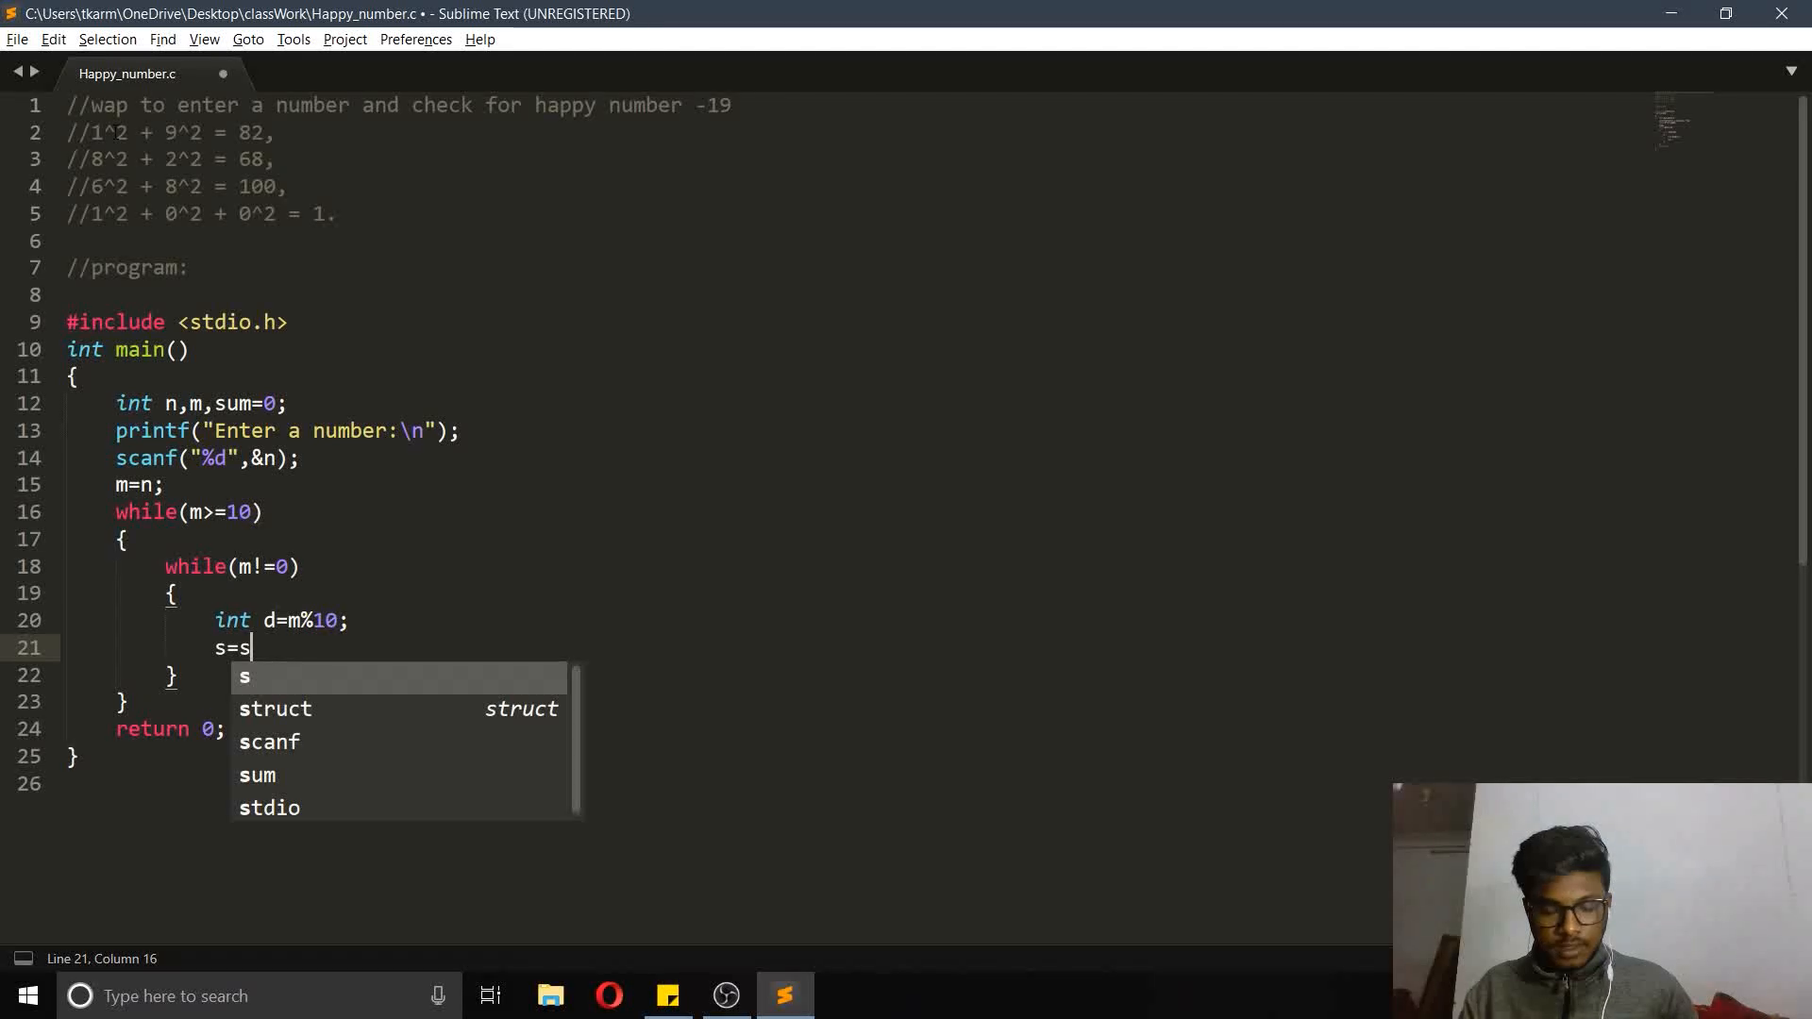
type("um=")
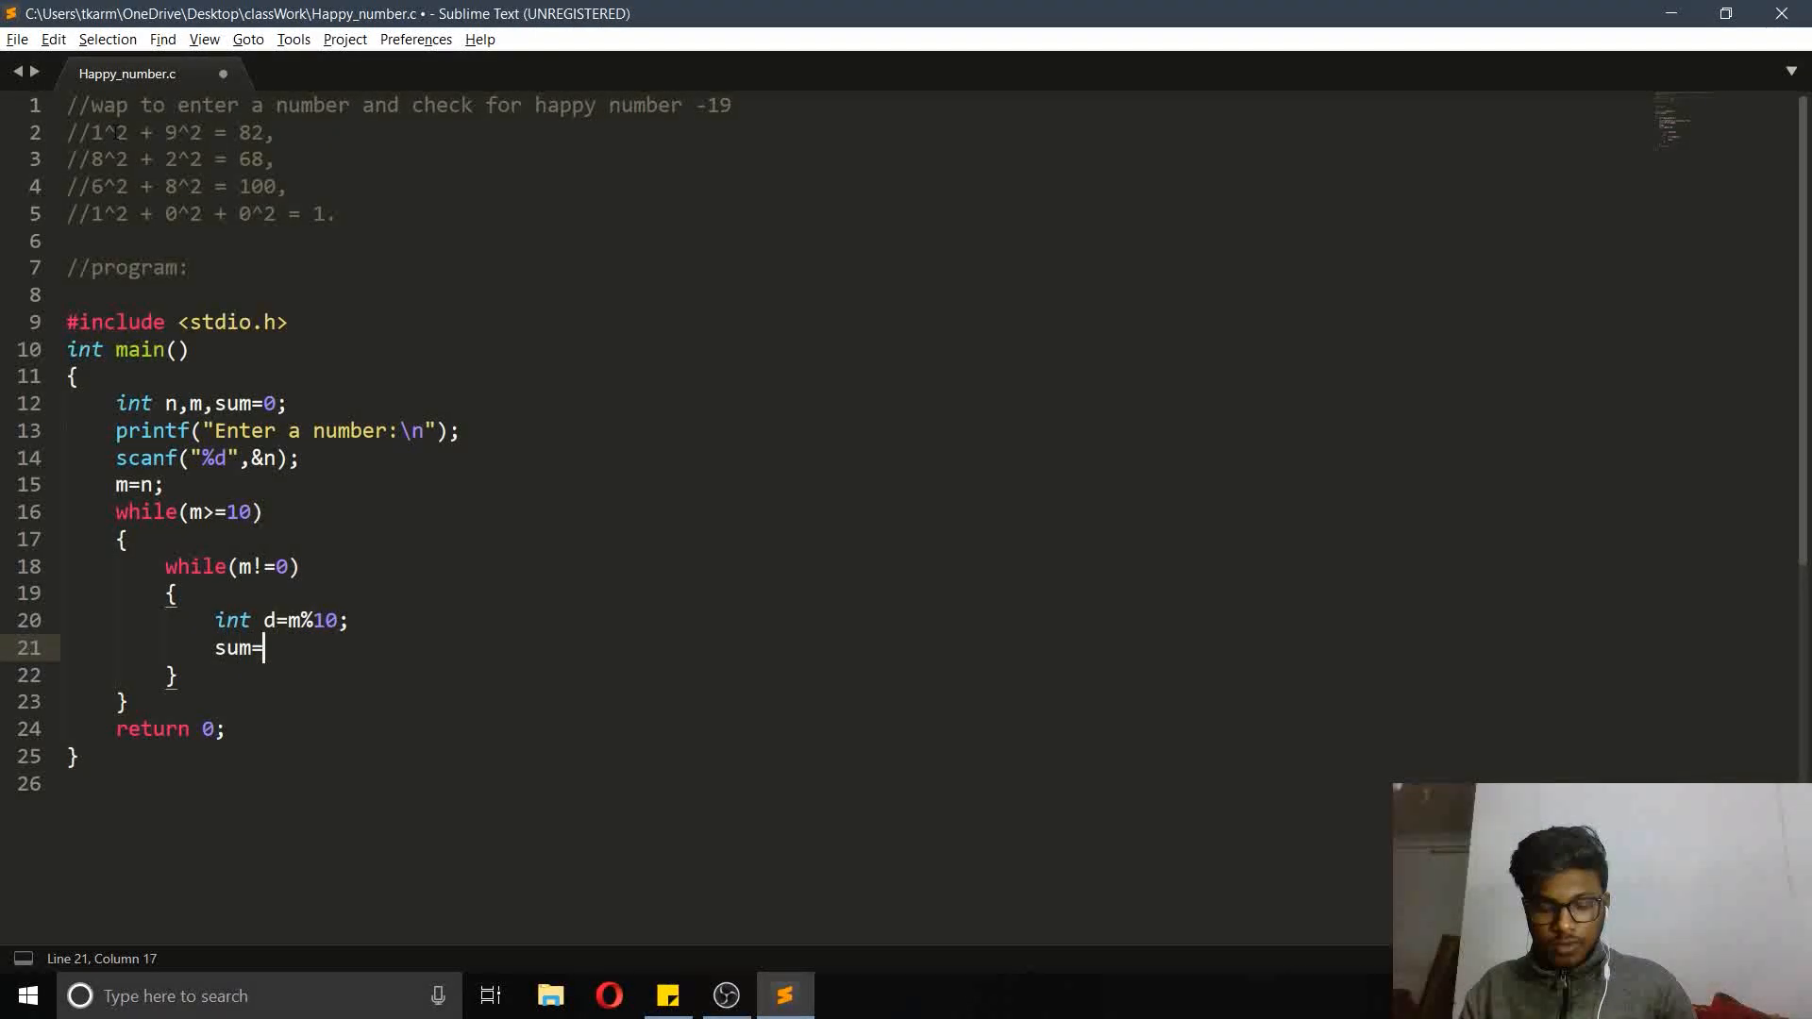
type("sum+")
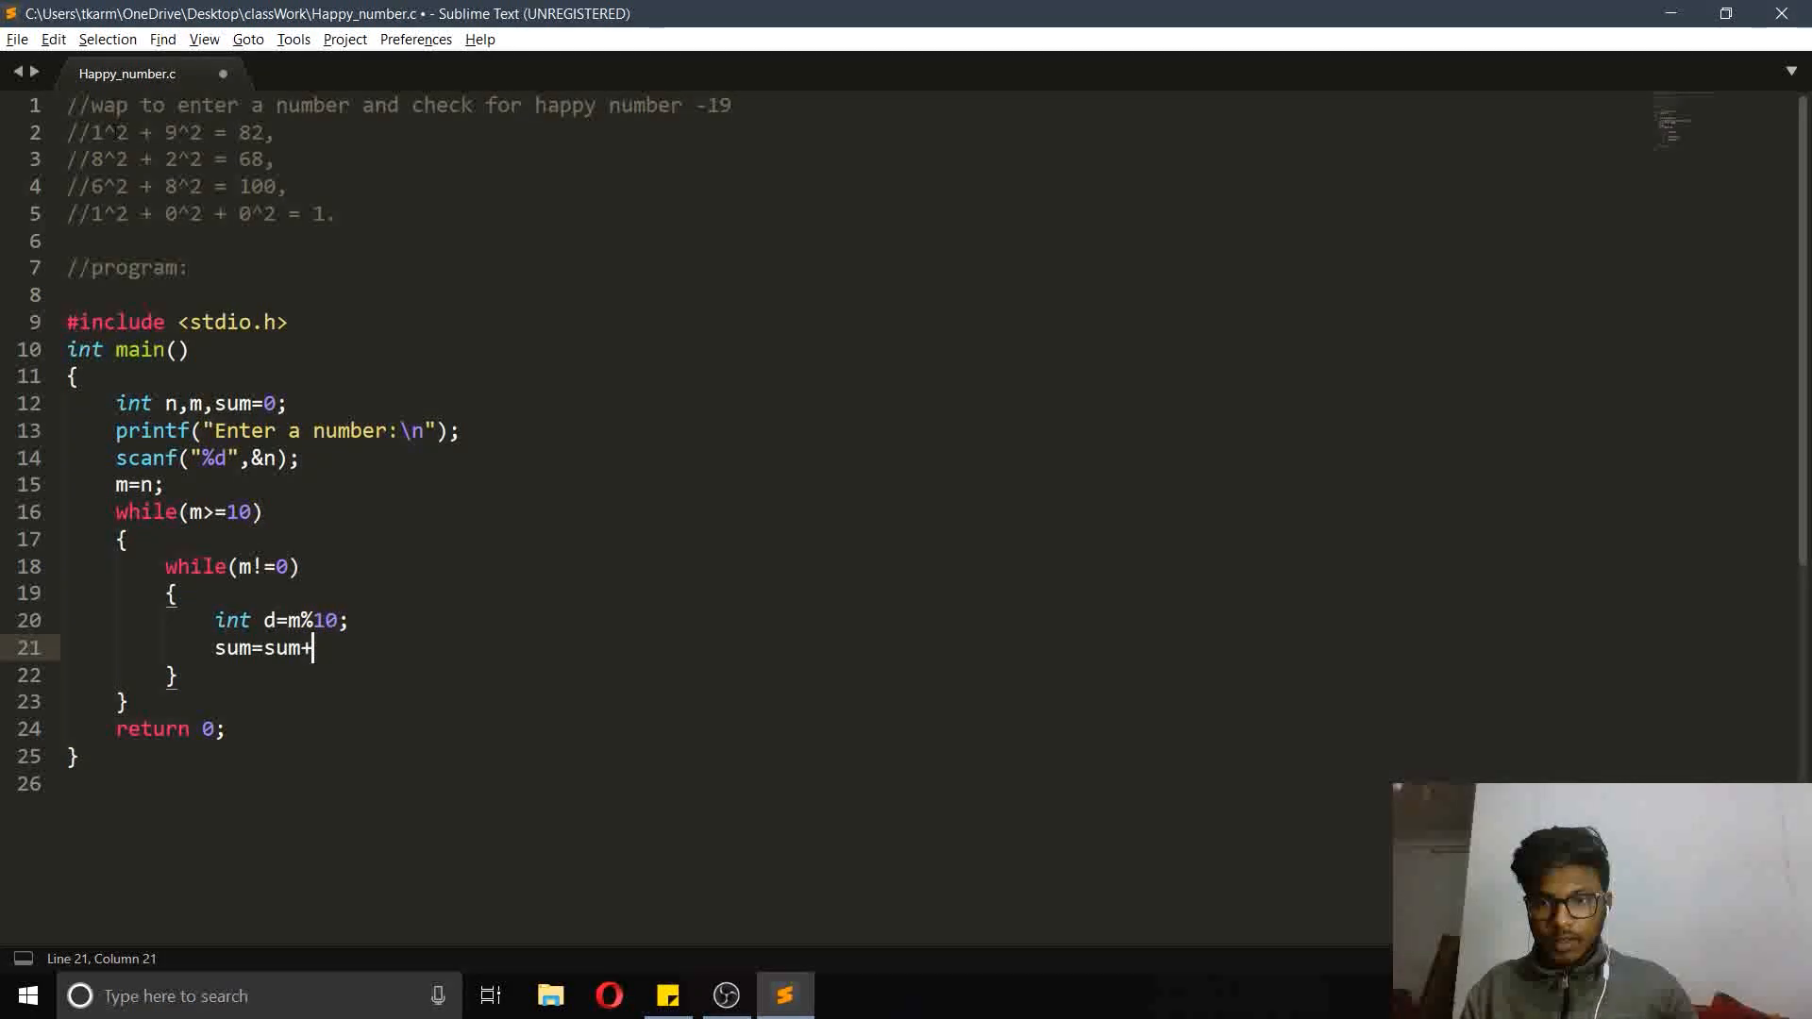
type("()")
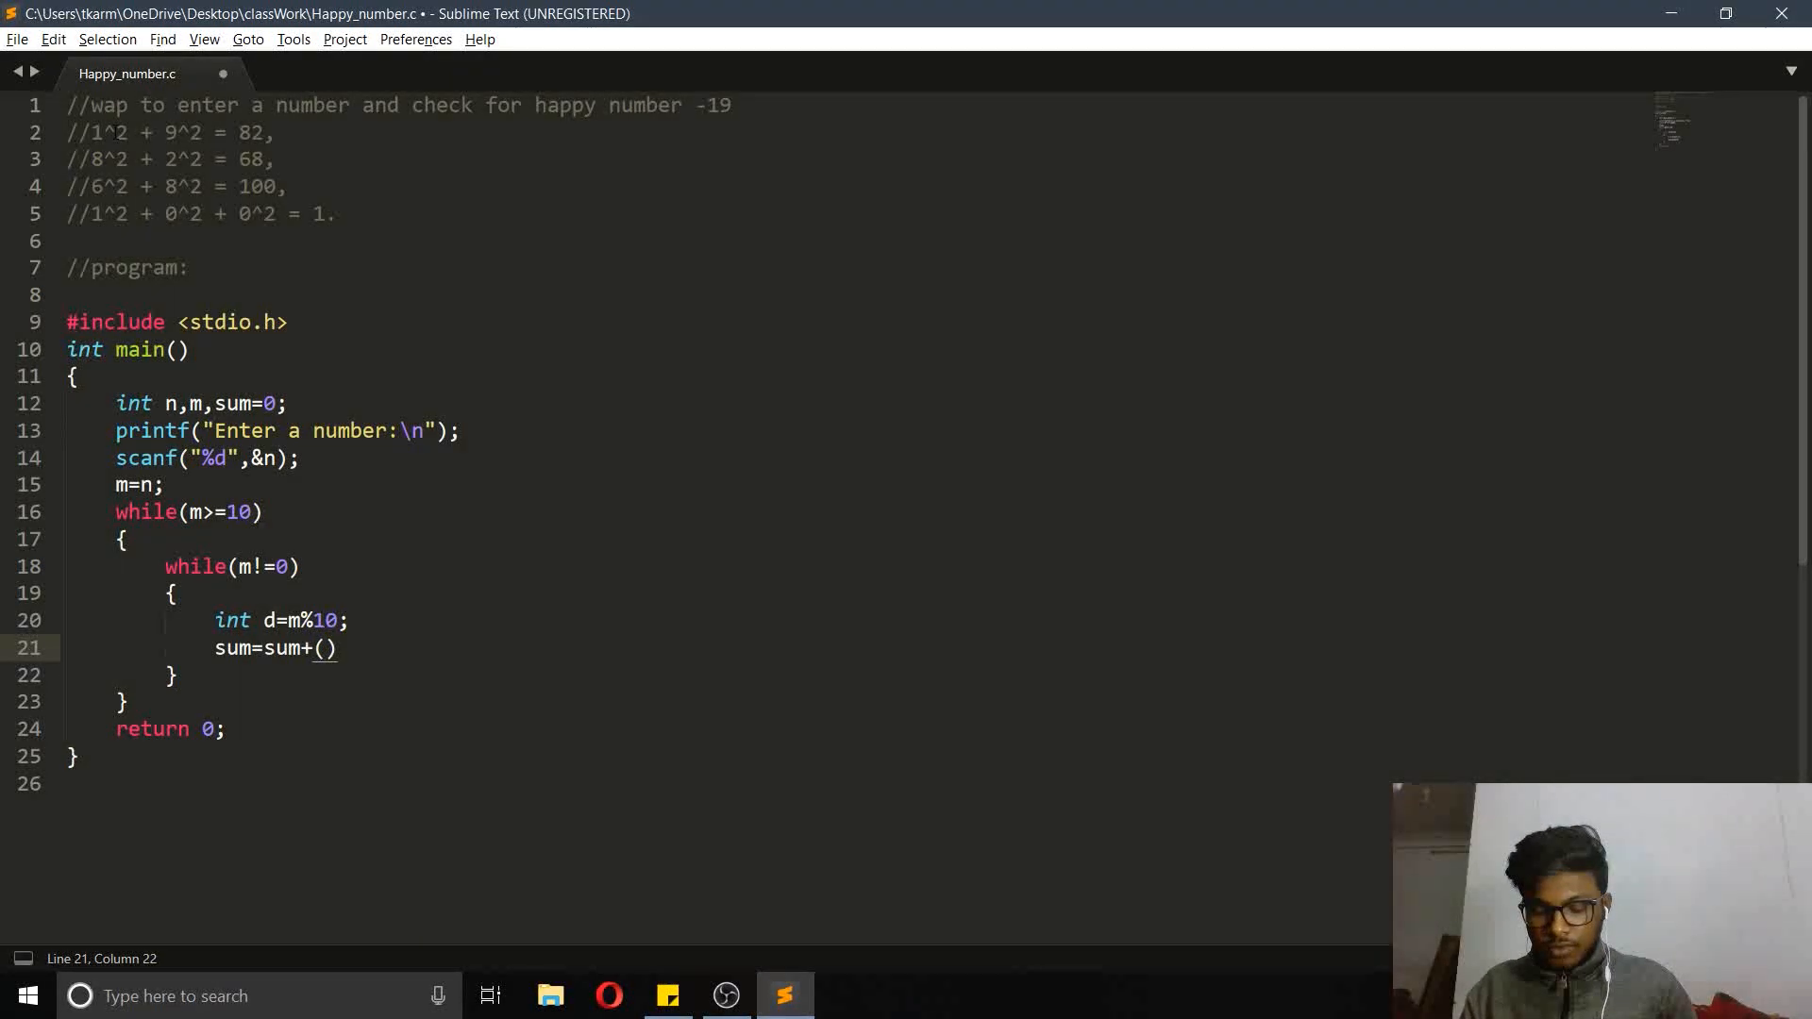
type("d*")
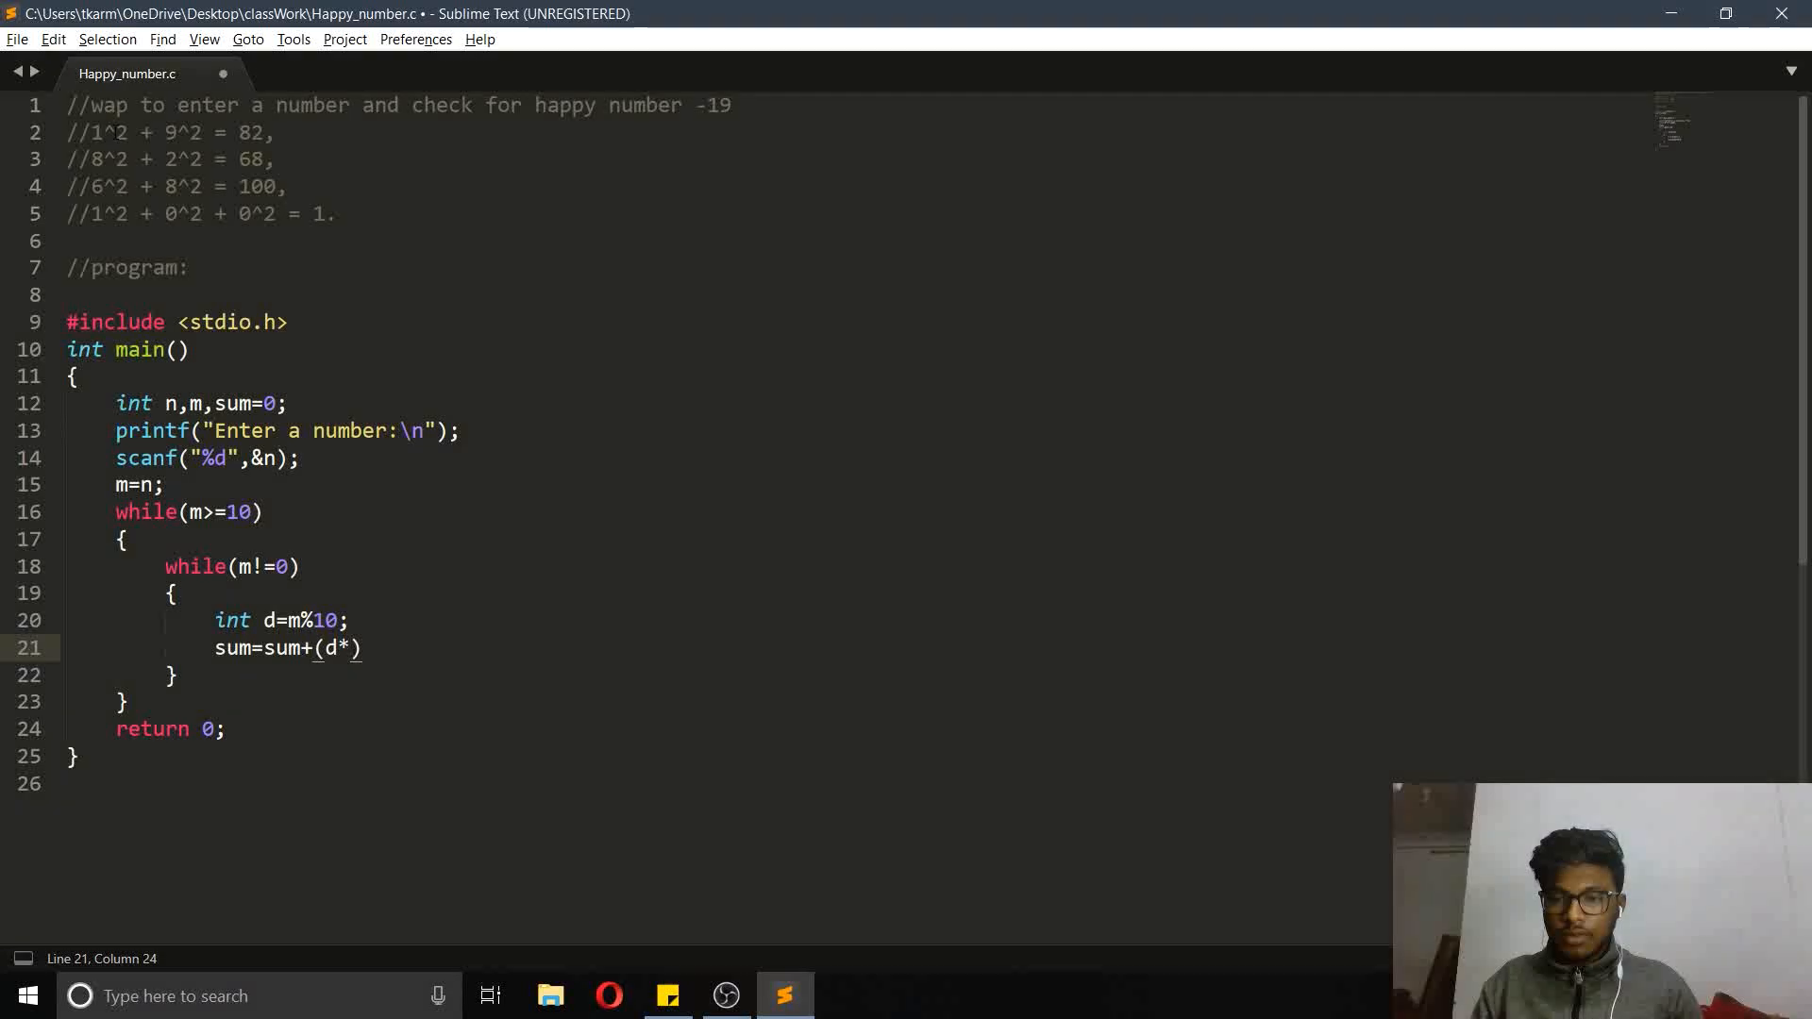
type("d);")
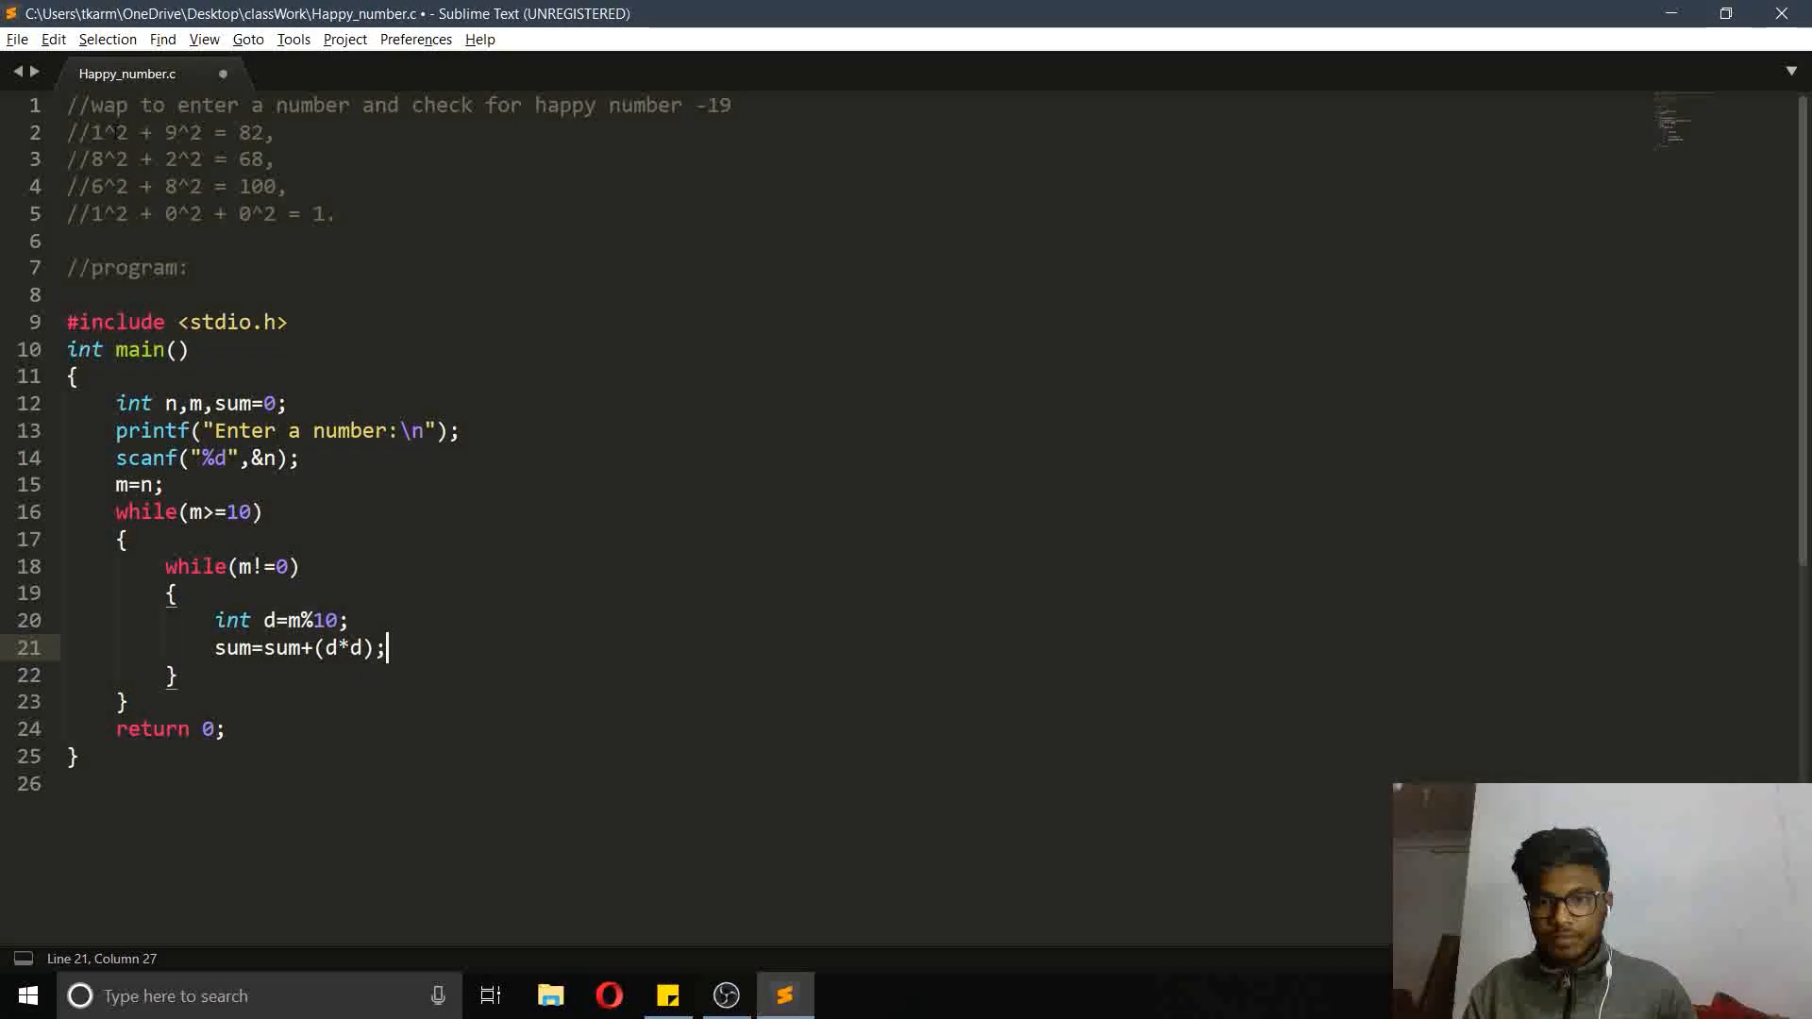
key("enter")
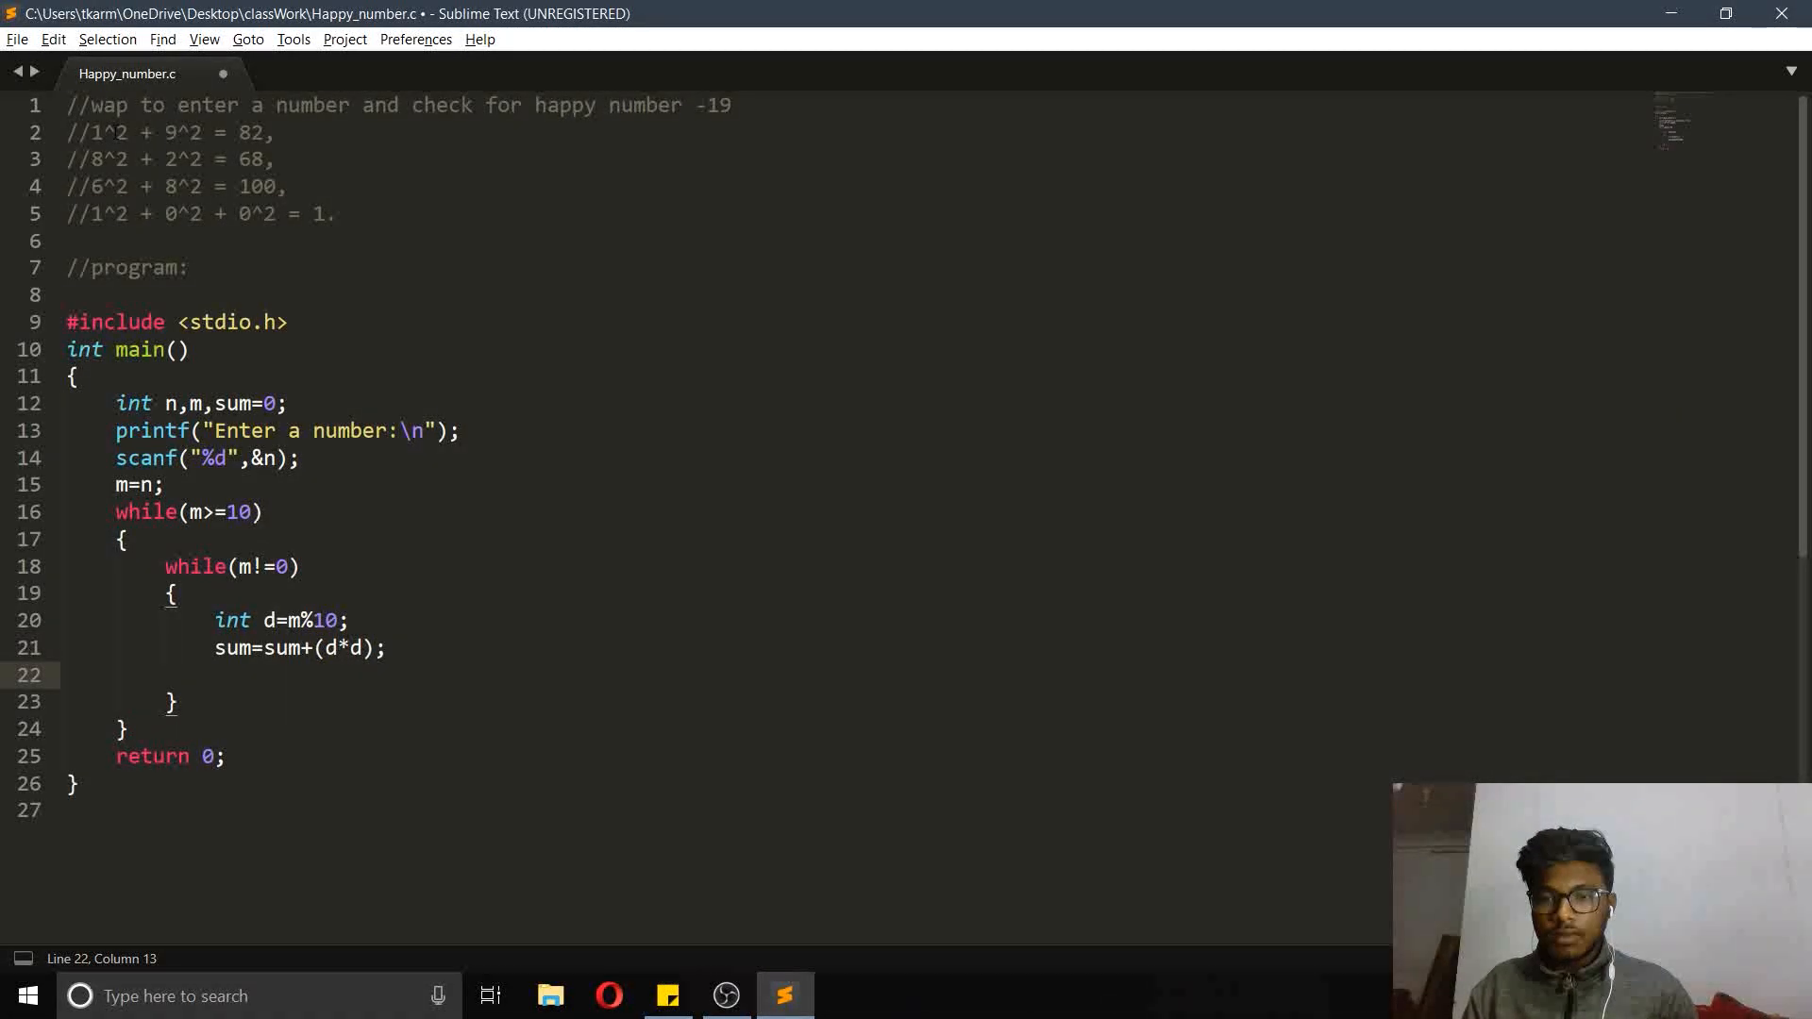
type("m")
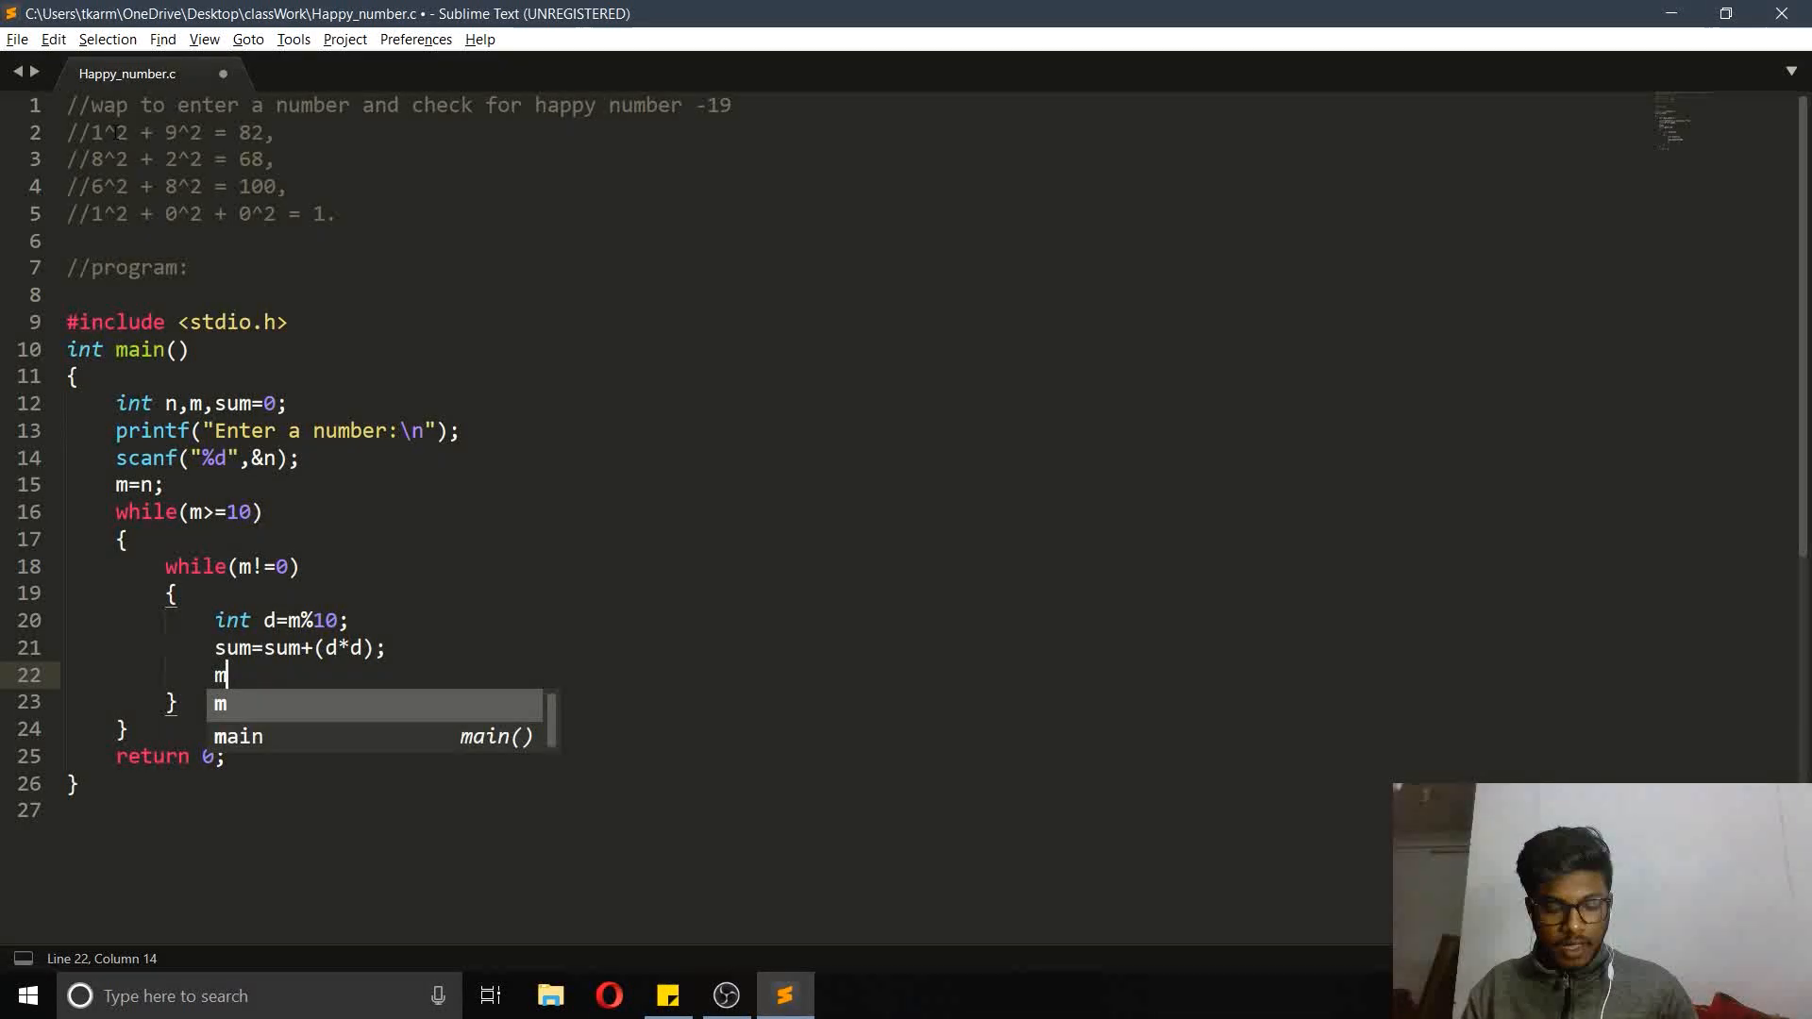
type("=m")
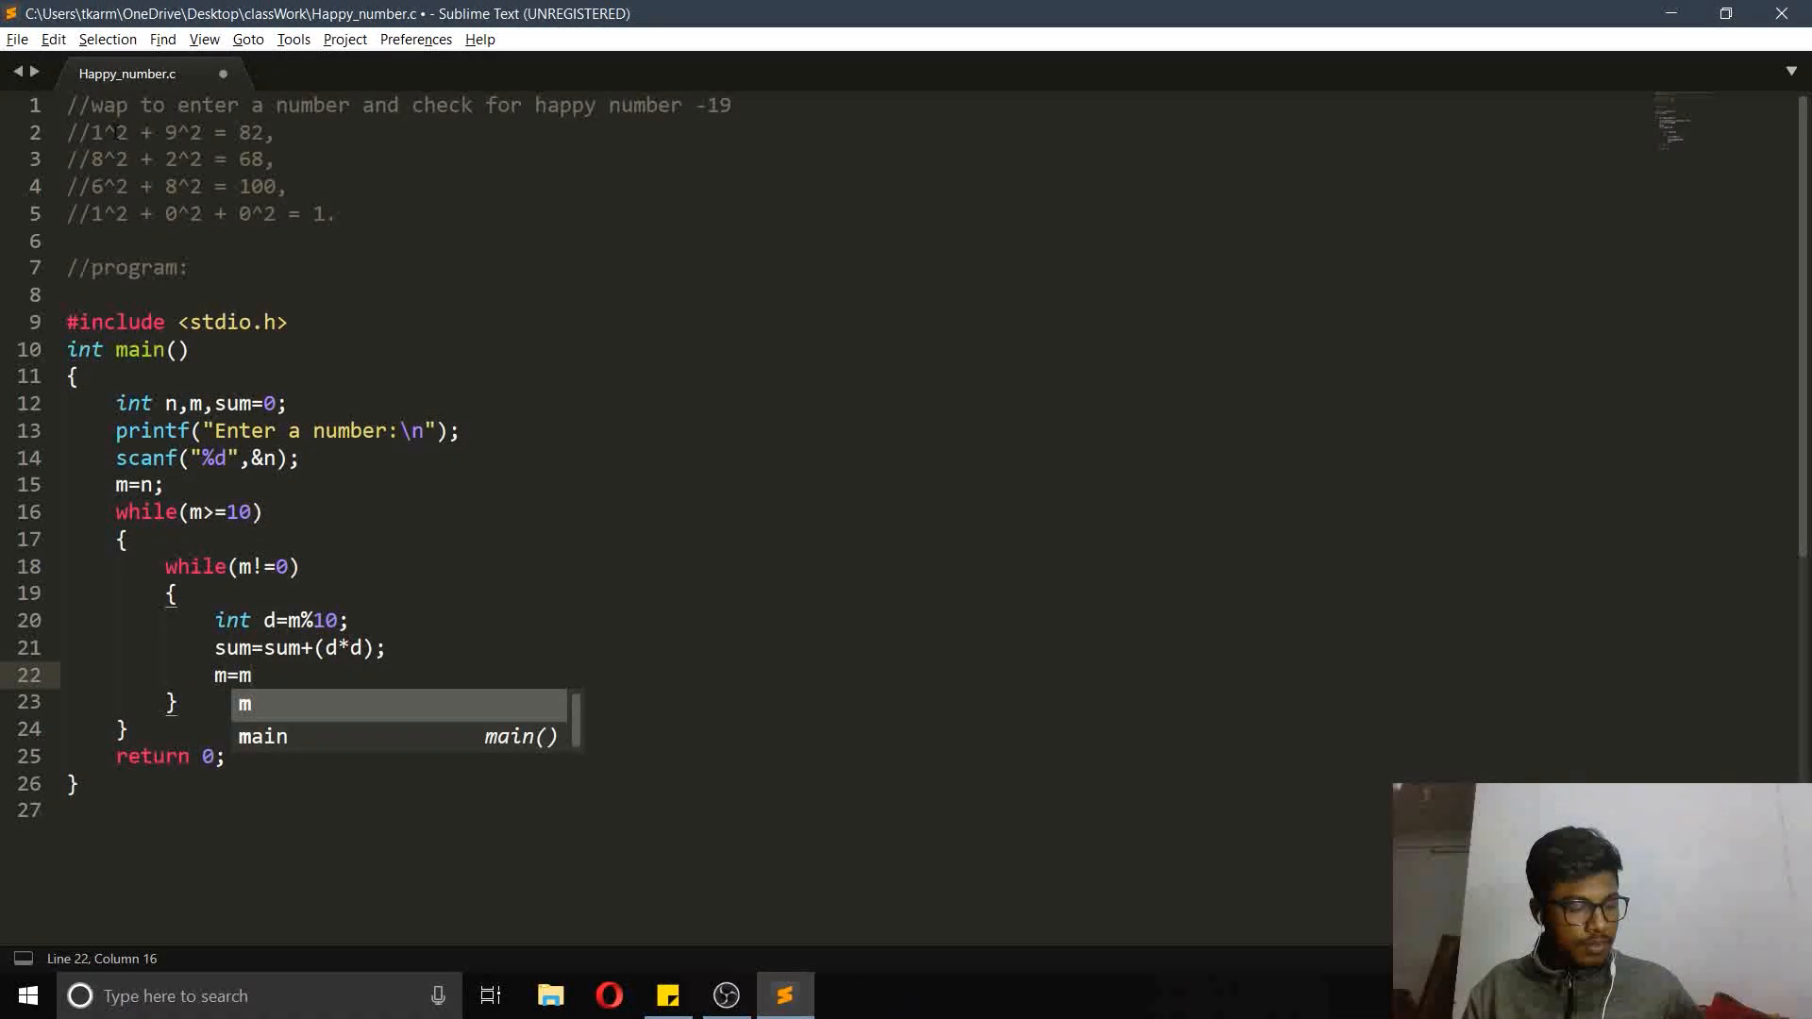
type("/10;")
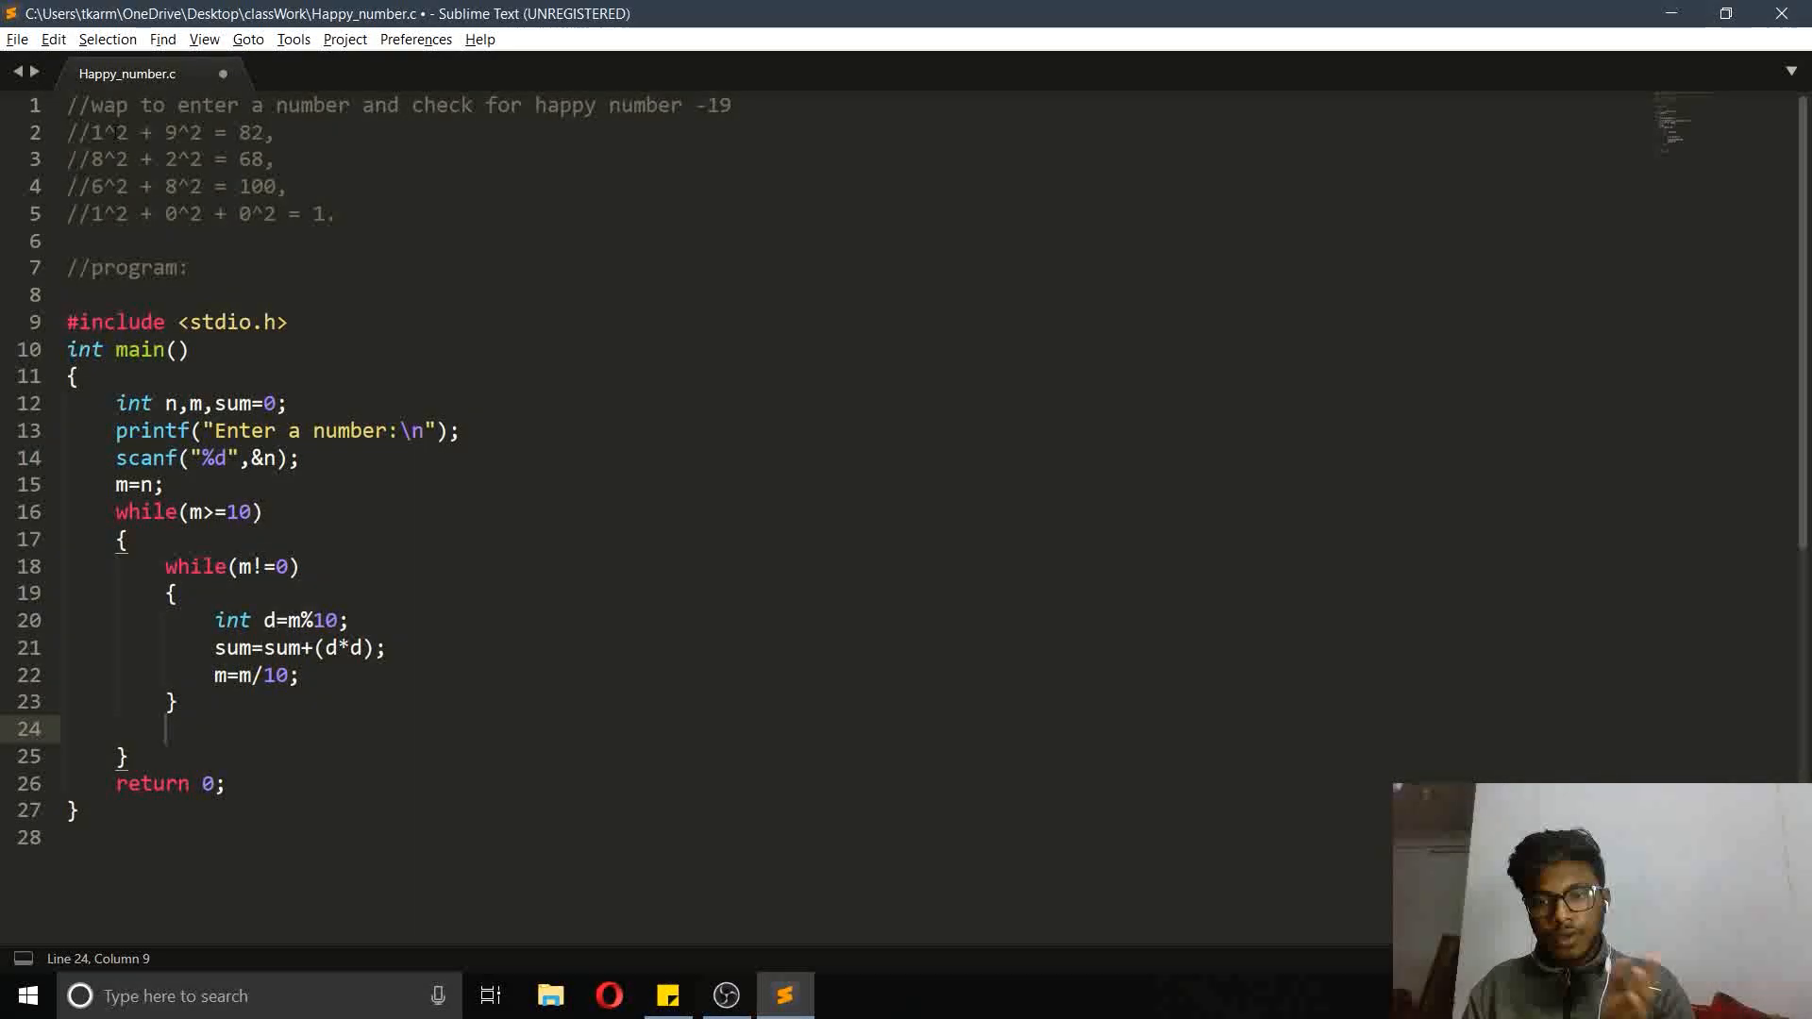
Assign m=sum after the inner loop and start a statement below the outer loop
type("m")
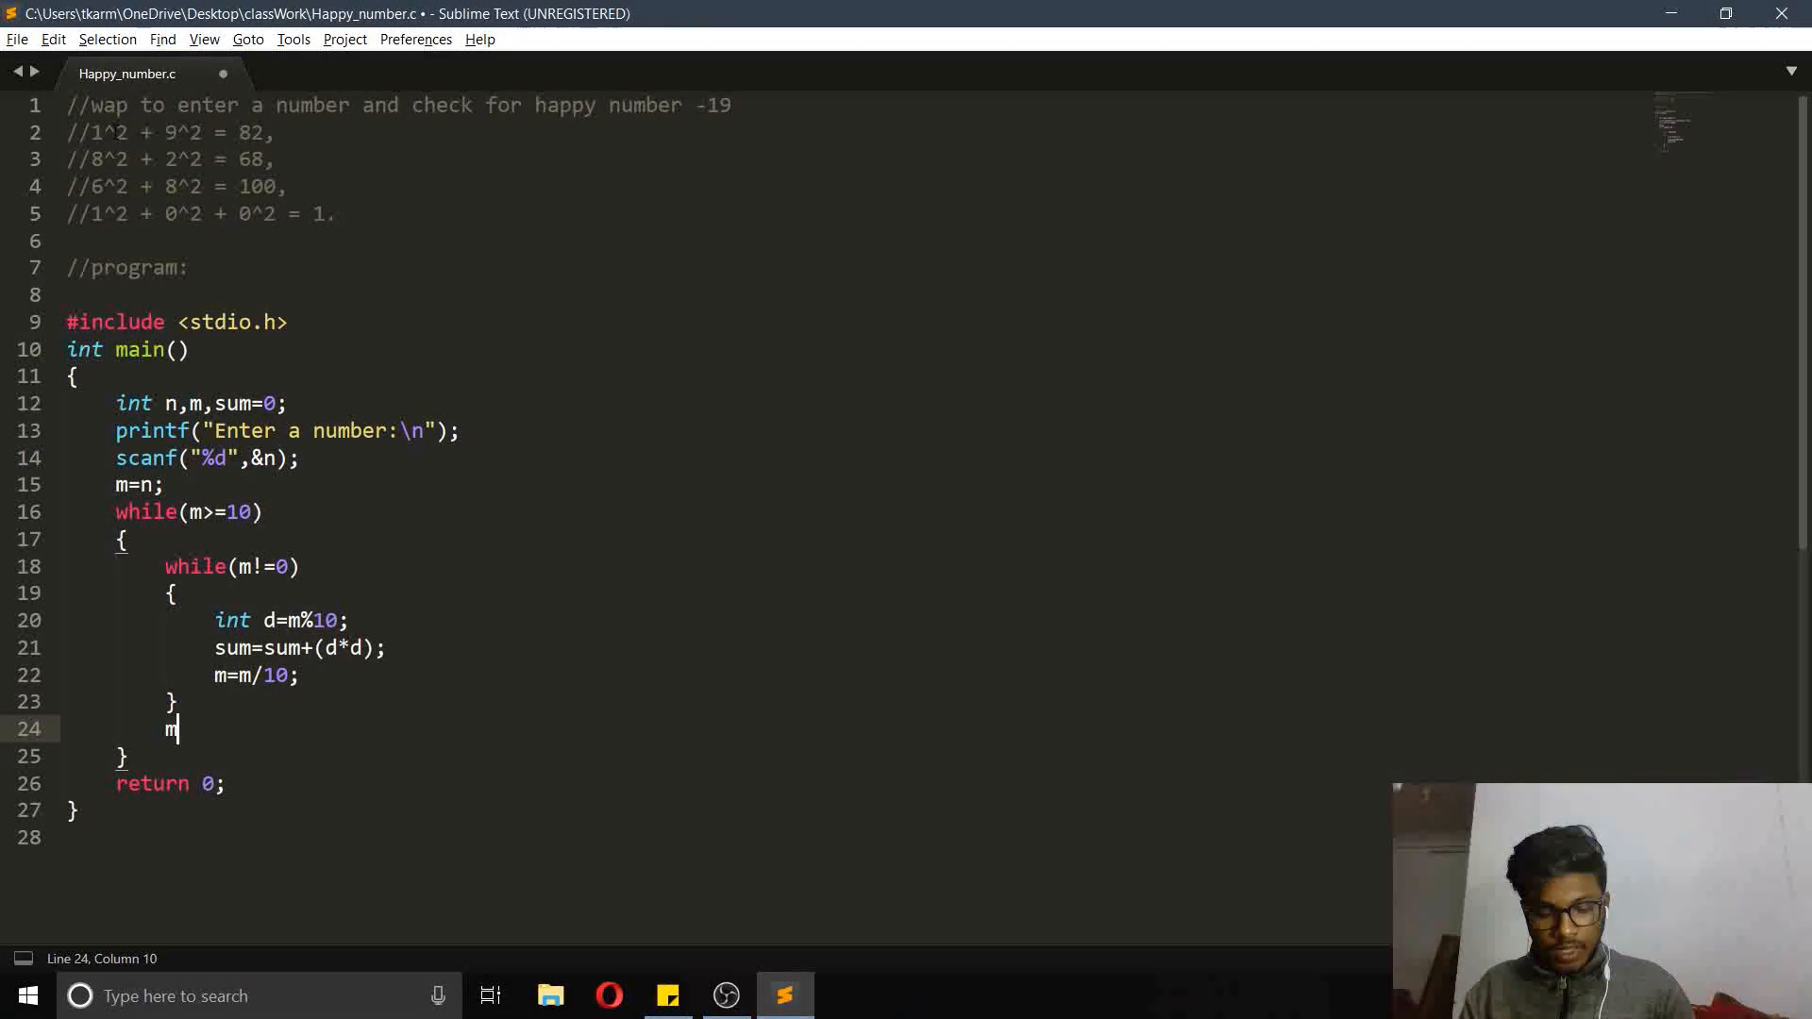
type("=sum;")
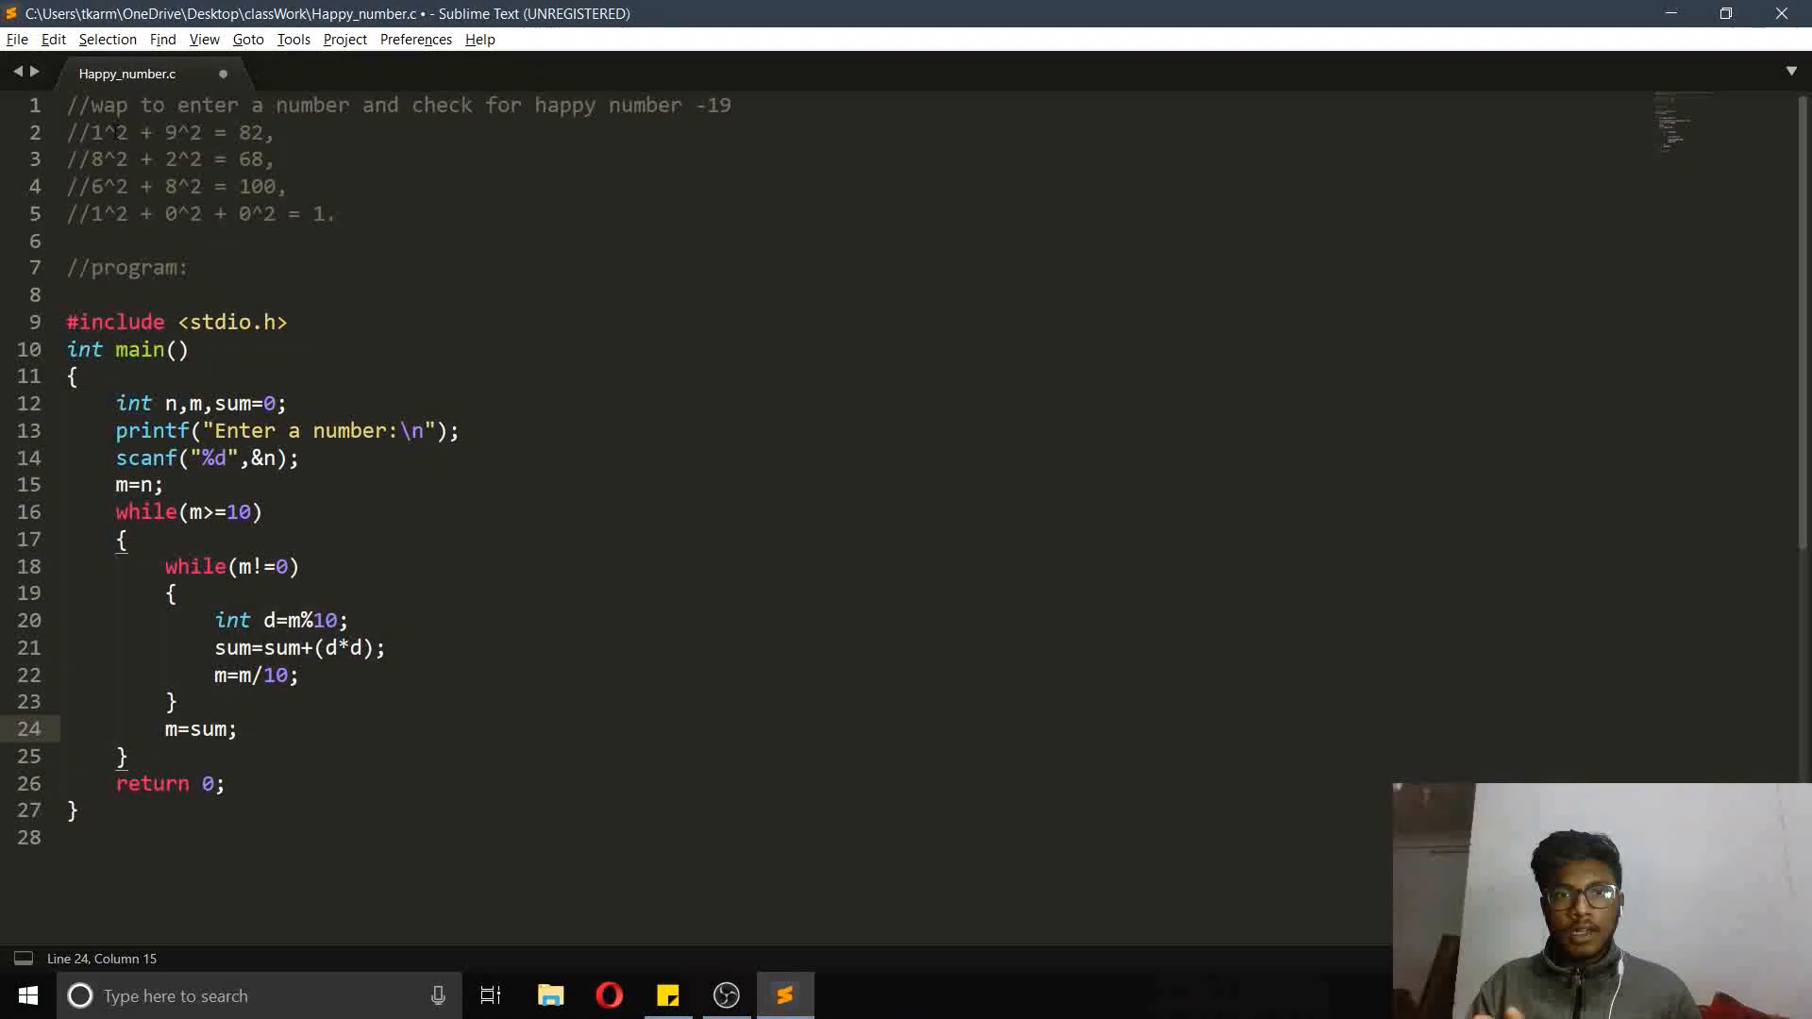
left_click(238, 729)
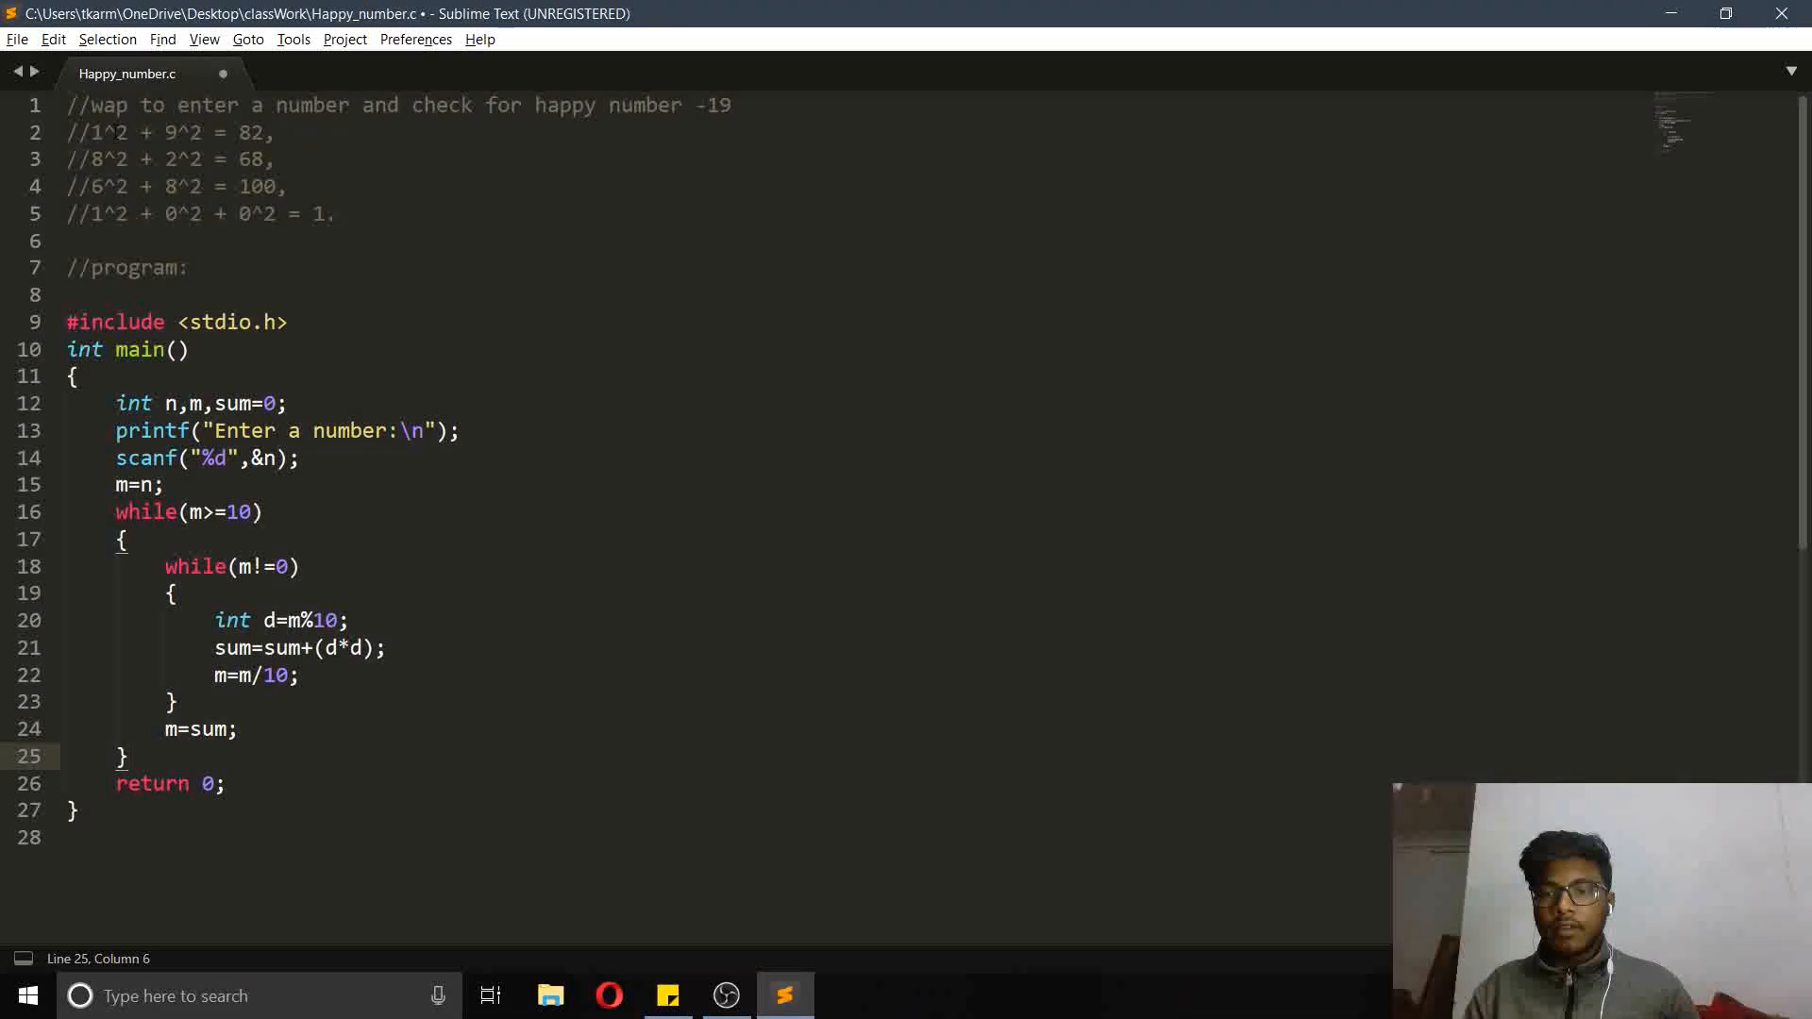
type("i")
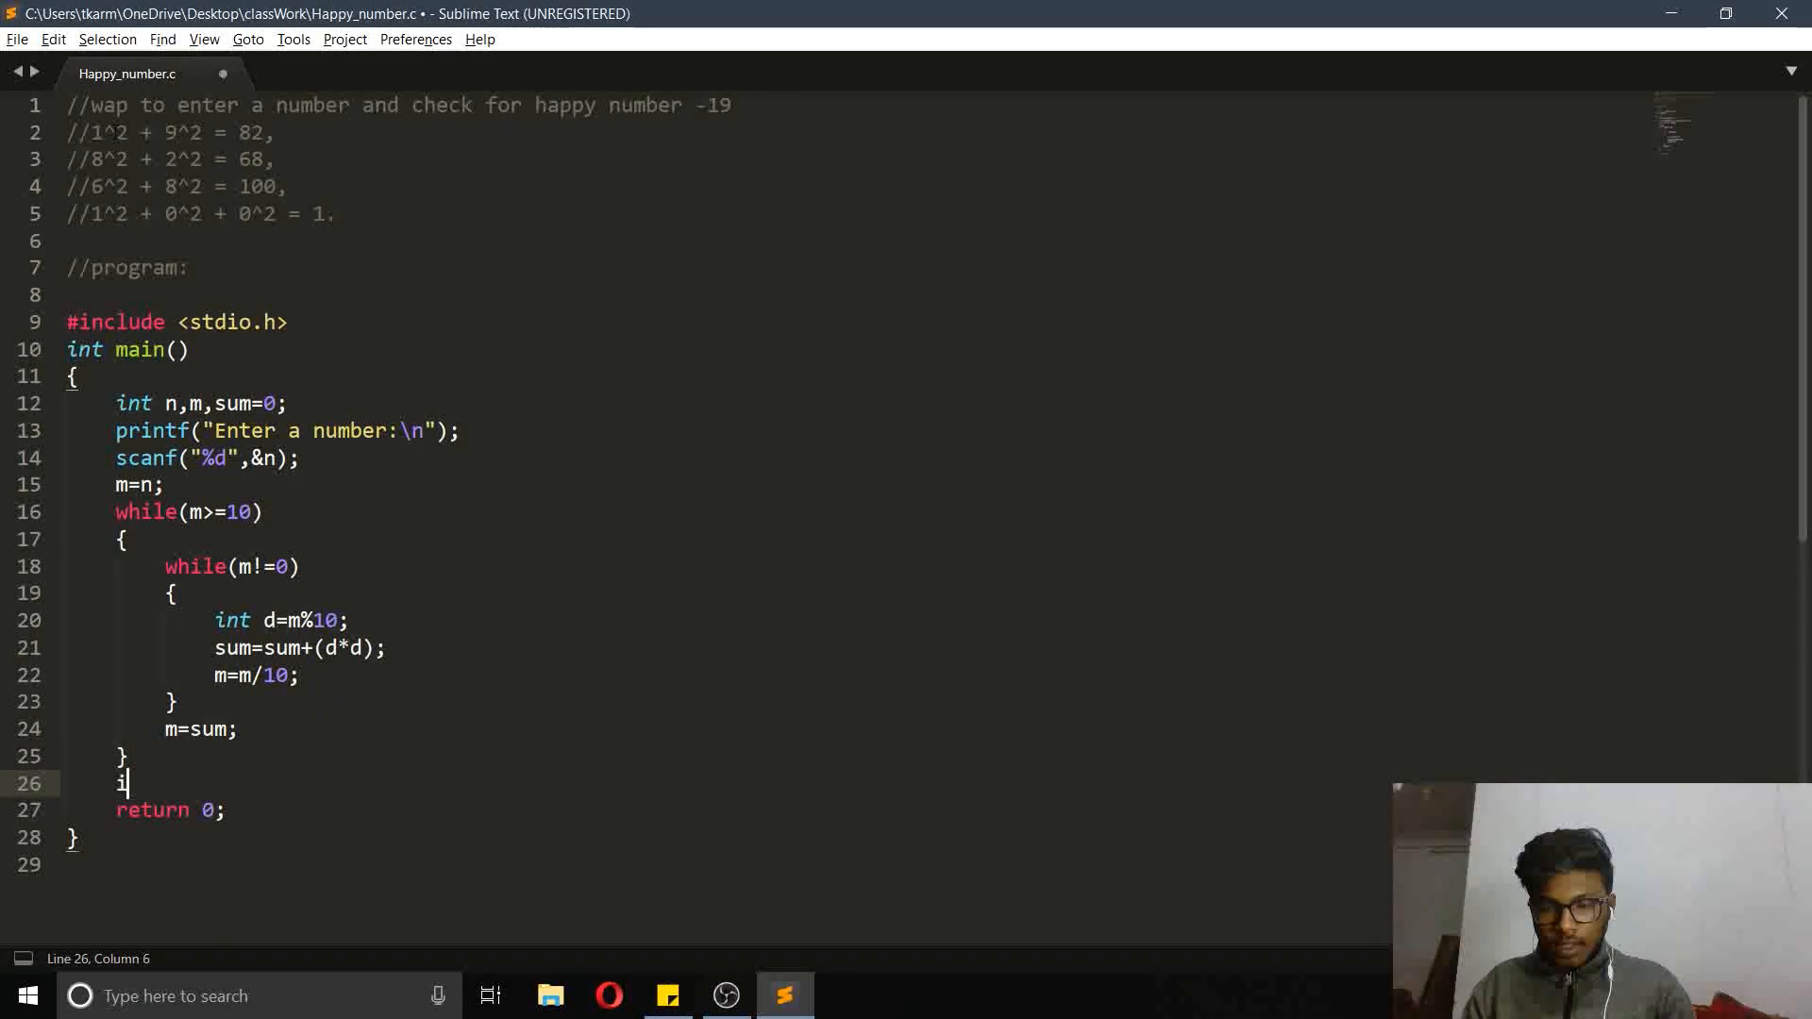
Add if(m==1) printing "%d is a happy number" with n, then begin an else
type("f()")
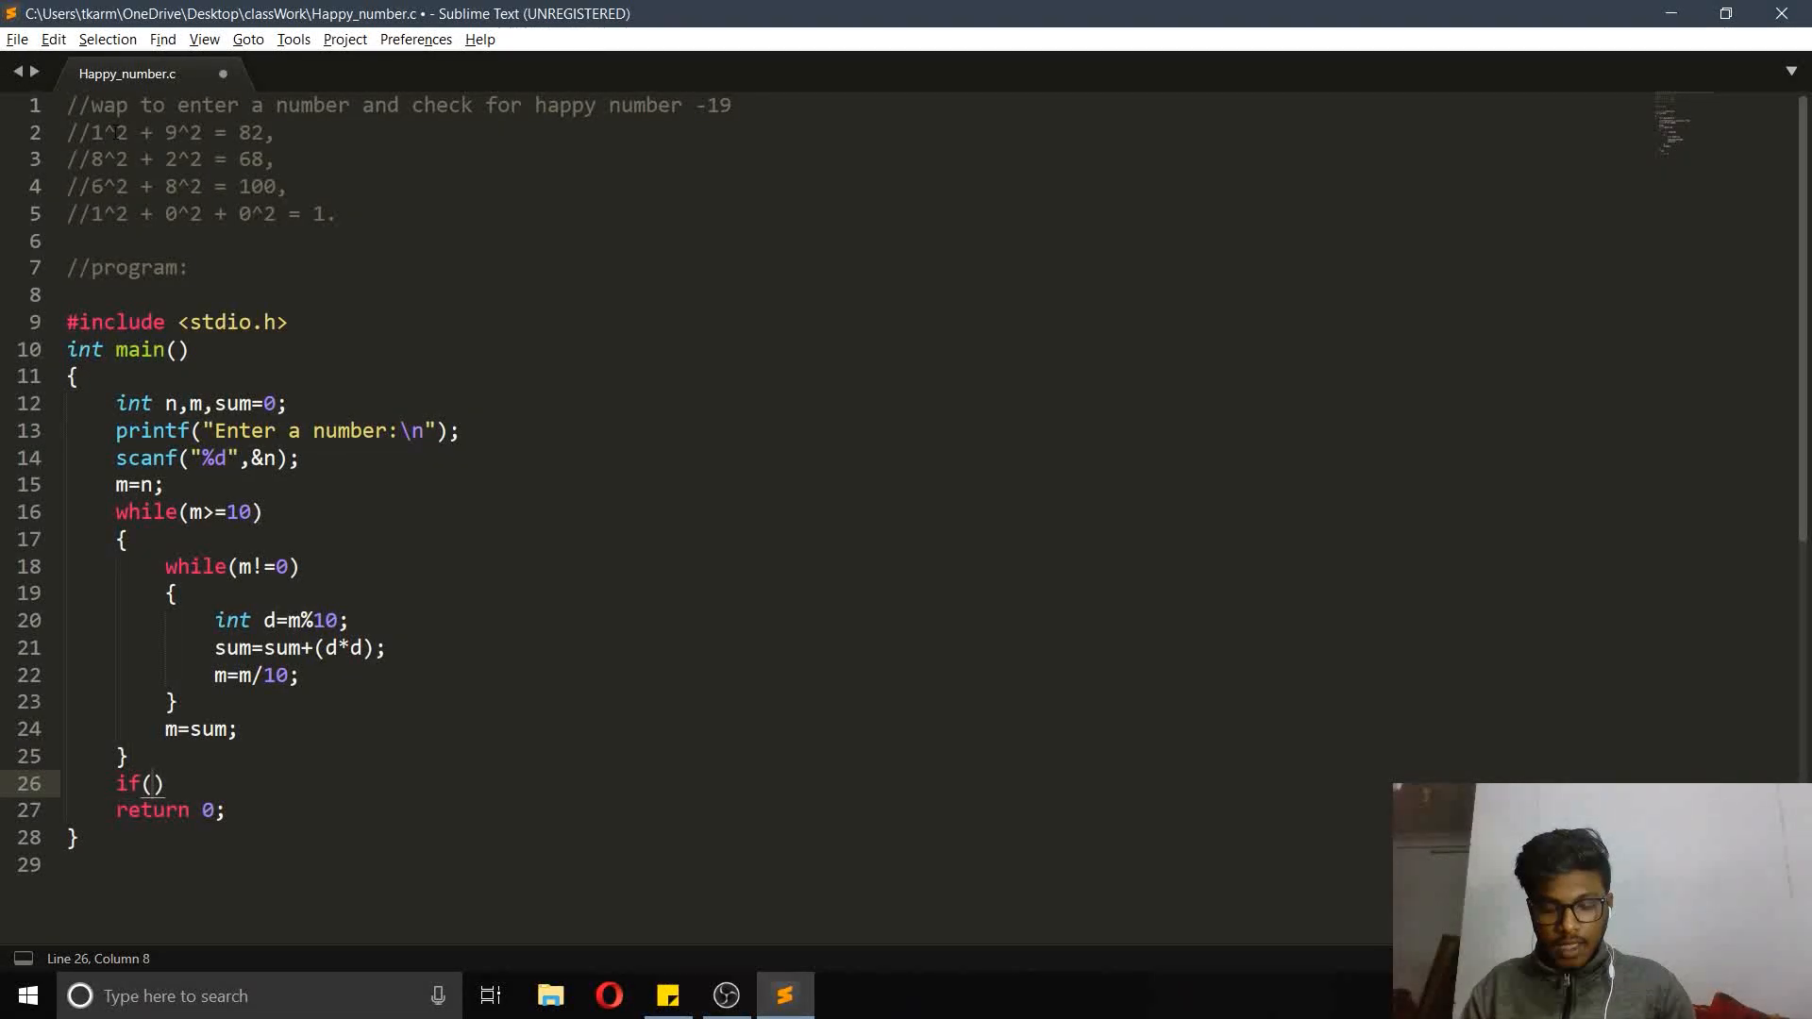
type("m==1")
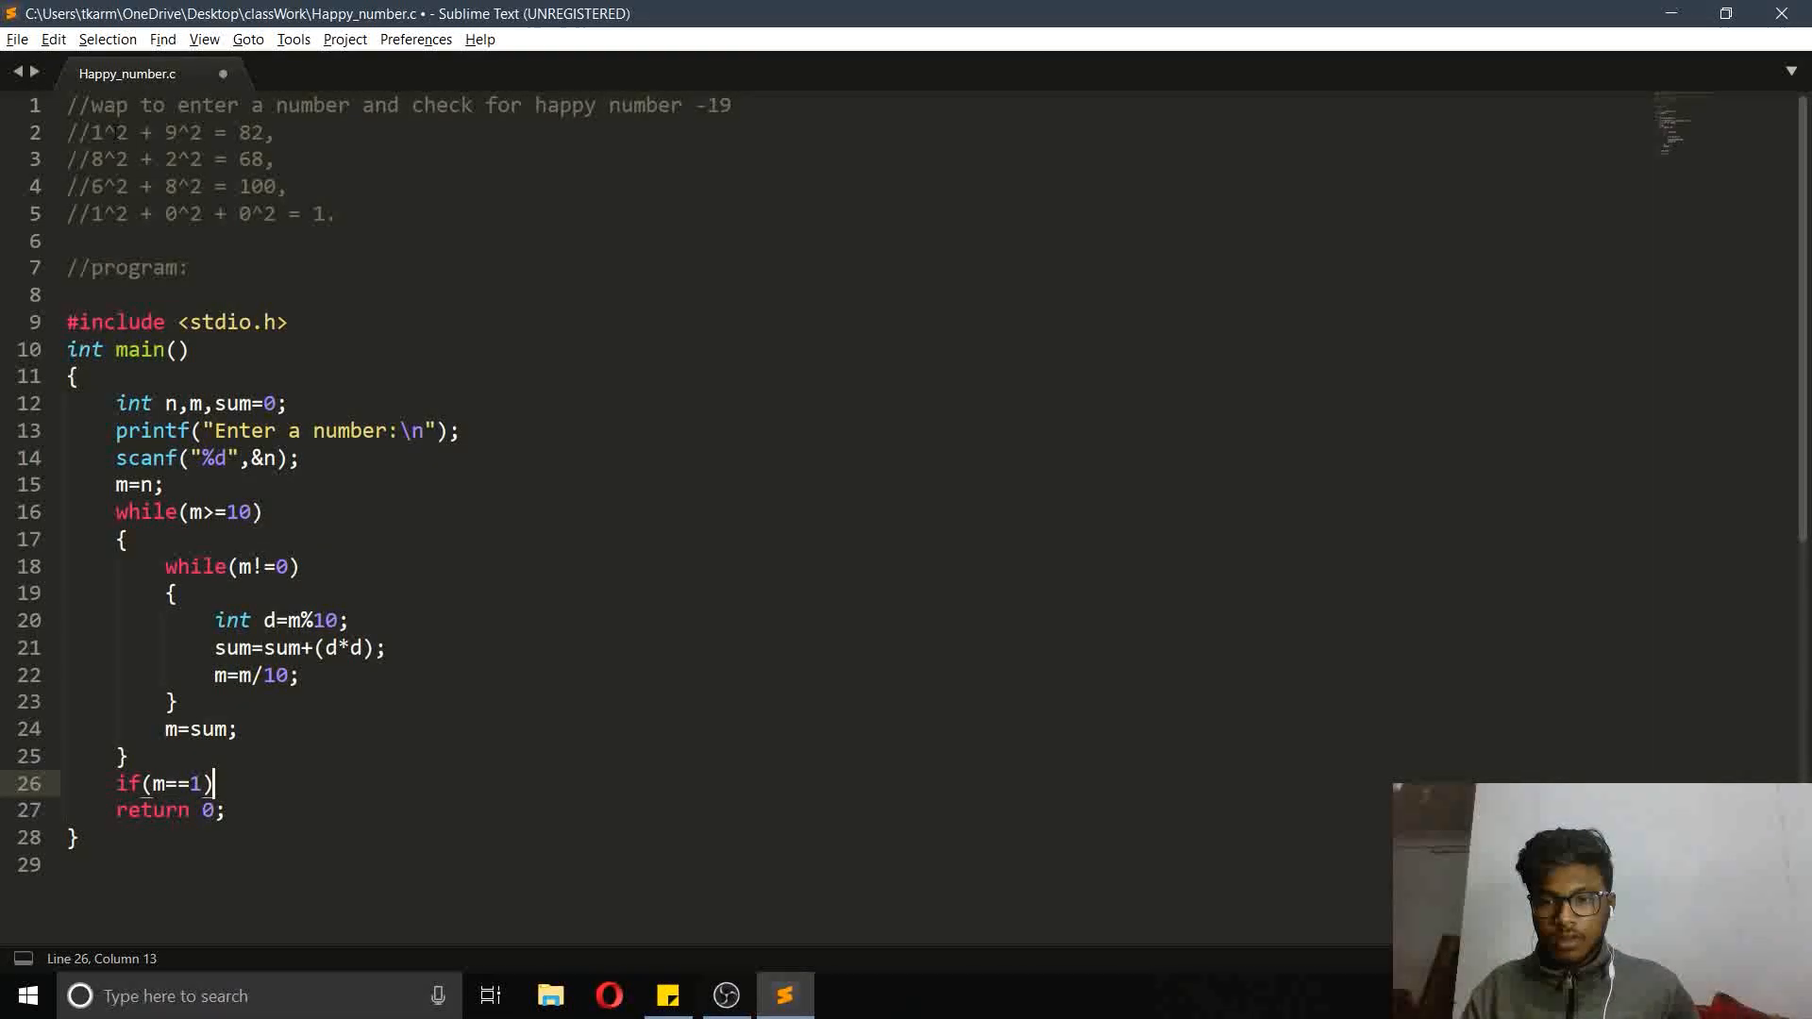
type("{")
type("printf(\"%s\\n\", );")
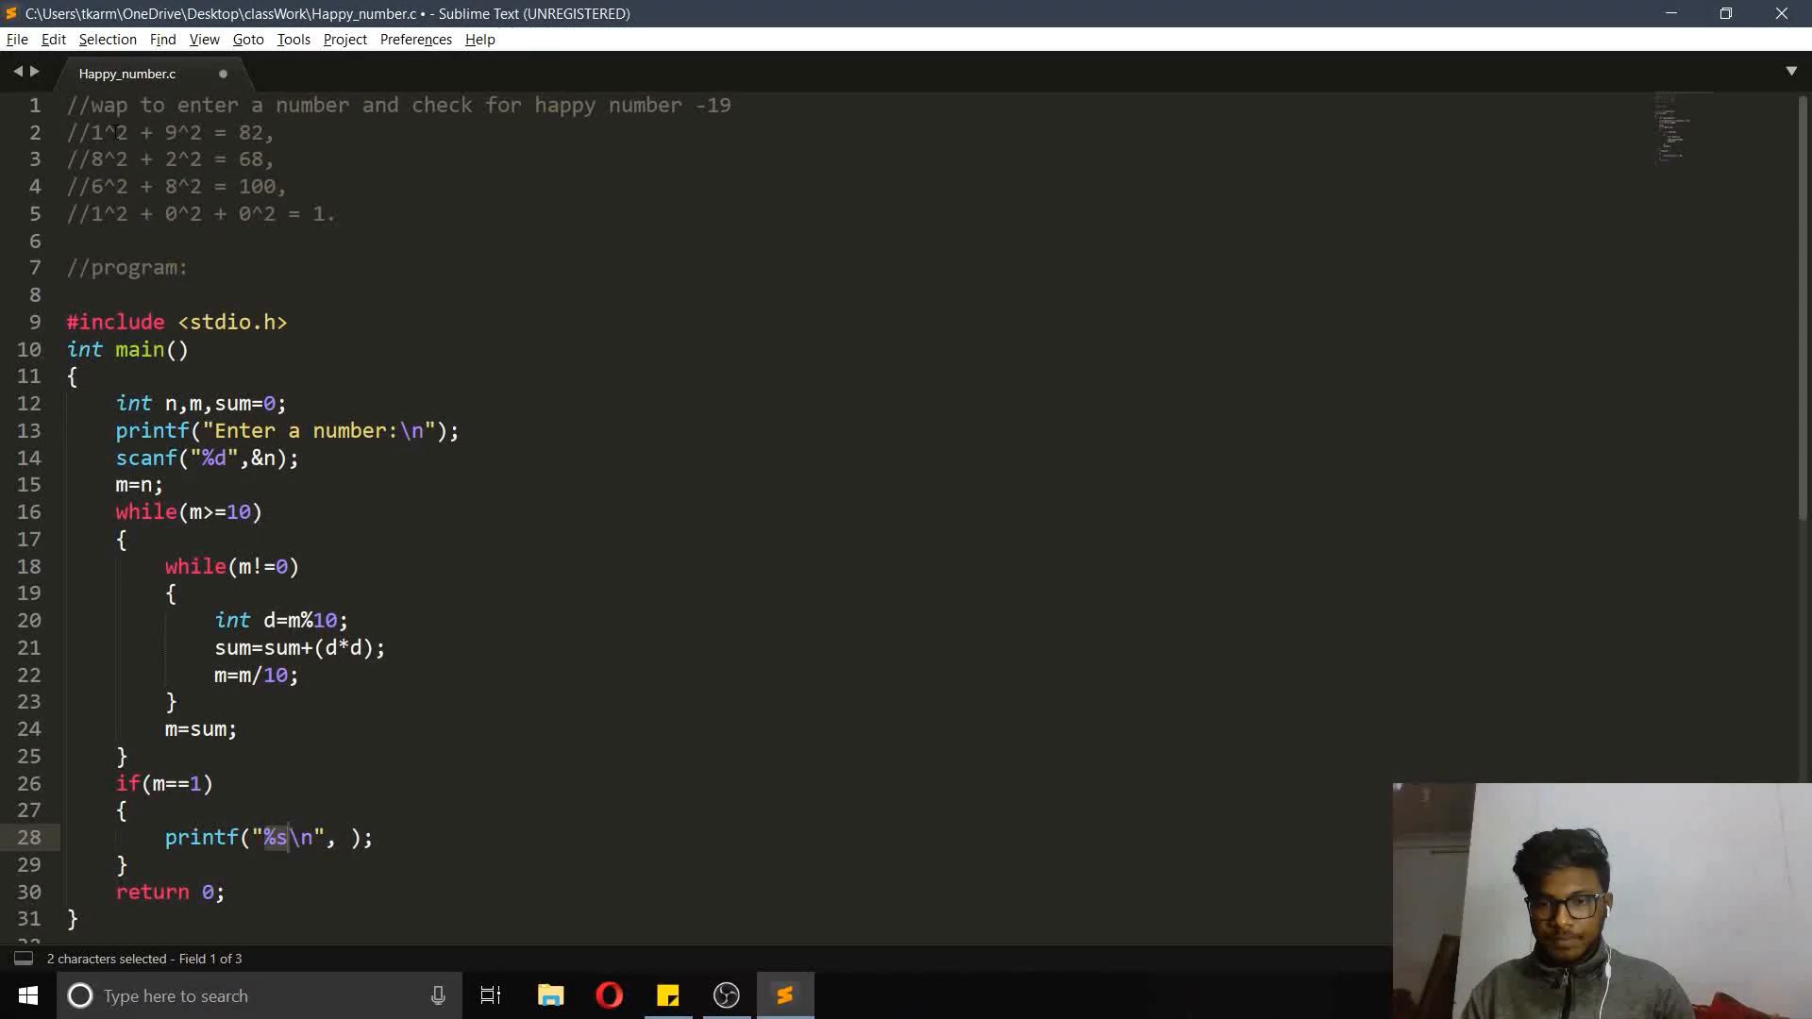
type("d")
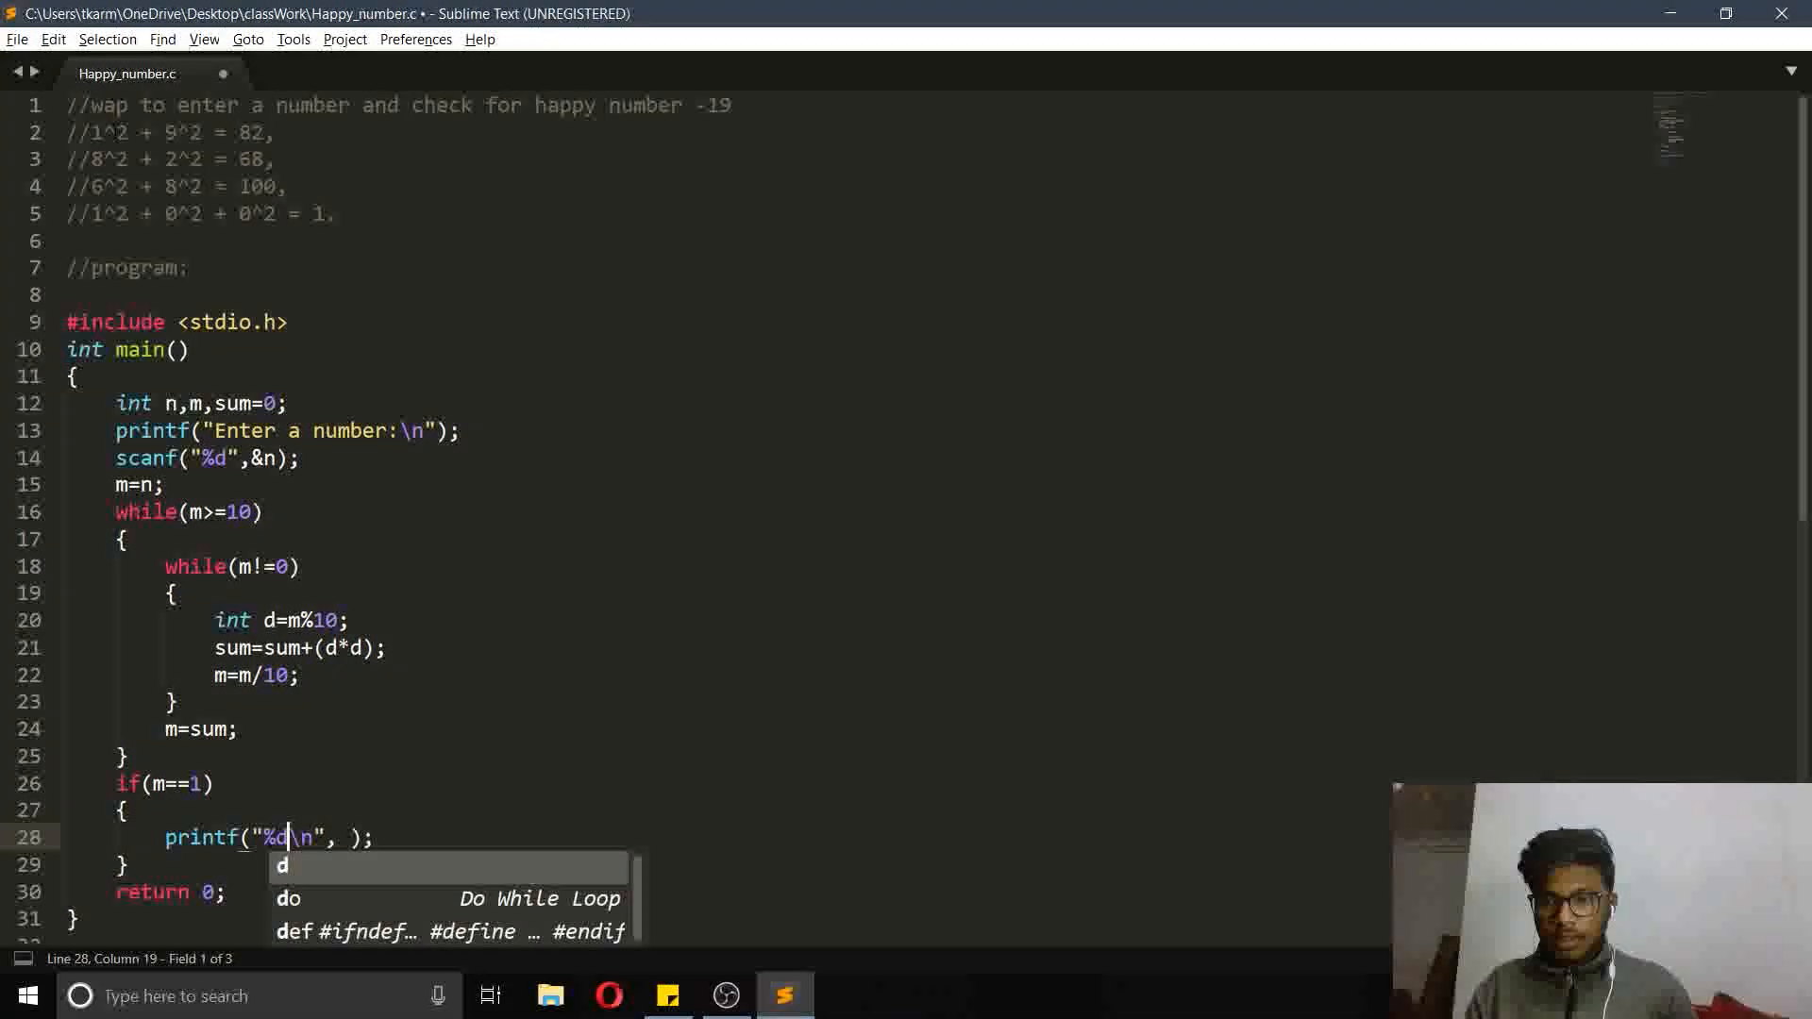
type("is a")
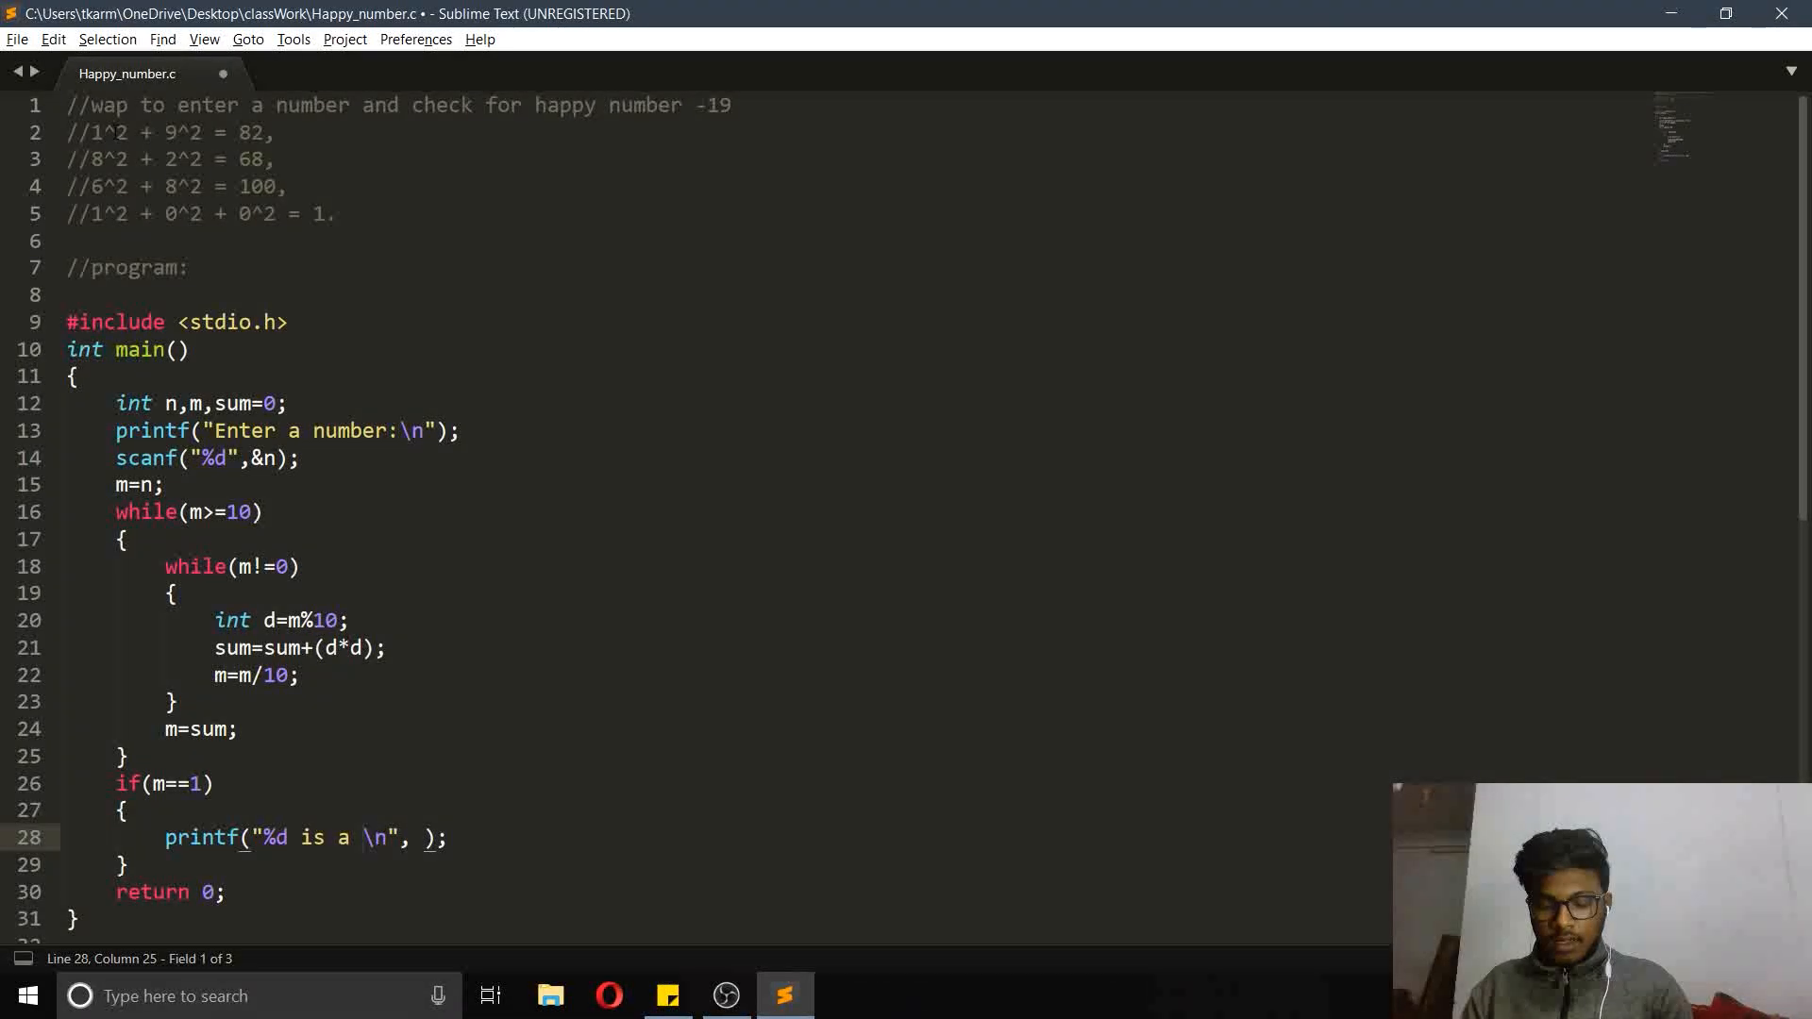
type("happy number")
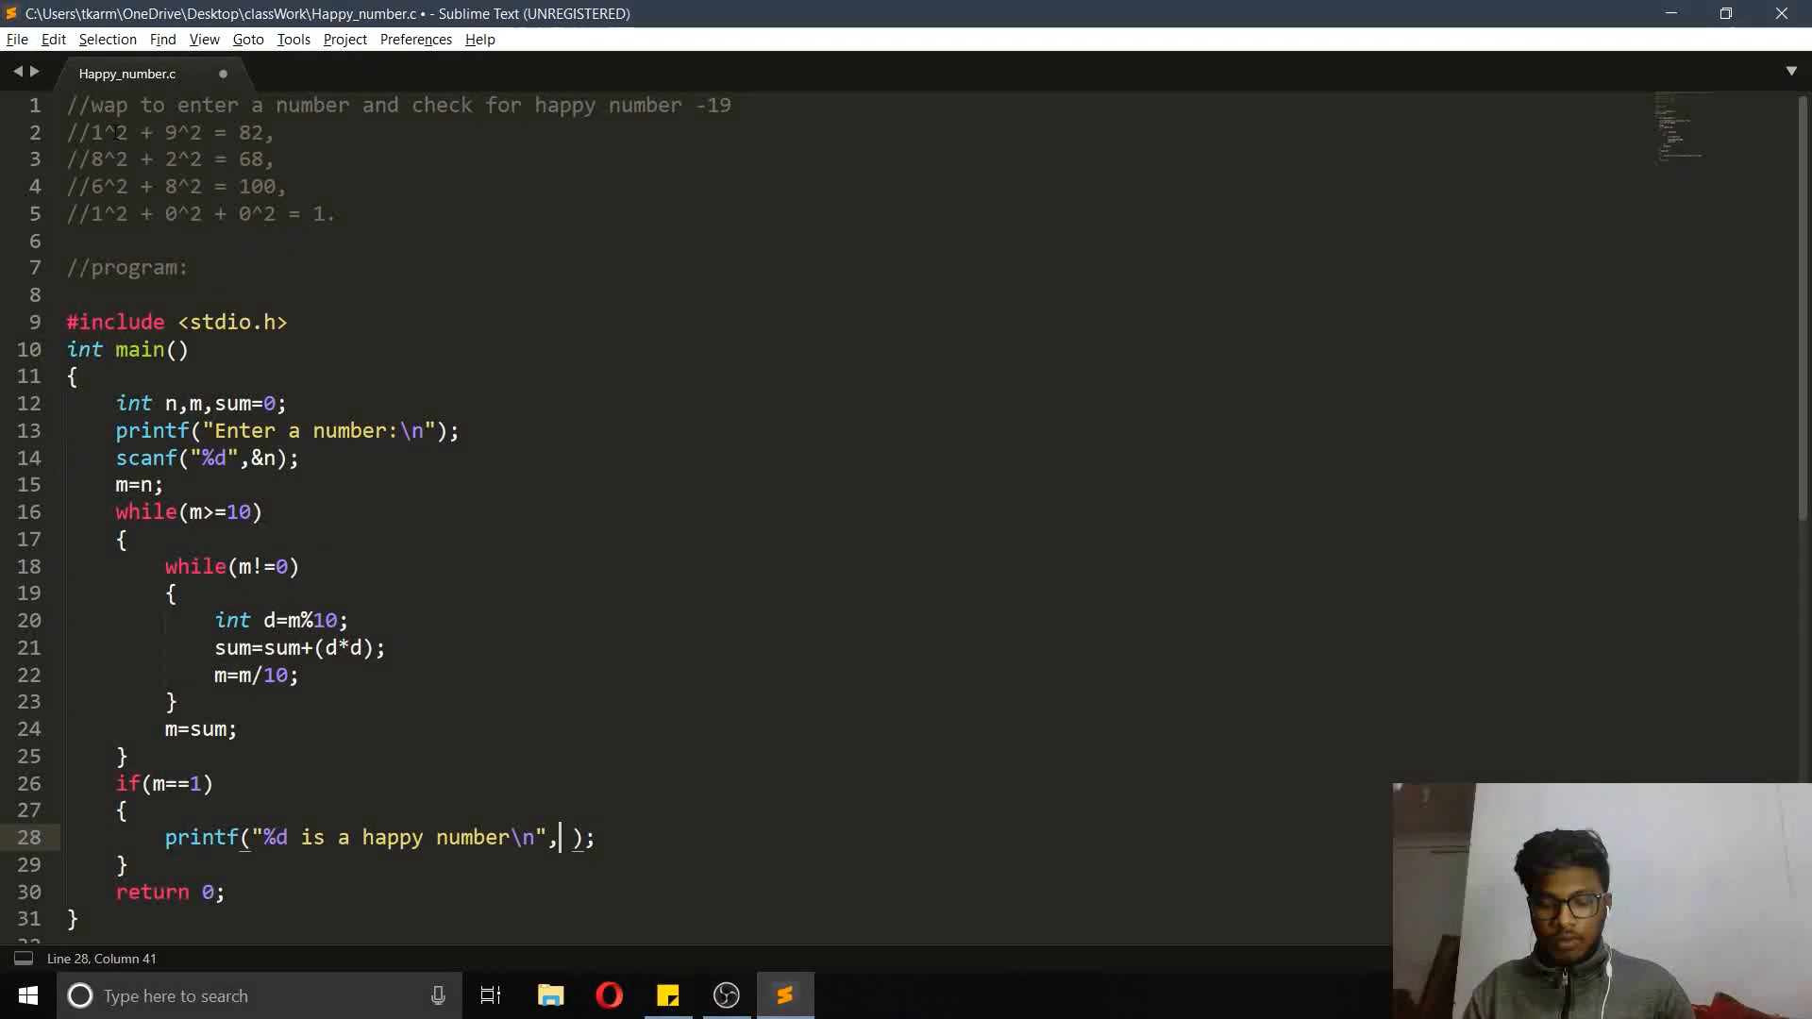
type("m")
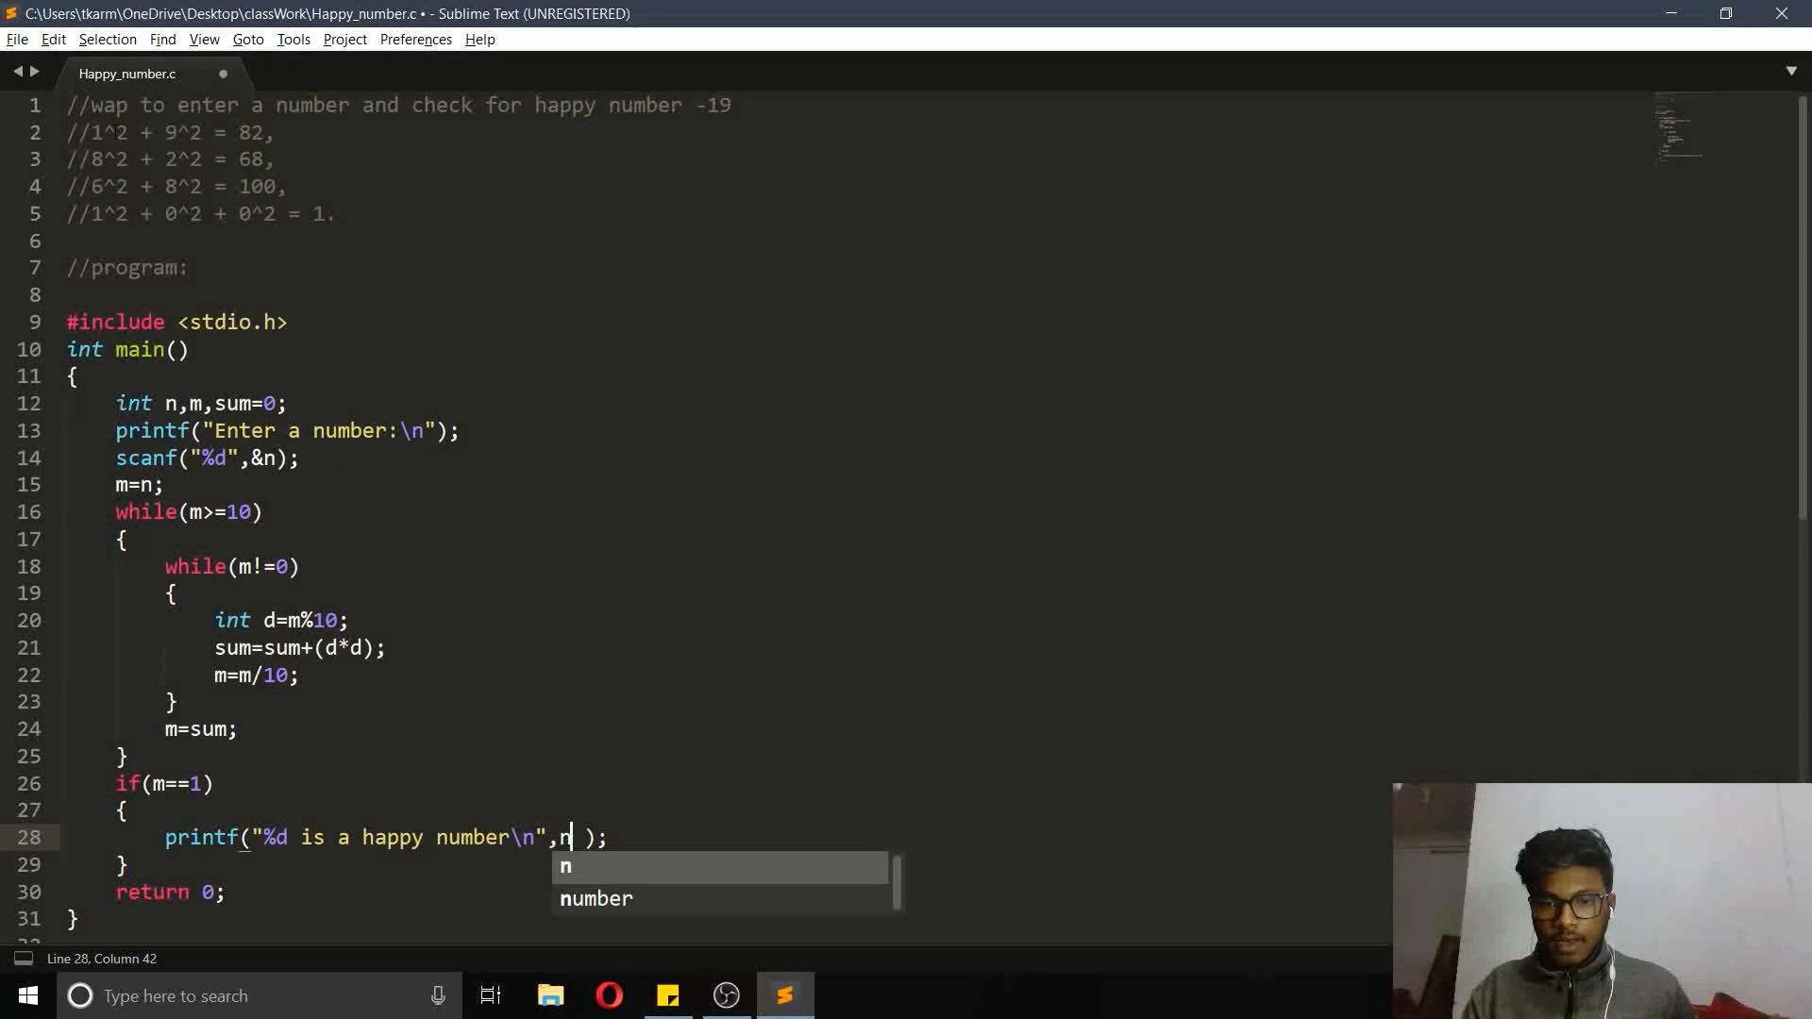
left_click(227, 891)
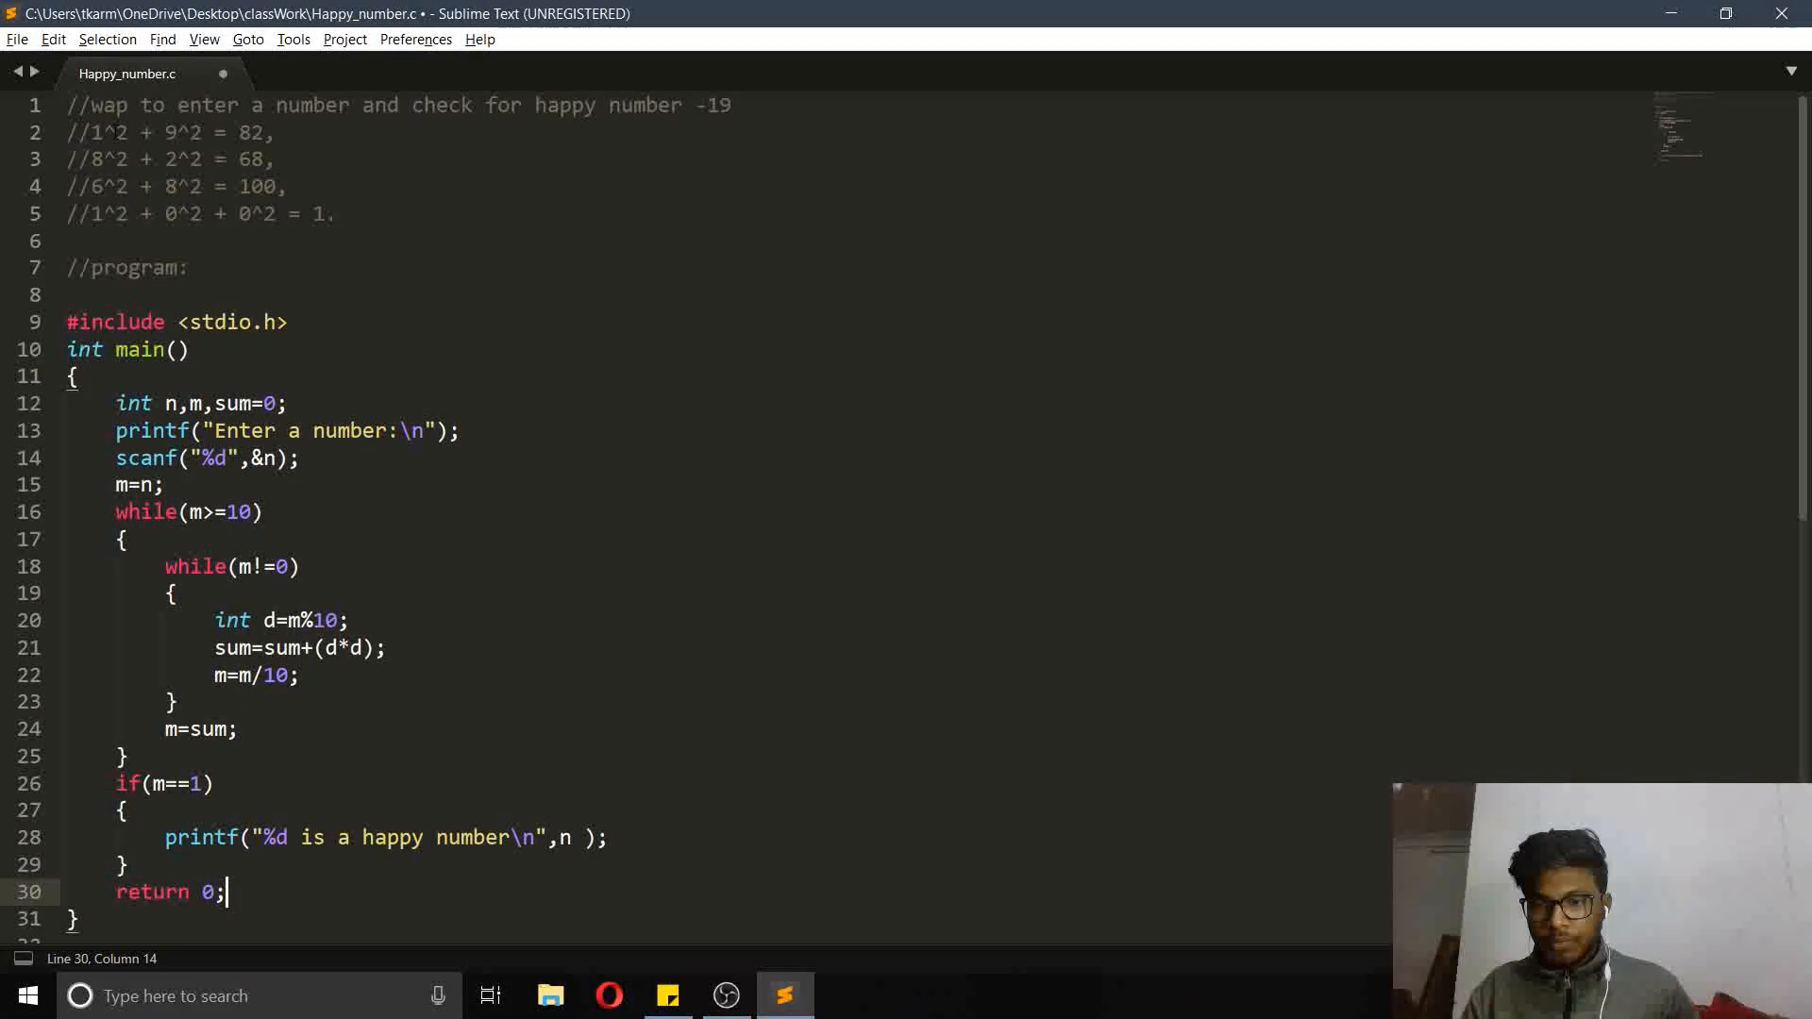
type("el")
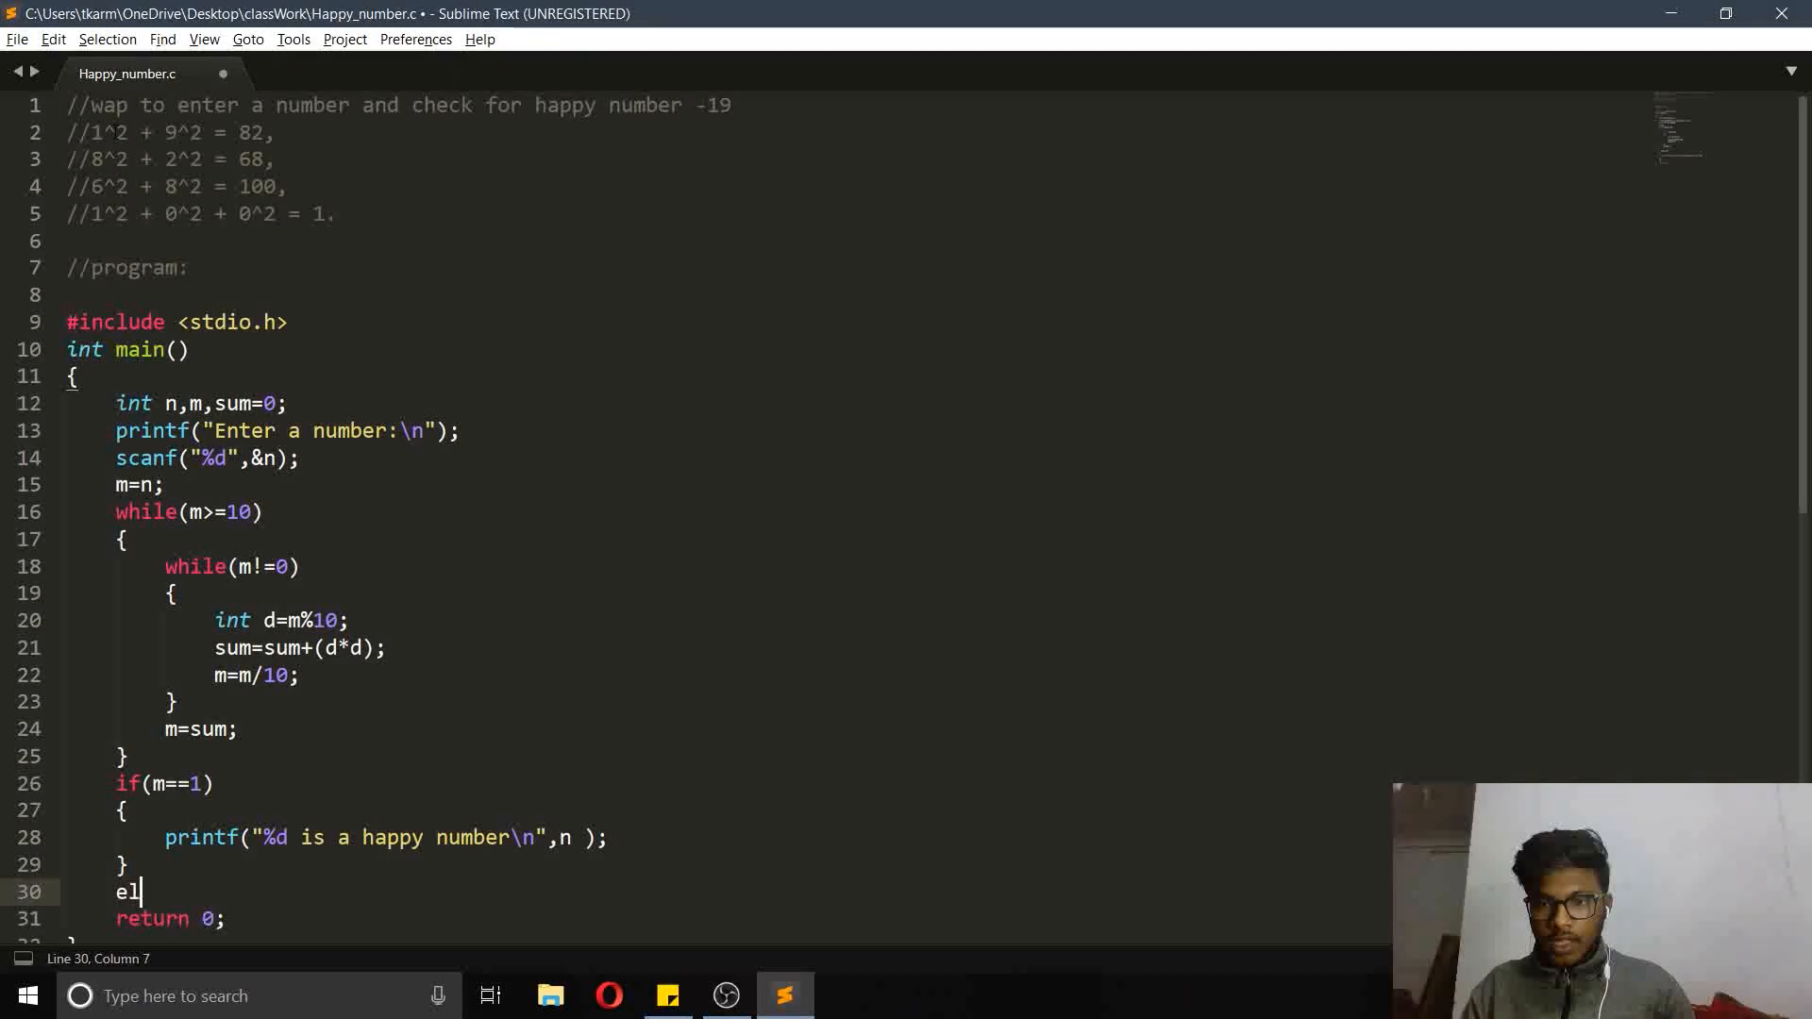
Write else { printf("%d is not a happy number\n", n); }
type("se")
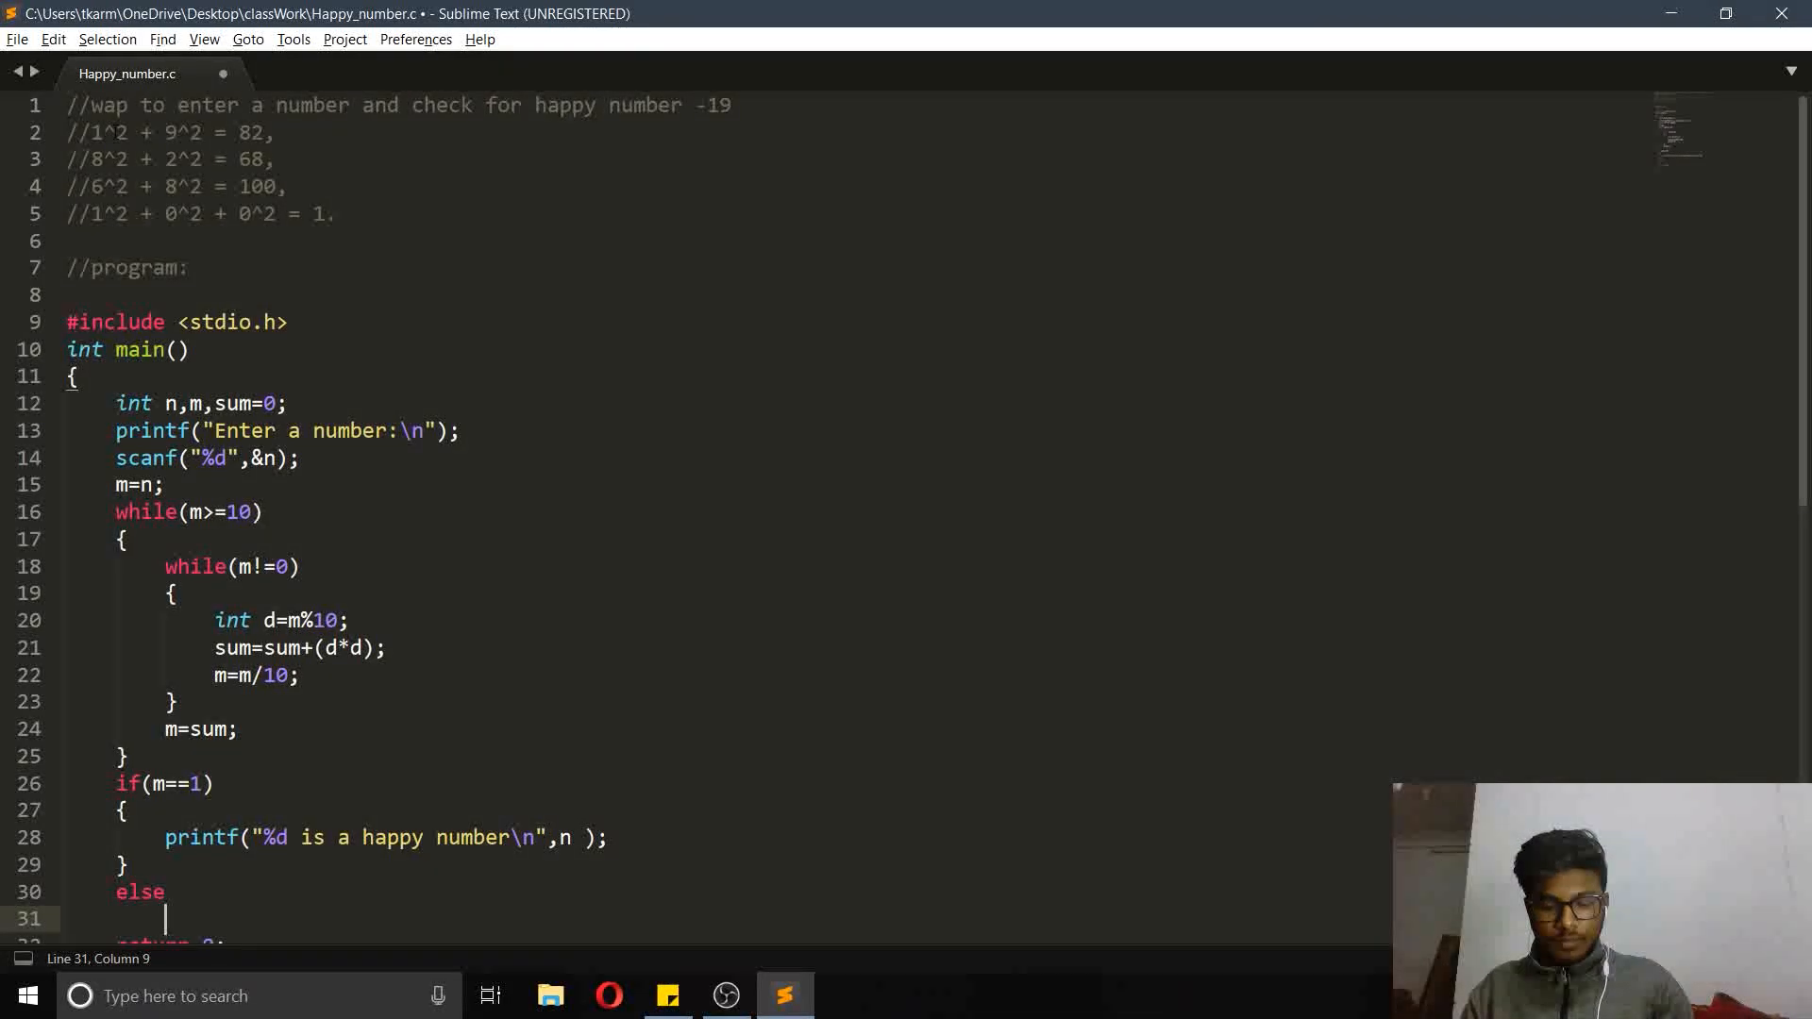
type("{")
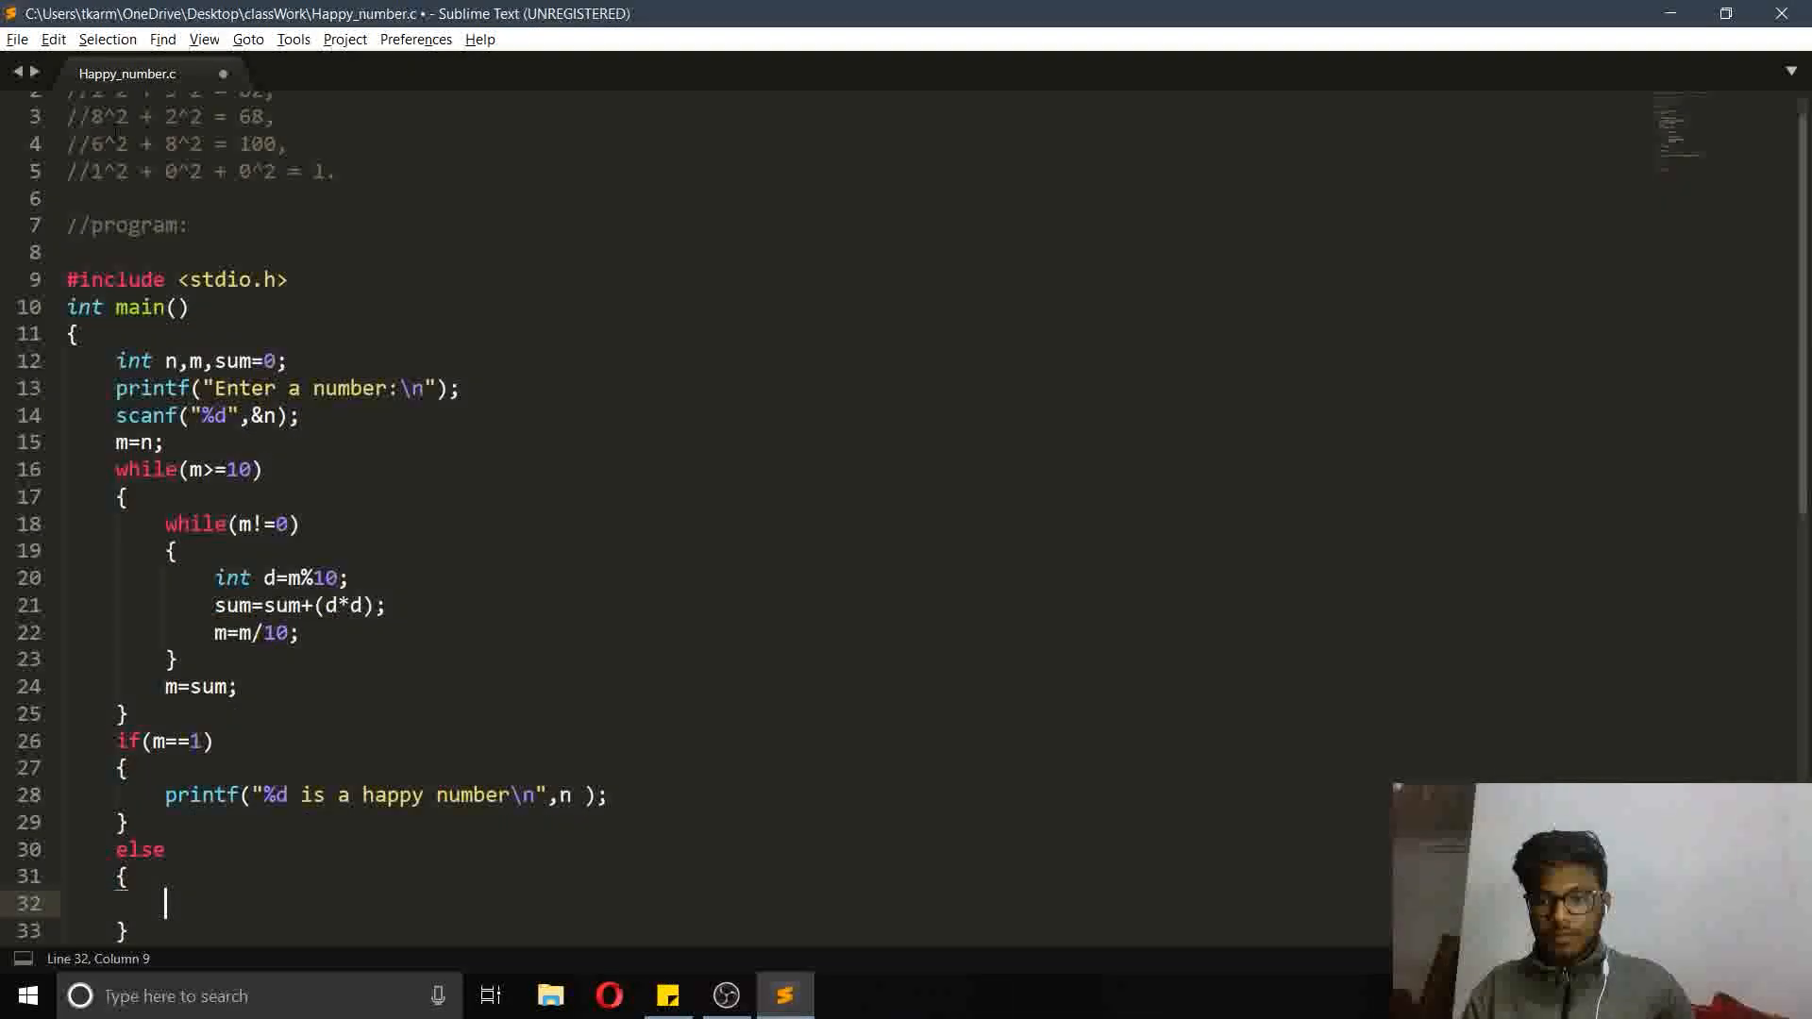
type("printf(\"%d i\\n\", );")
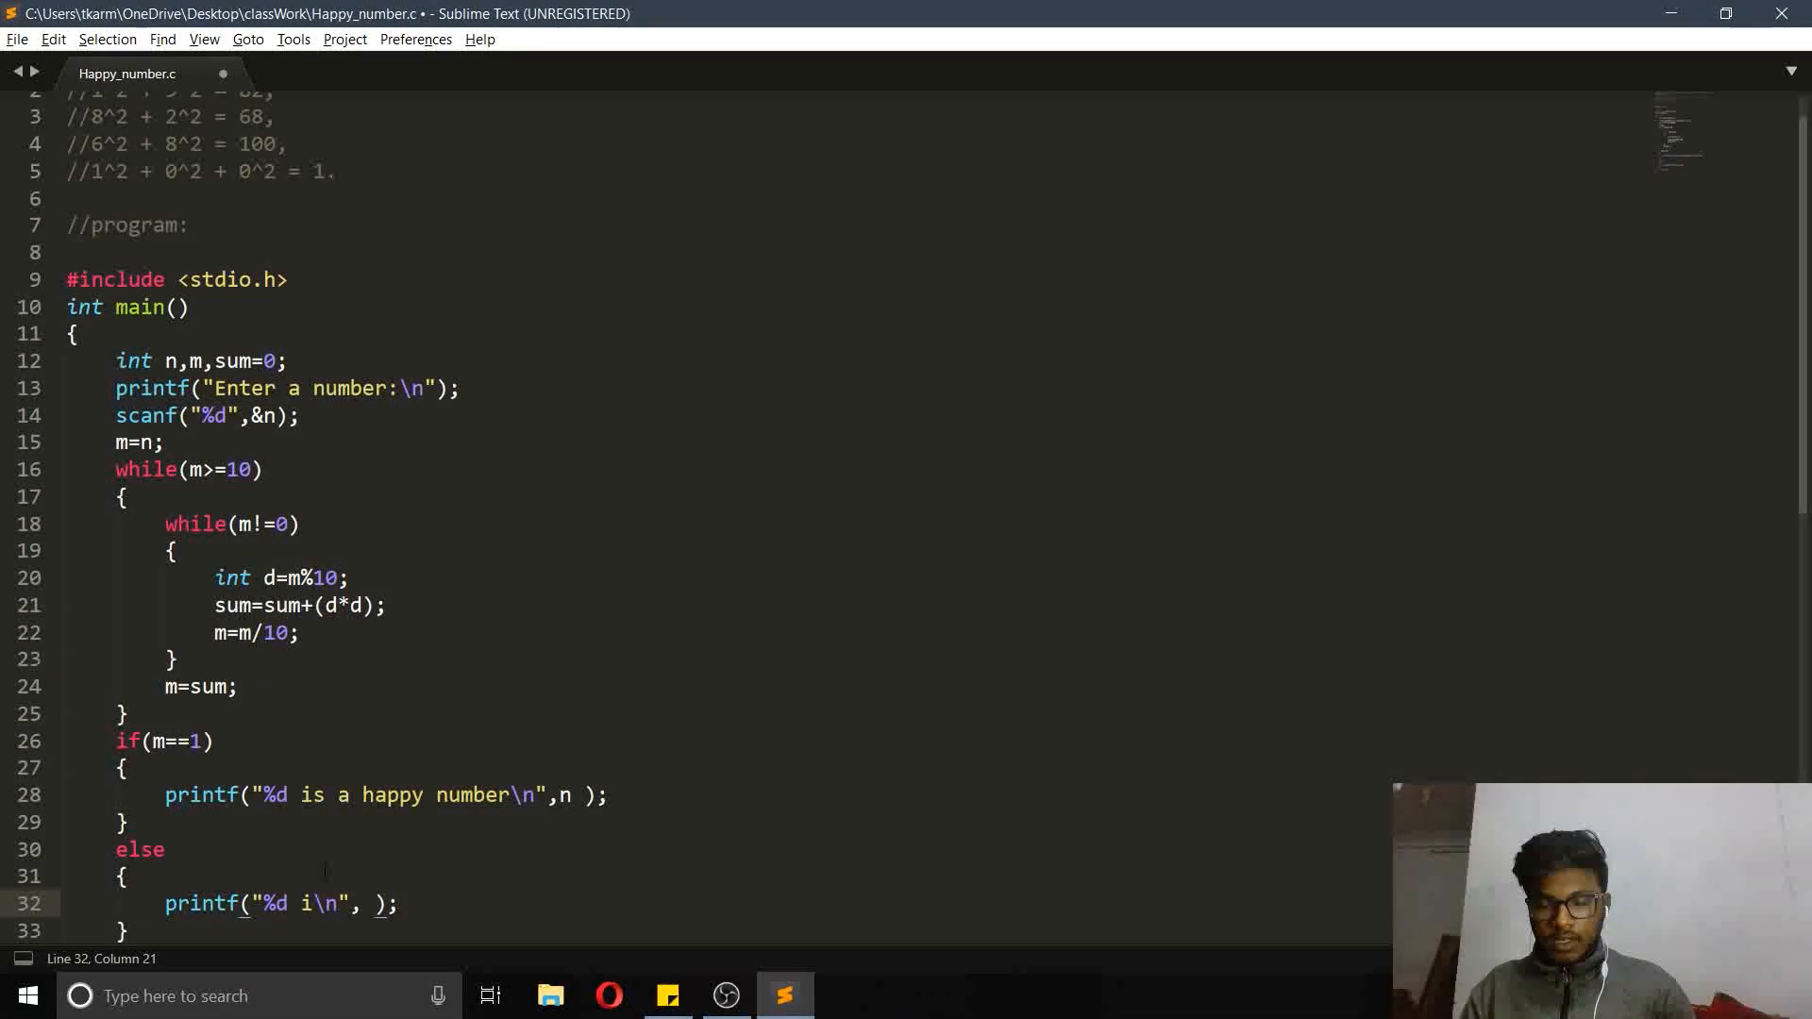
type("is not a")
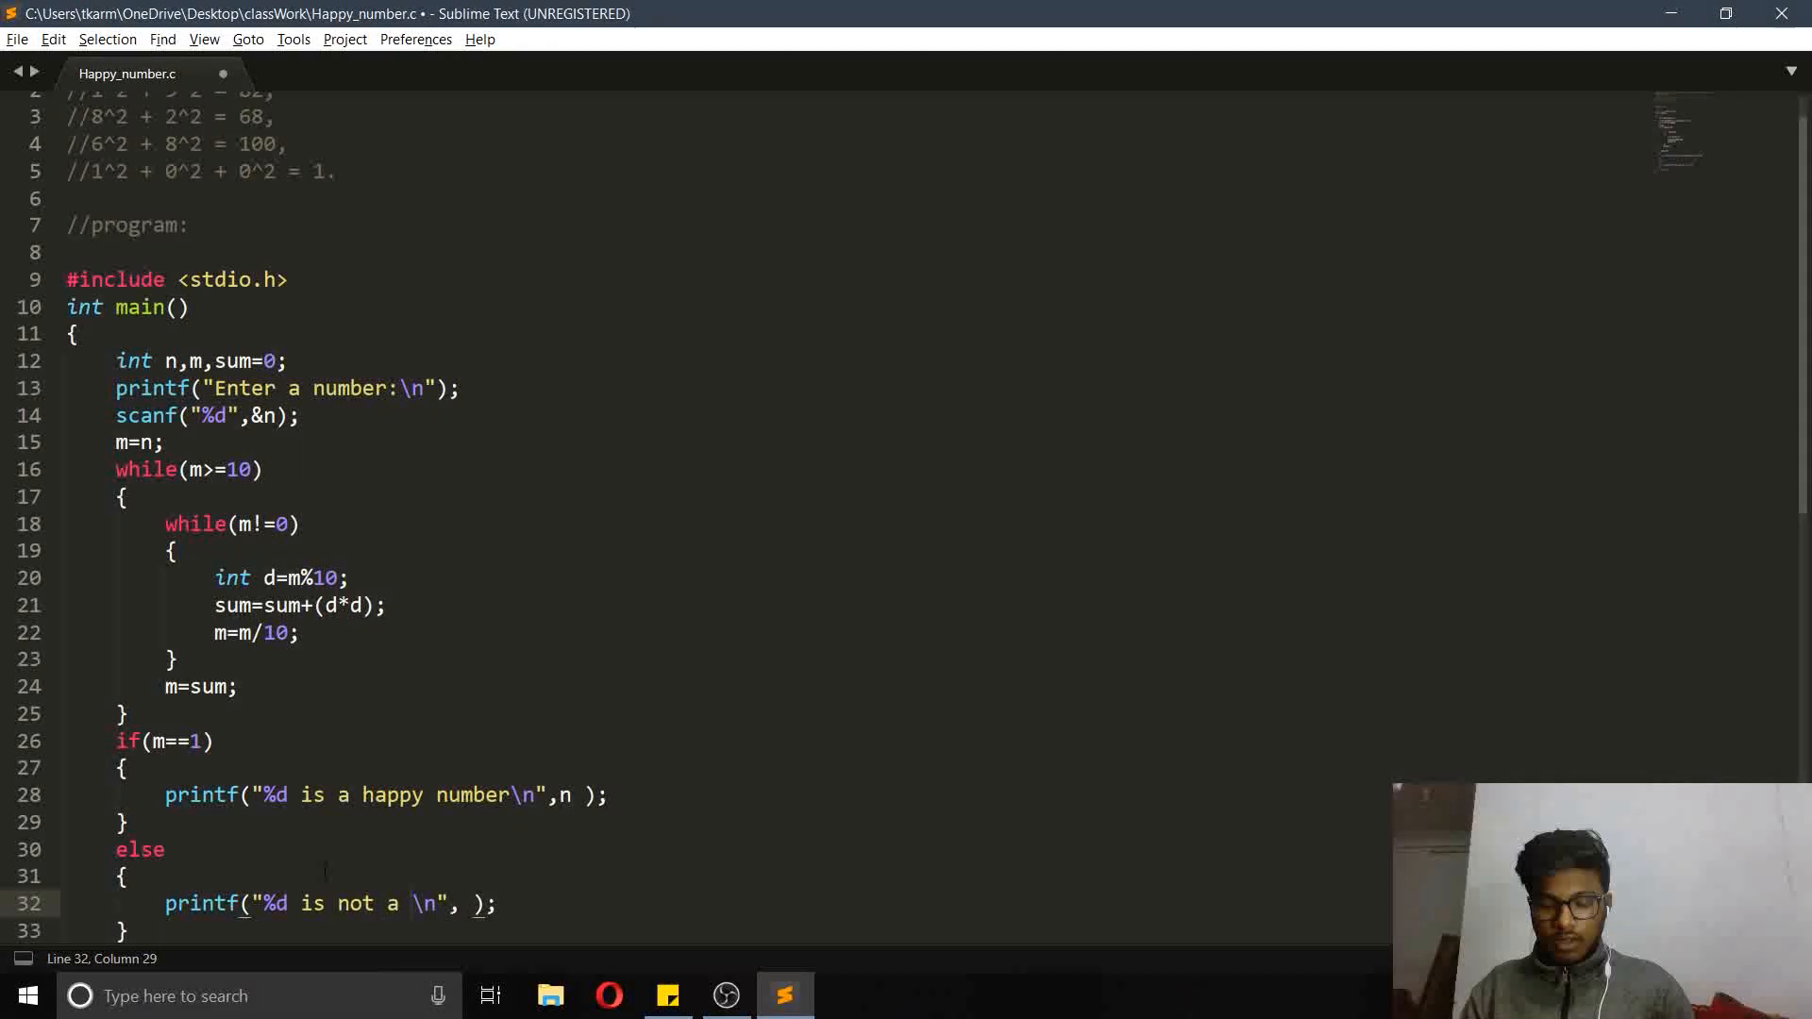
type("happy num")
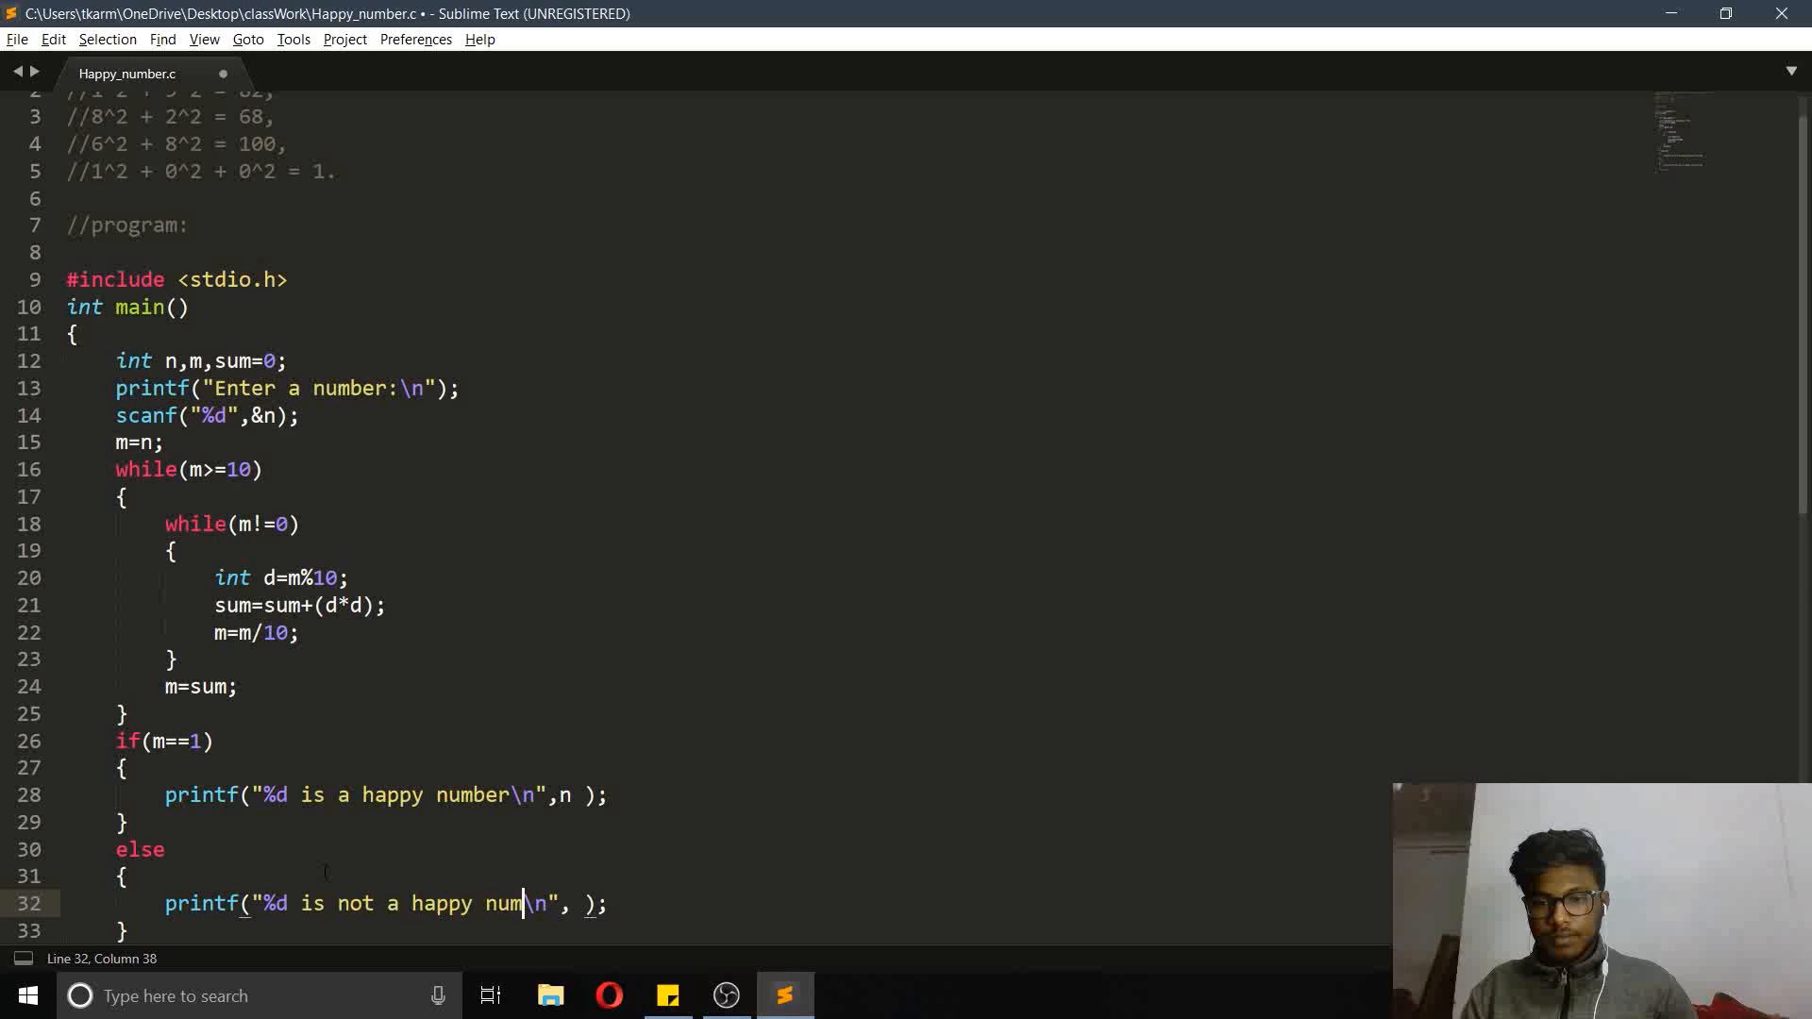
type("ber")
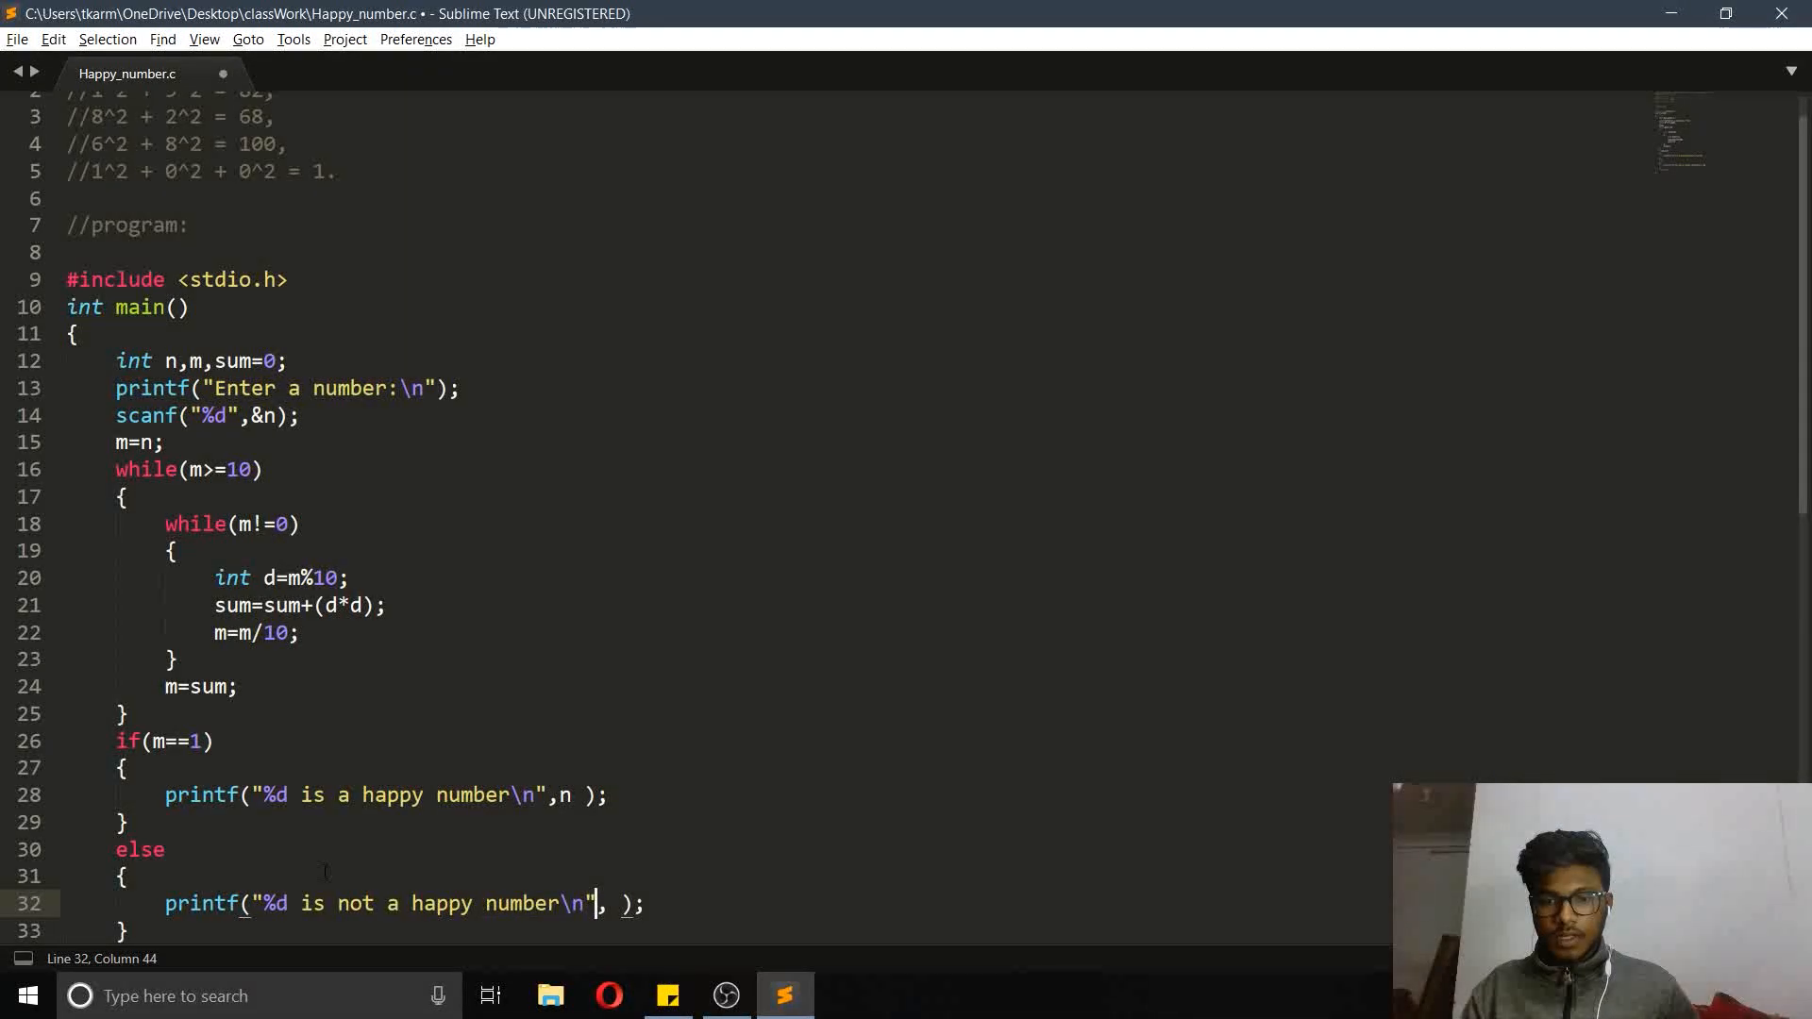
type("n")
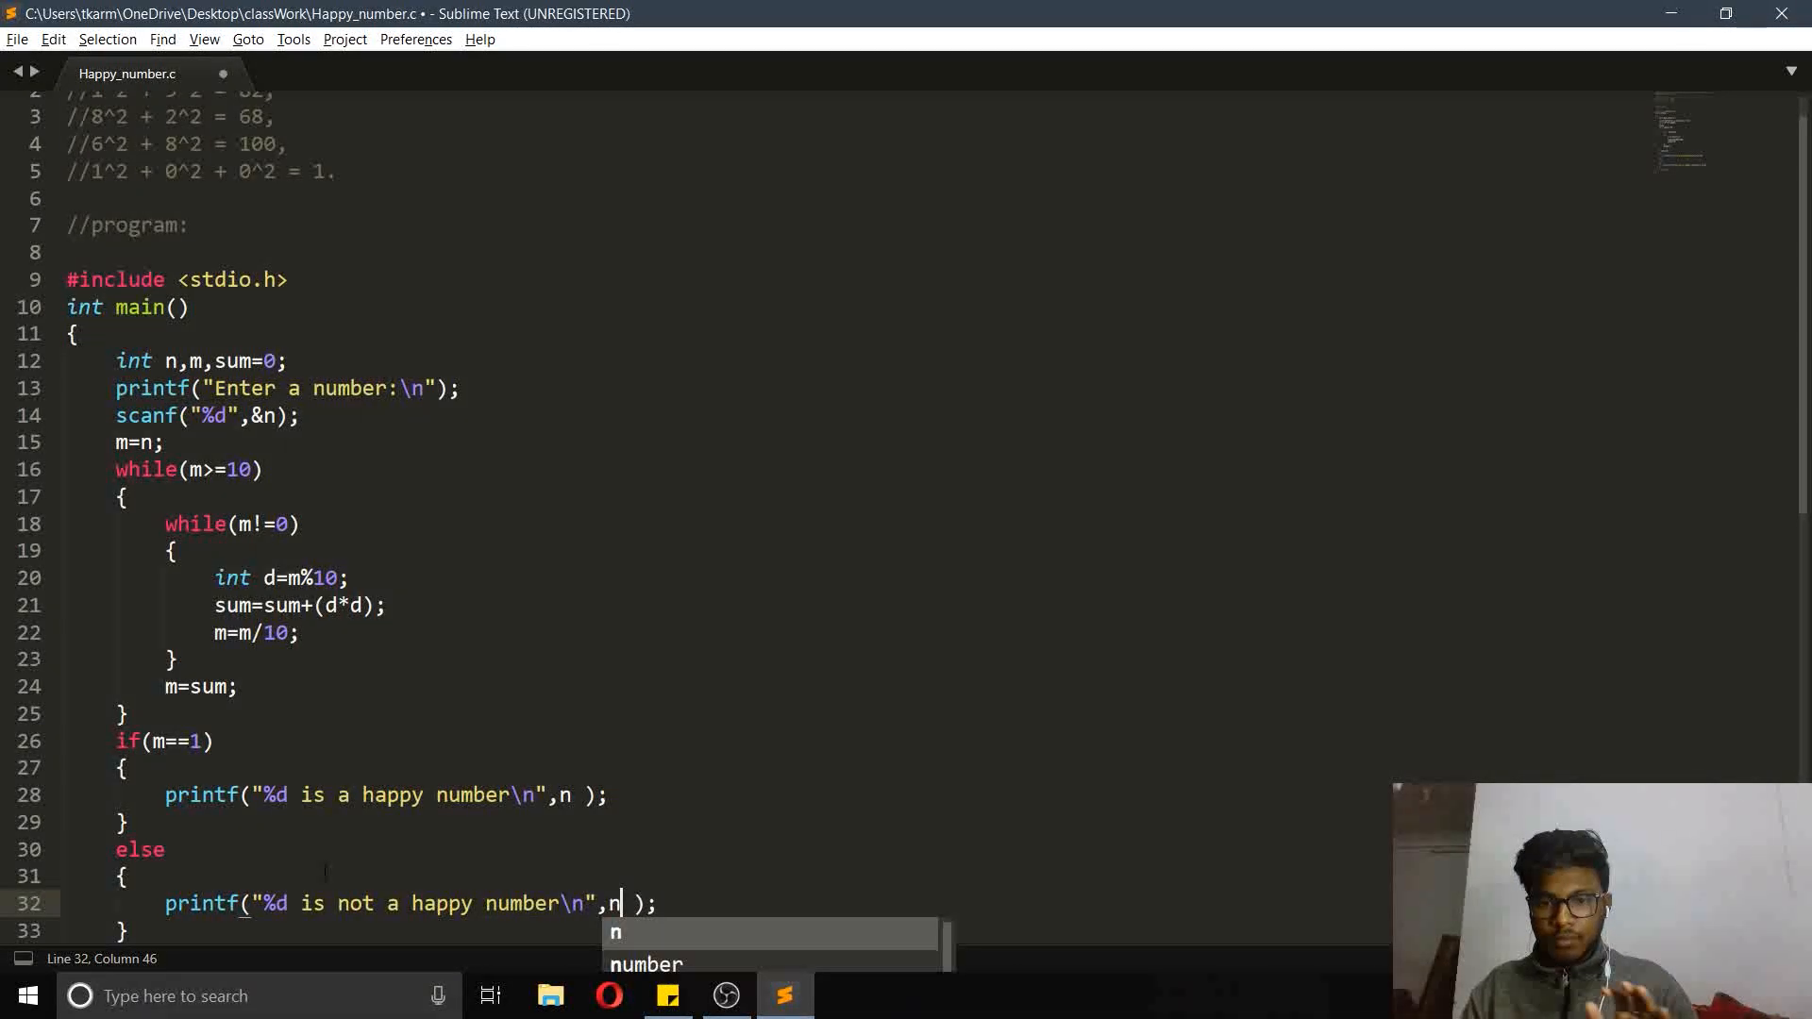
scroll("down", 3)
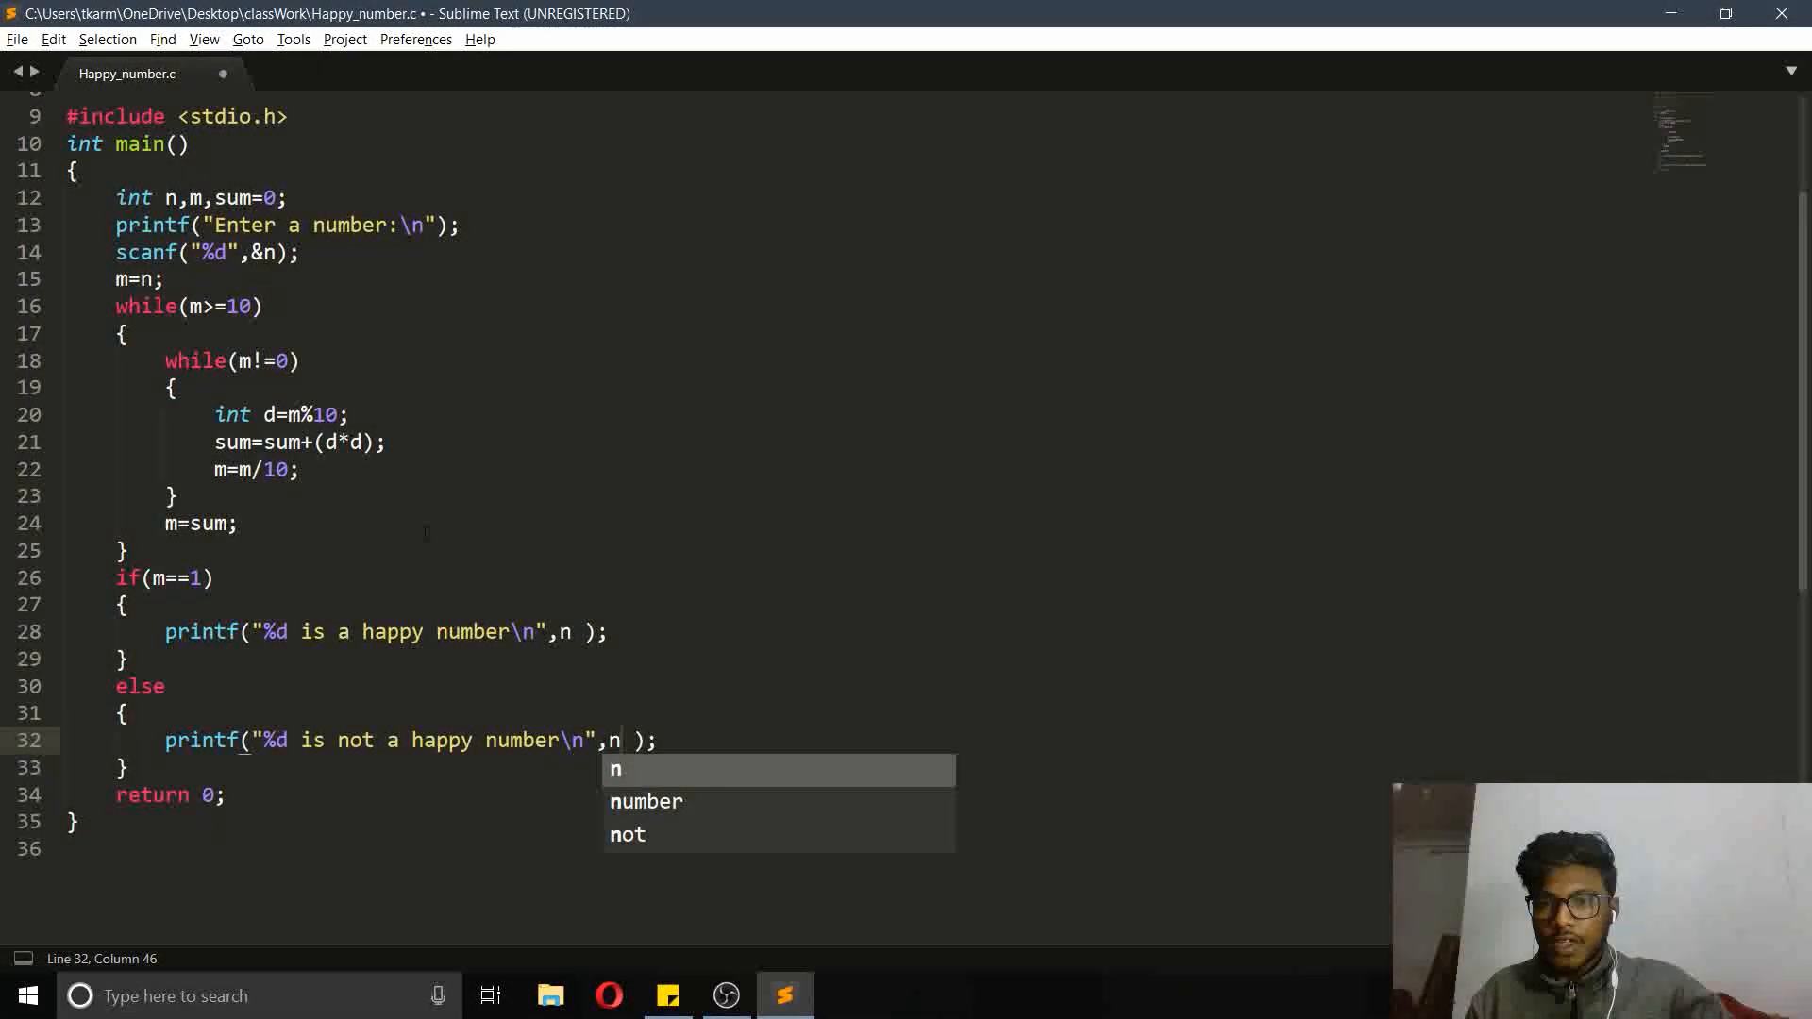
Copy the entire program with Ctrl+A, Ctrl+C and launch Dev-C++
key("ctrl+a")
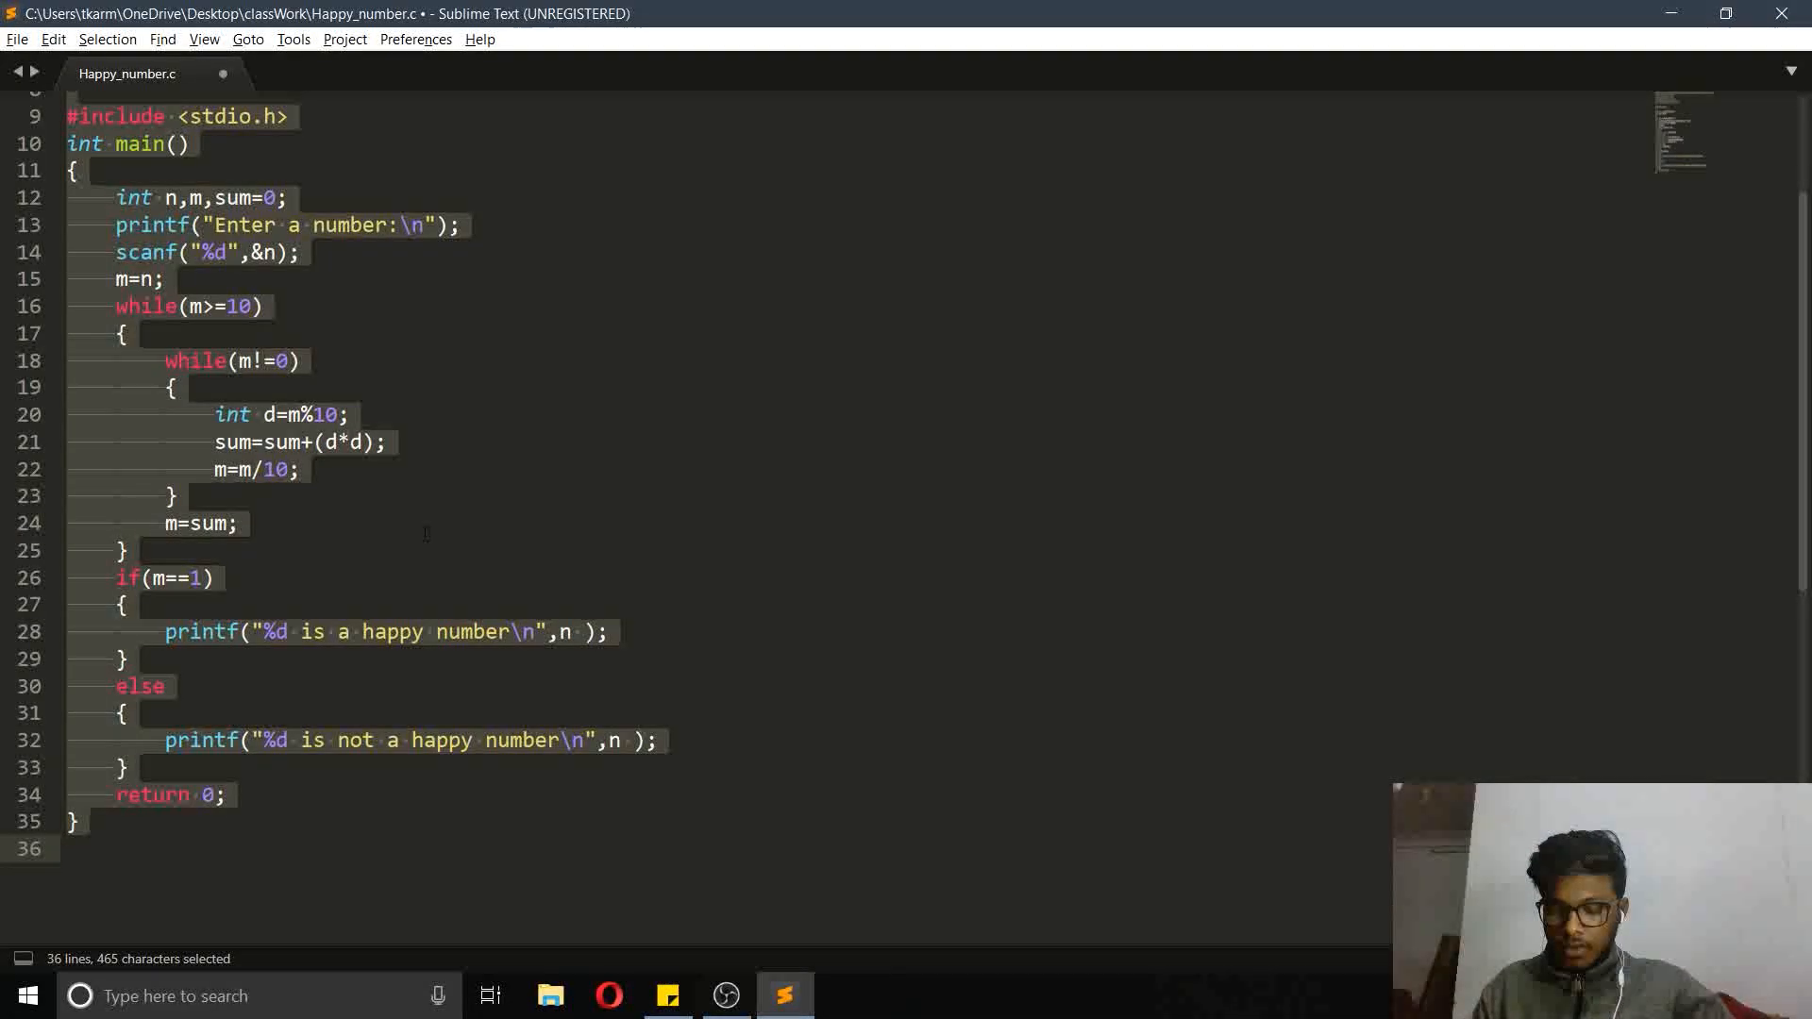
key("ctrl+c")
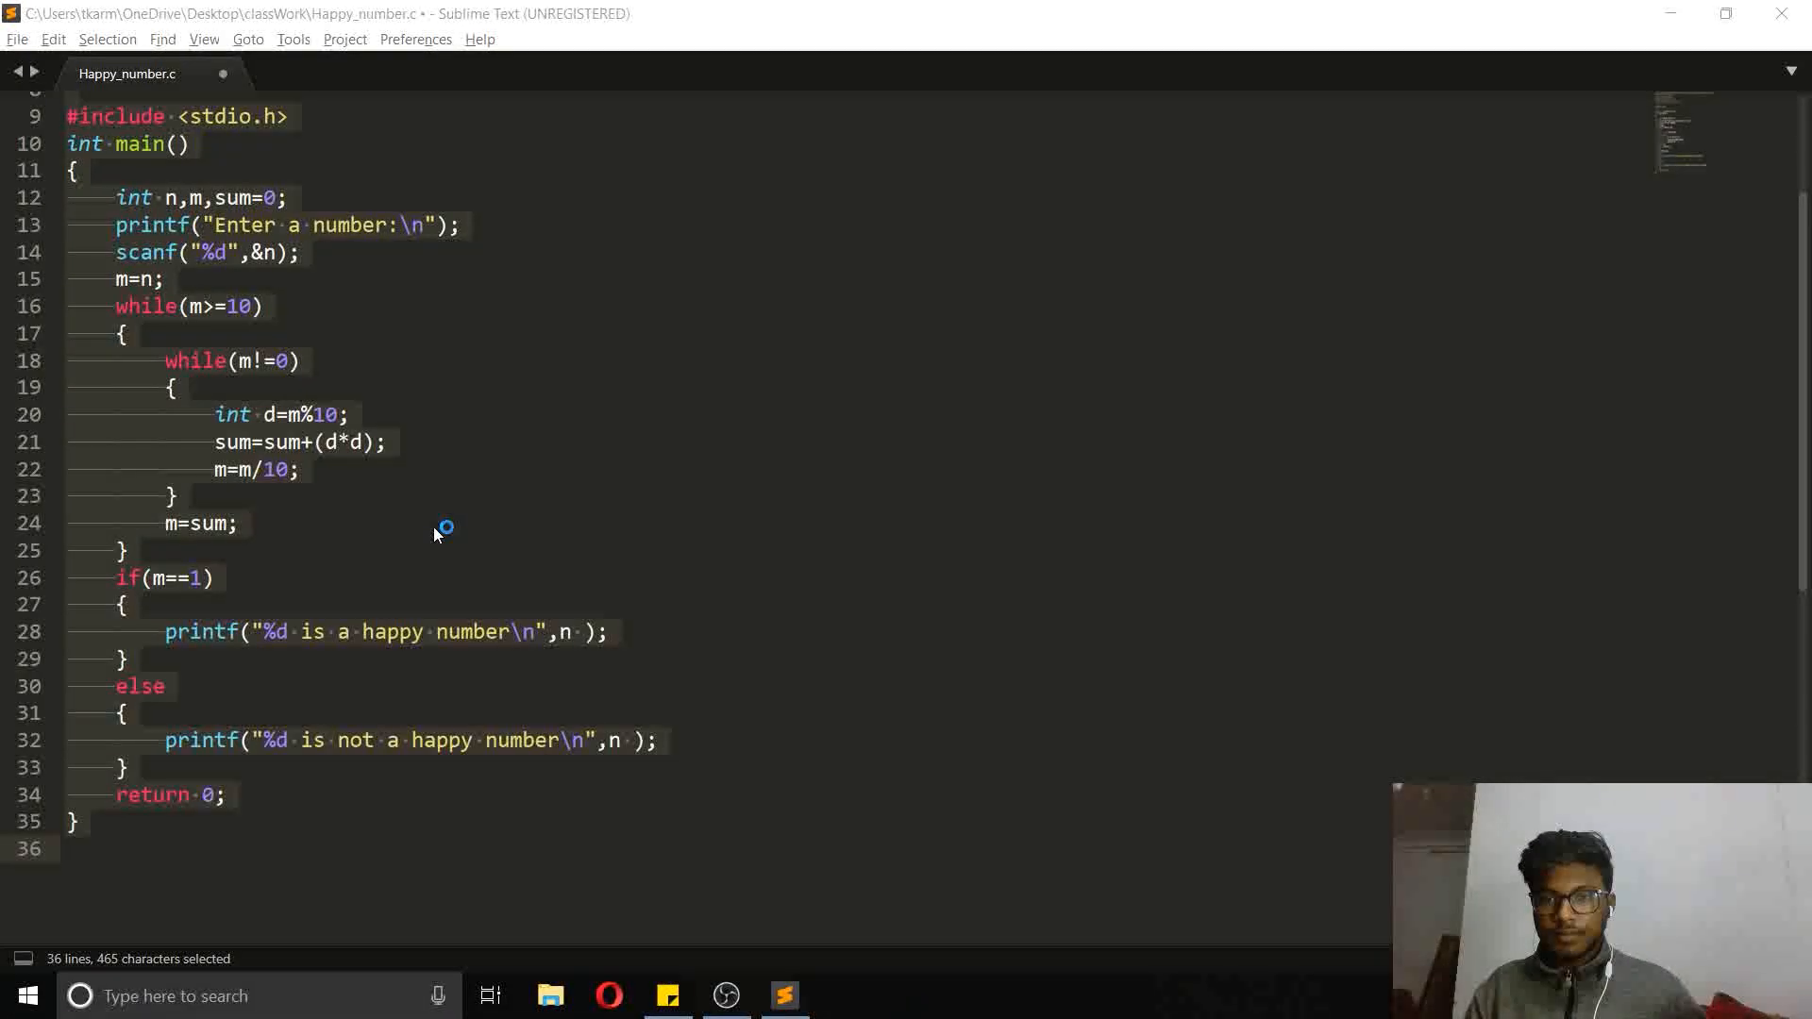
left_click(841, 994)
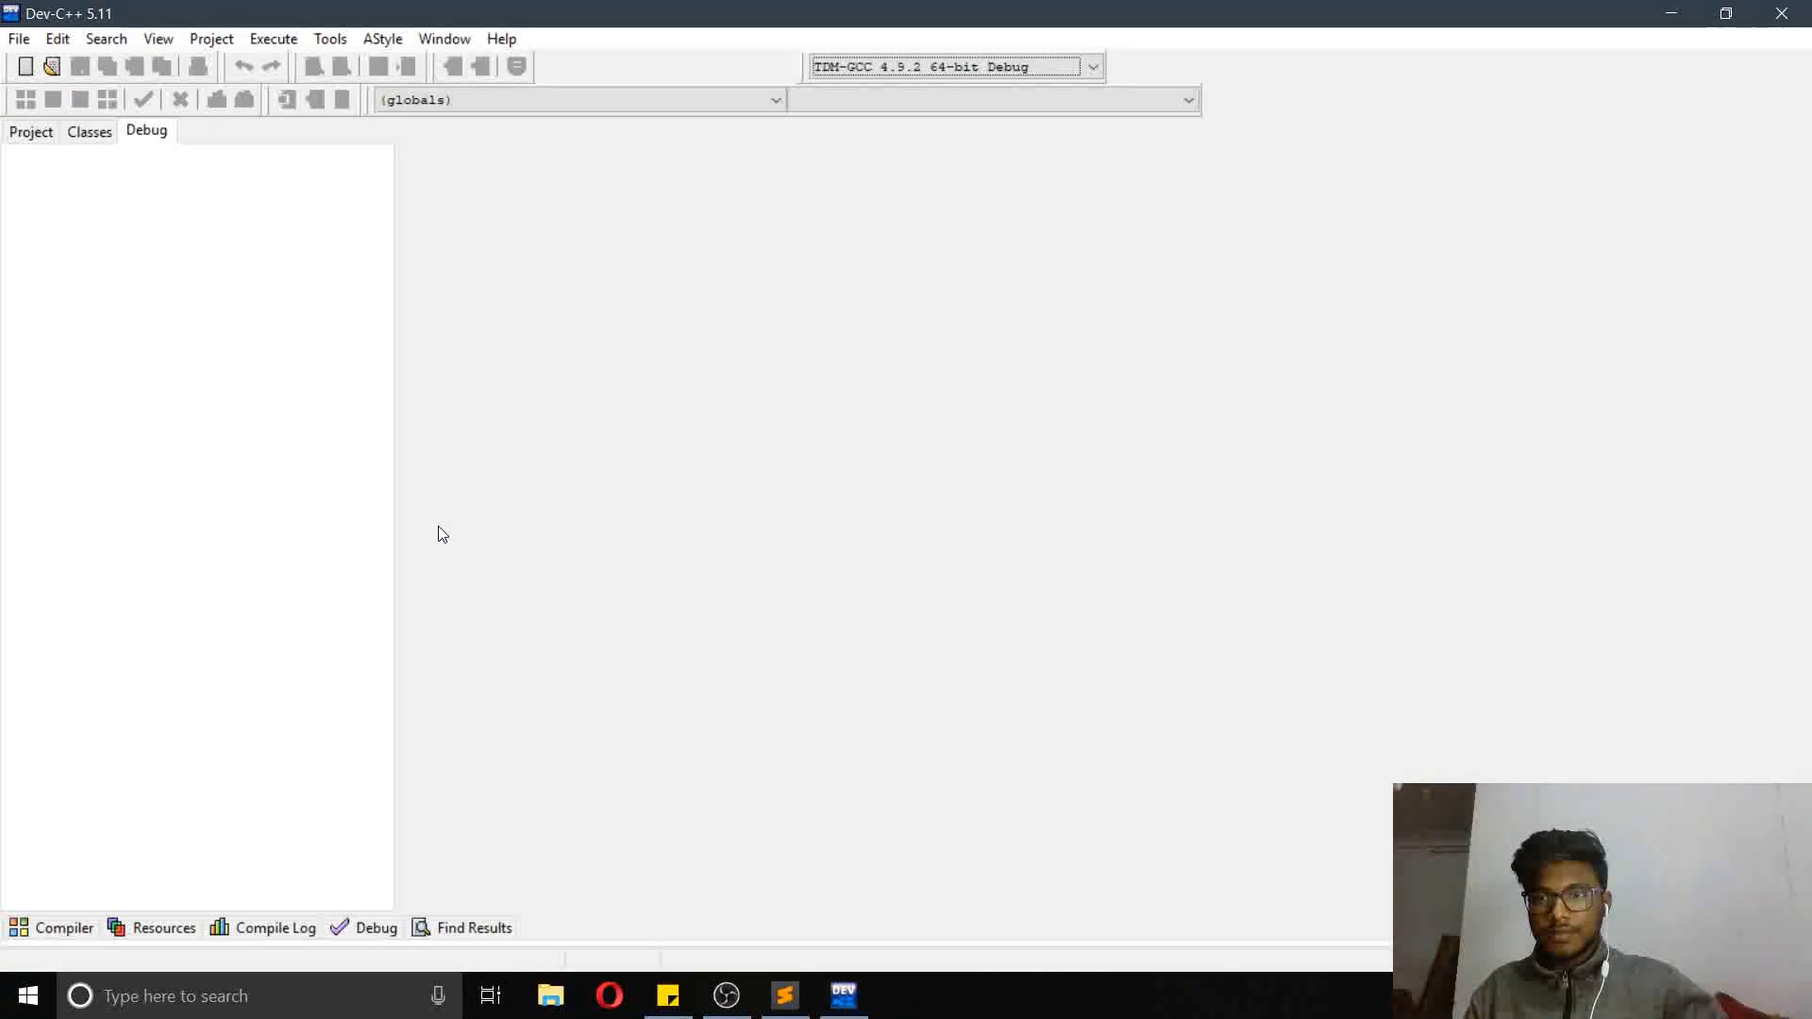
Open Leap_year.cpp from the classWork folder, then open Happy_number.c
left_click(784, 995)
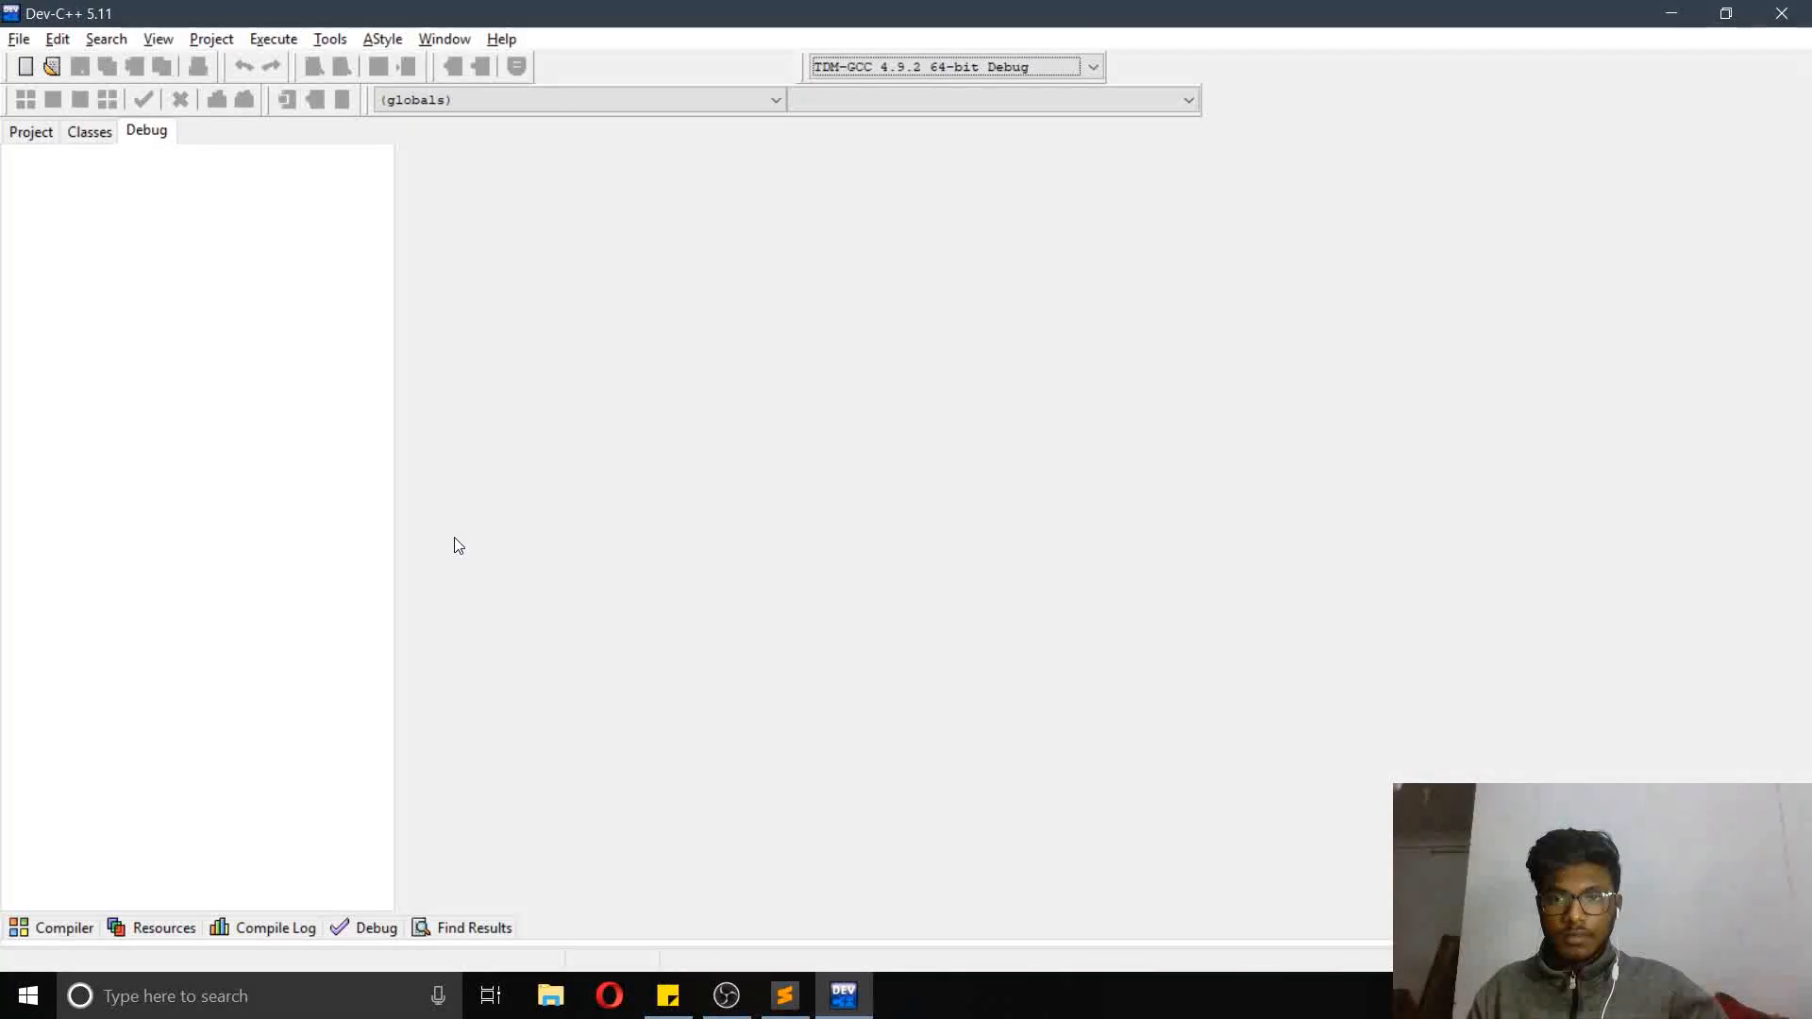
mouse_move(211, 462)
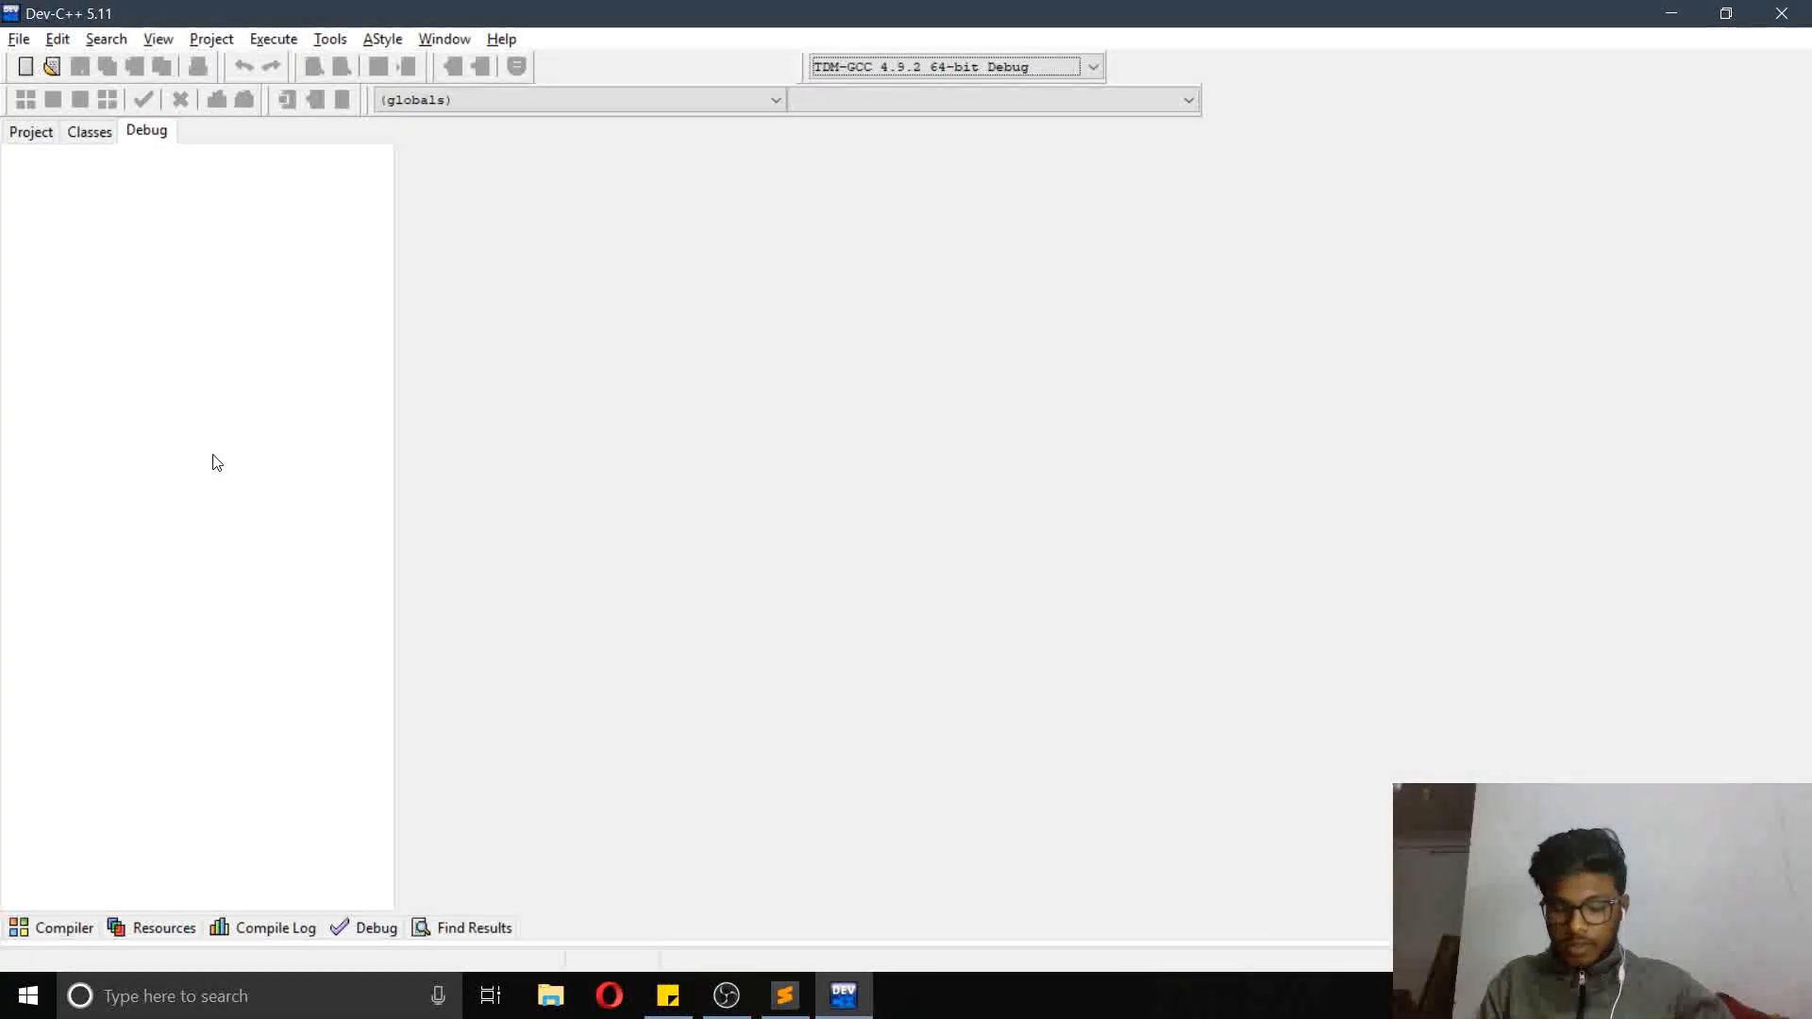
left_click(19, 38)
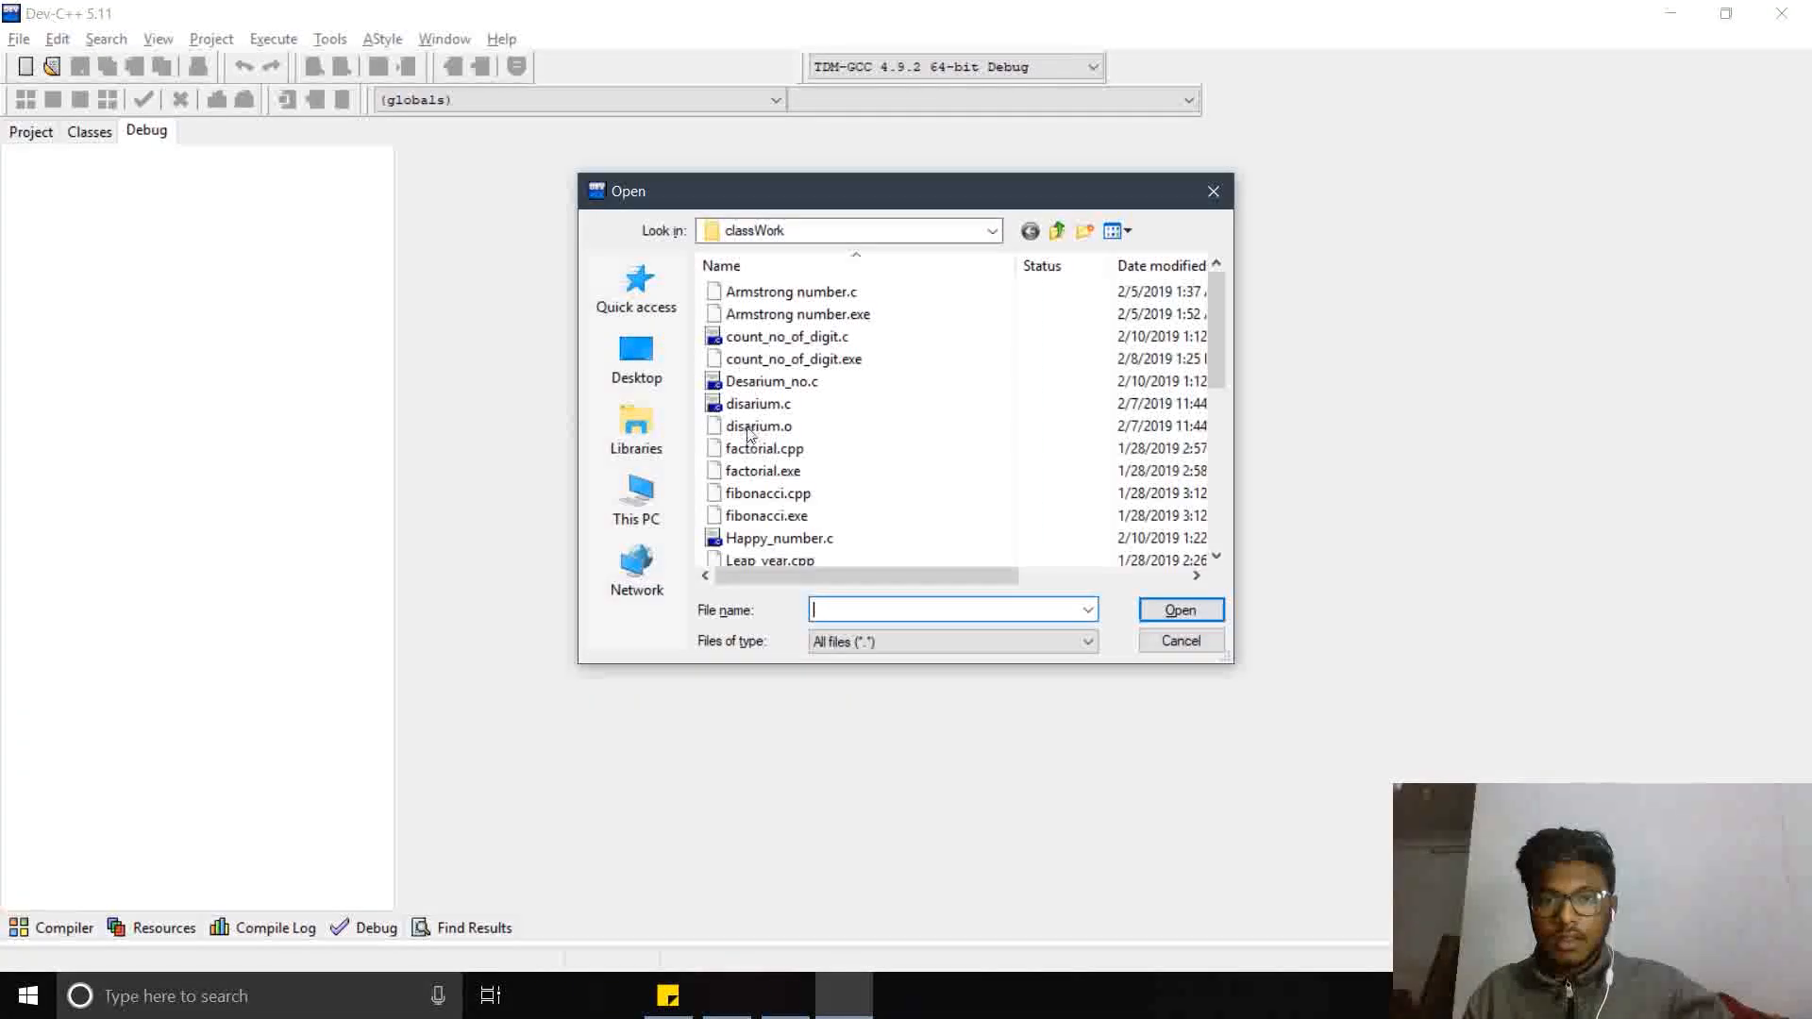
scroll("down", 3)
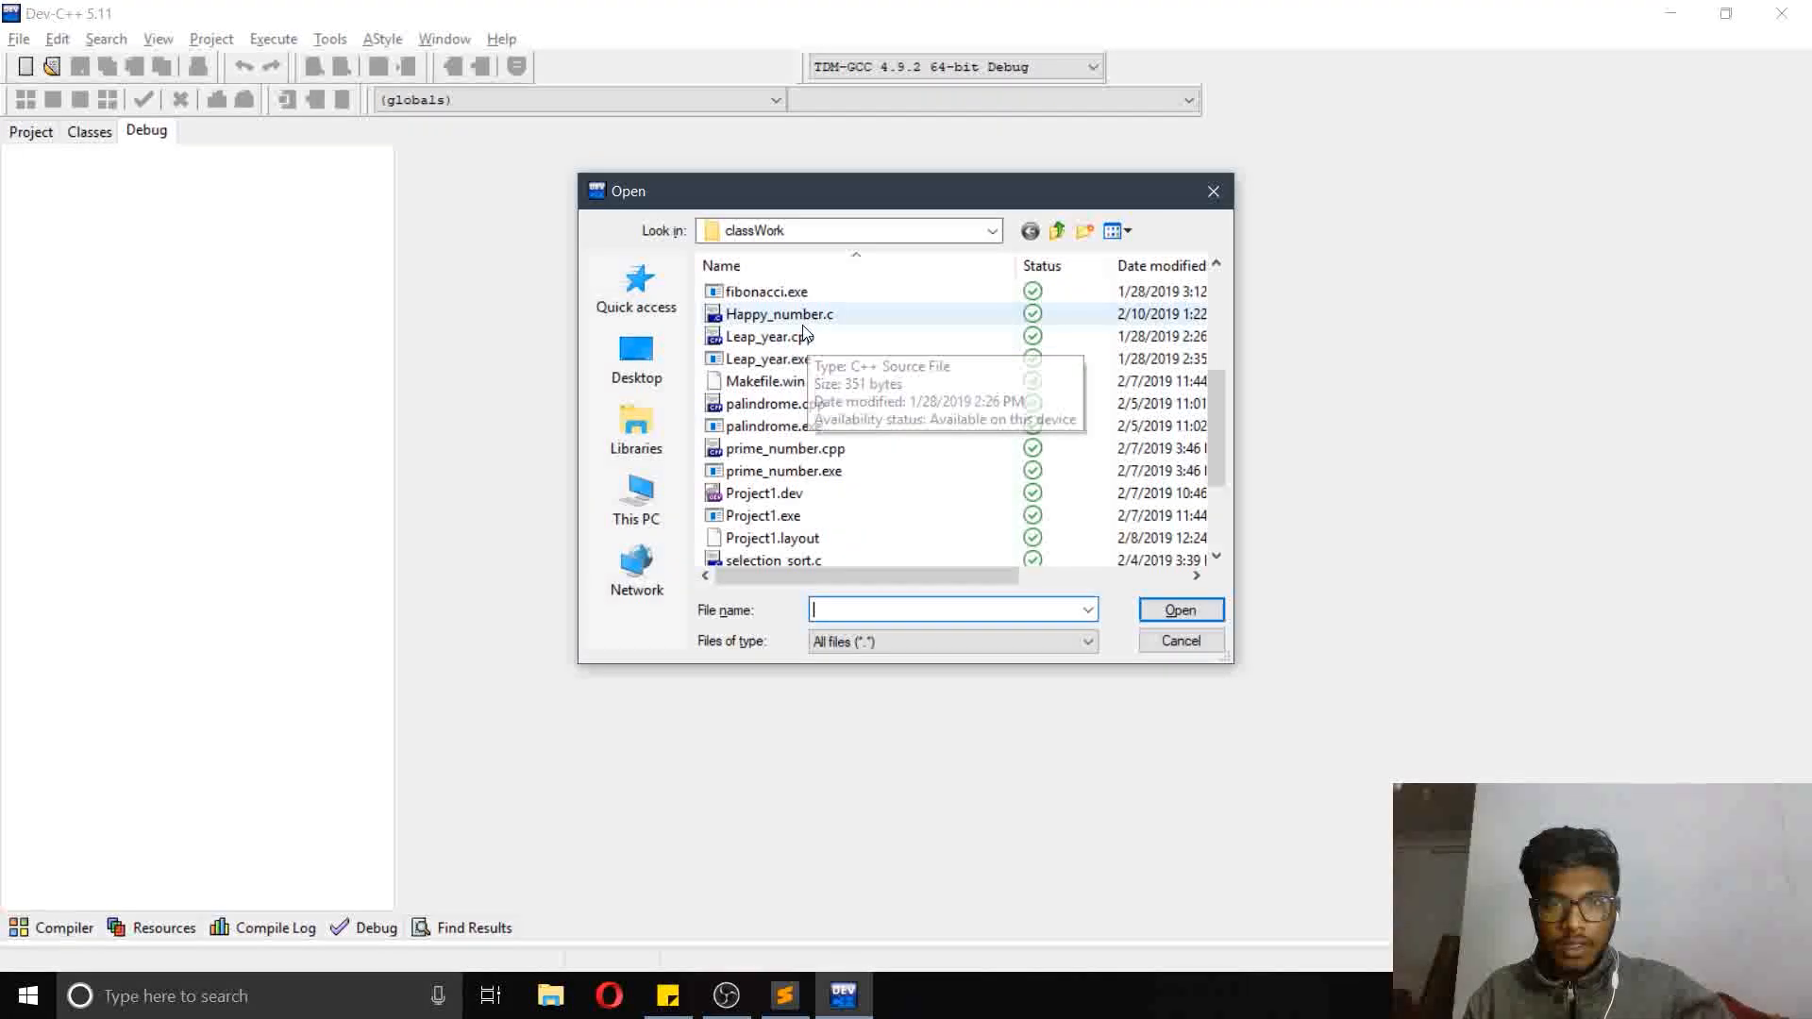
double_click(762, 336)
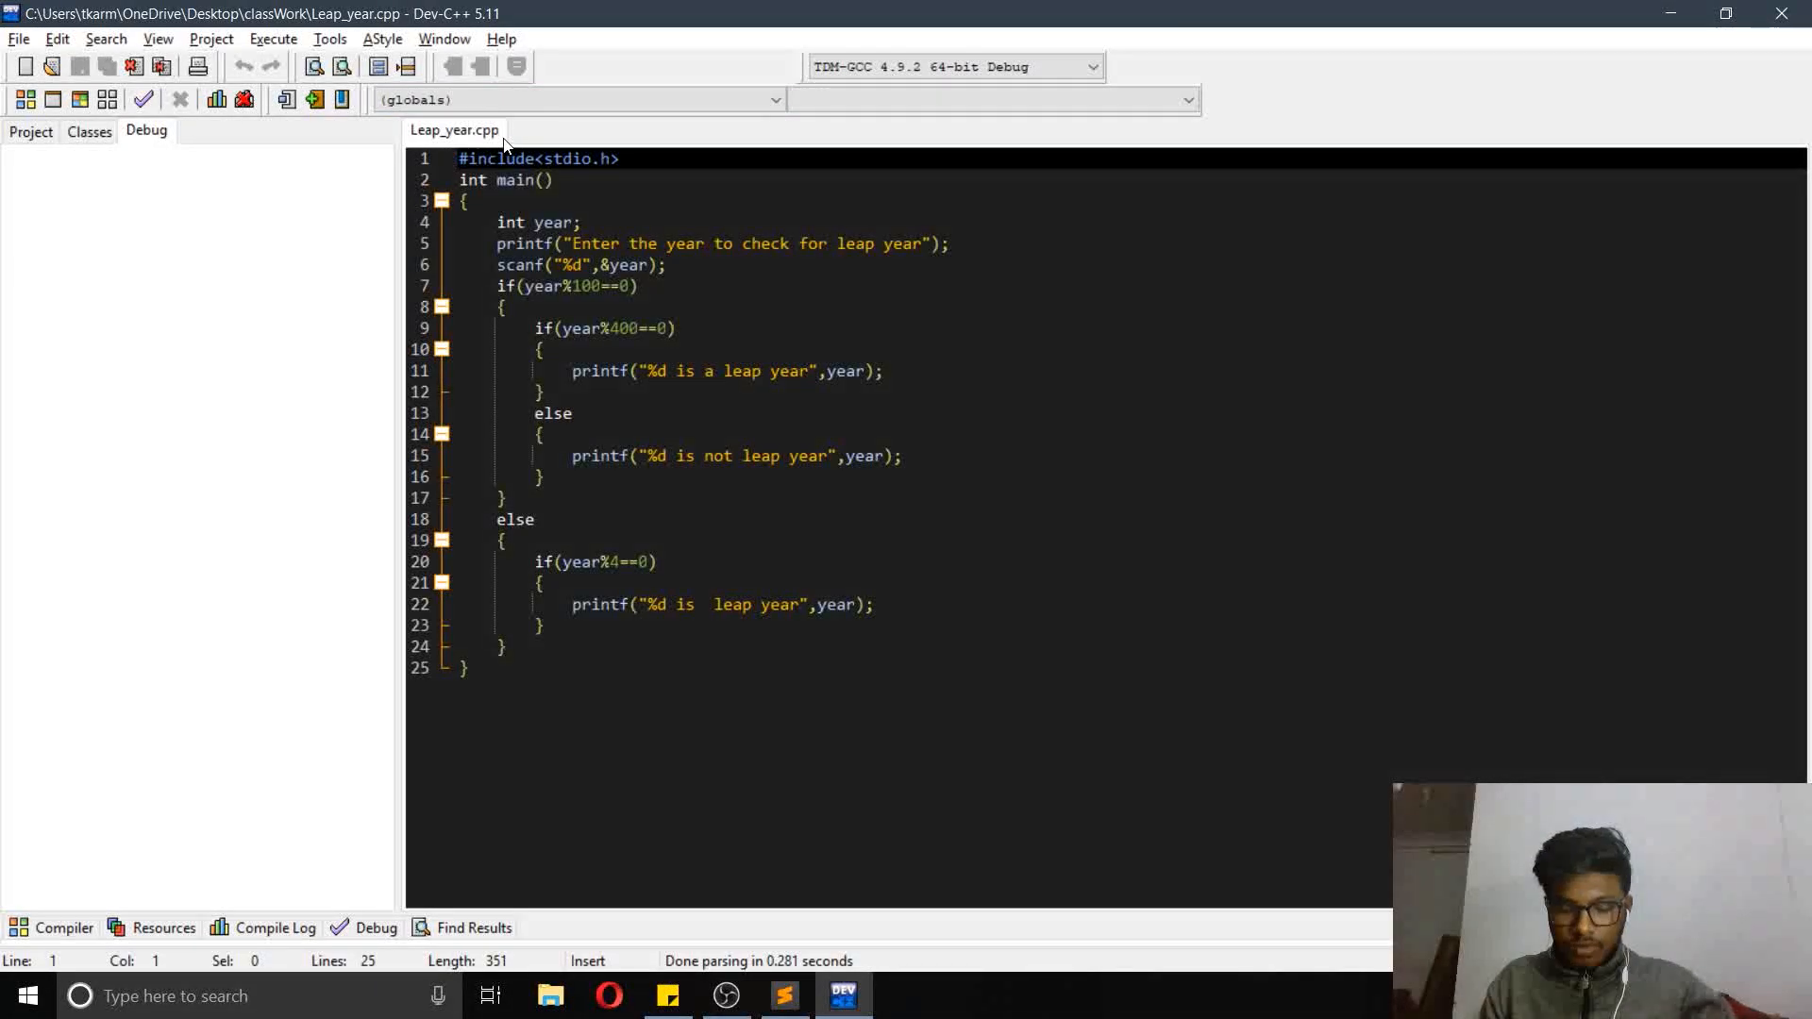
left_click(53, 66)
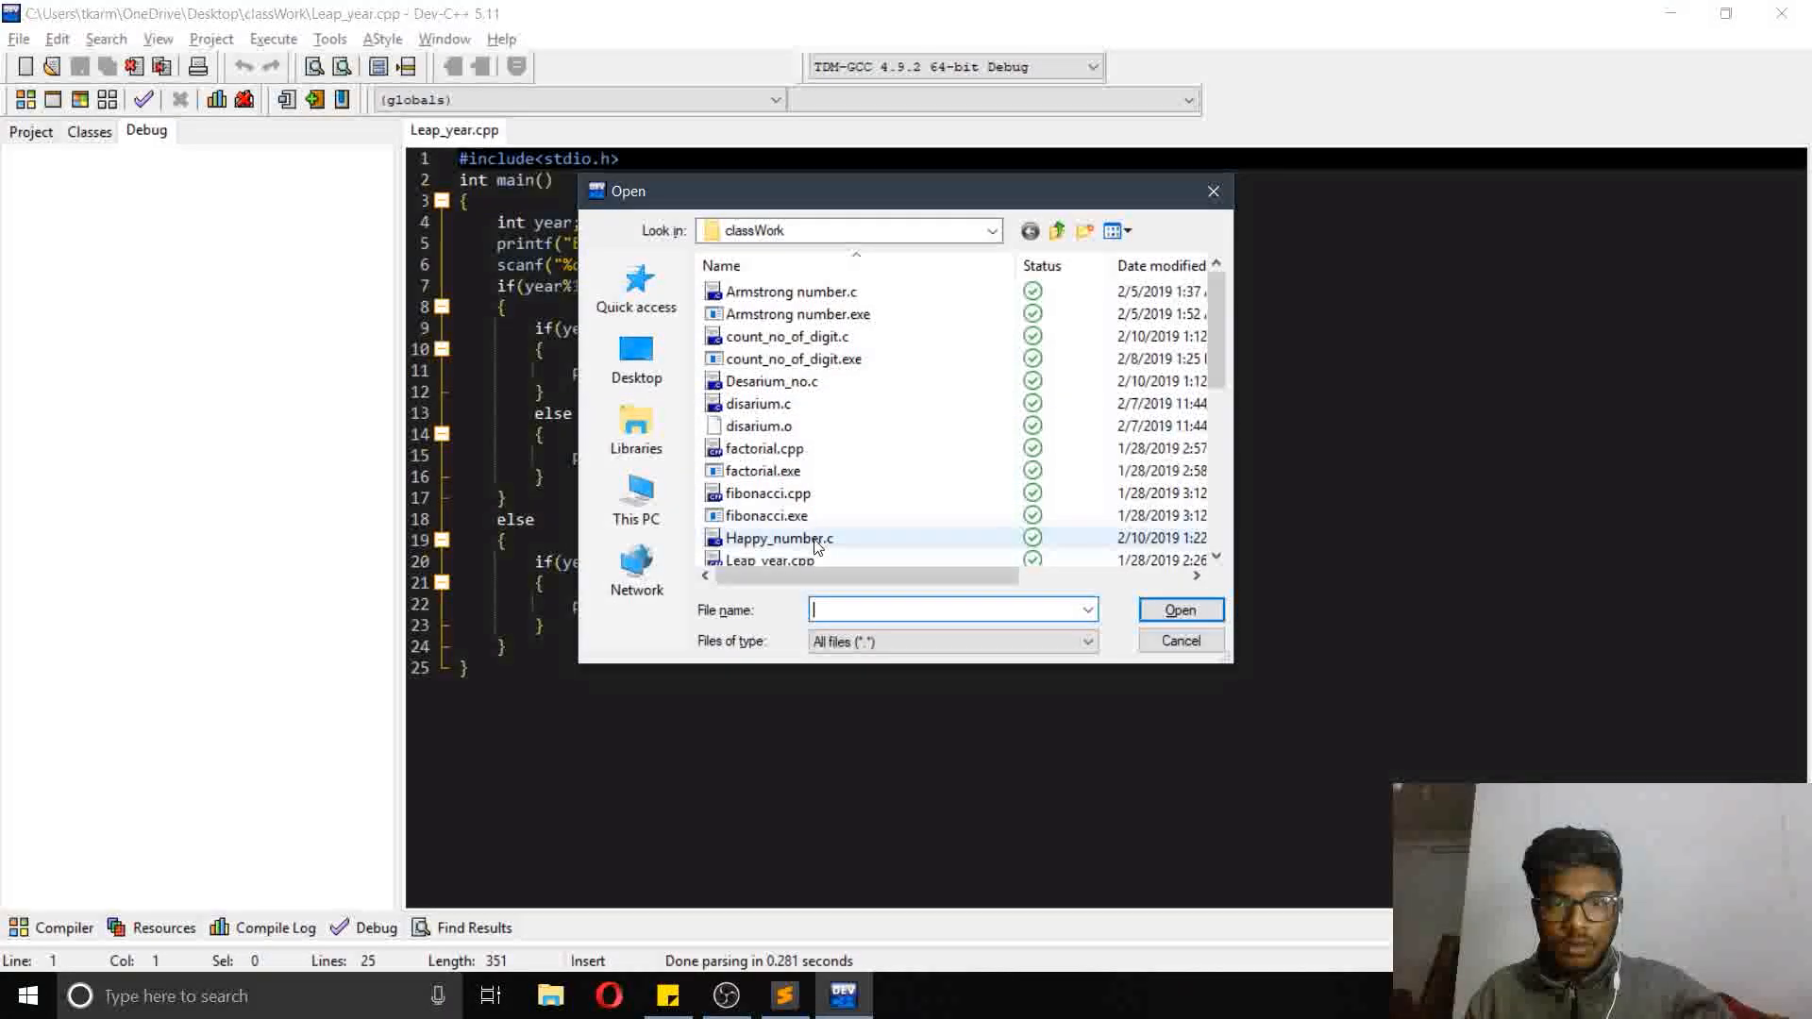
double_click(778, 538)
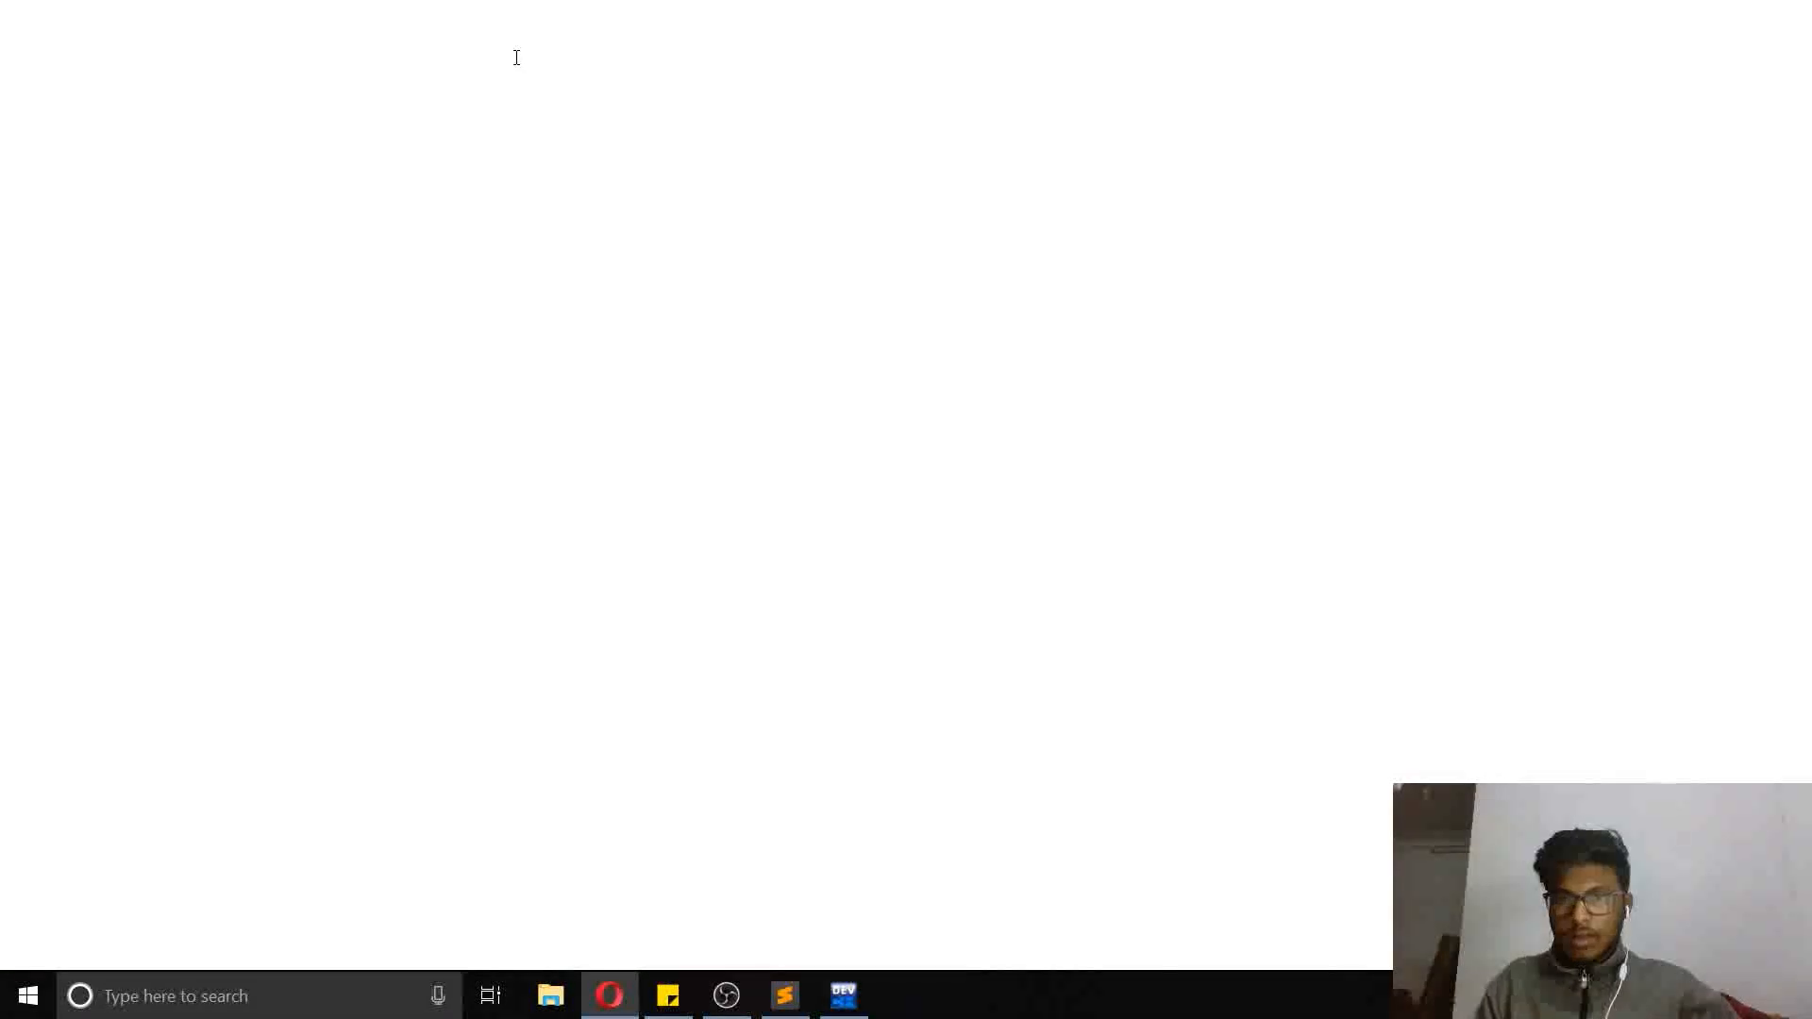
Close the Happy number Wikipedia tab, search 'c compiler', and open the OnlineGDB result
left_click(608, 997)
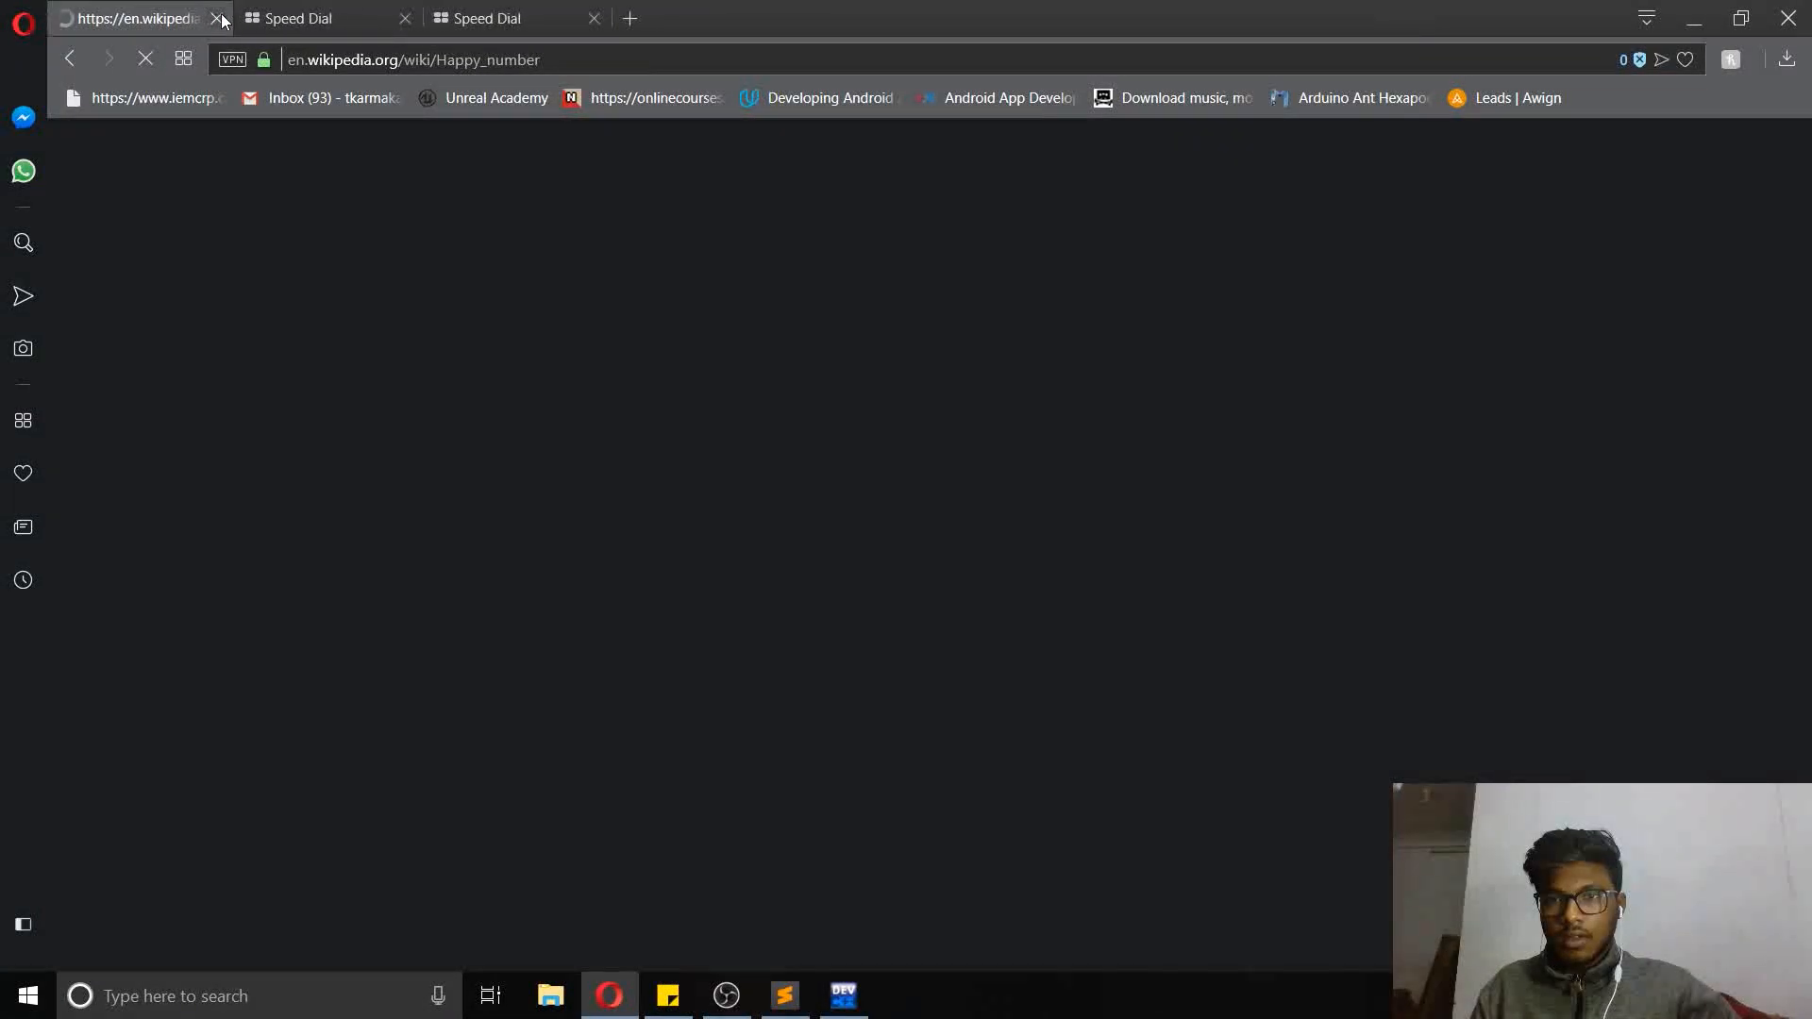
left_click(218, 19)
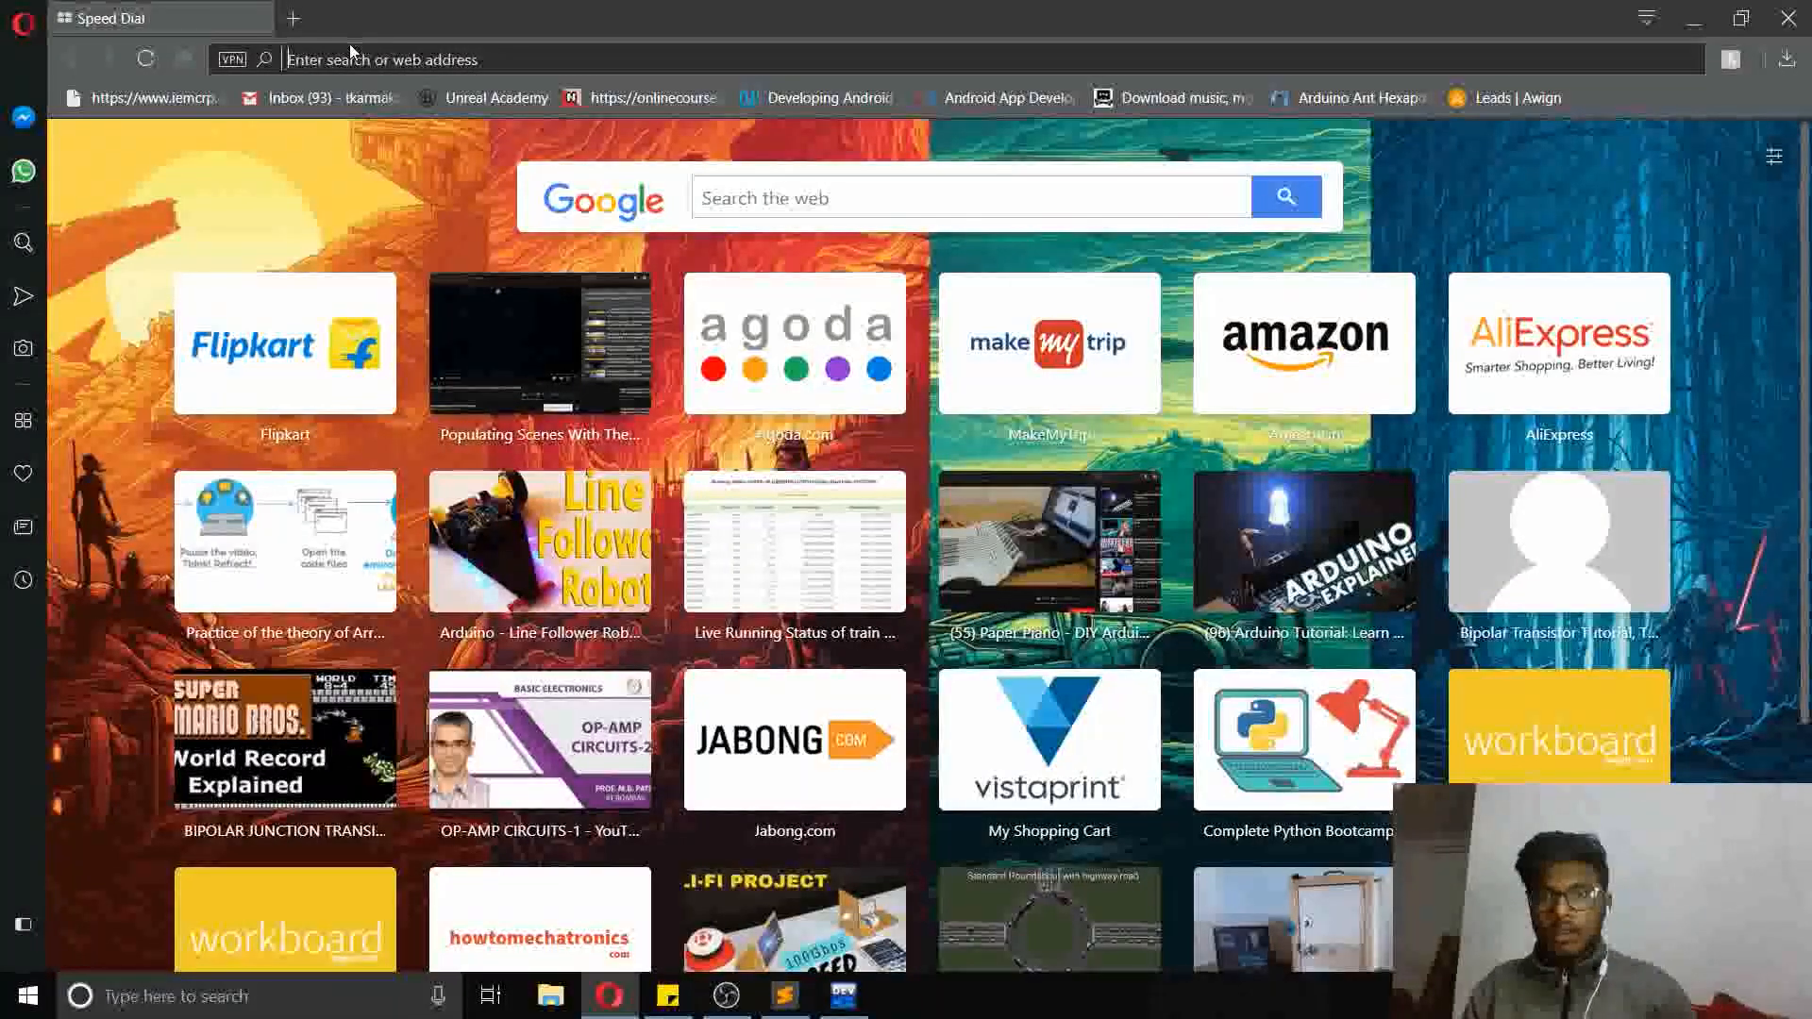
type("c co,m")
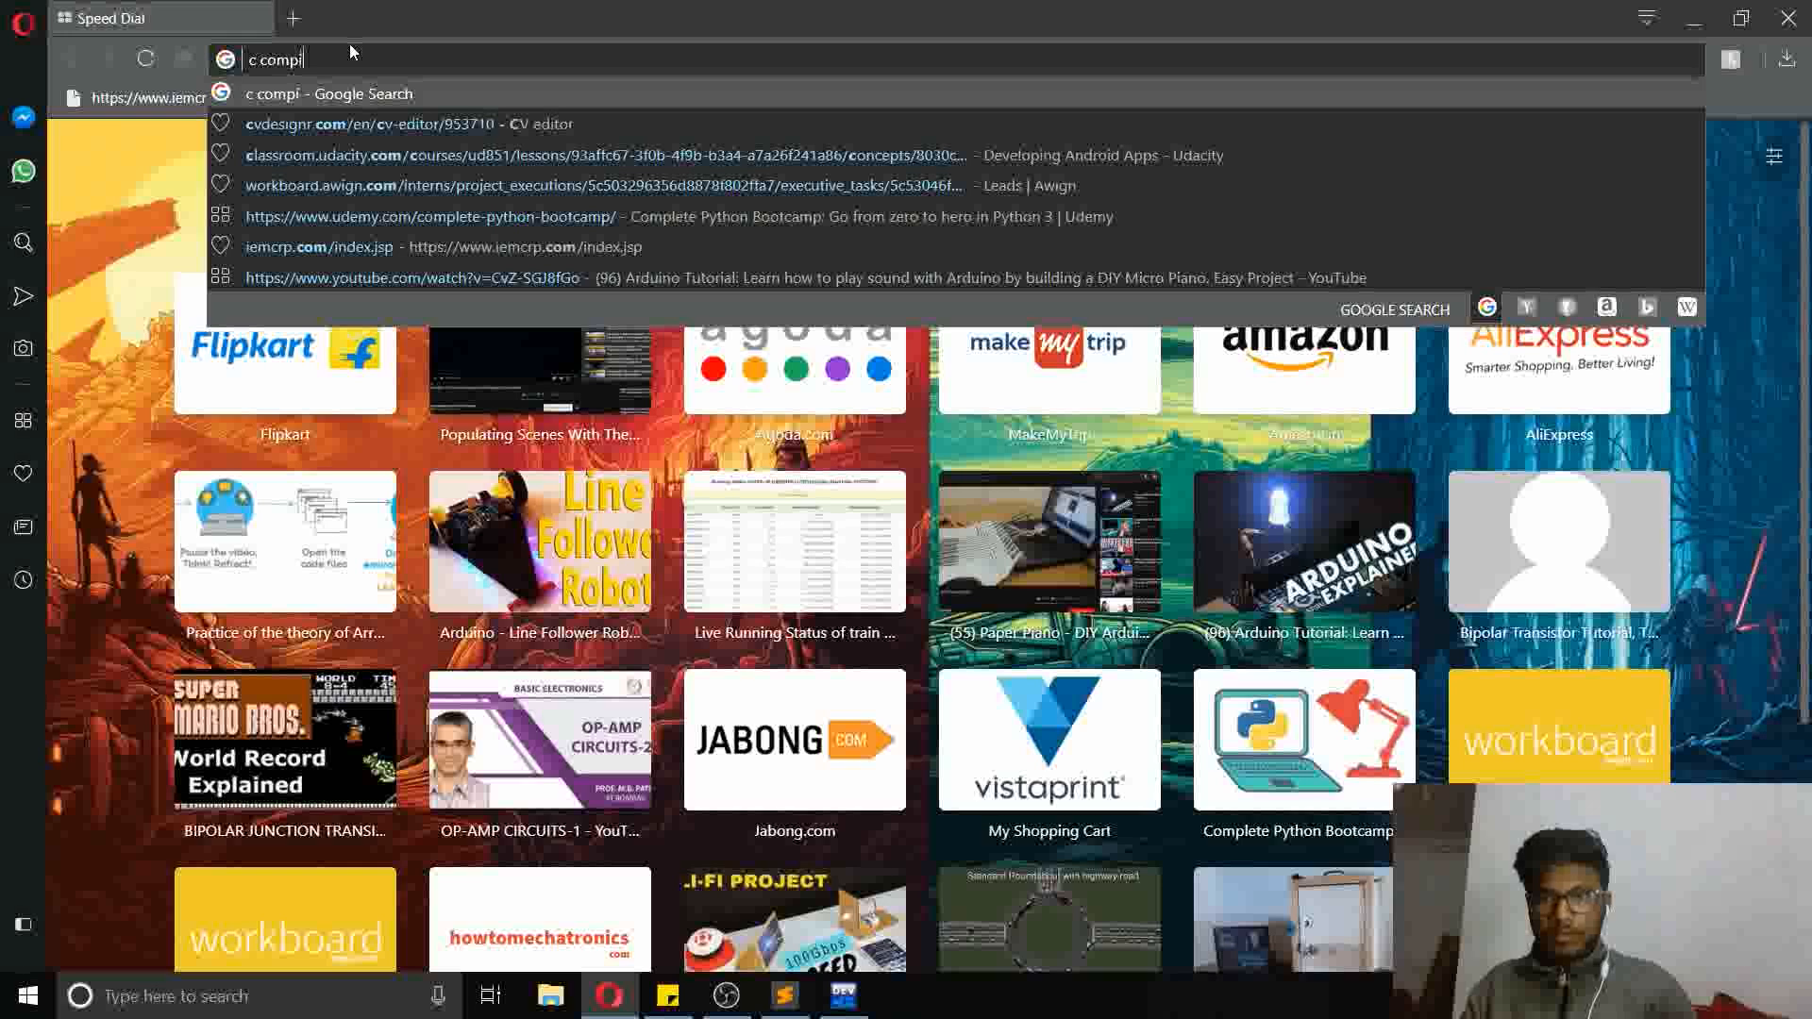
key("Enter")
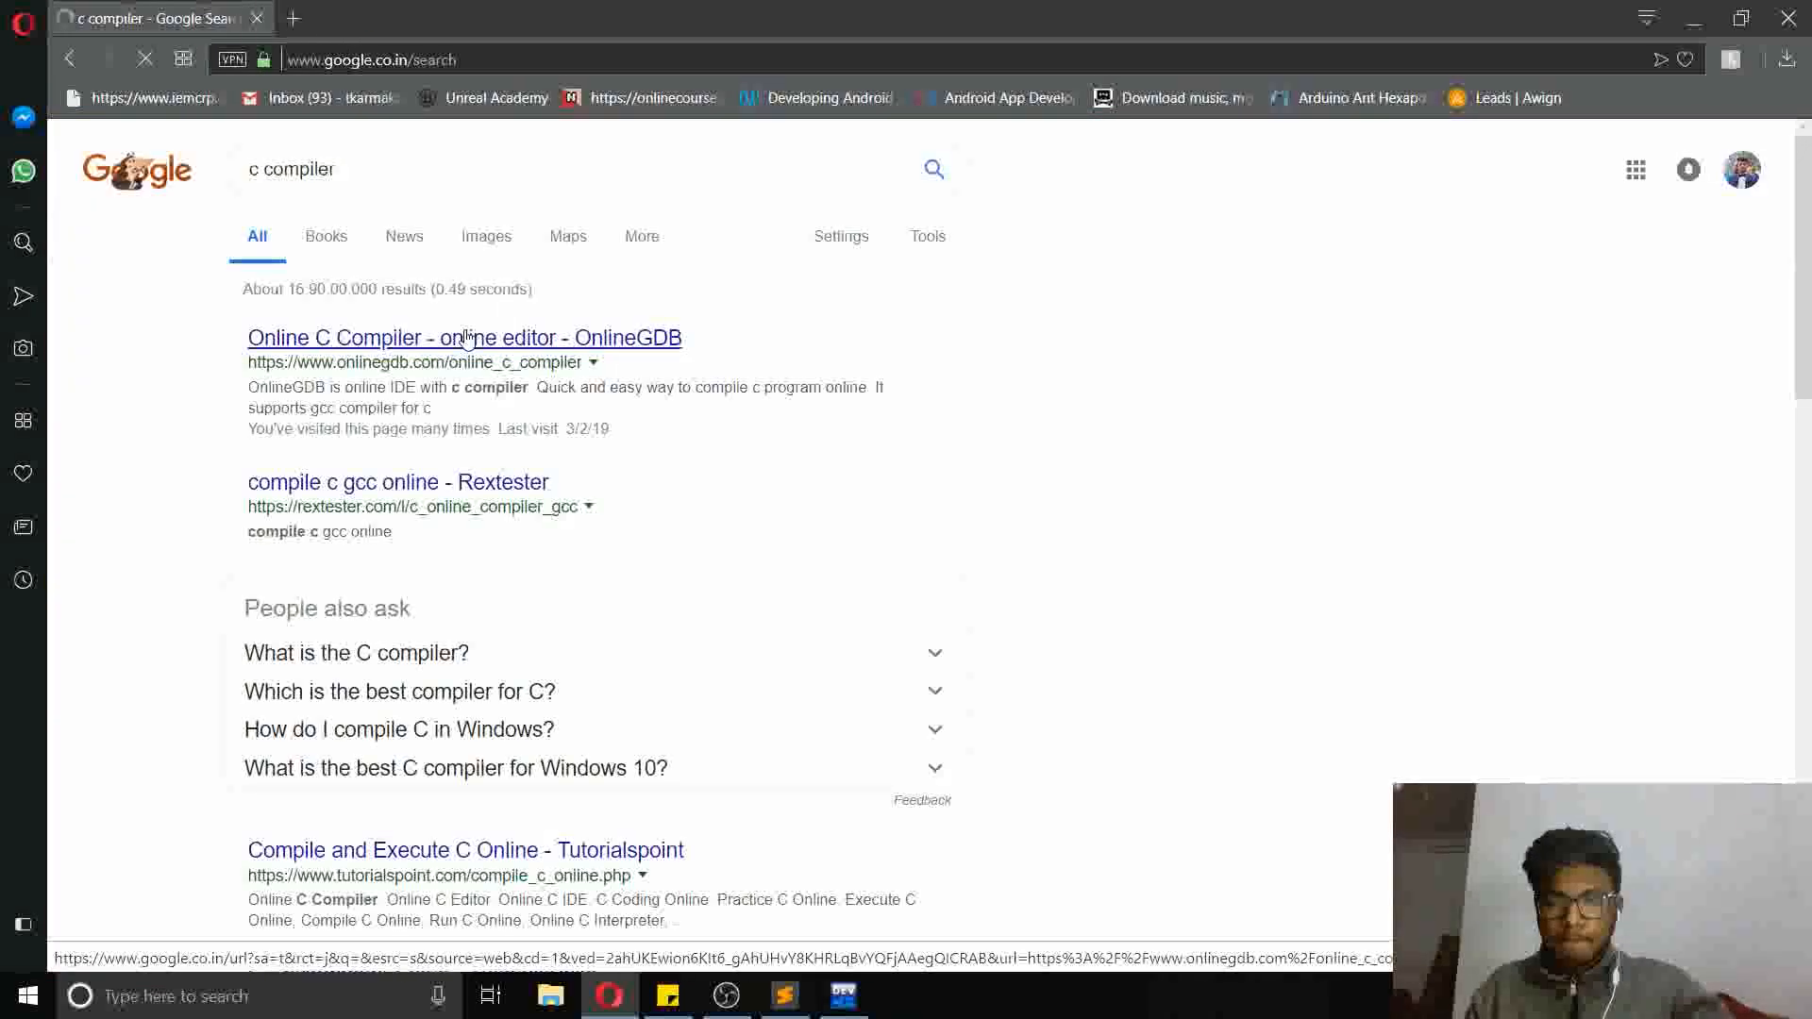
left_click(464, 338)
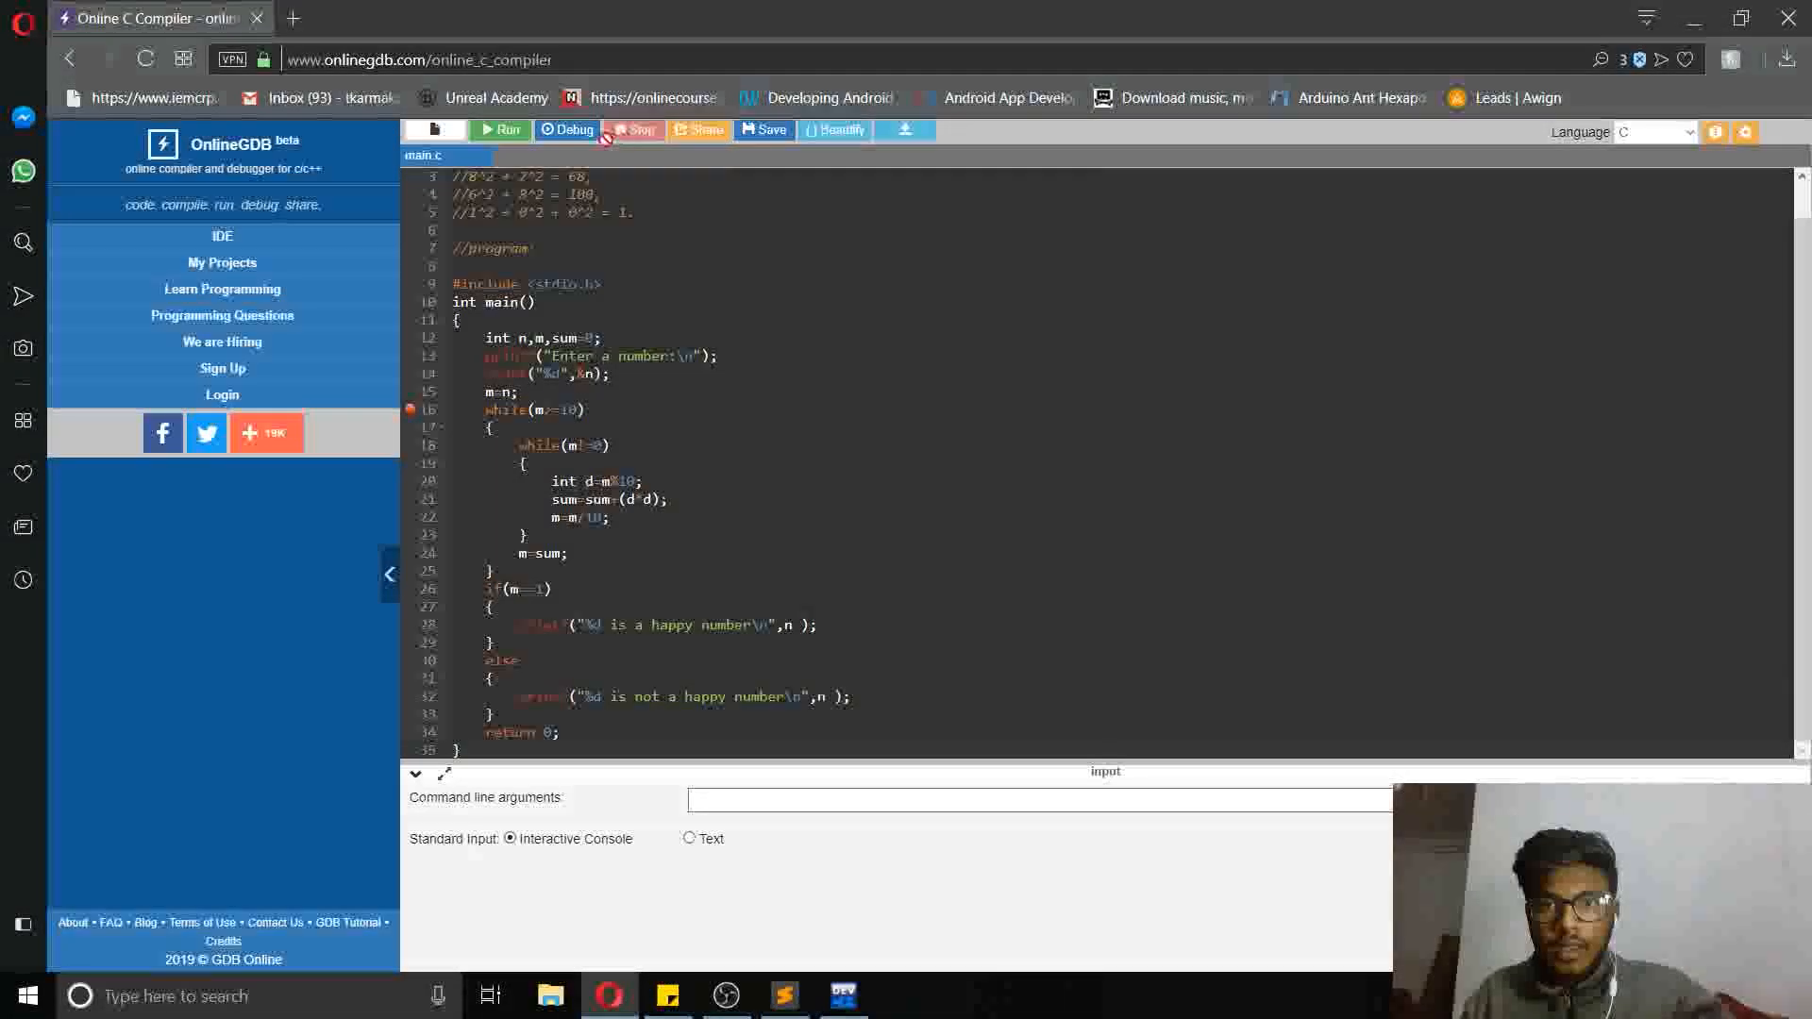
Start debugging in OnlineGDB and enter 19 as the input
left_click(566, 129)
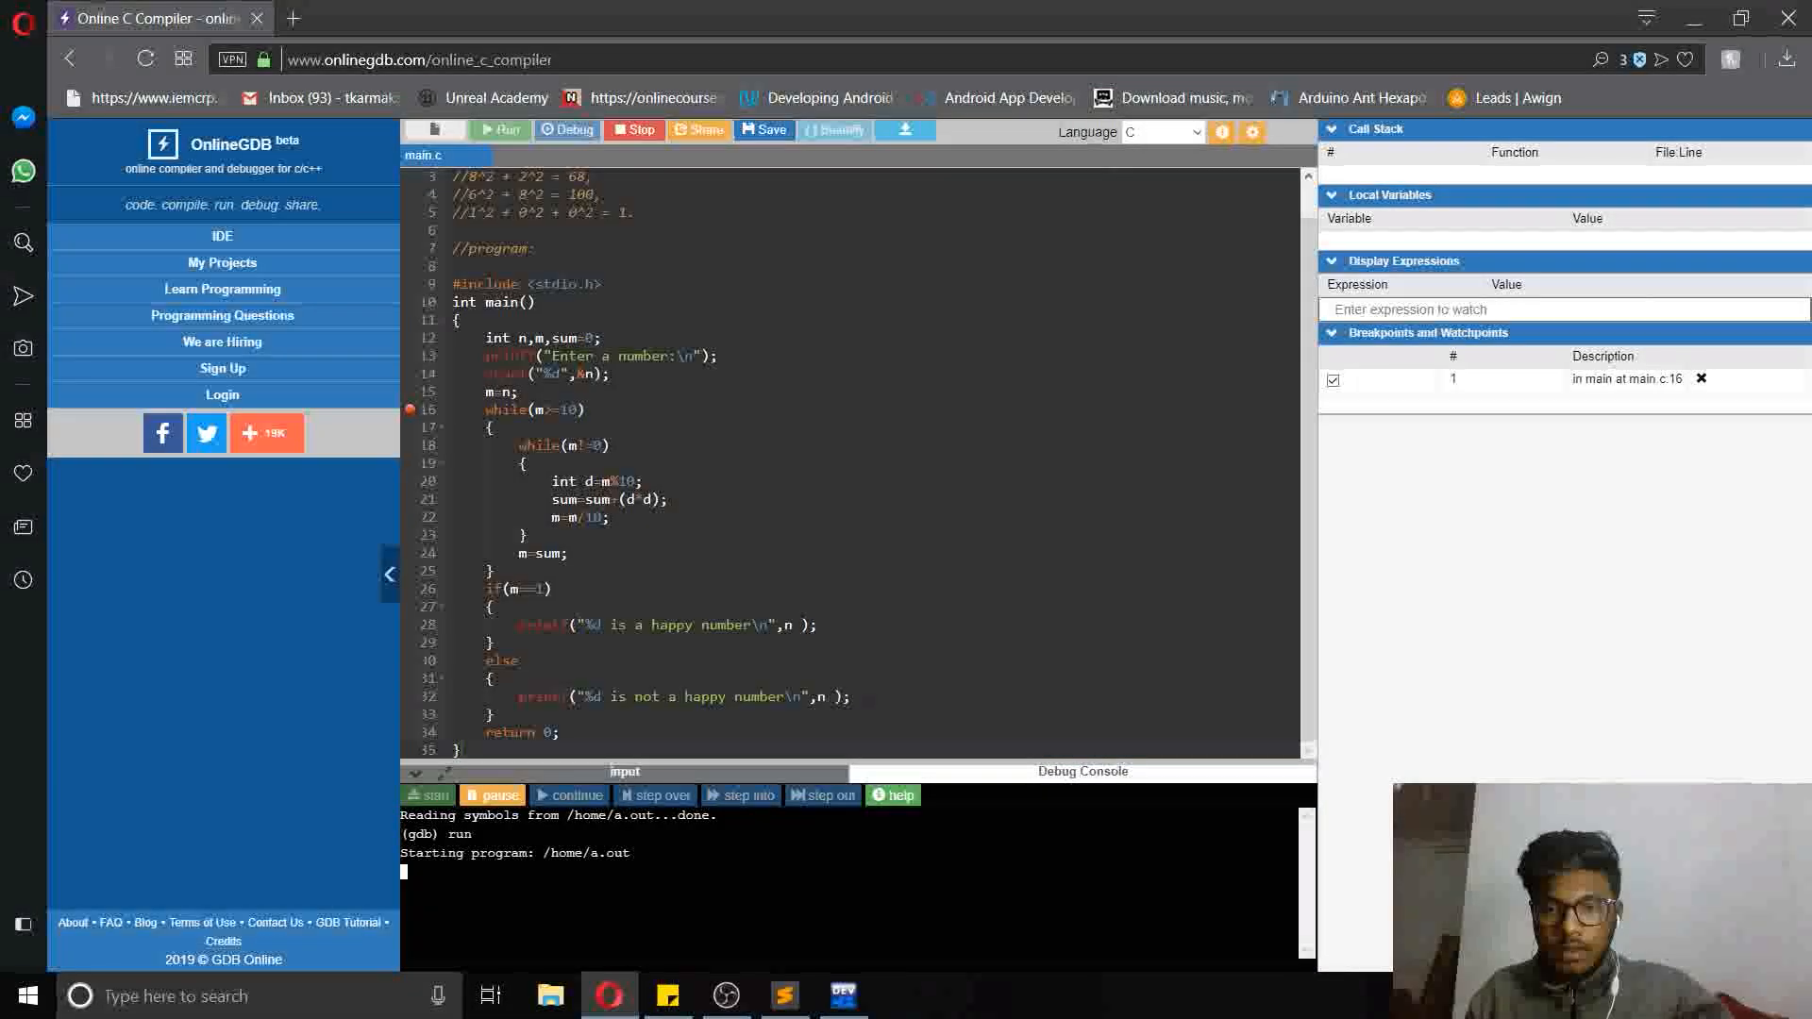
type("19")
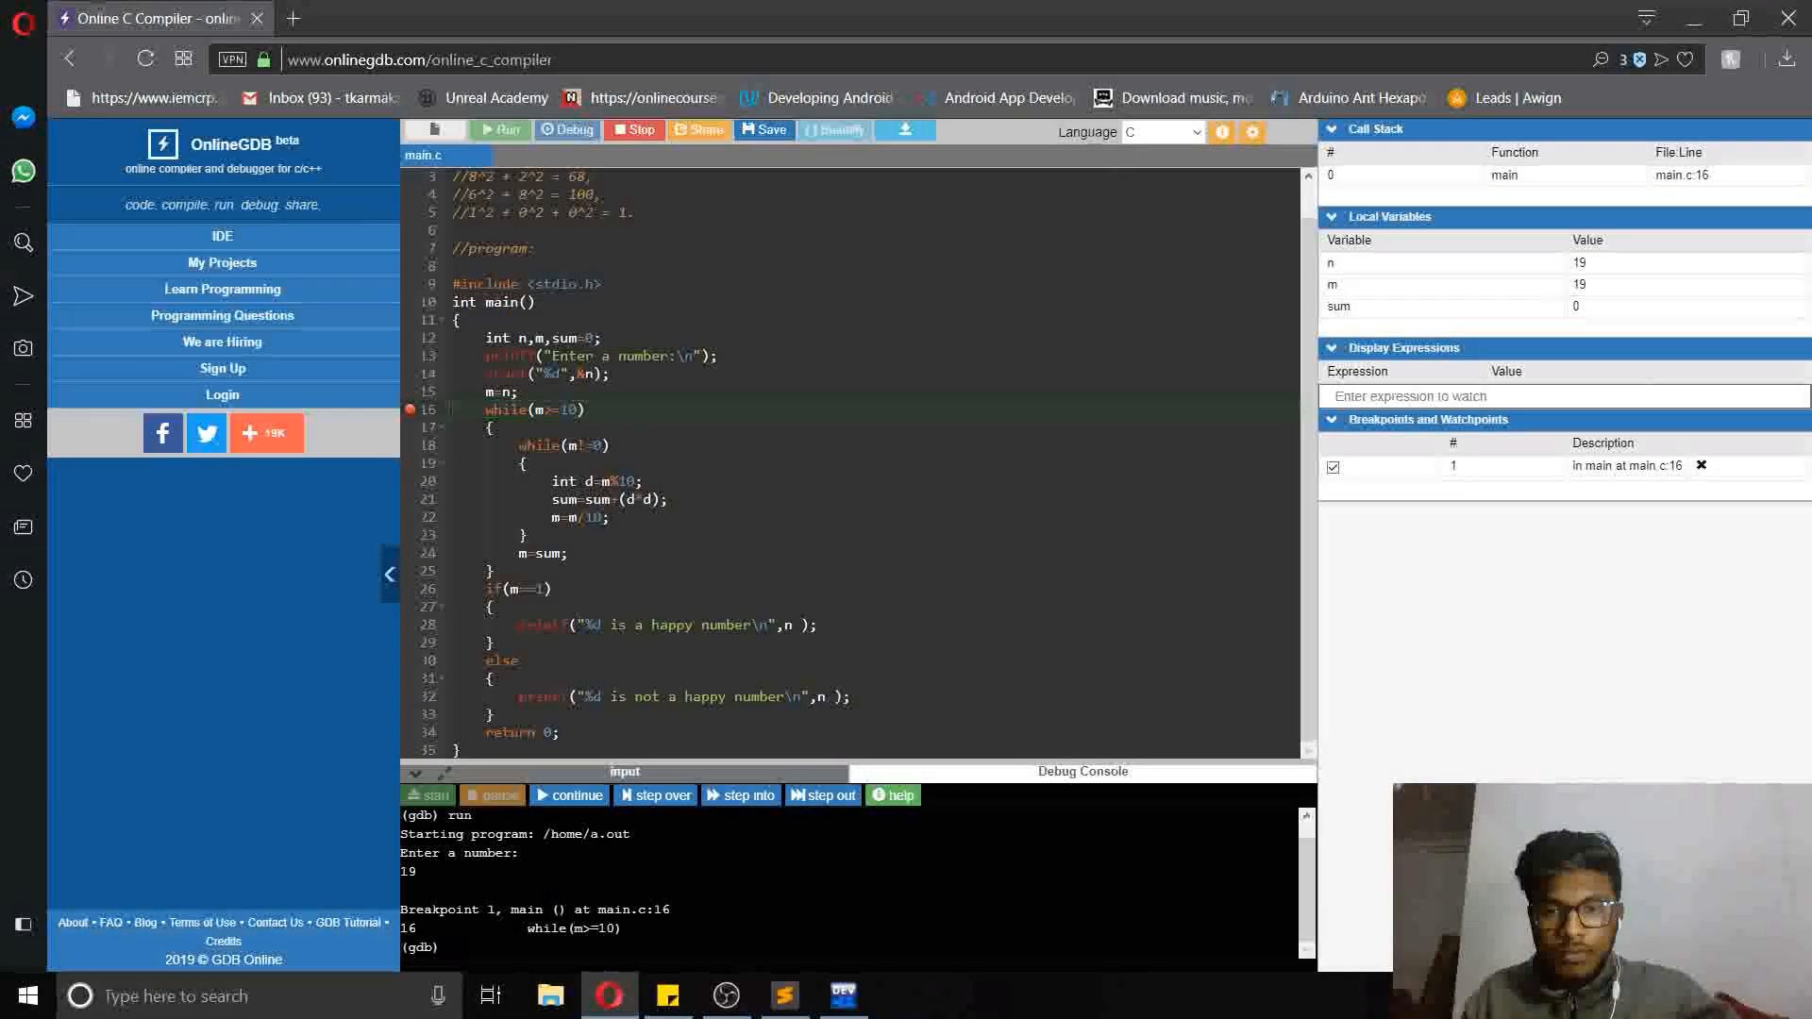
Step through the inner loop for 19 until m becomes 82
left_click(741, 795)
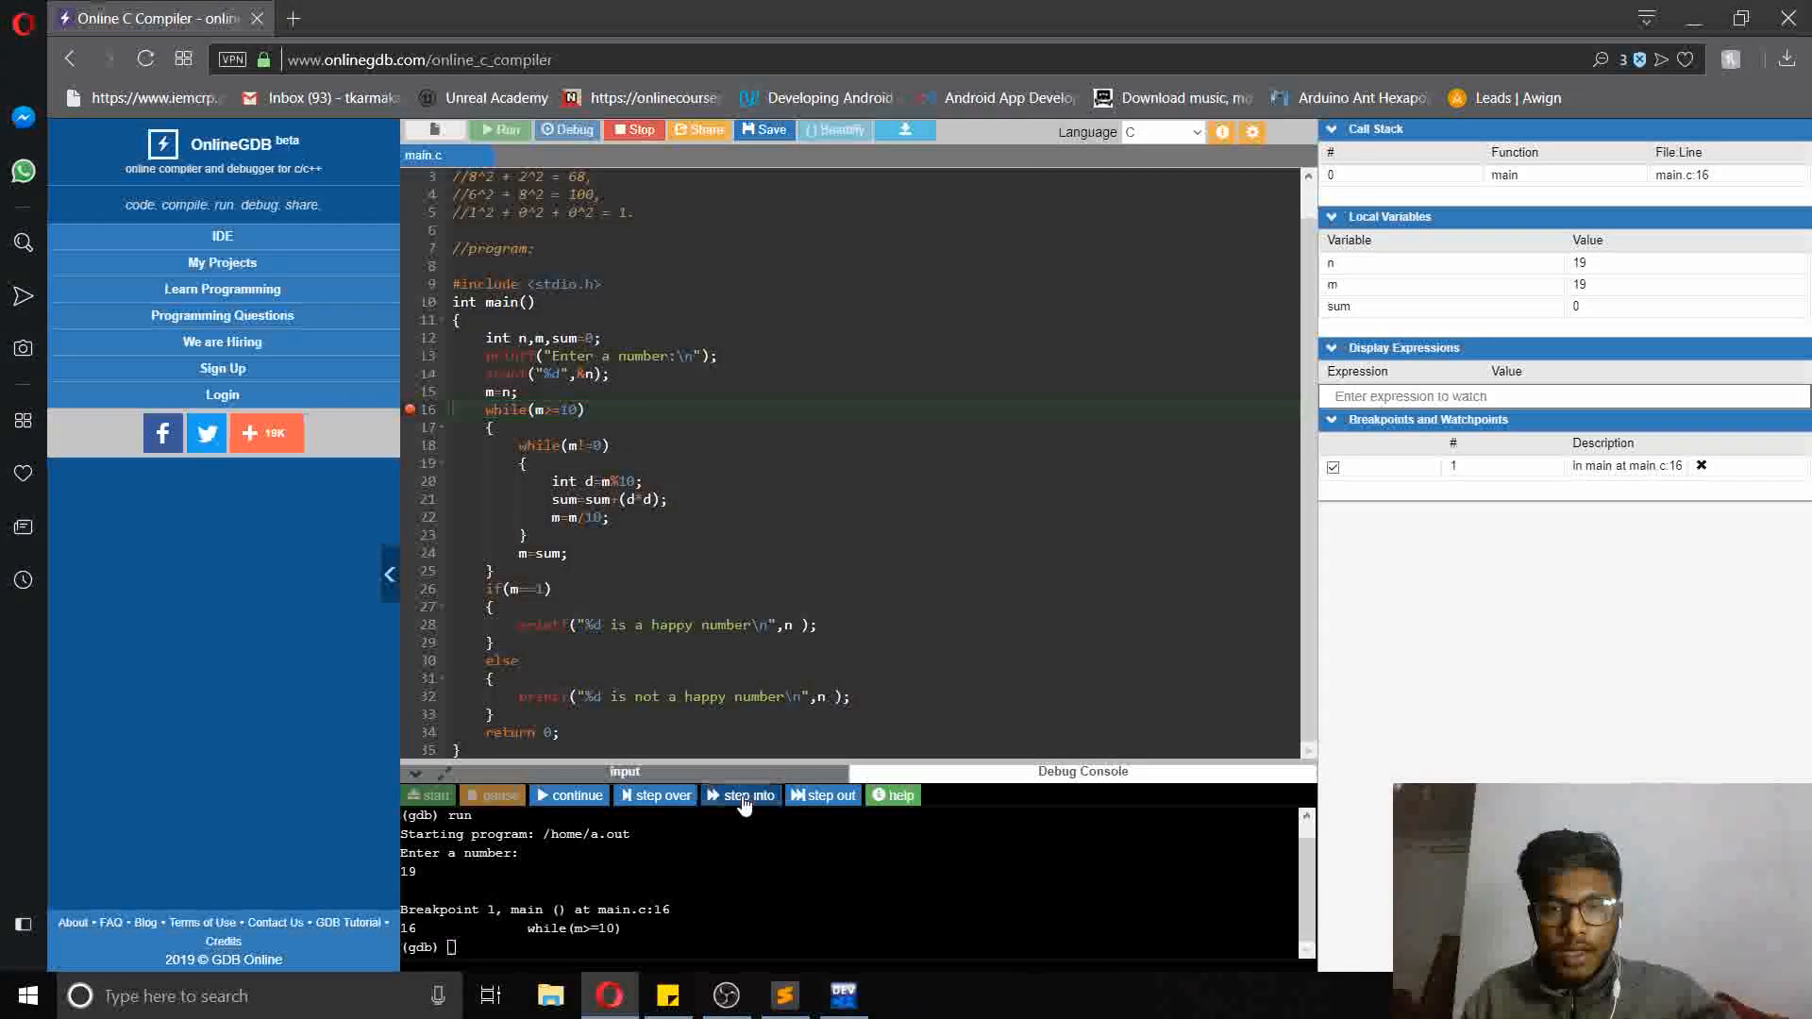
left_click(745, 794)
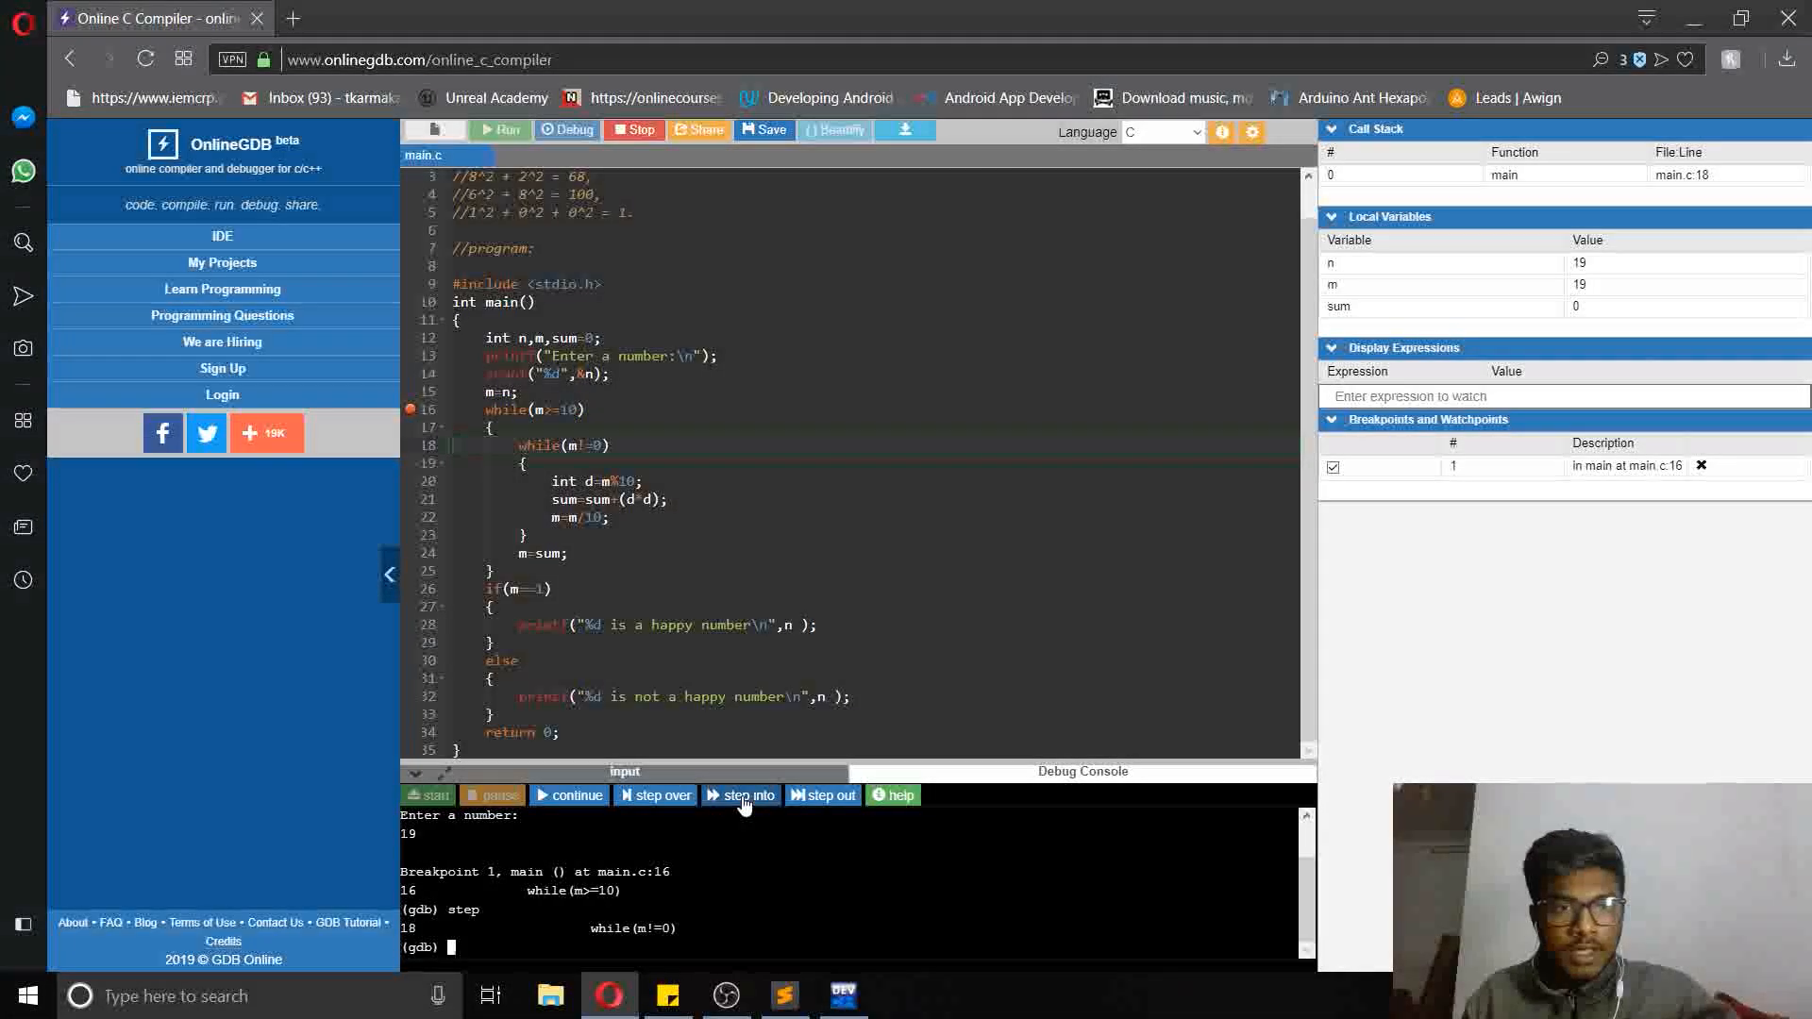
left_click(740, 795)
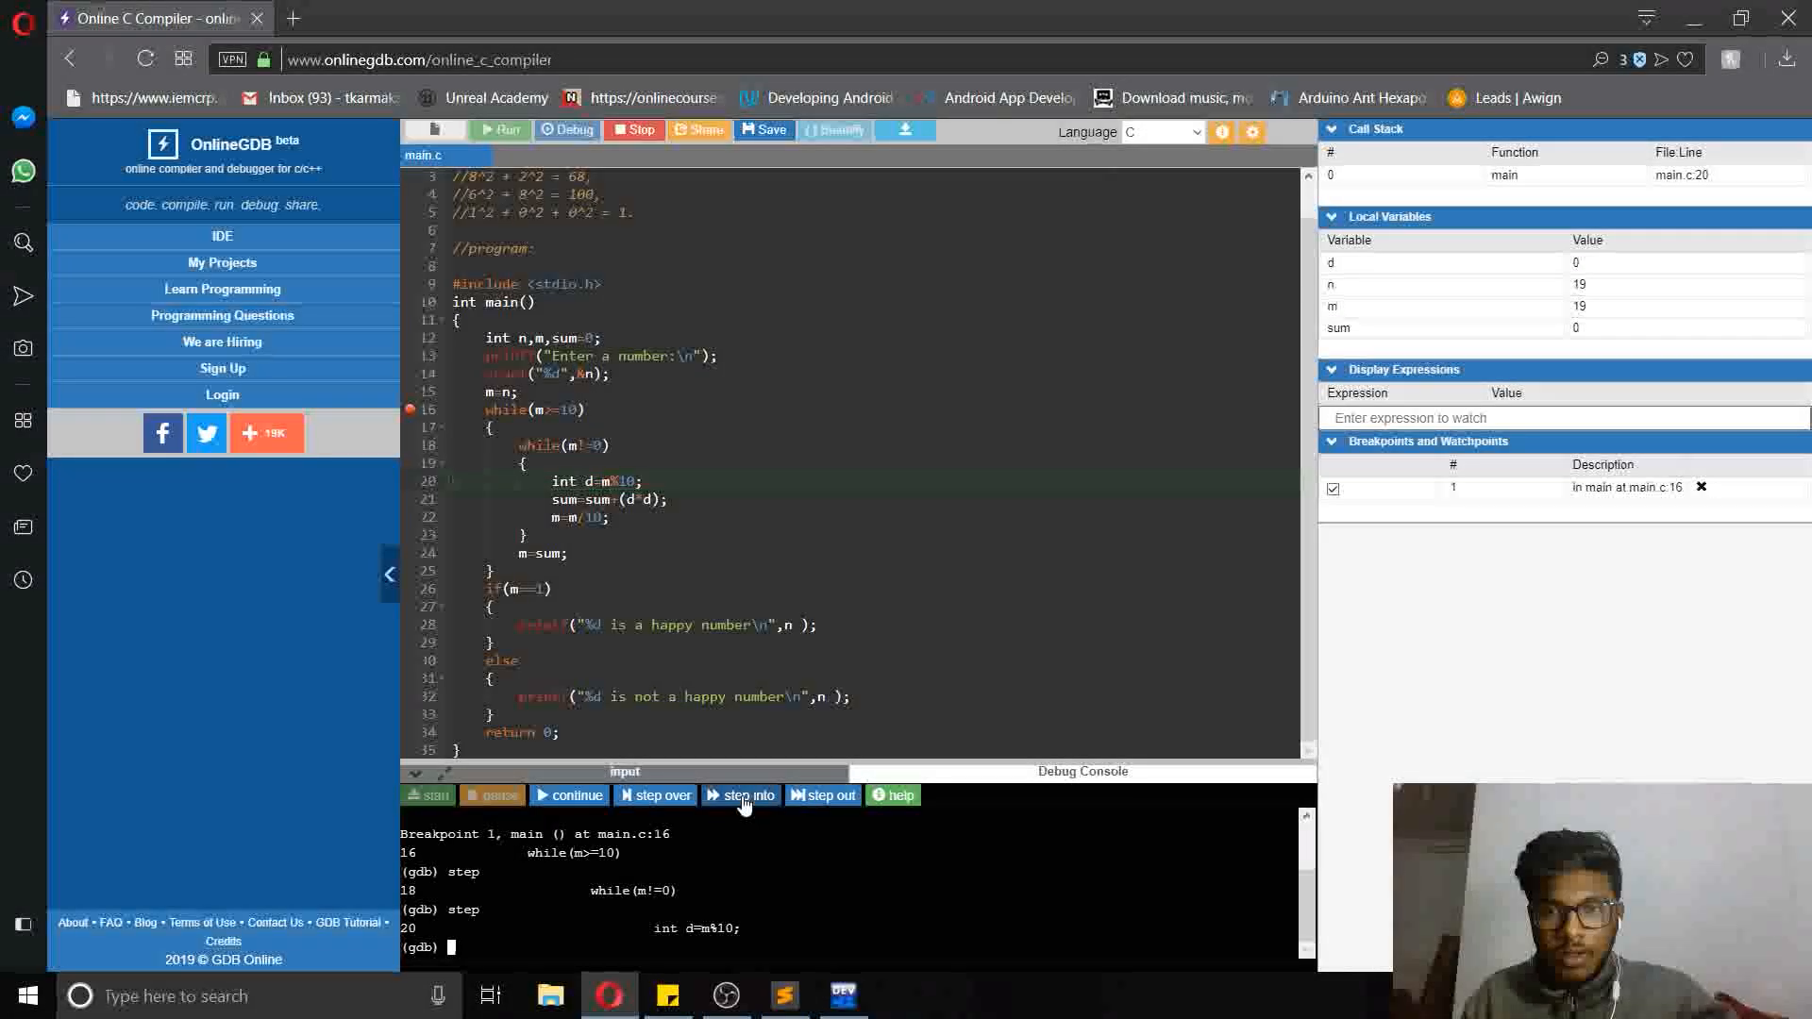
left_click(740, 794)
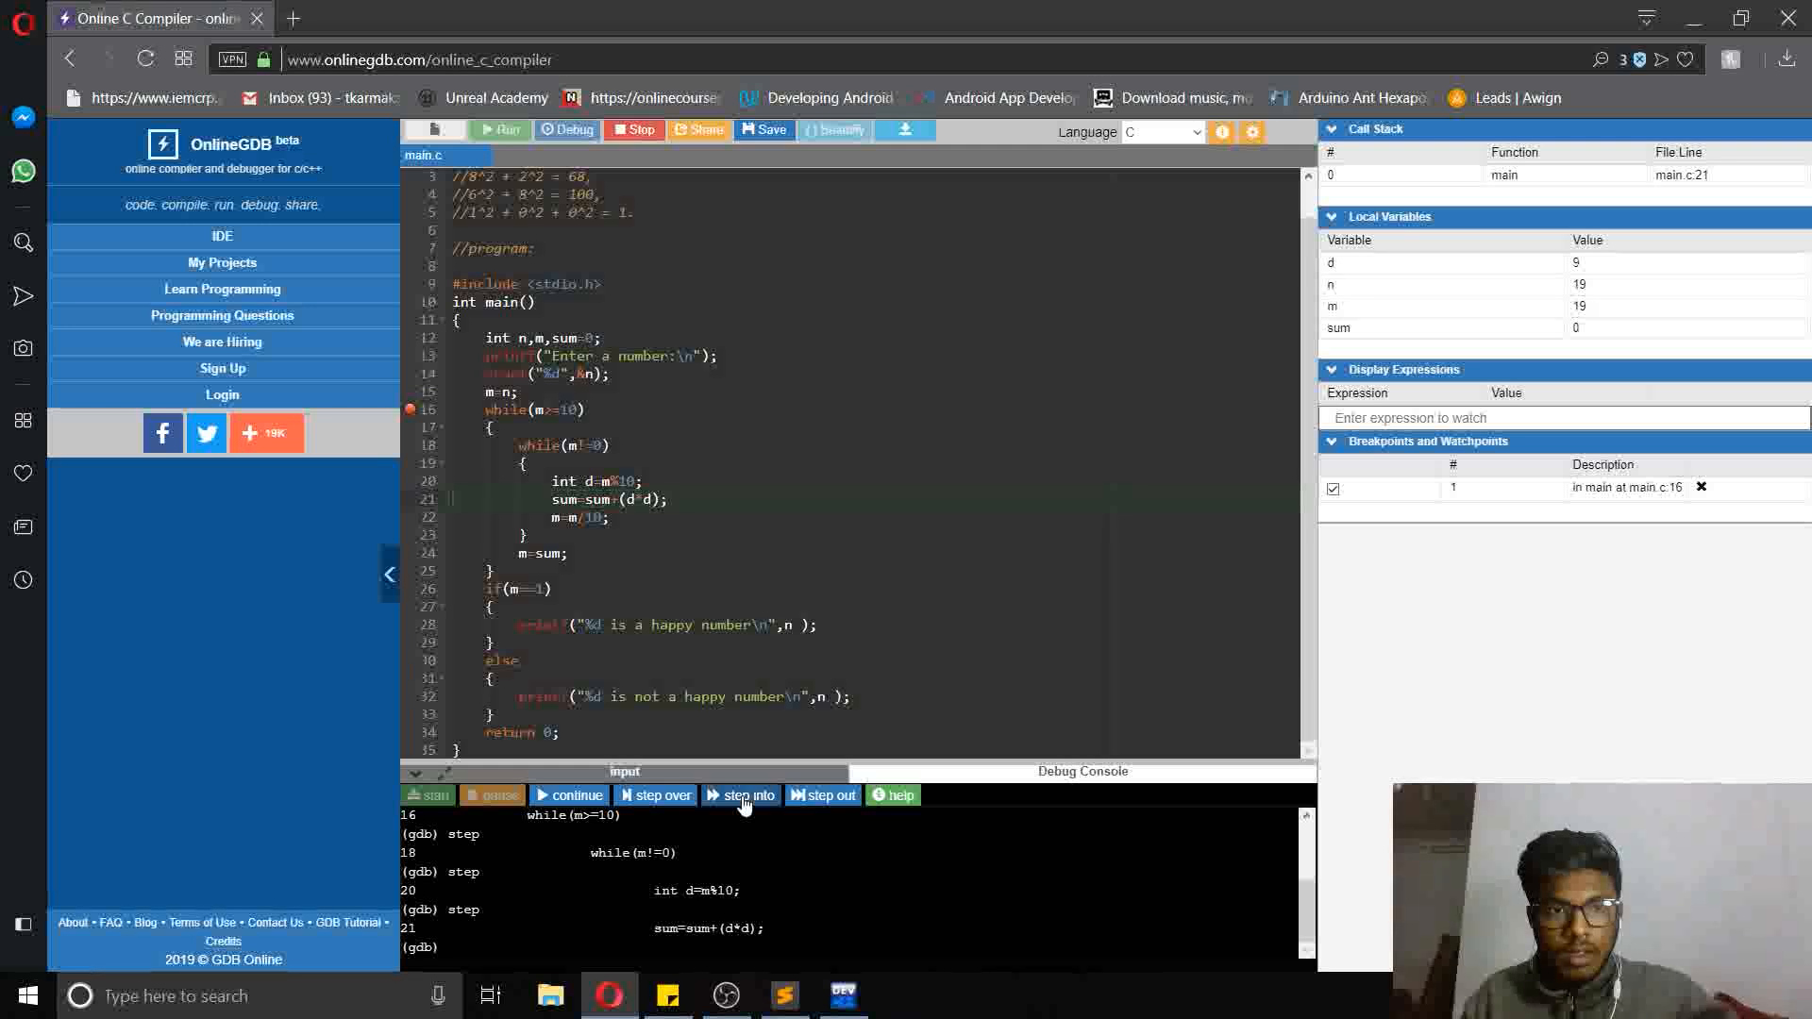
left_click(740, 795)
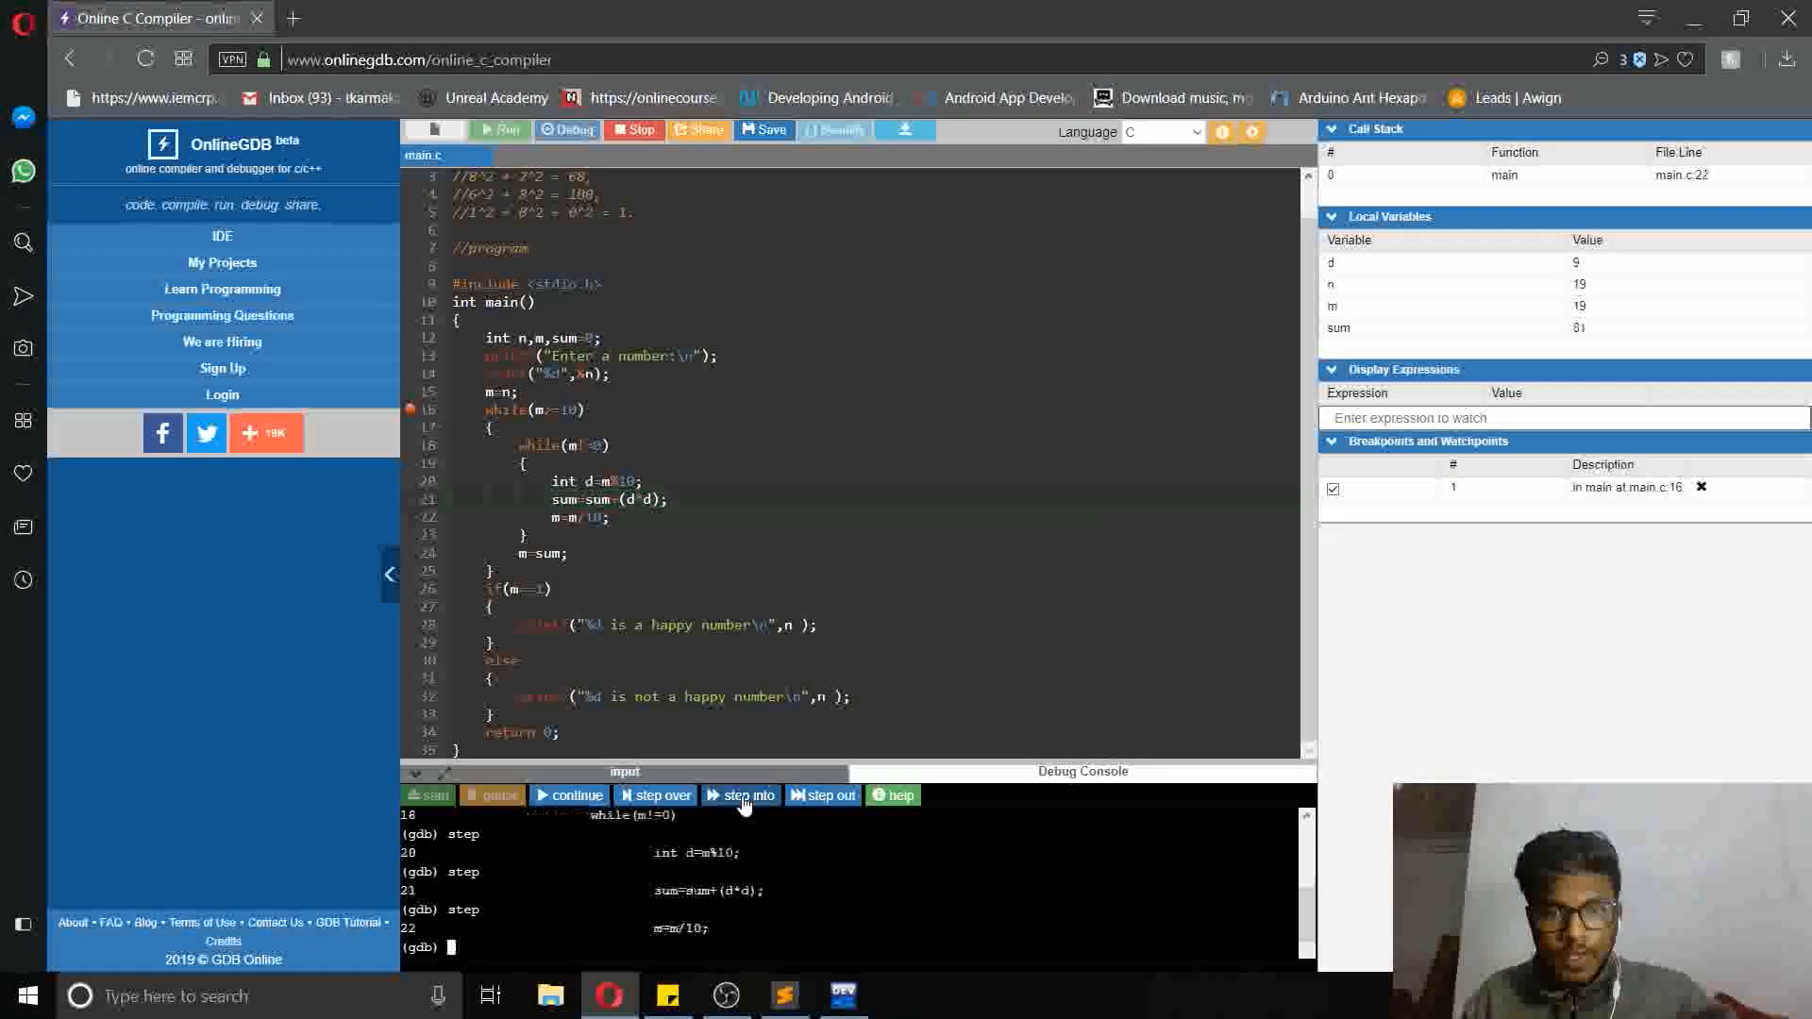
left_click(740, 795)
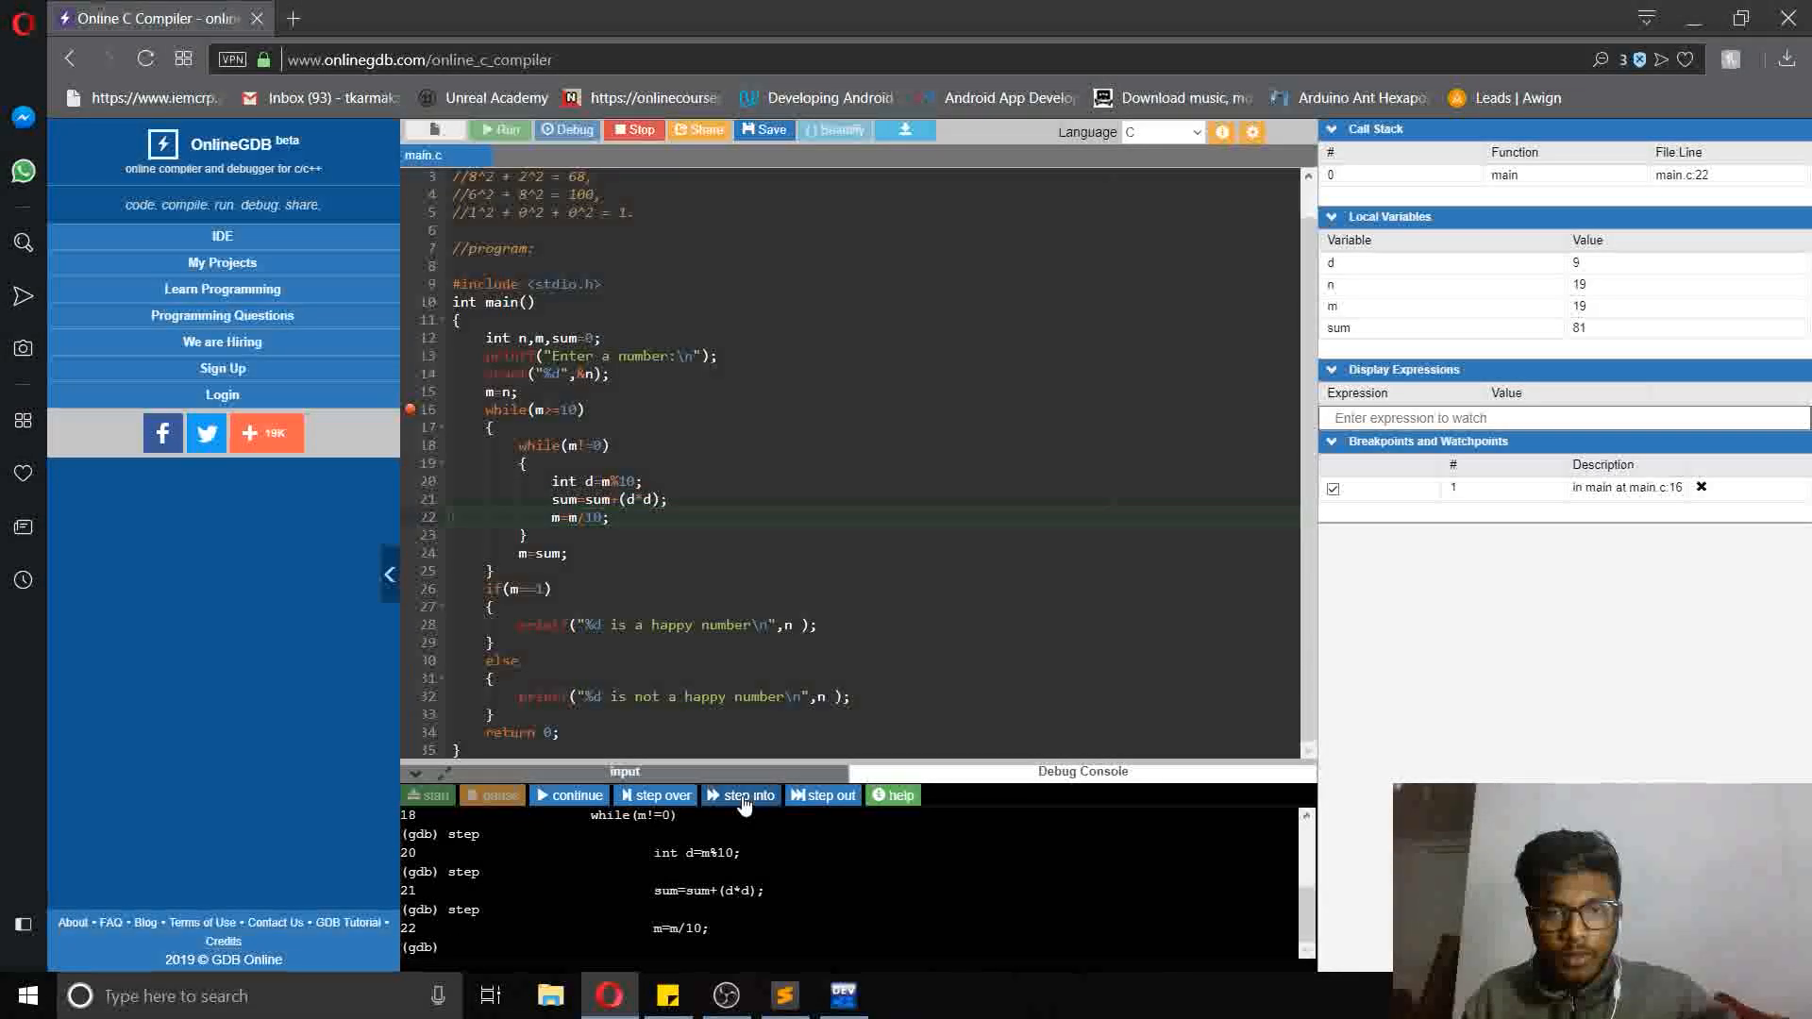
left_click(741, 795)
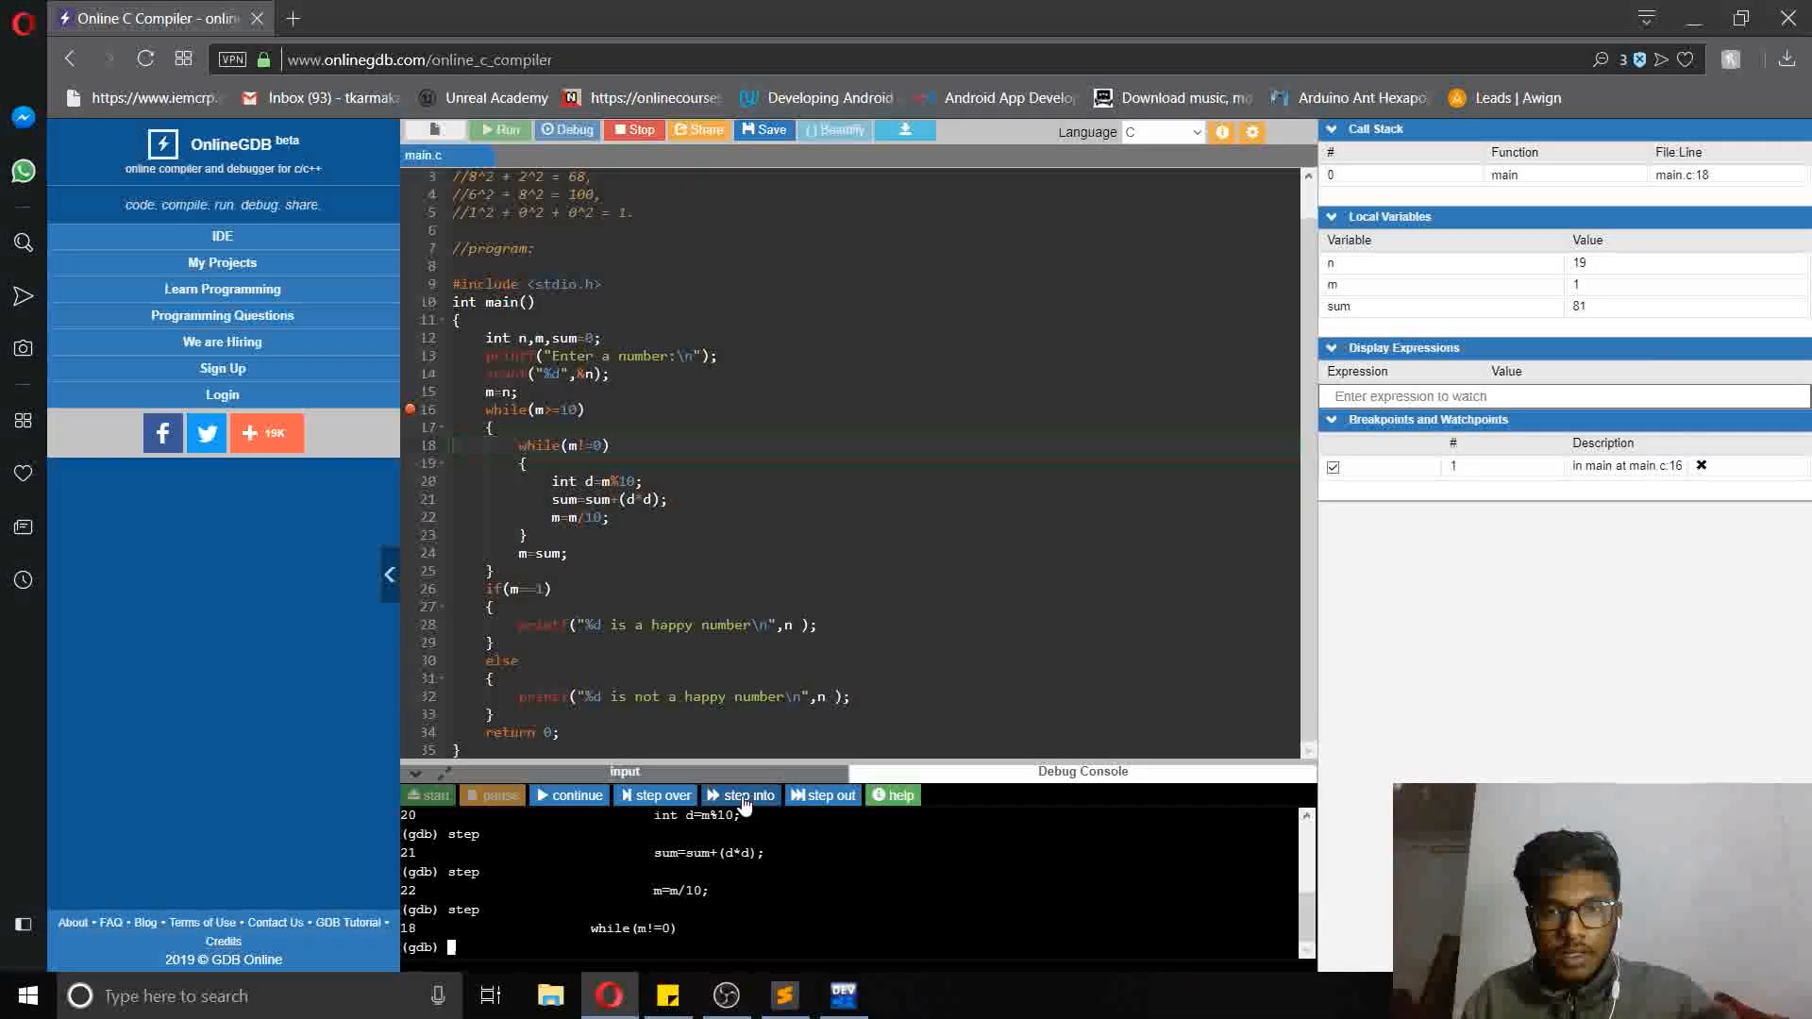
left_click(740, 794)
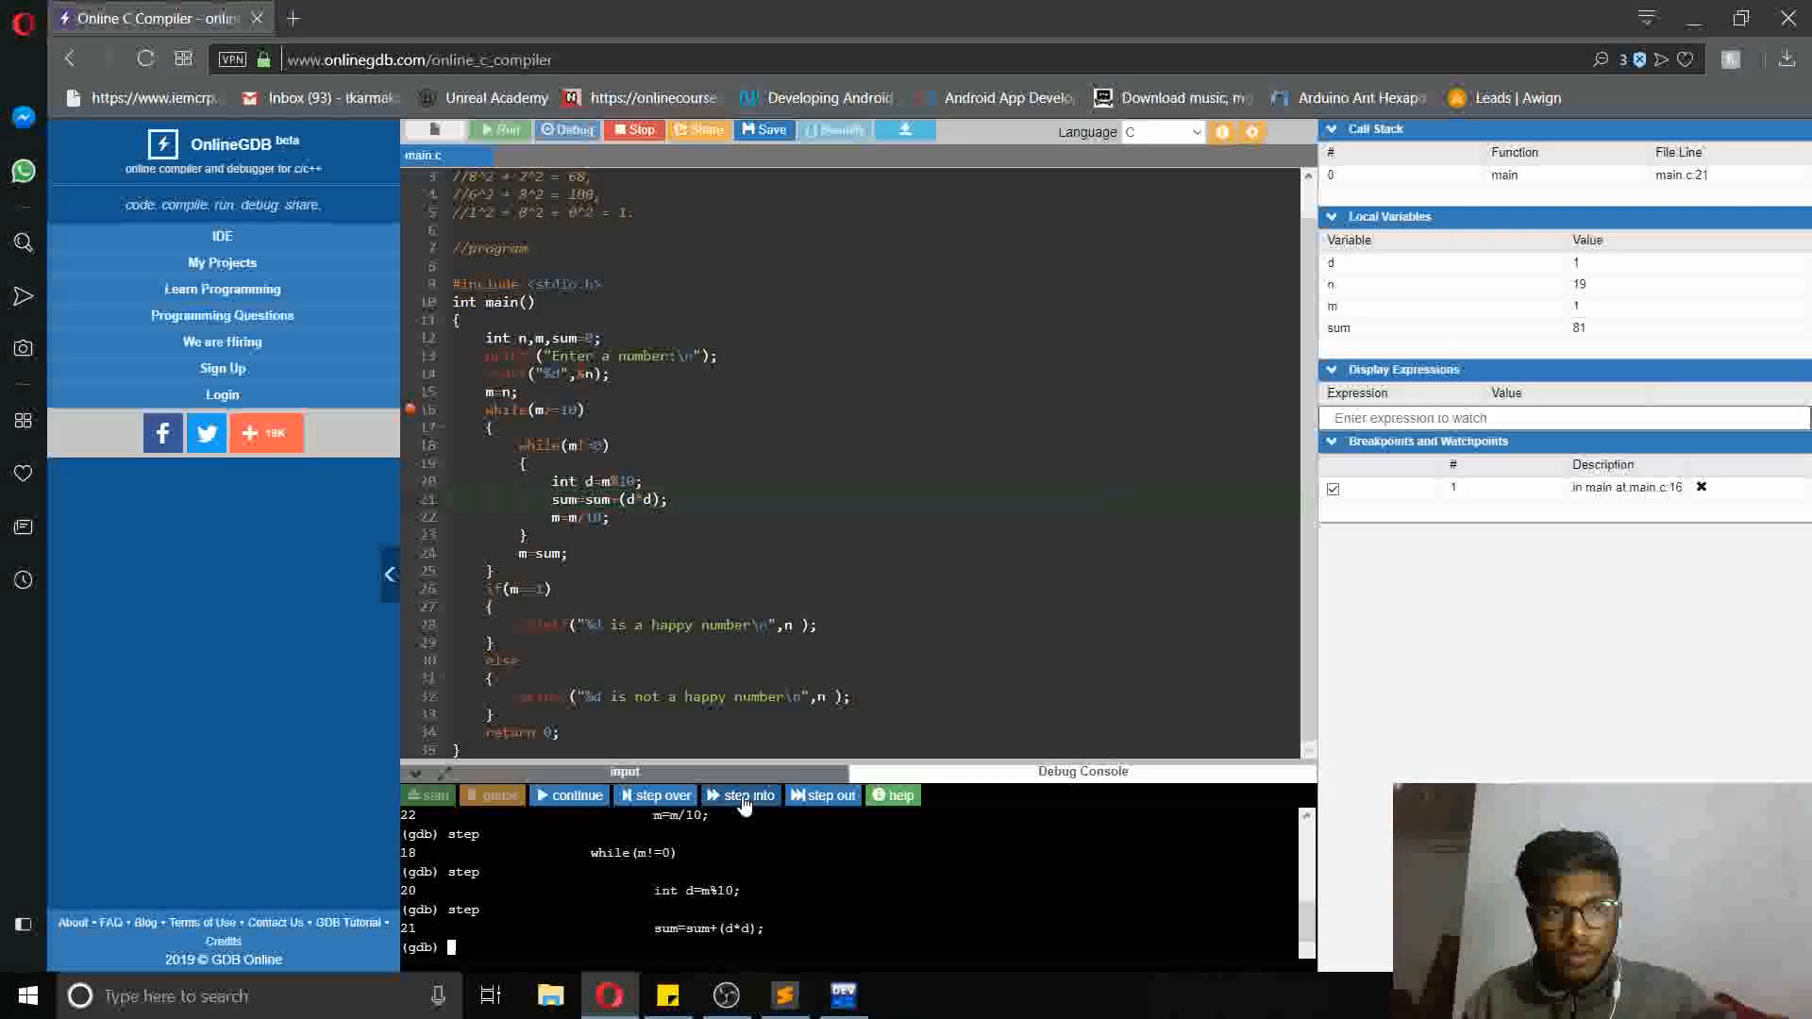
left_click(740, 794)
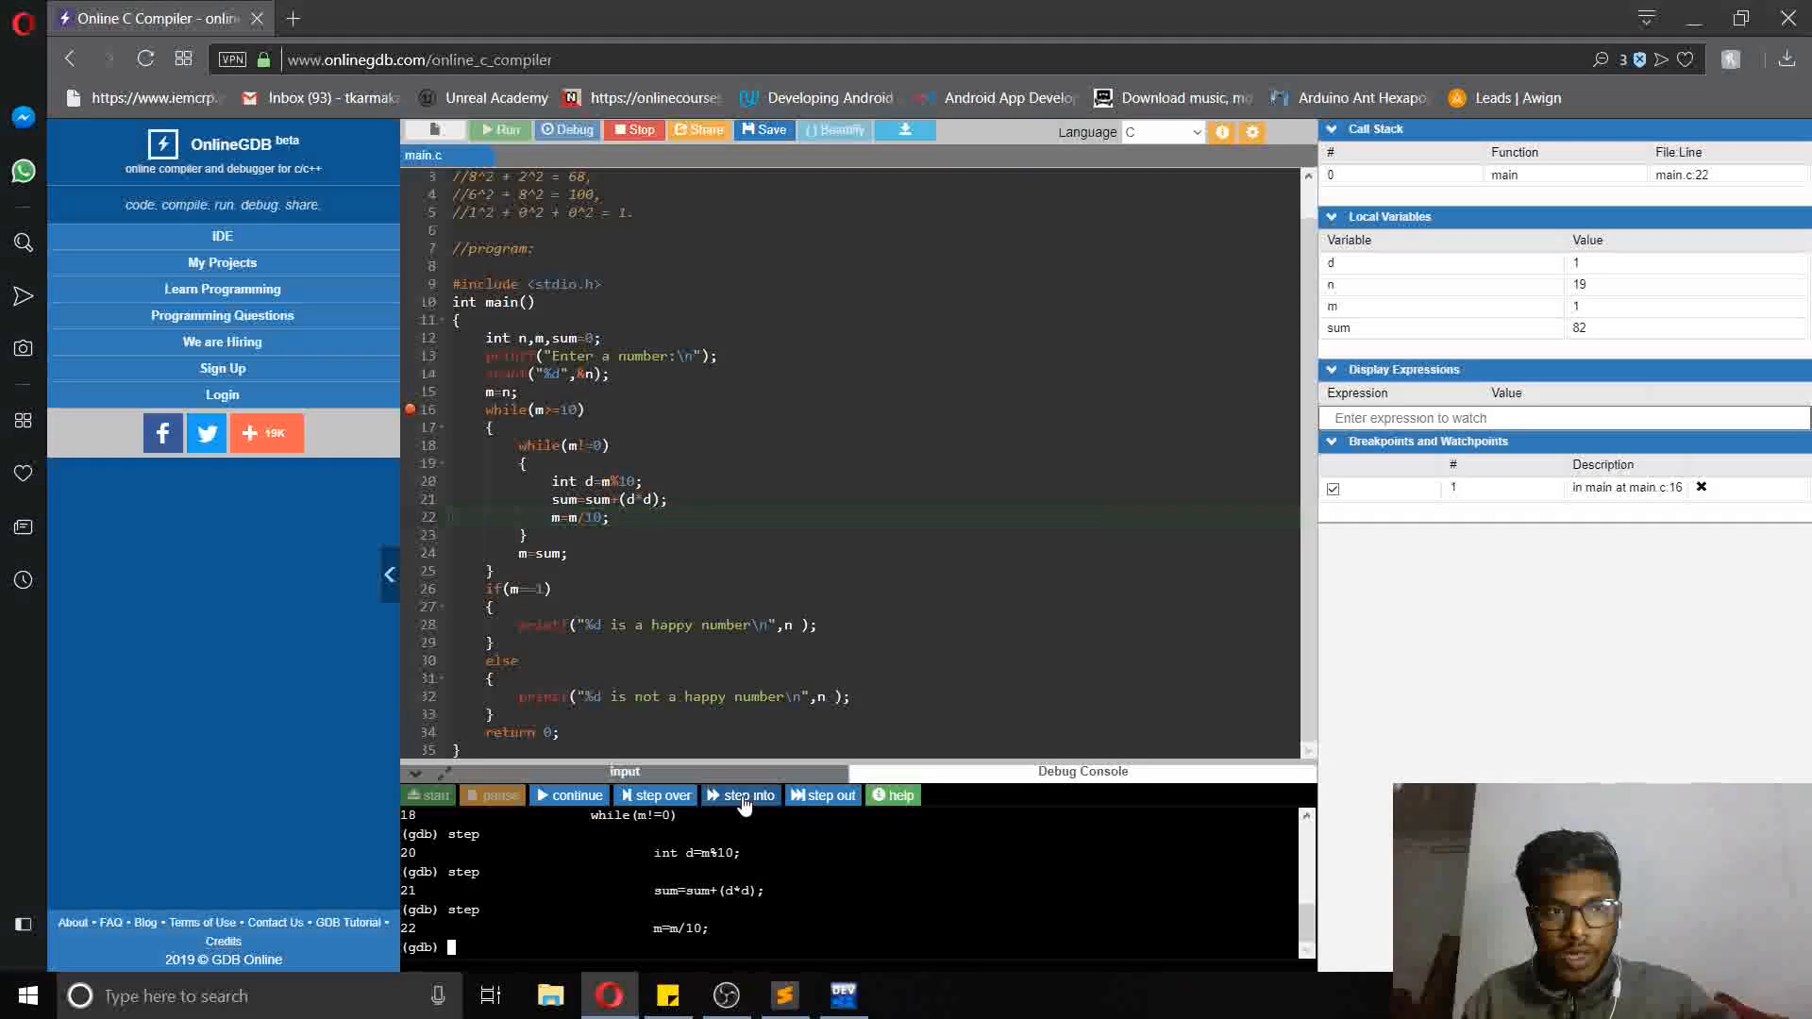
left_click(741, 795)
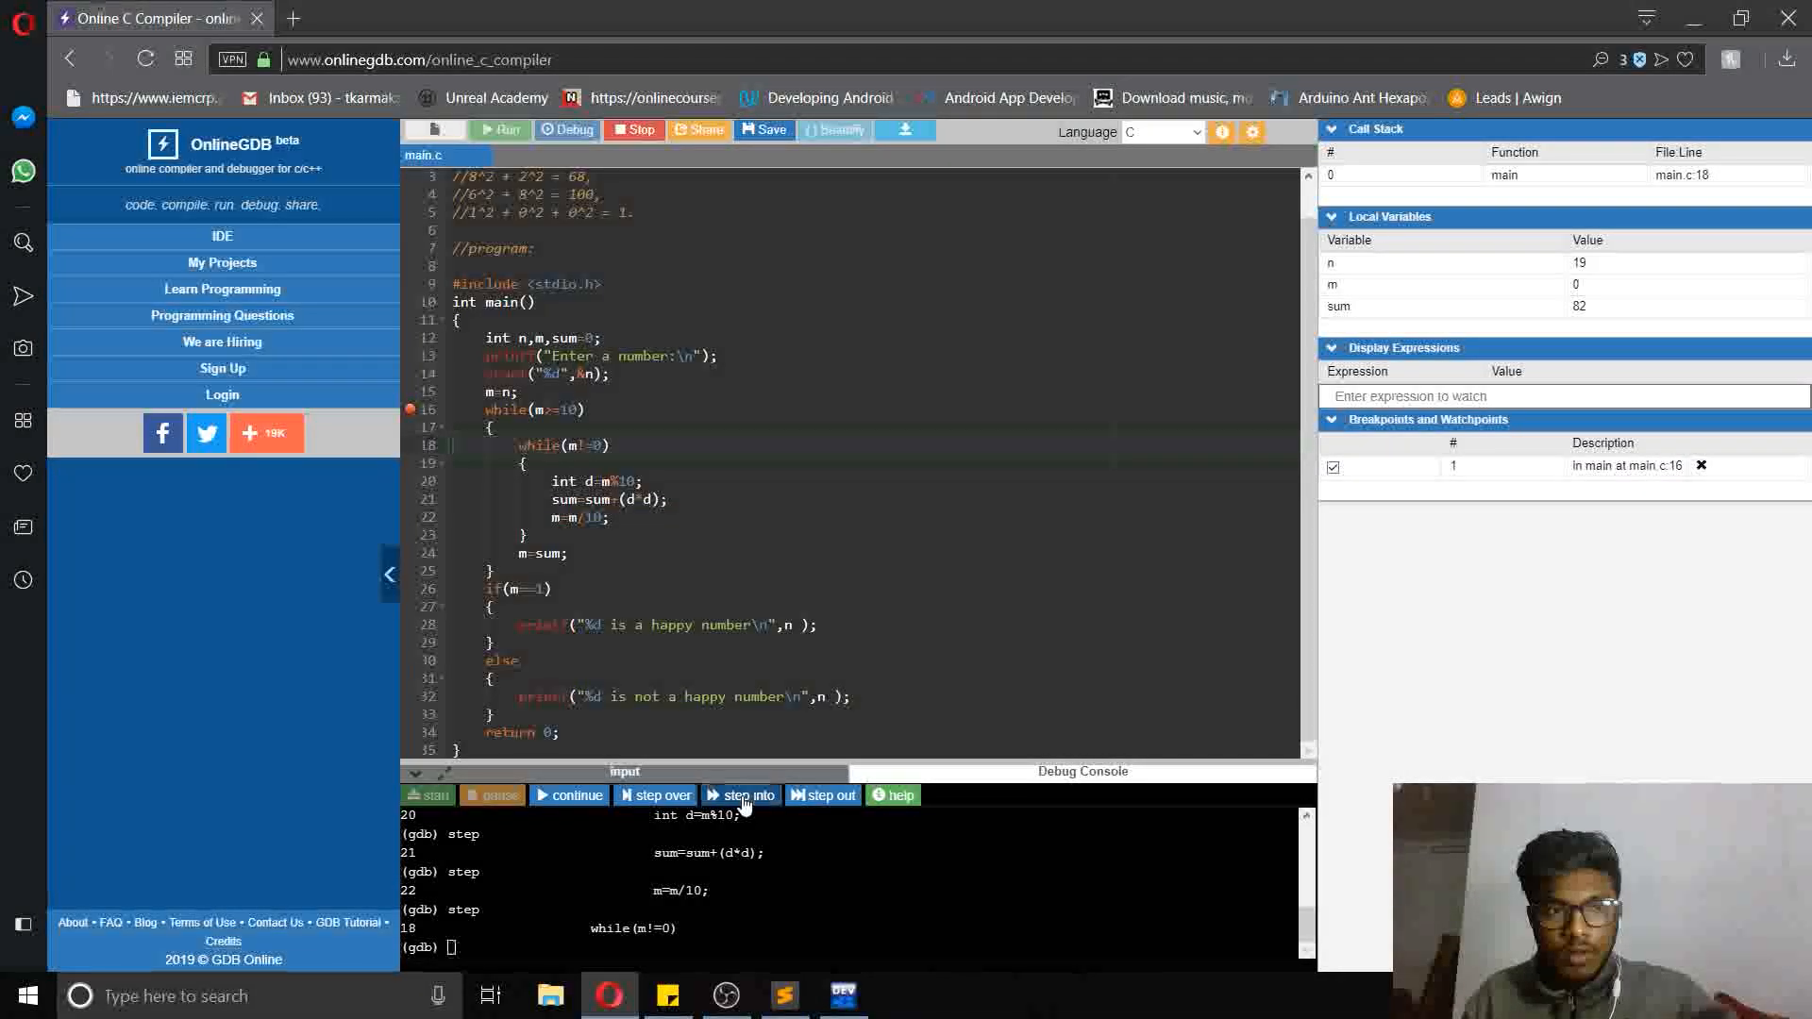
left_click(740, 795)
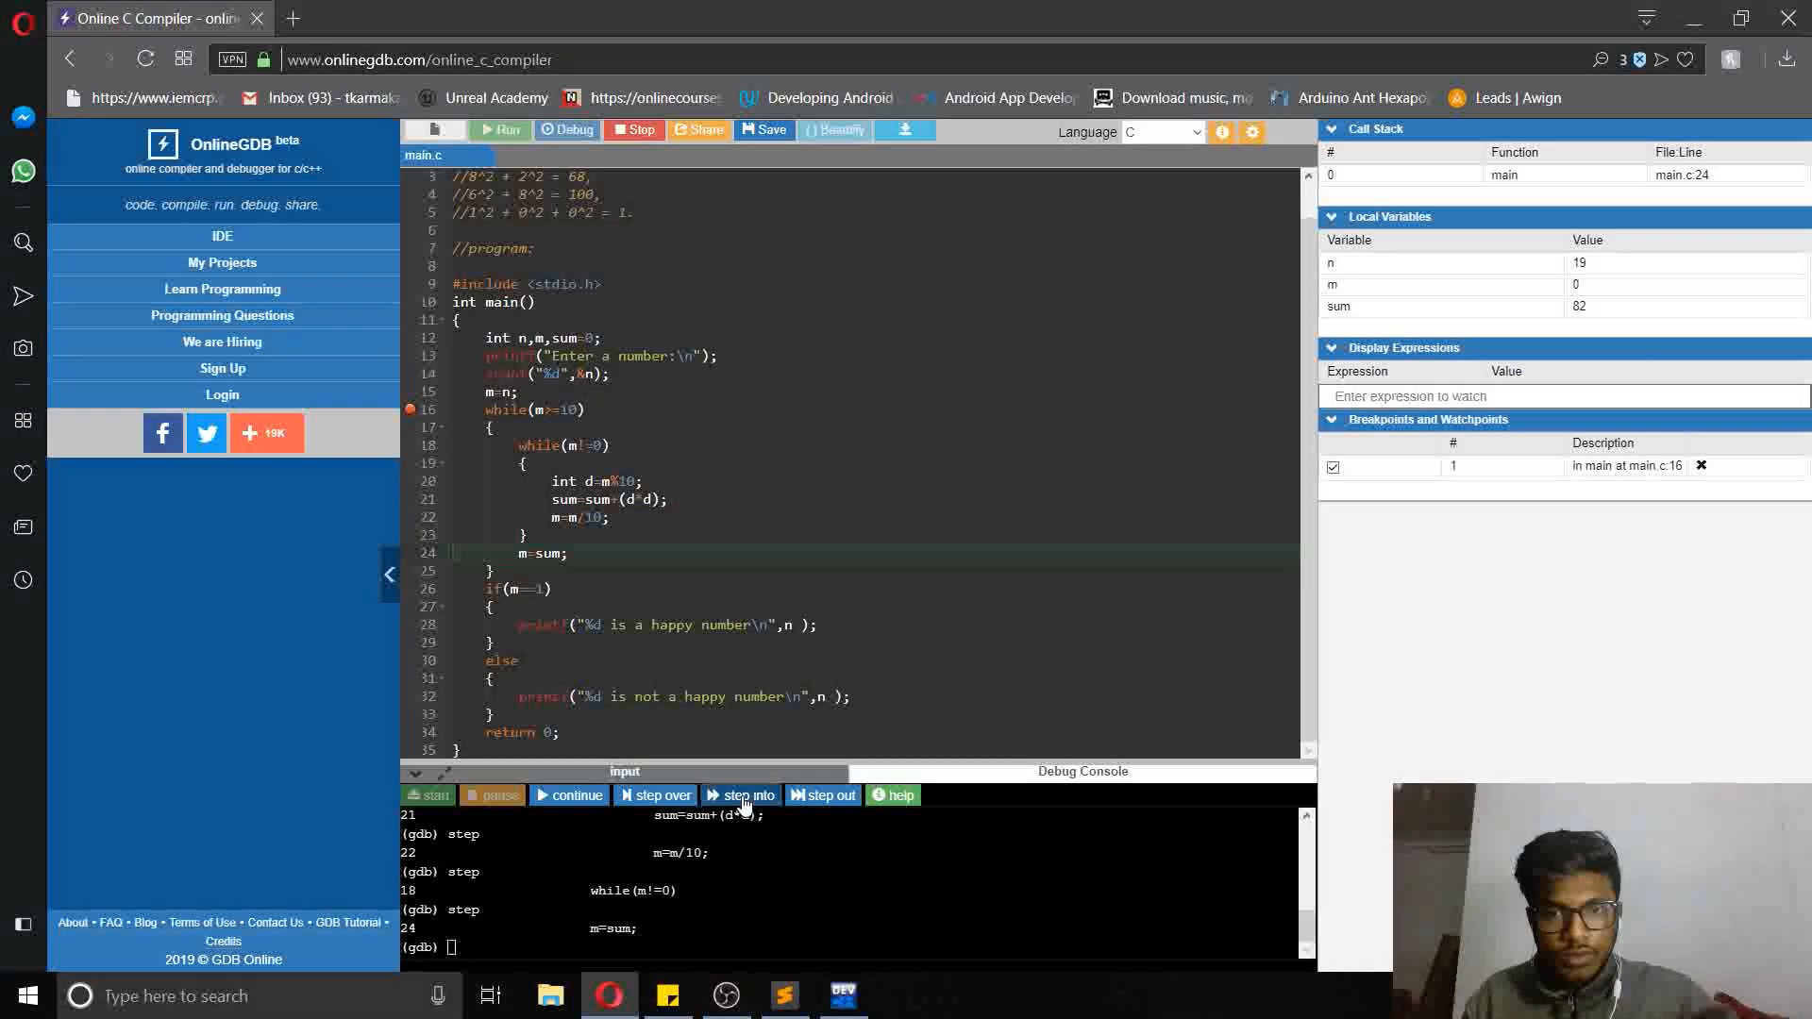
left_click(740, 795)
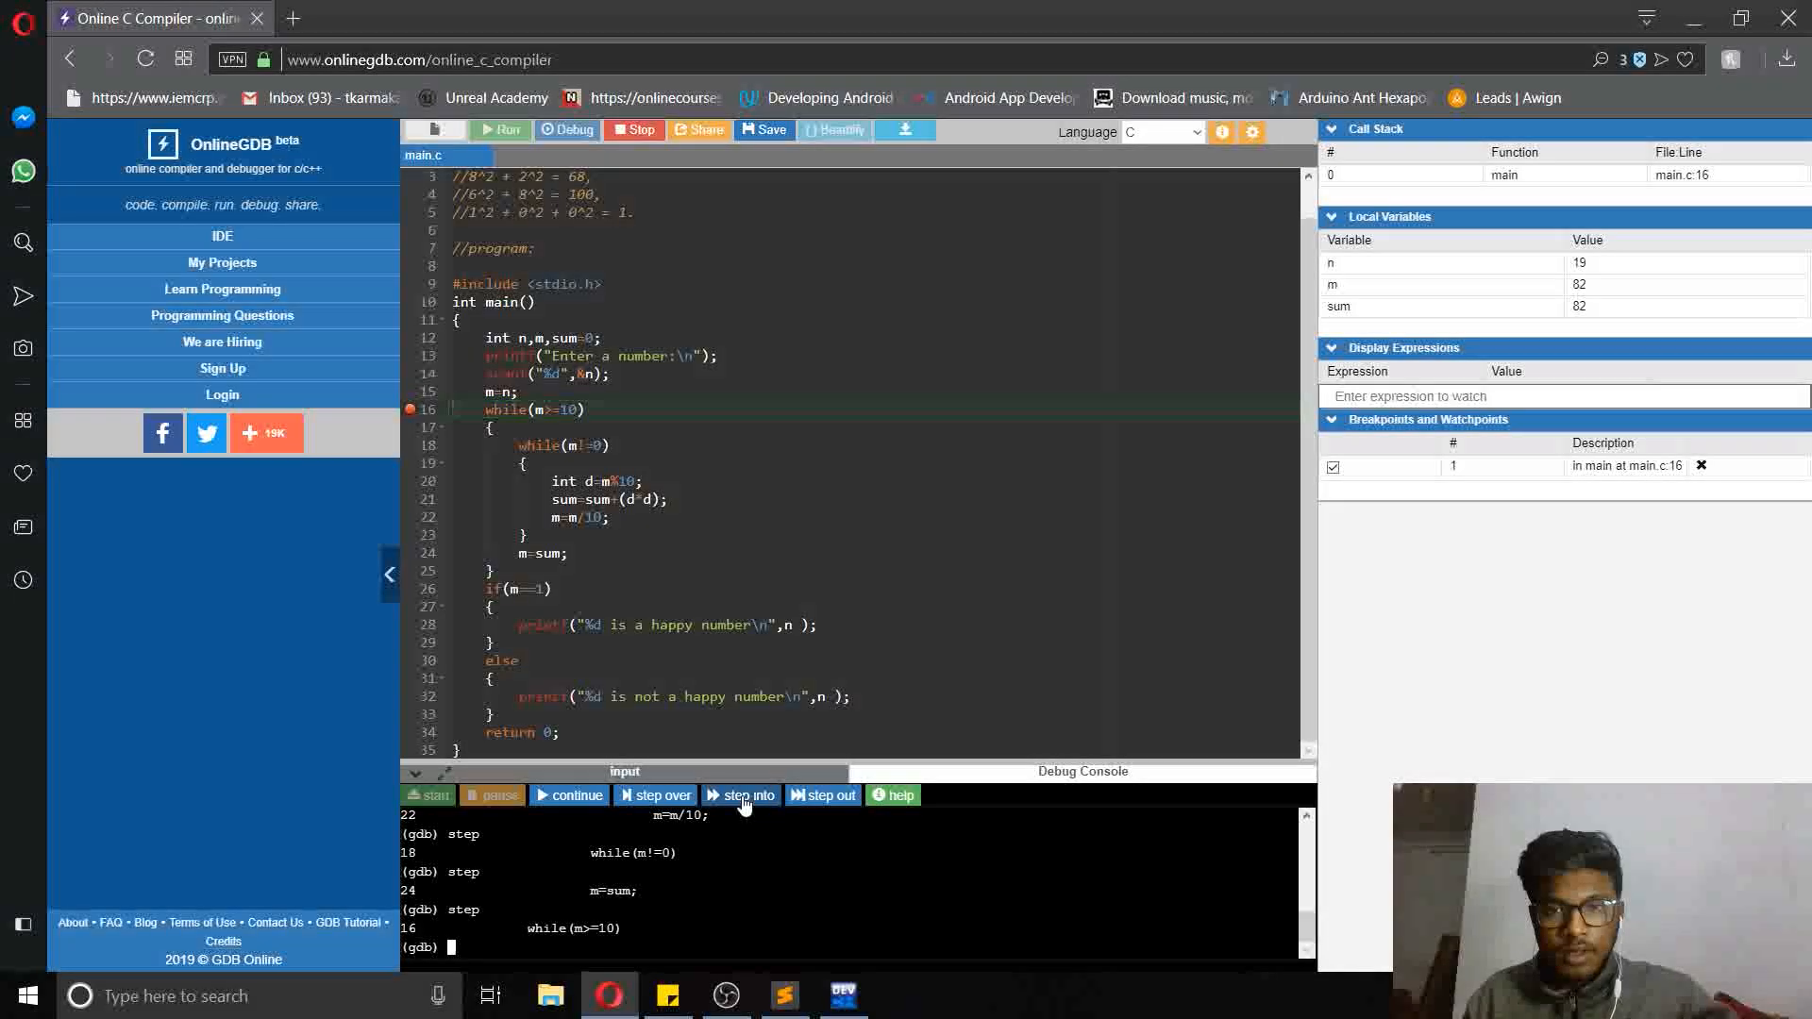
Step through the next pass for 82, reaching m=8 and sum=86
left_click(740, 794)
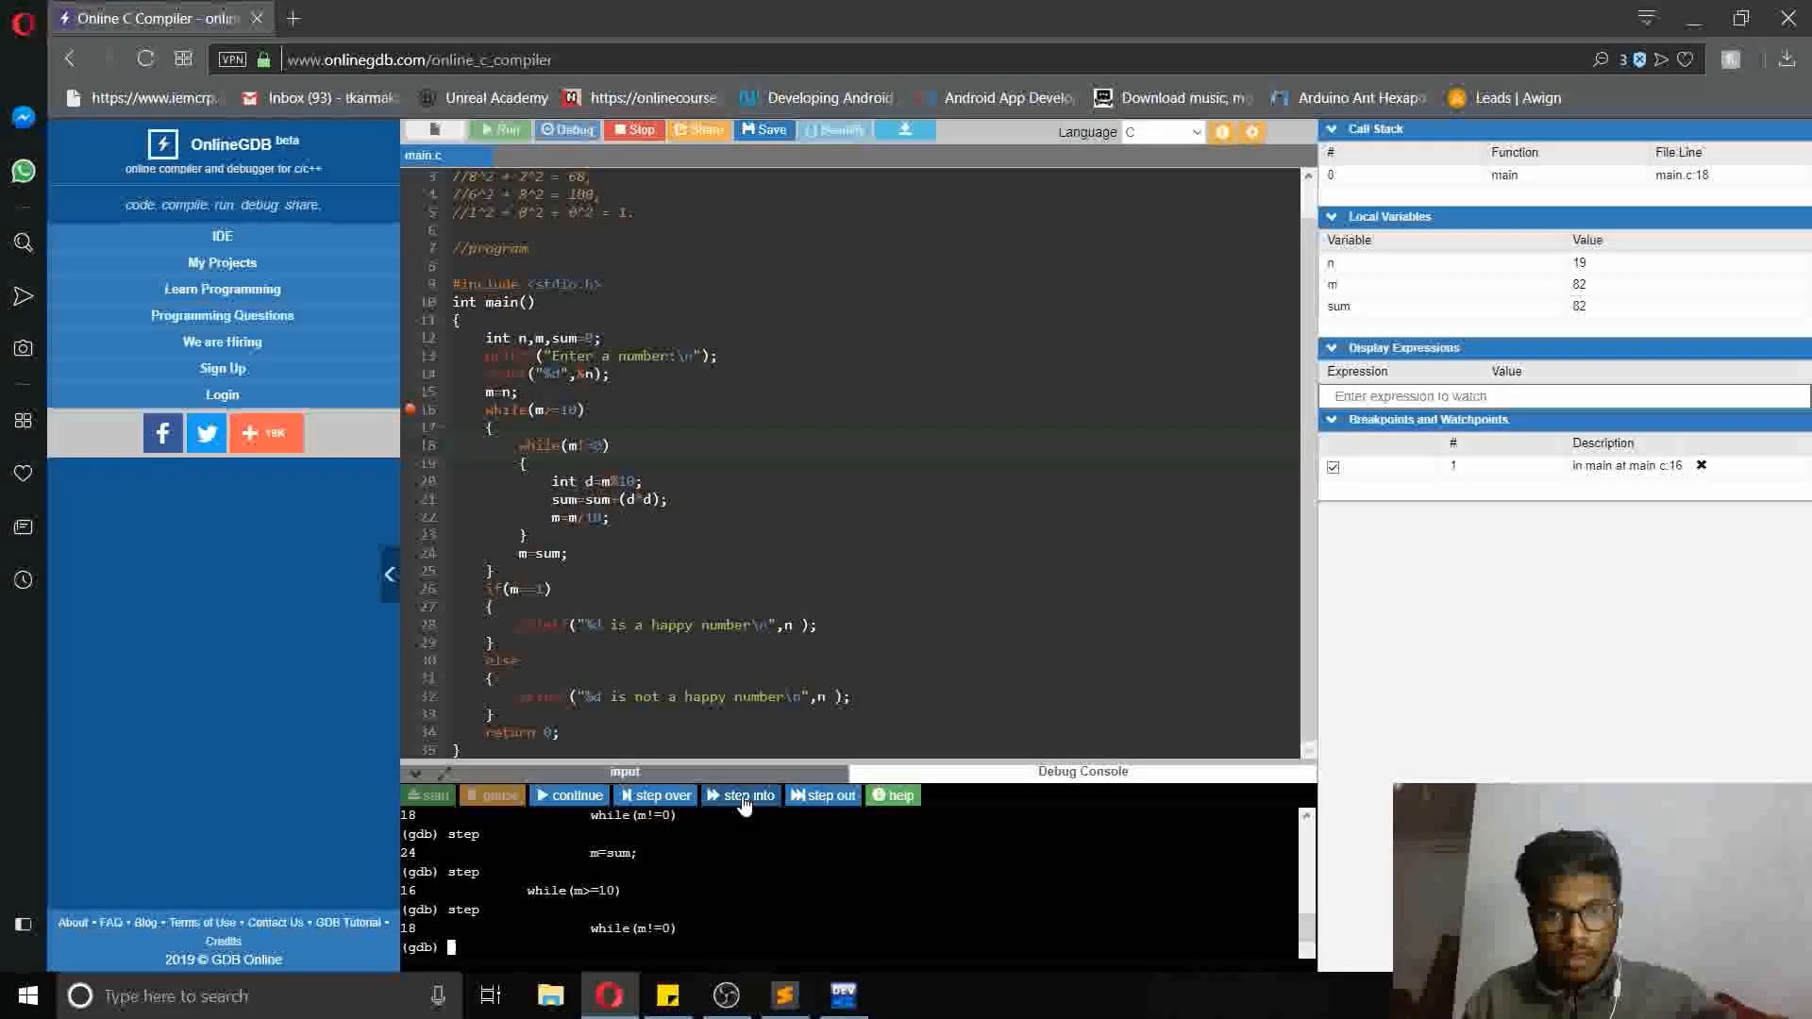
left_click(741, 794)
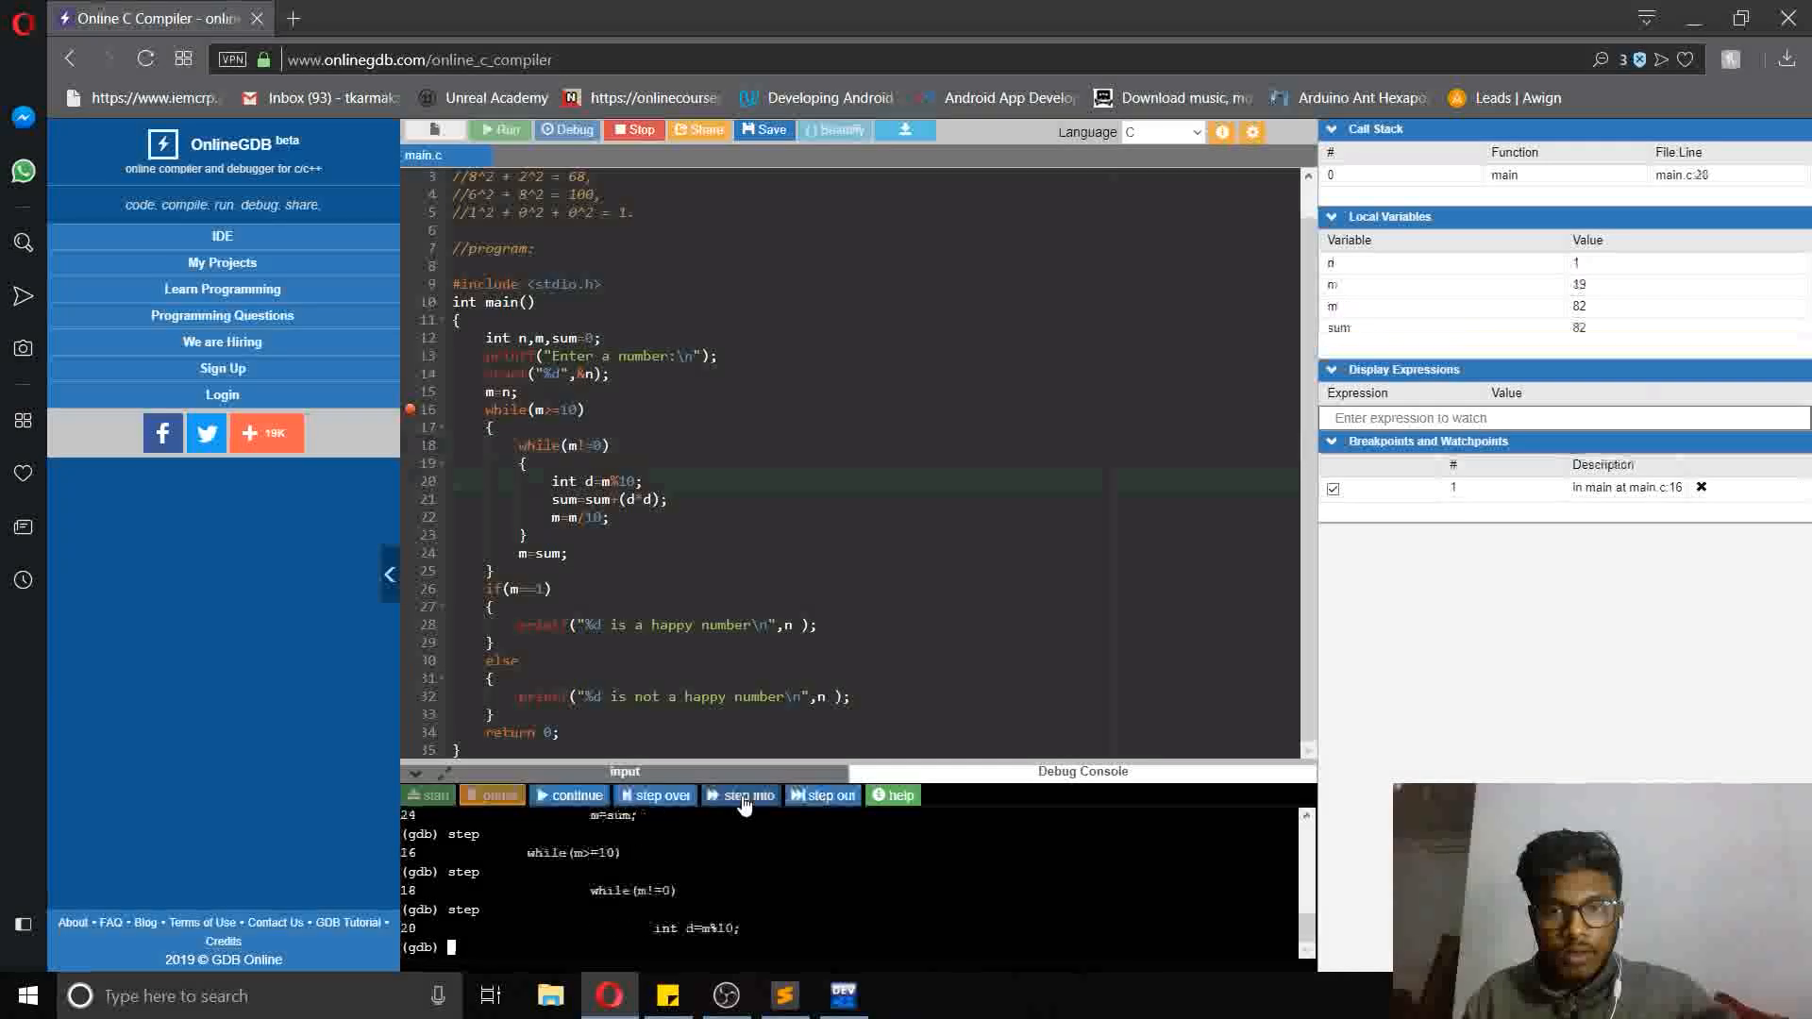
left_click(740, 794)
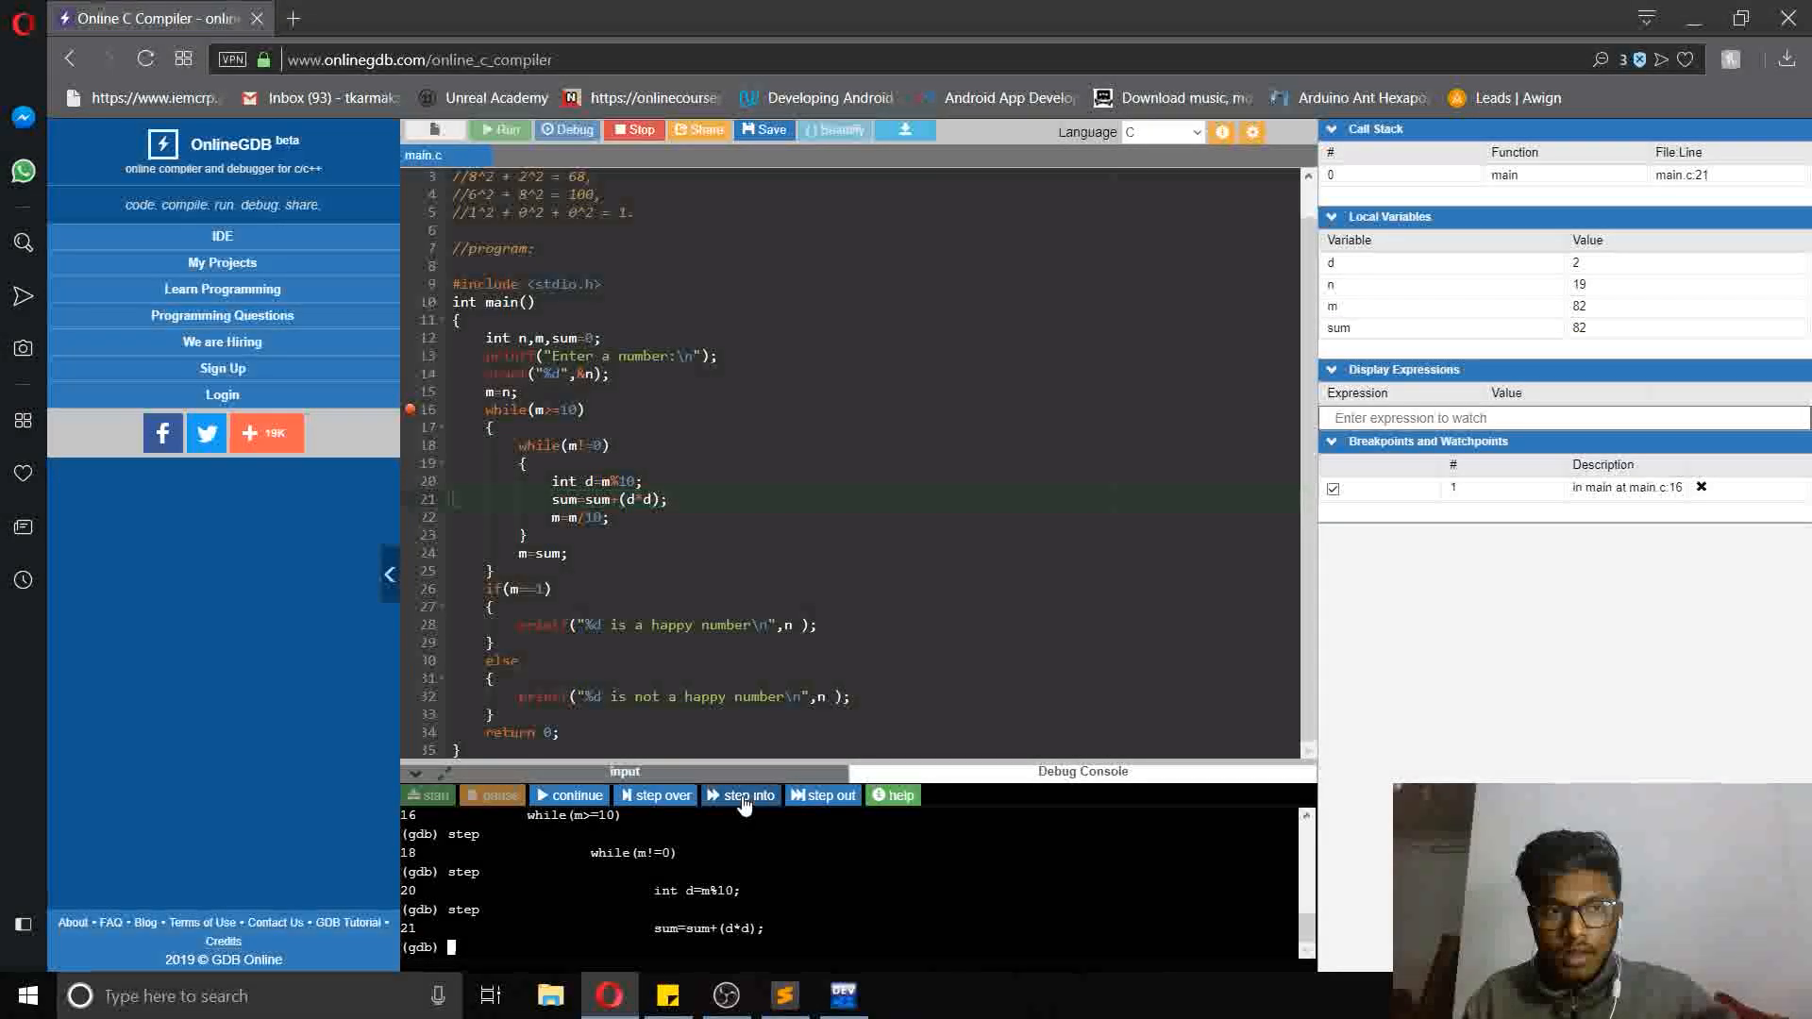
left_click(741, 794)
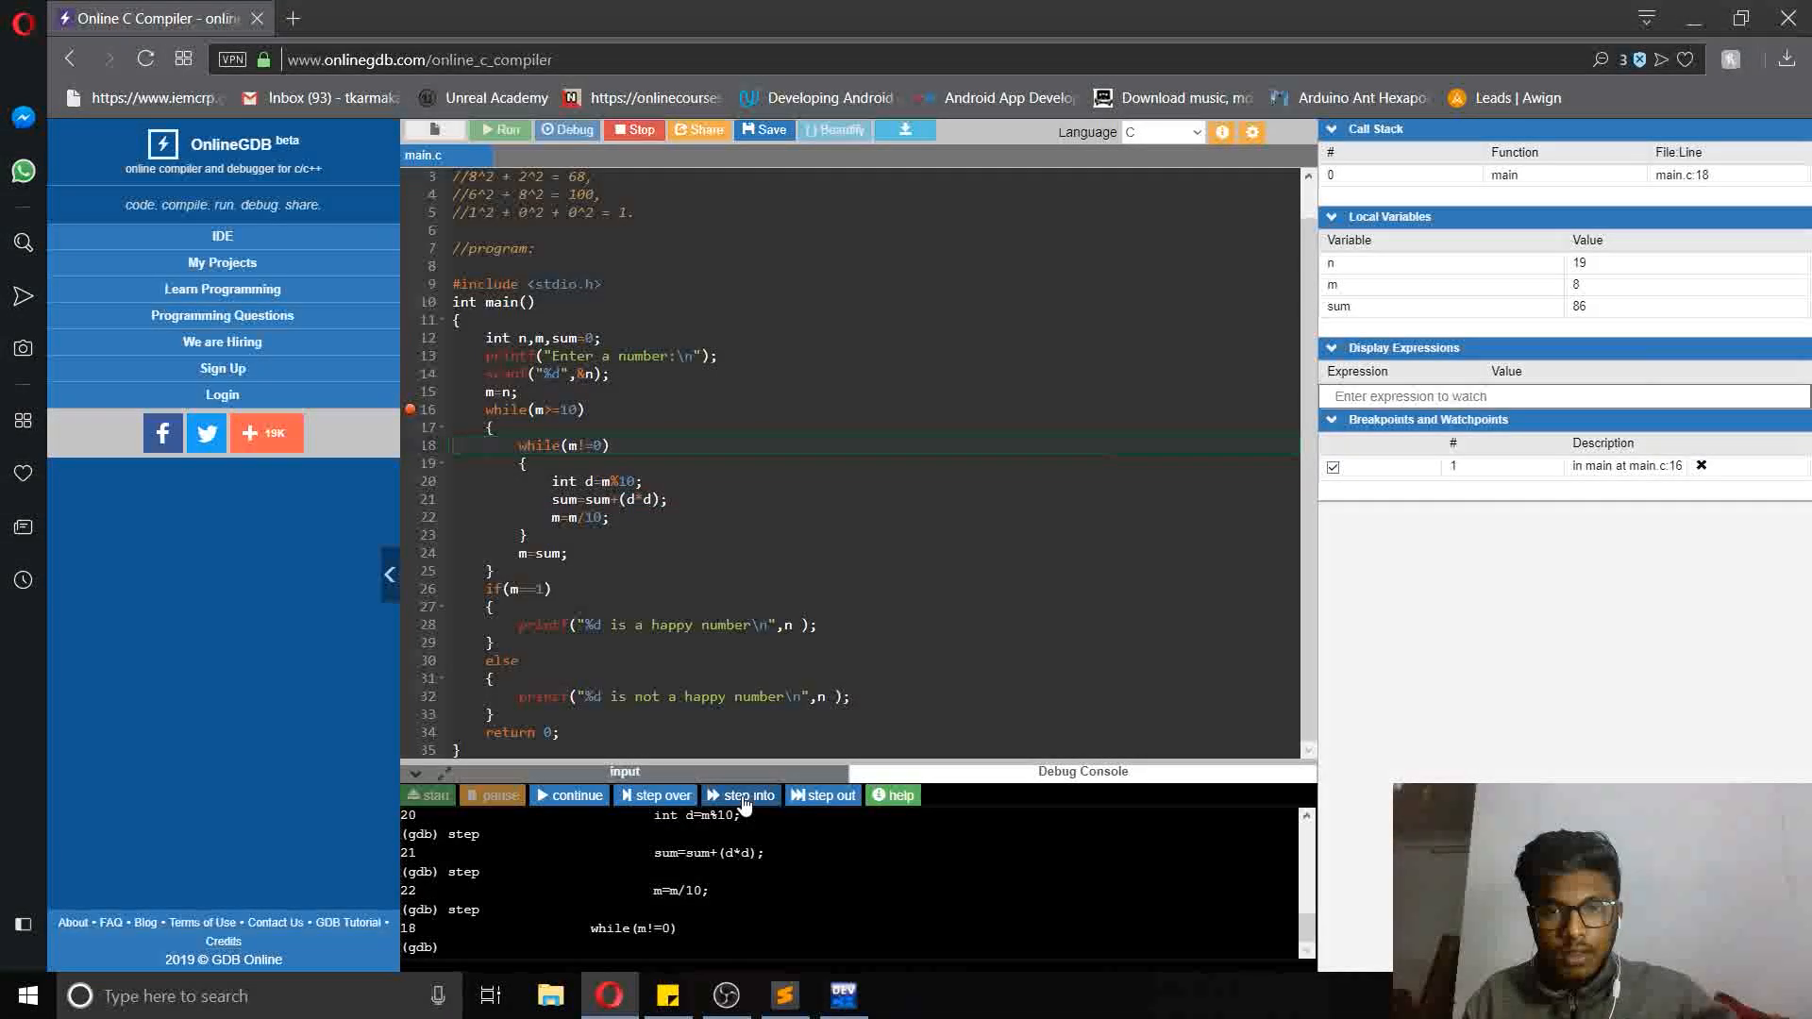
left_click(740, 794)
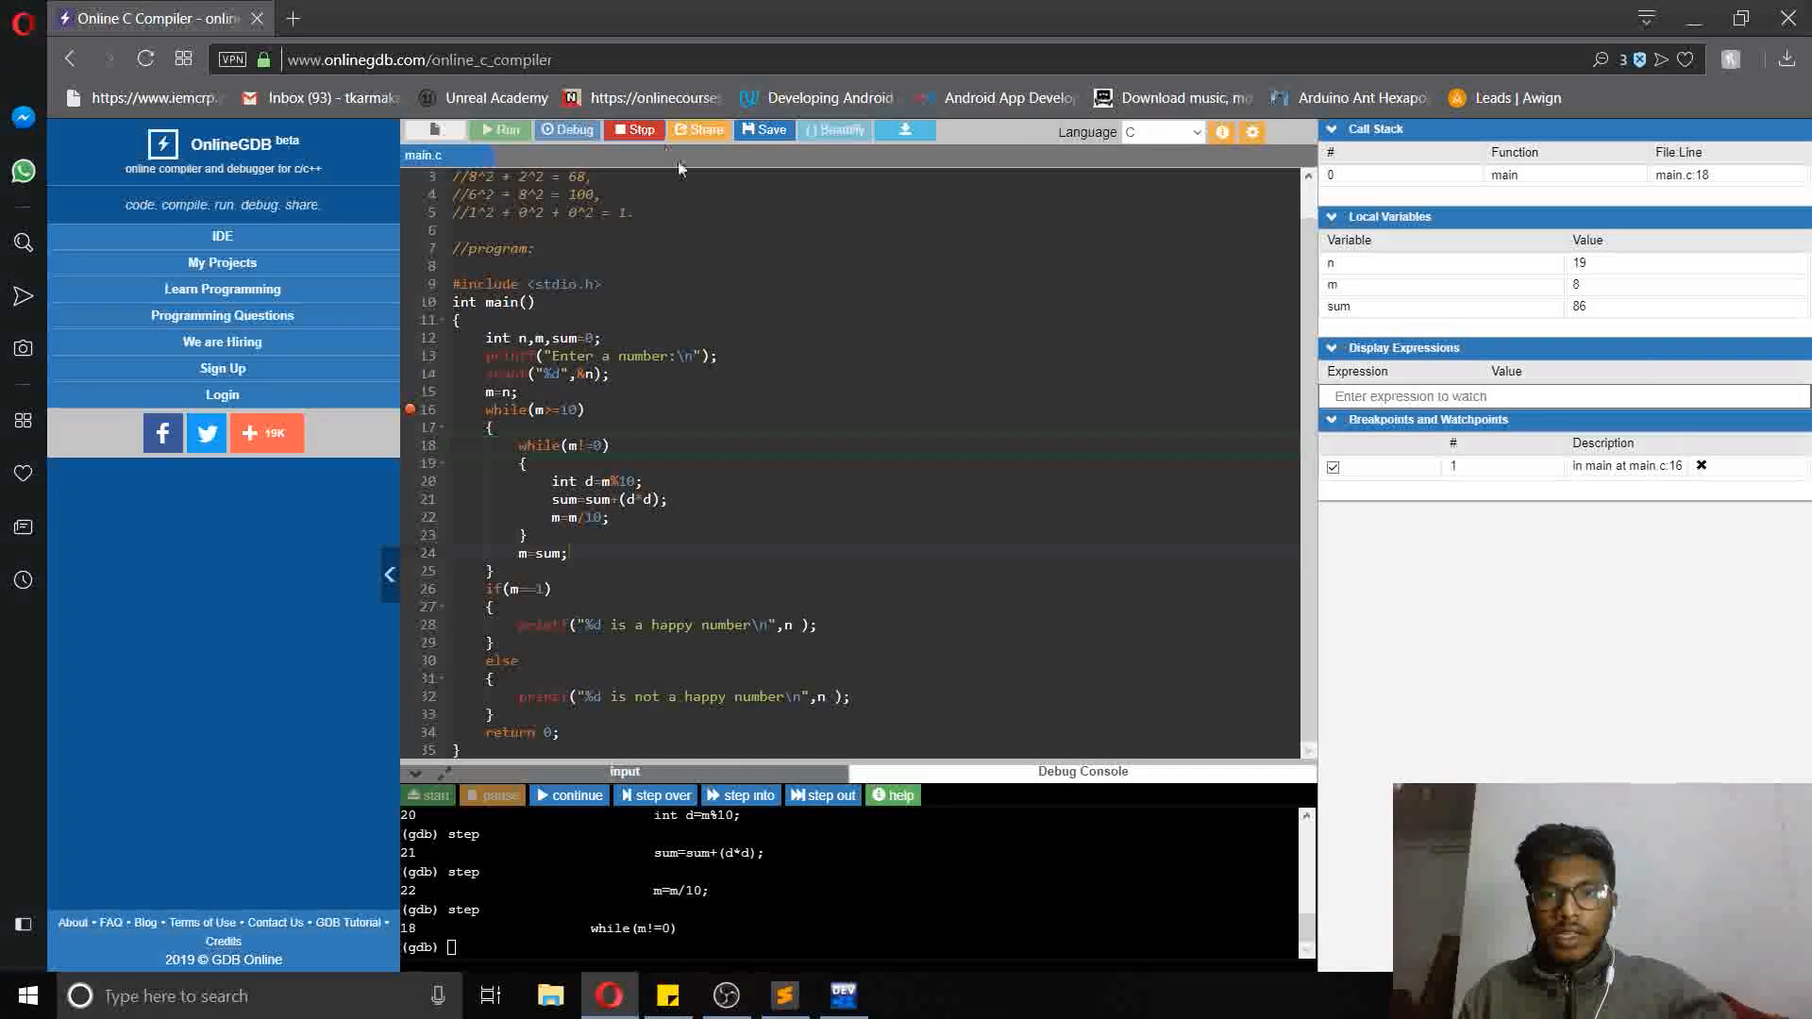
Stop the OnlineGDB debug session and add 'sum=0;' on a new line after 'm=sum;'
left_click(634, 130)
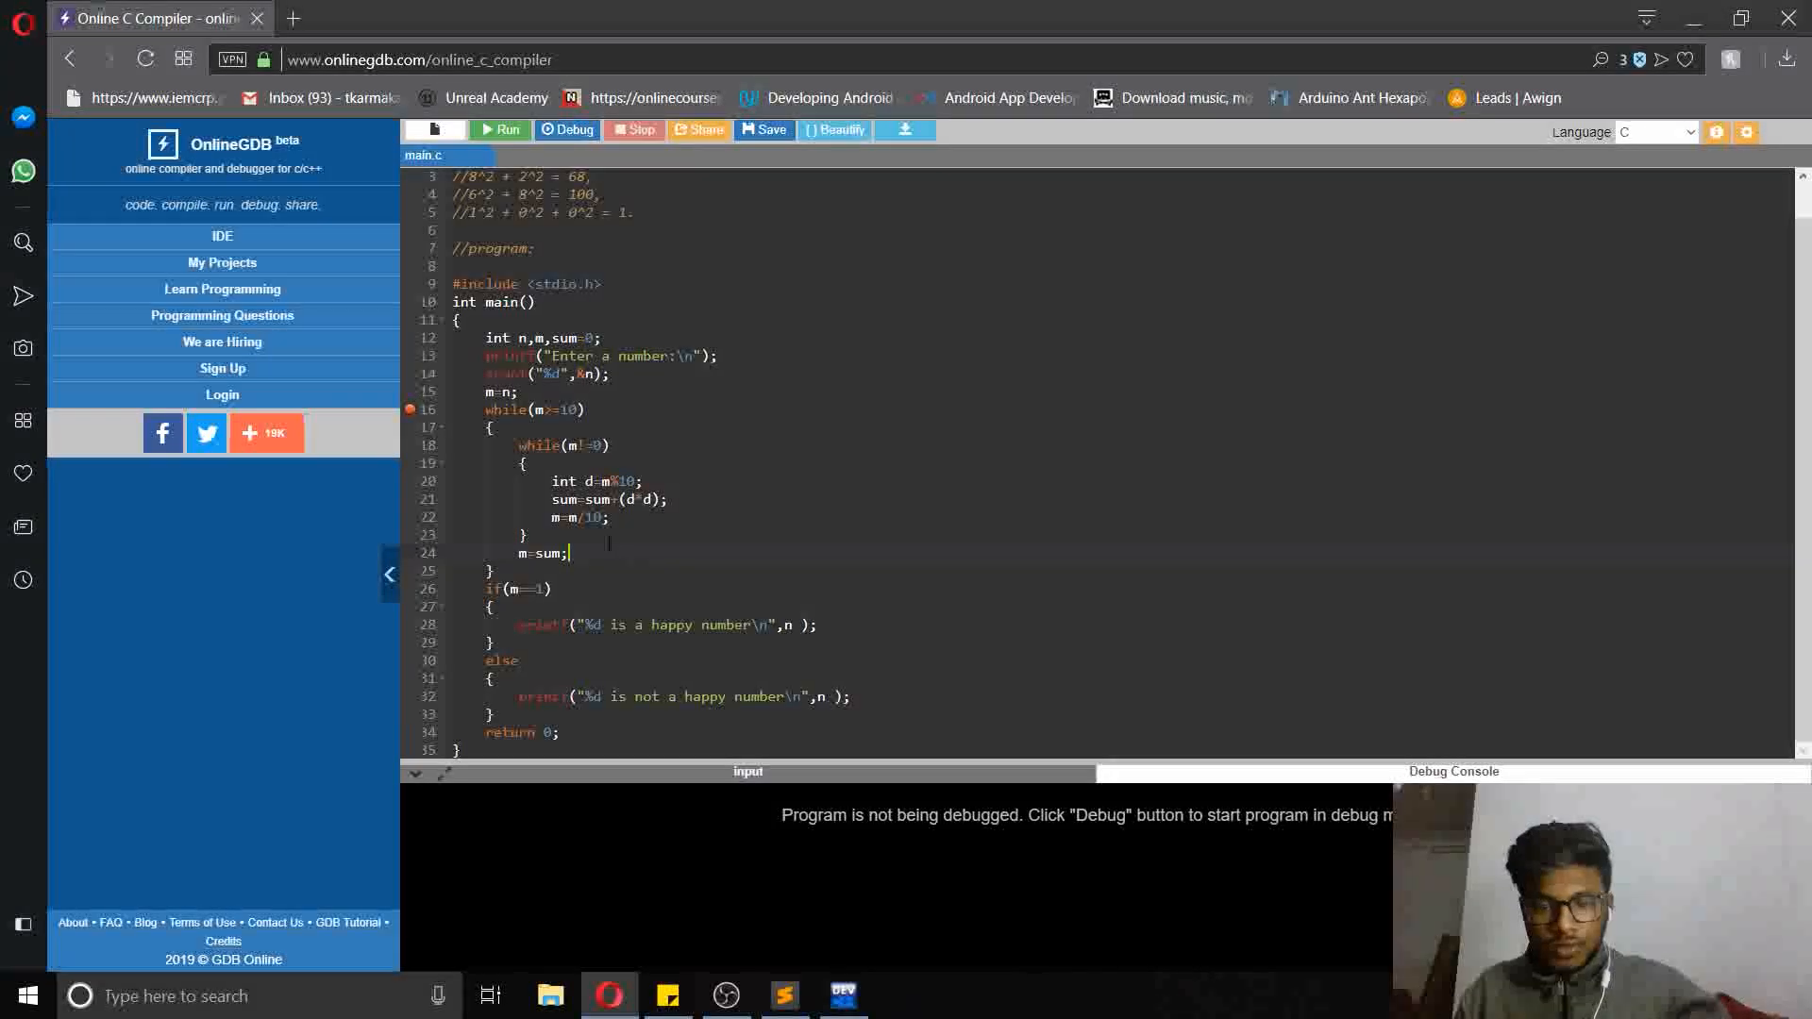
type("su")
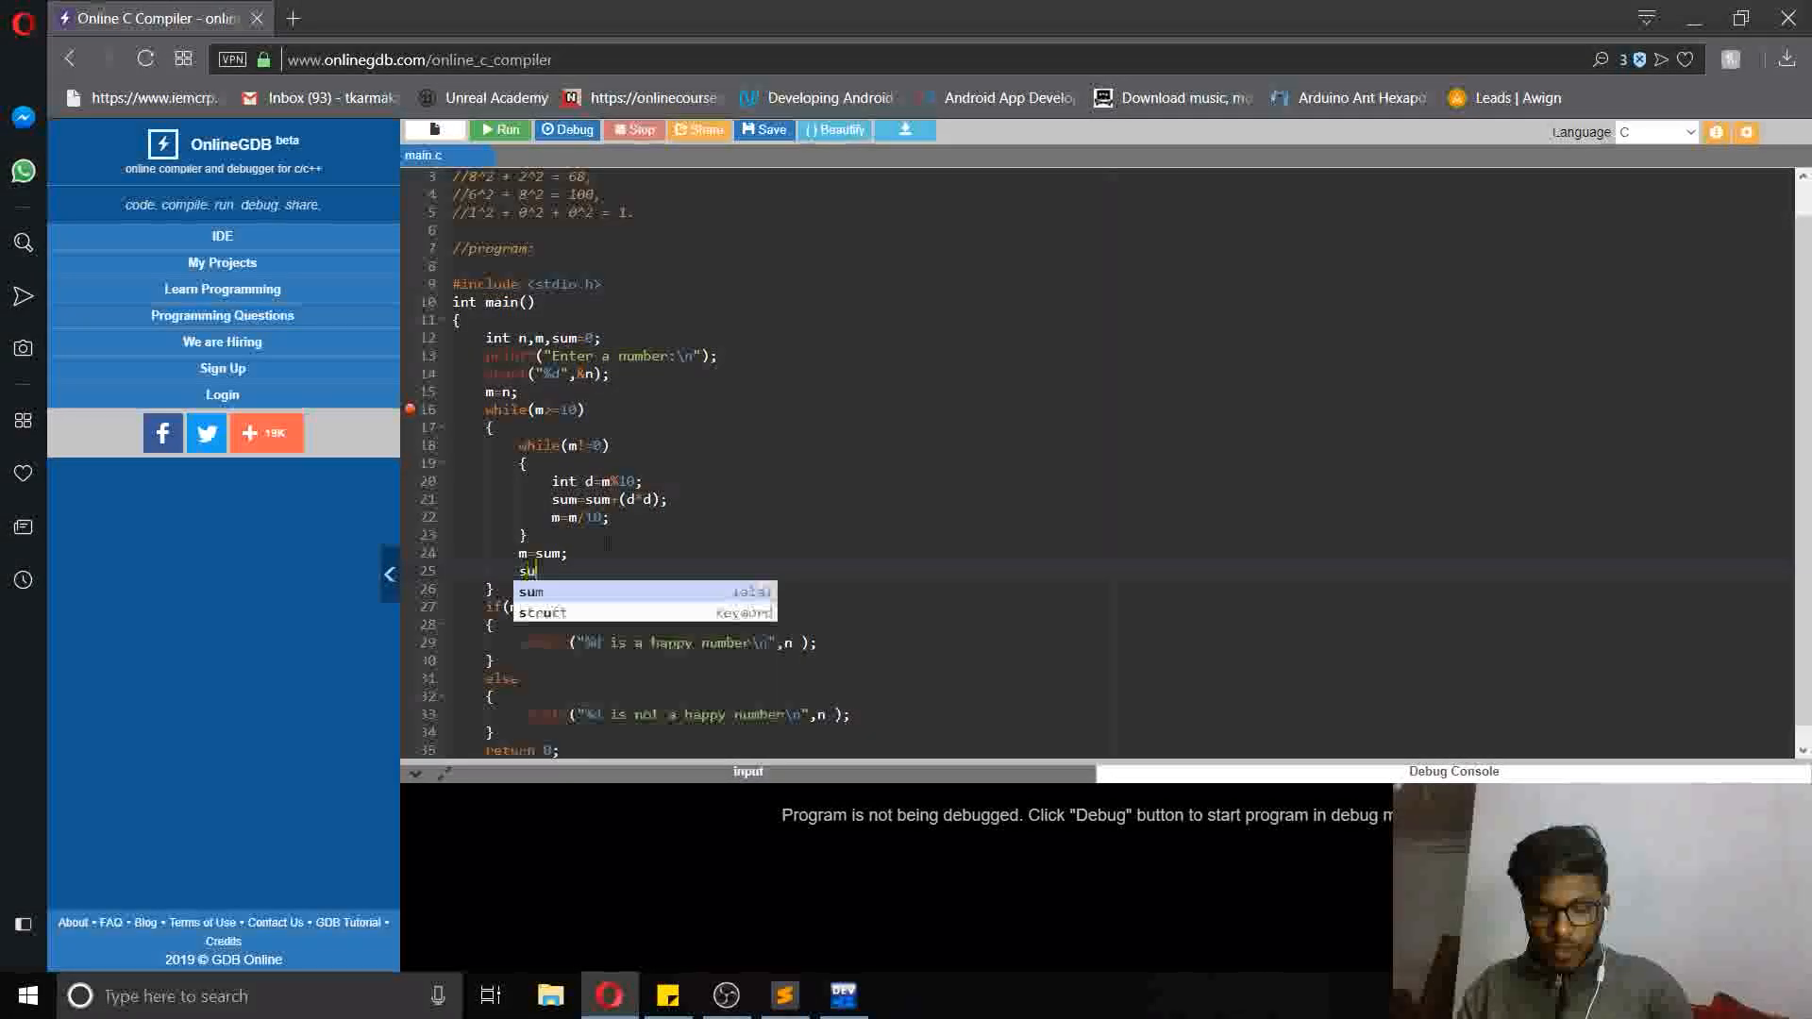
type("m=0;")
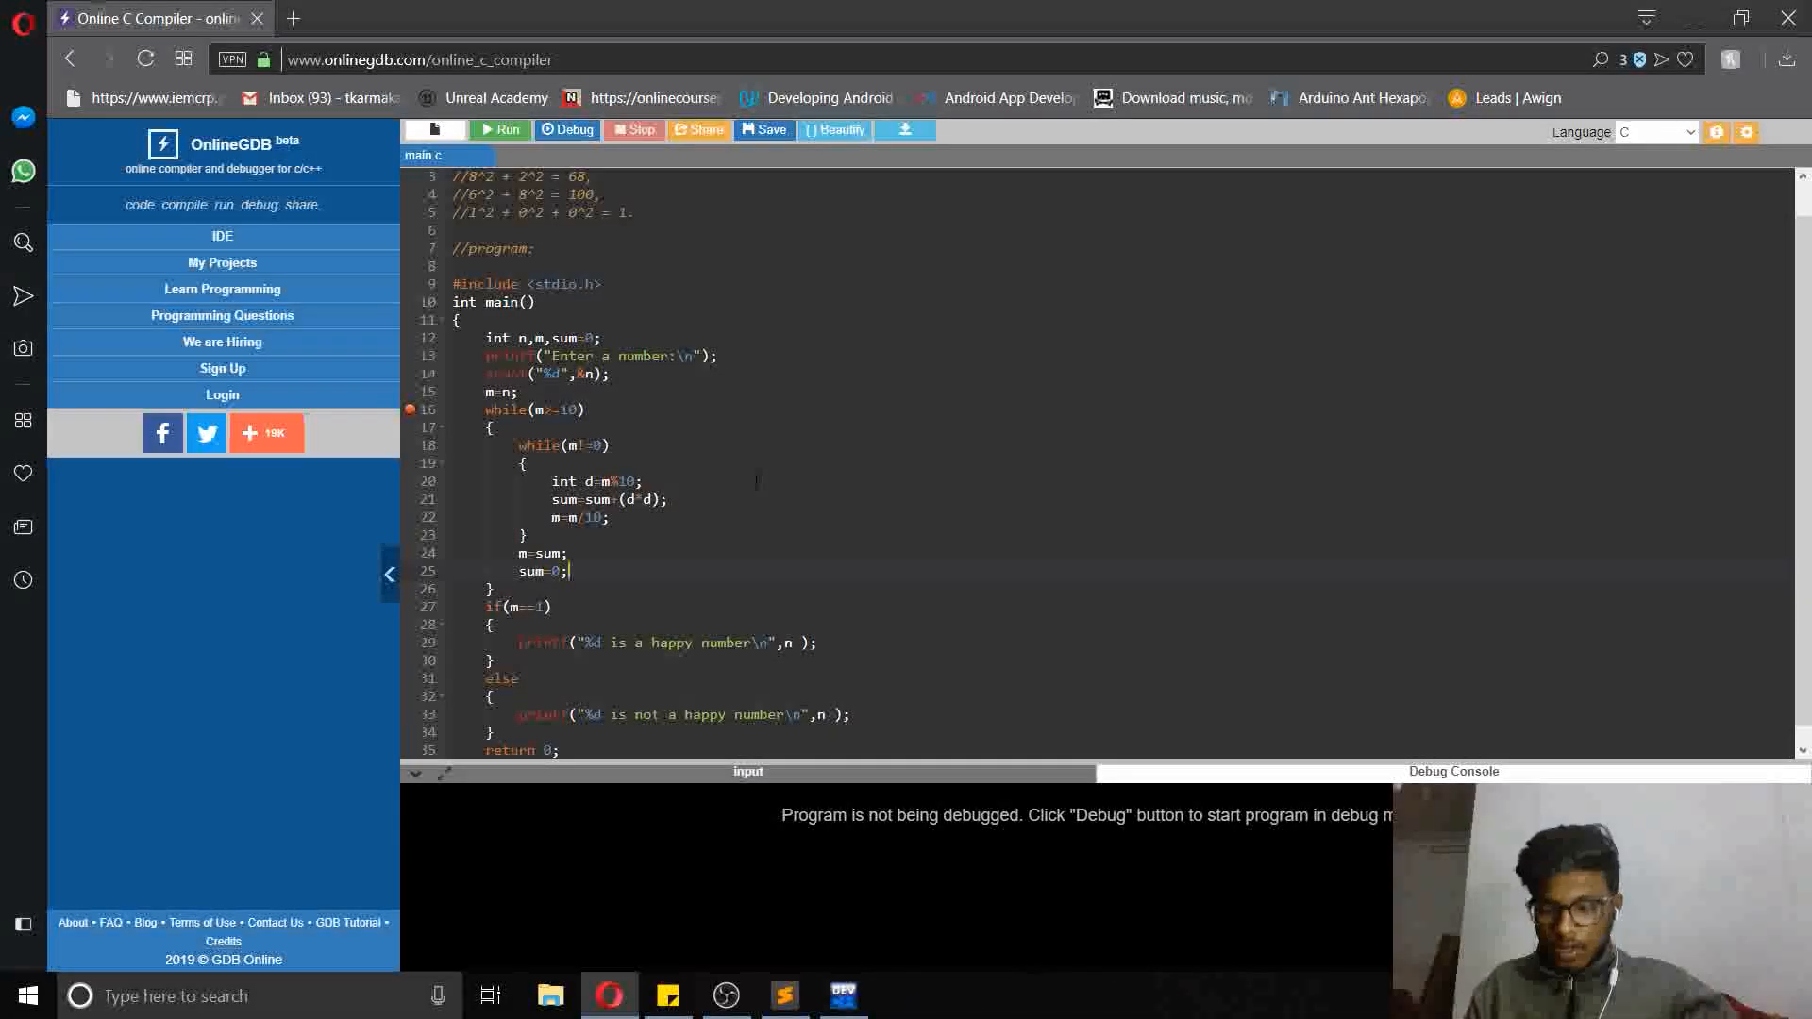
key("alt+tab")
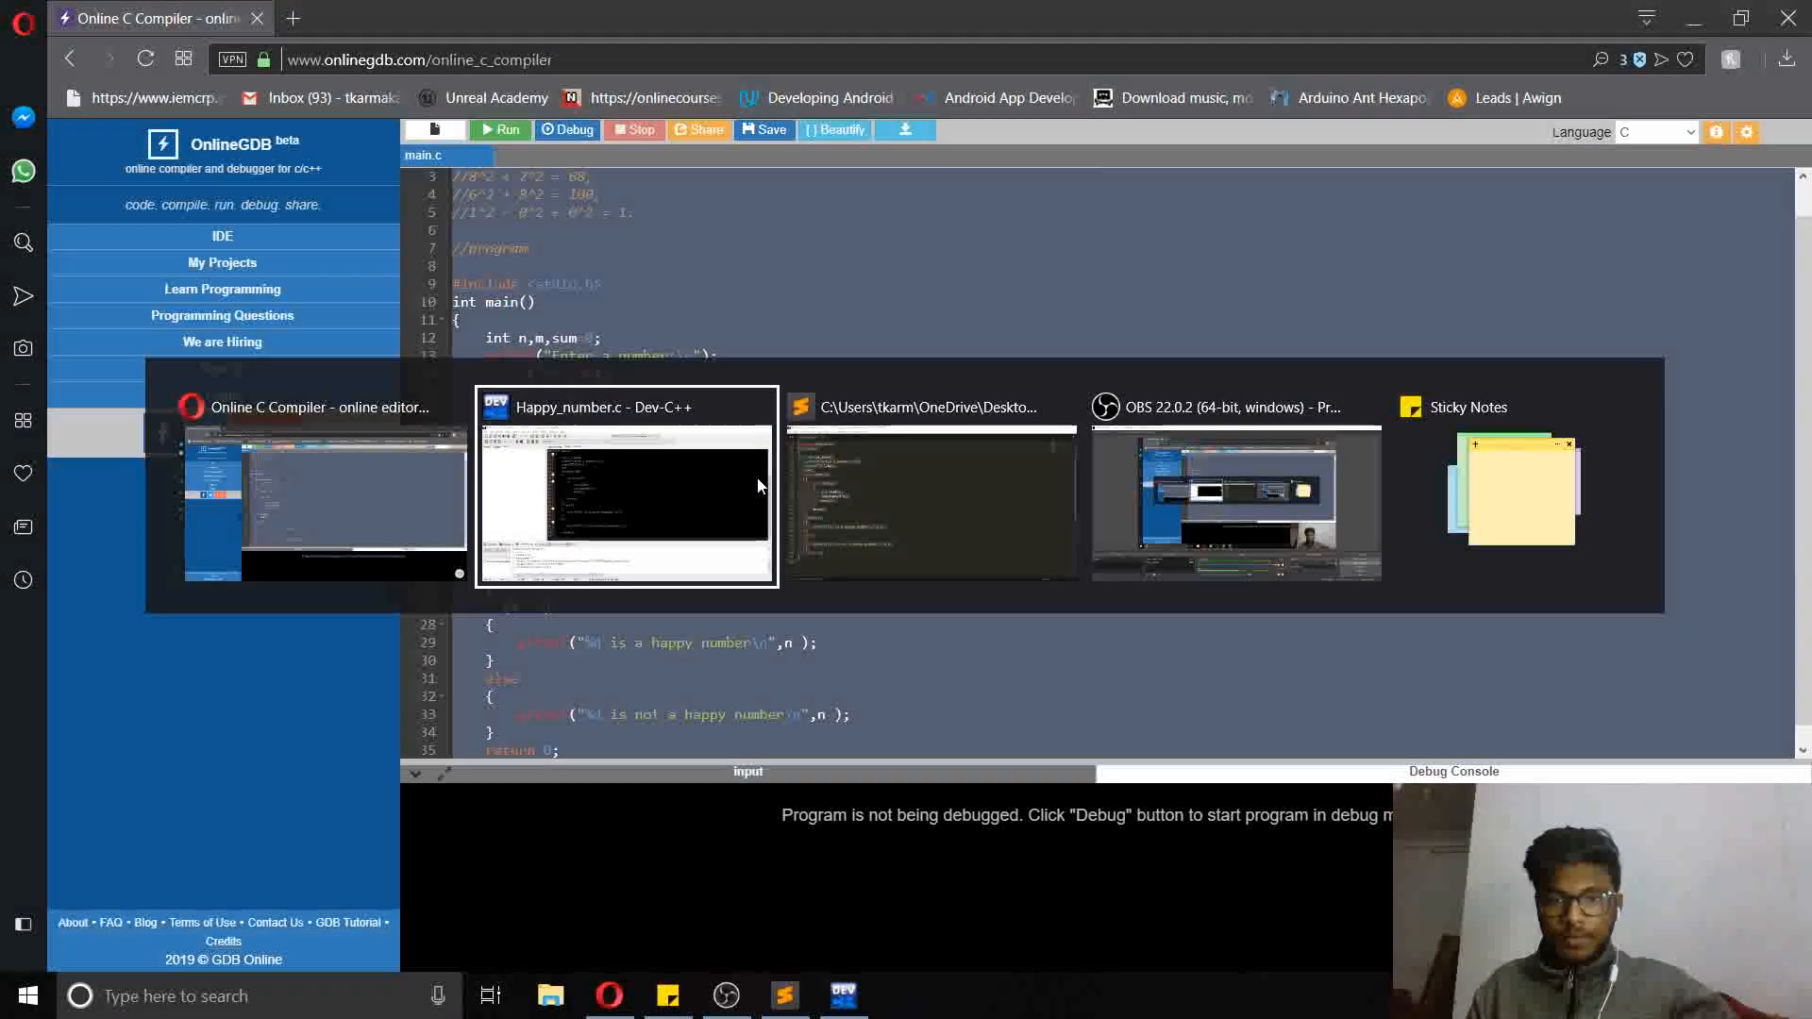
Add the sum=0 reset in Dev-C++, run with input 18, and close the output console
left_click(626, 497)
type("18")
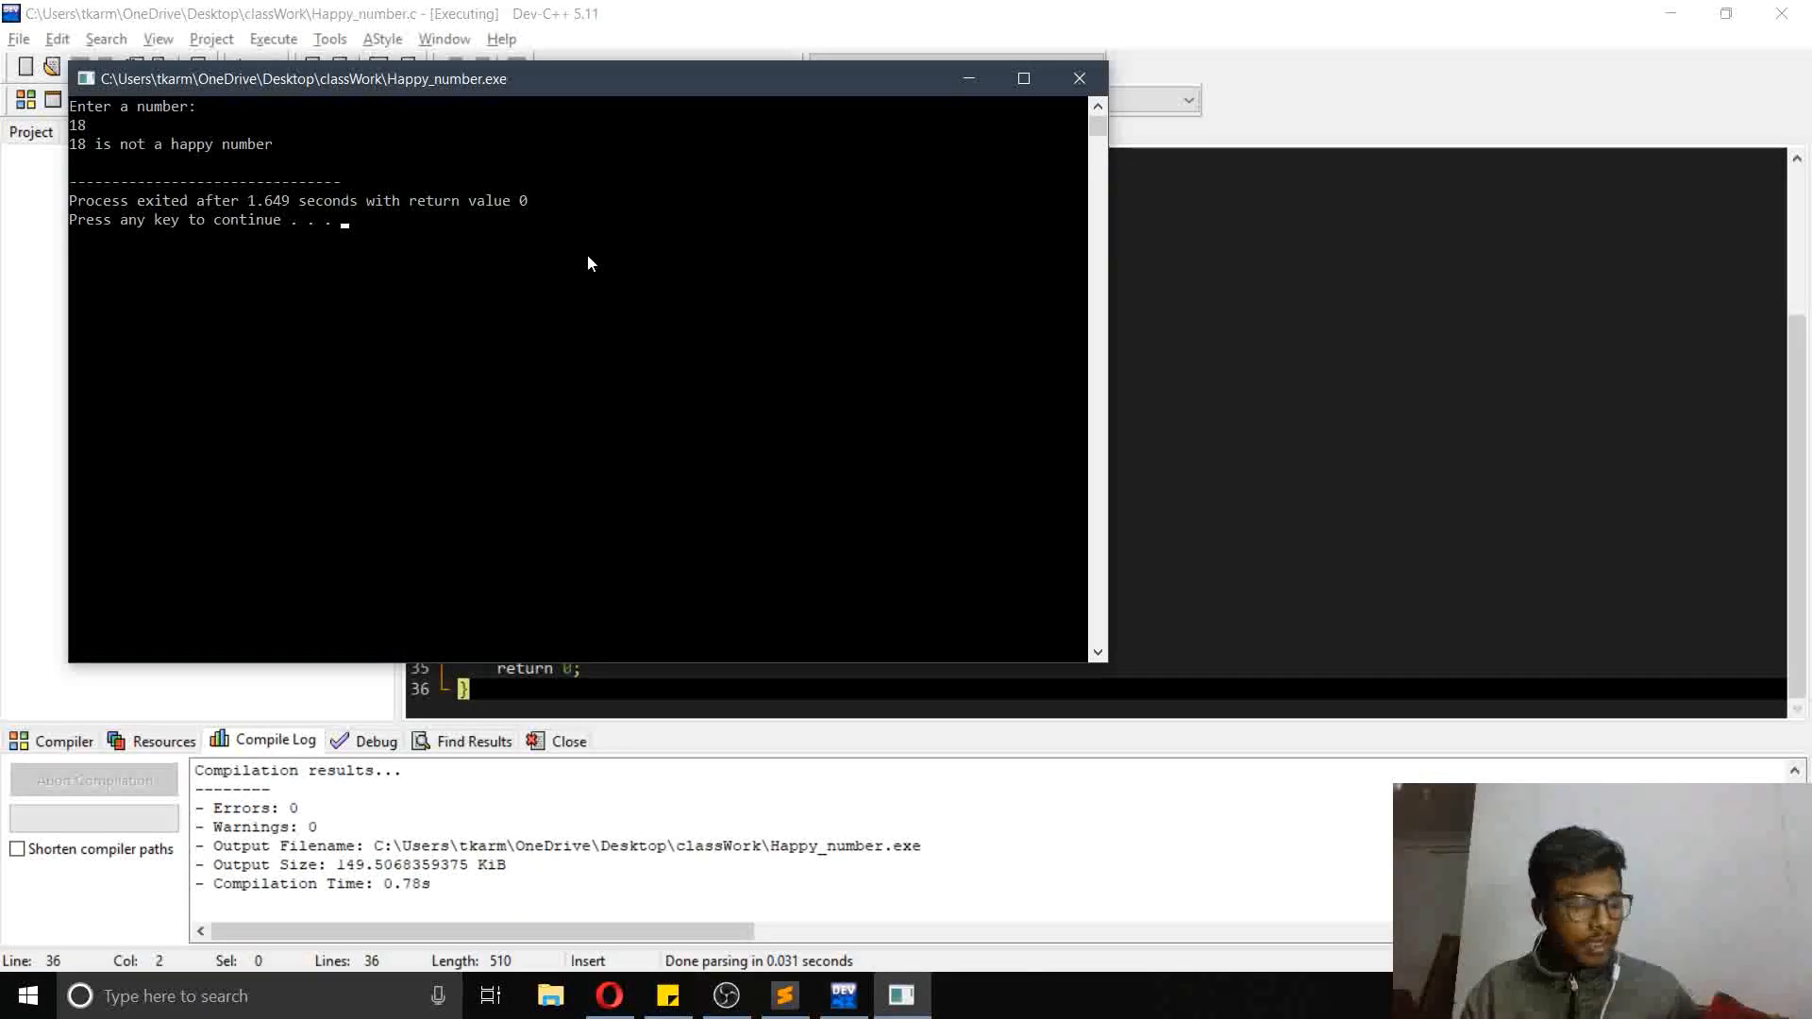
left_click(1077, 78)
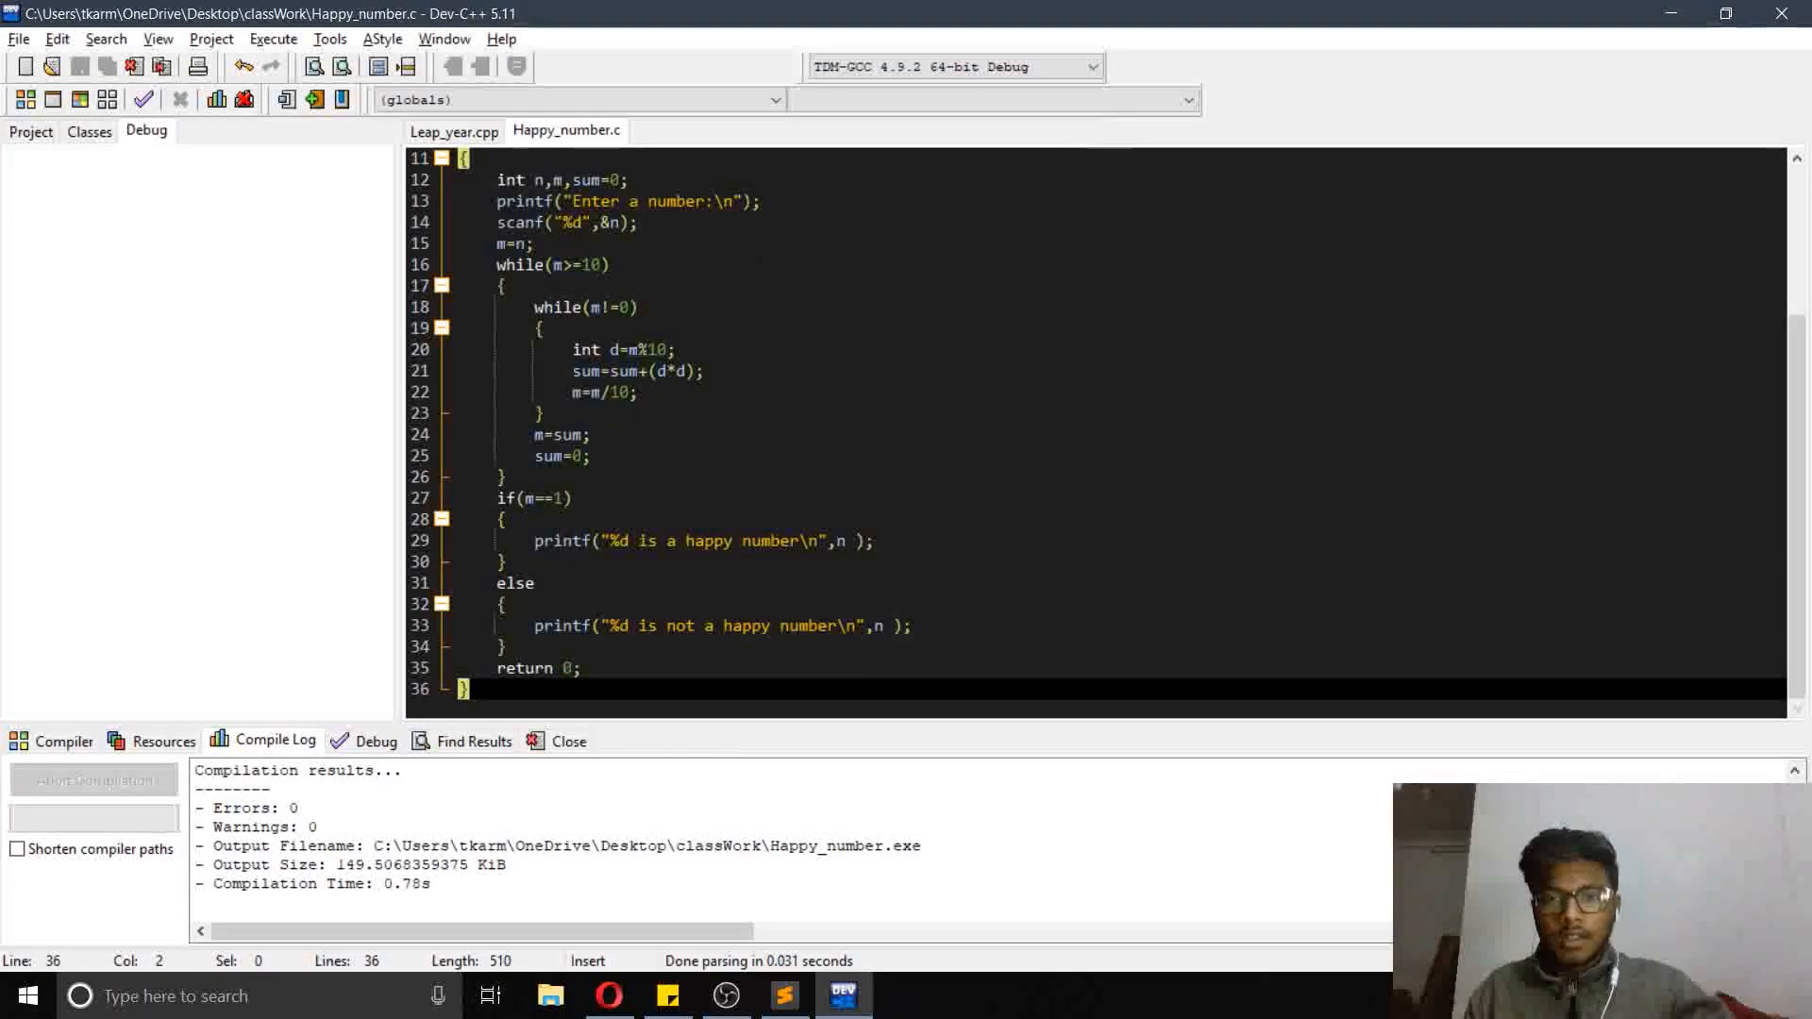